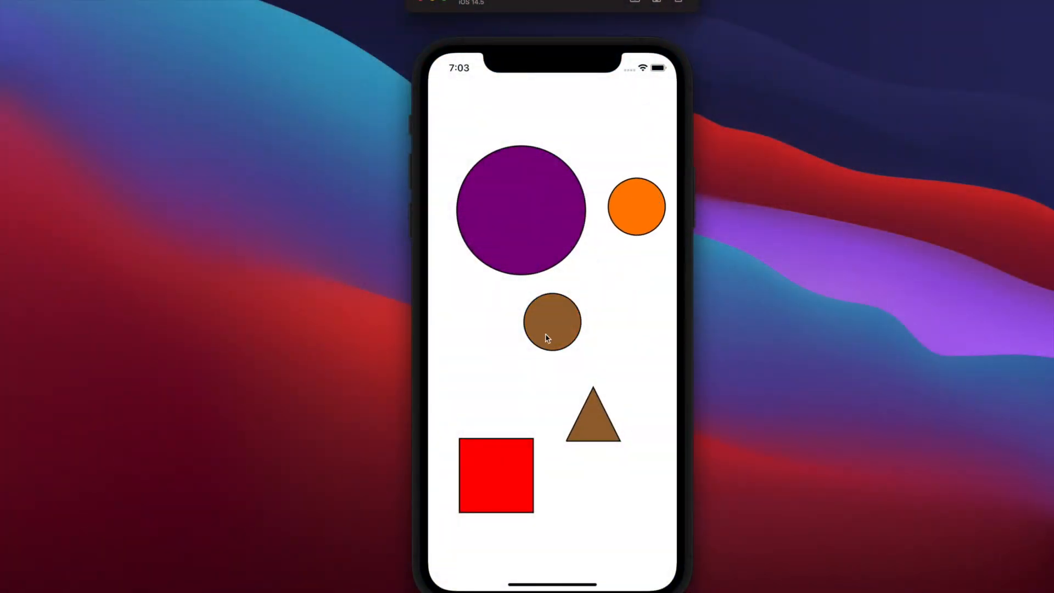
Drag the brown circle to the canvas bottom and add a purple square and green triangle
left_click_drag(551, 322, 590, 515)
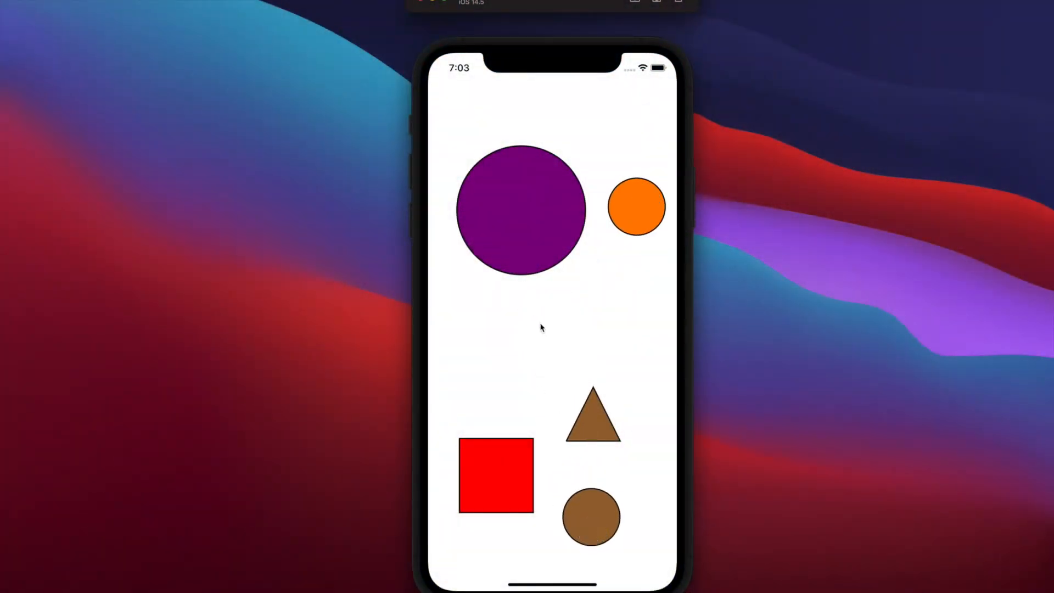
left_click(543, 327)
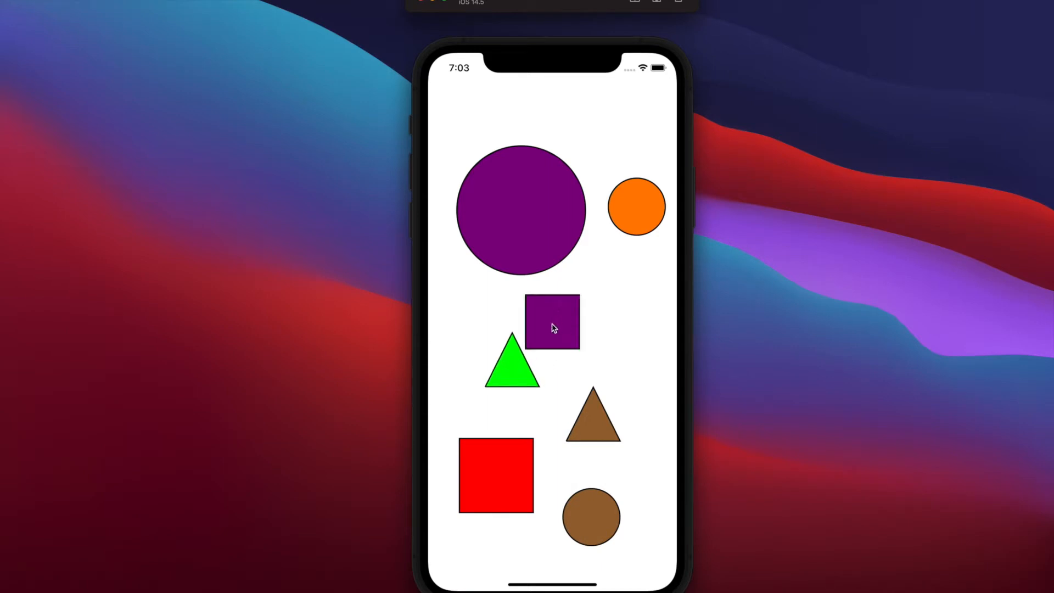
left_click_drag(553, 321, 614, 291)
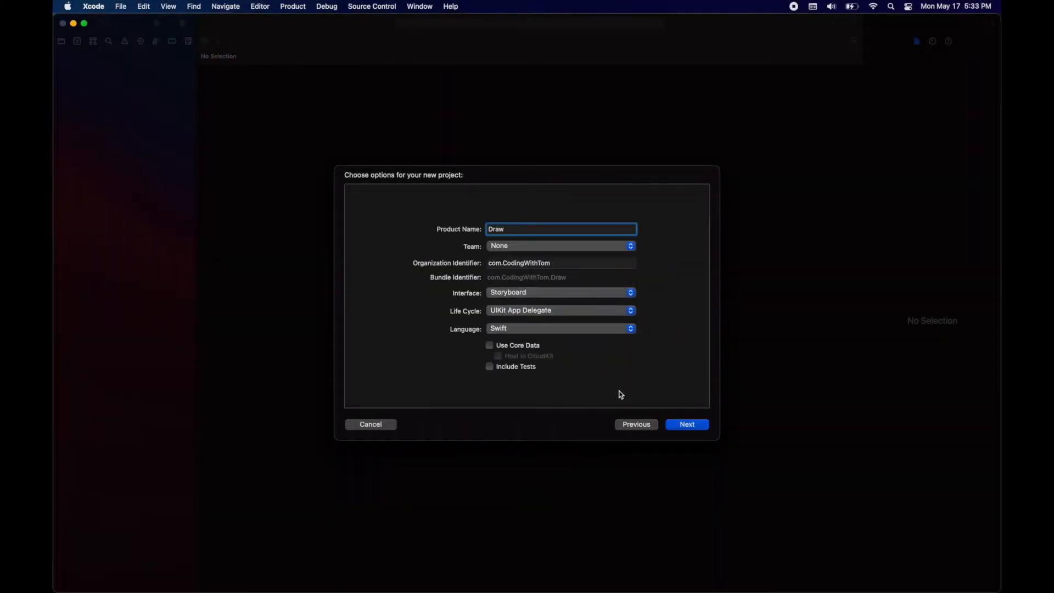
Save the Draw project in the UIKit folder and add a Scenes group
left_click(687, 425)
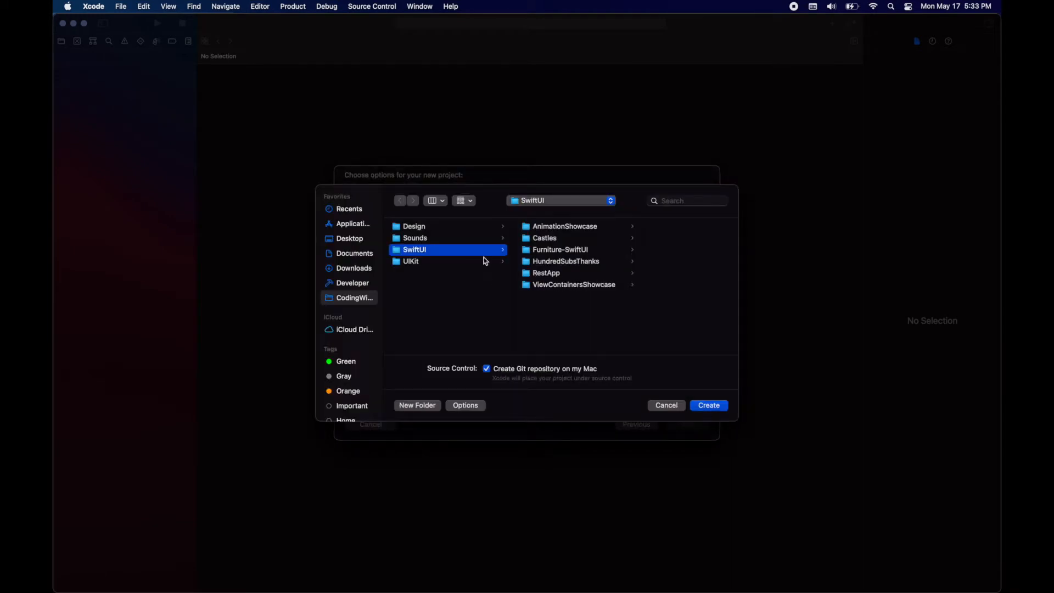
left_click(709, 406)
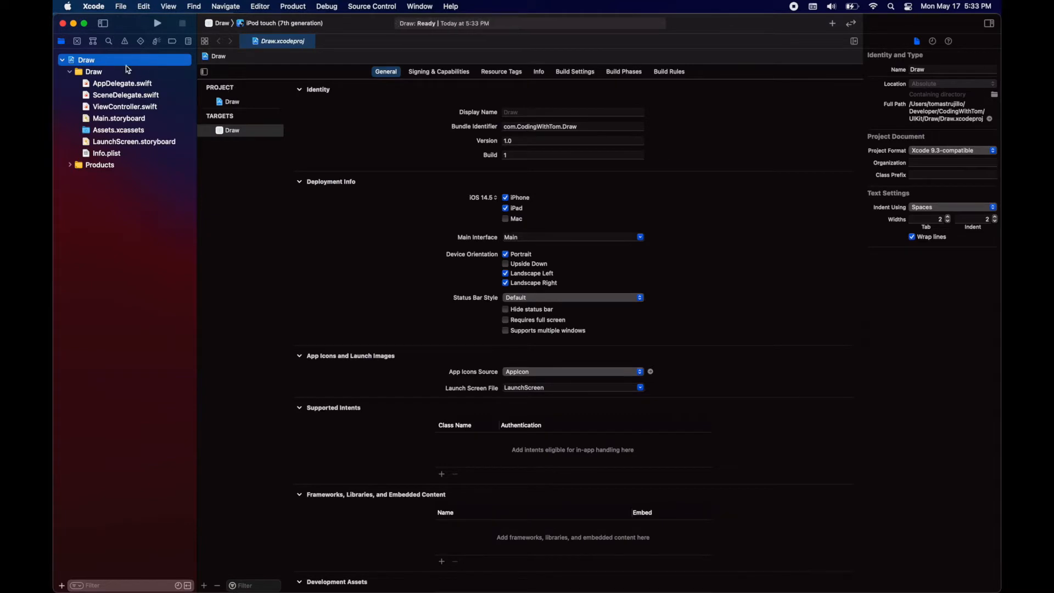
type("Scenes")
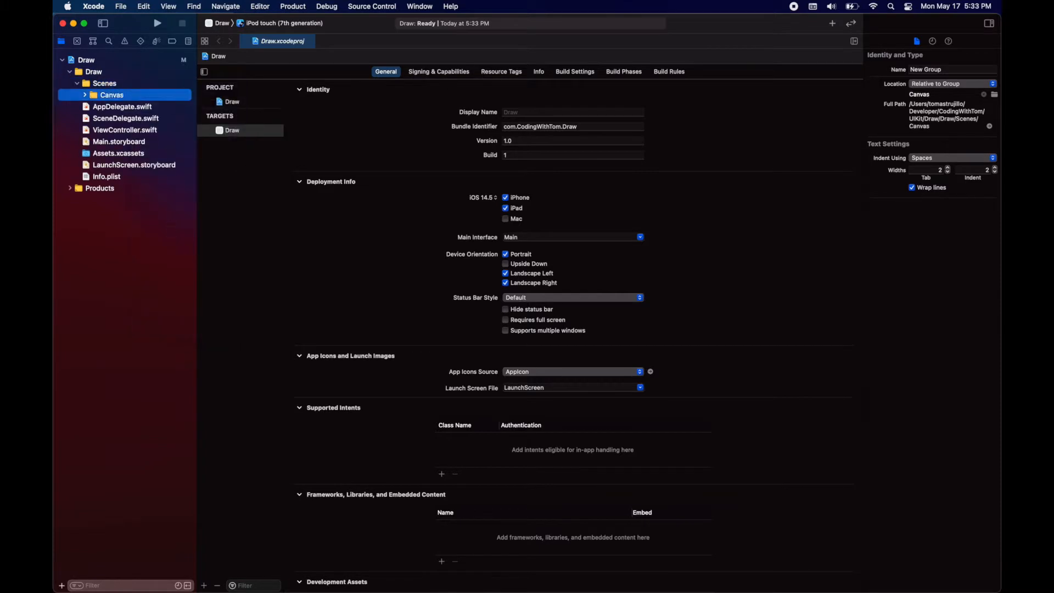
Add a CanvasViewController UIViewController class to Canvas and delete the default ViewController.swift
key("cmd+n")
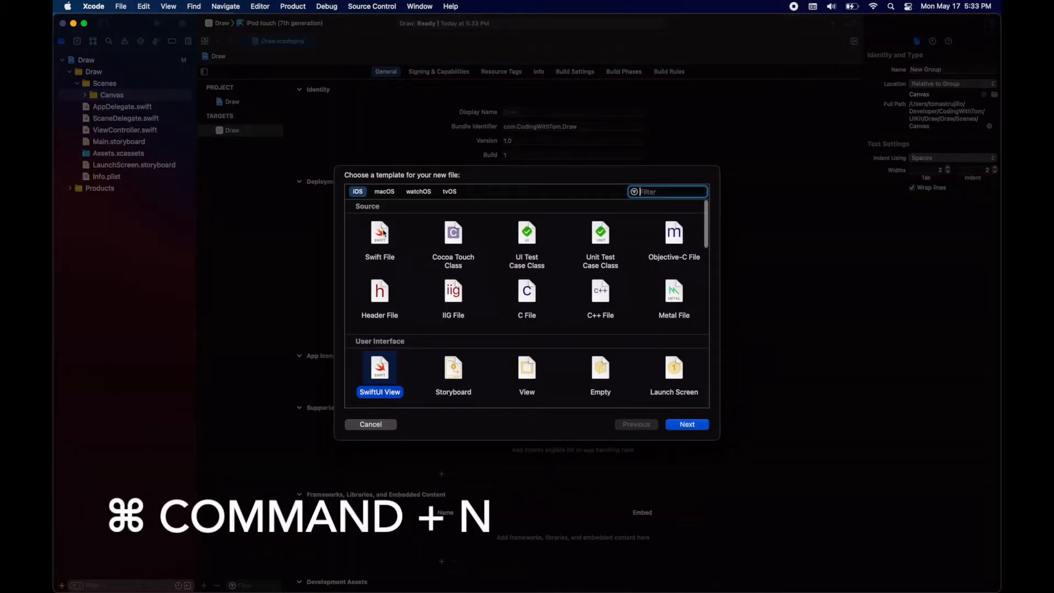
left_click(686, 425)
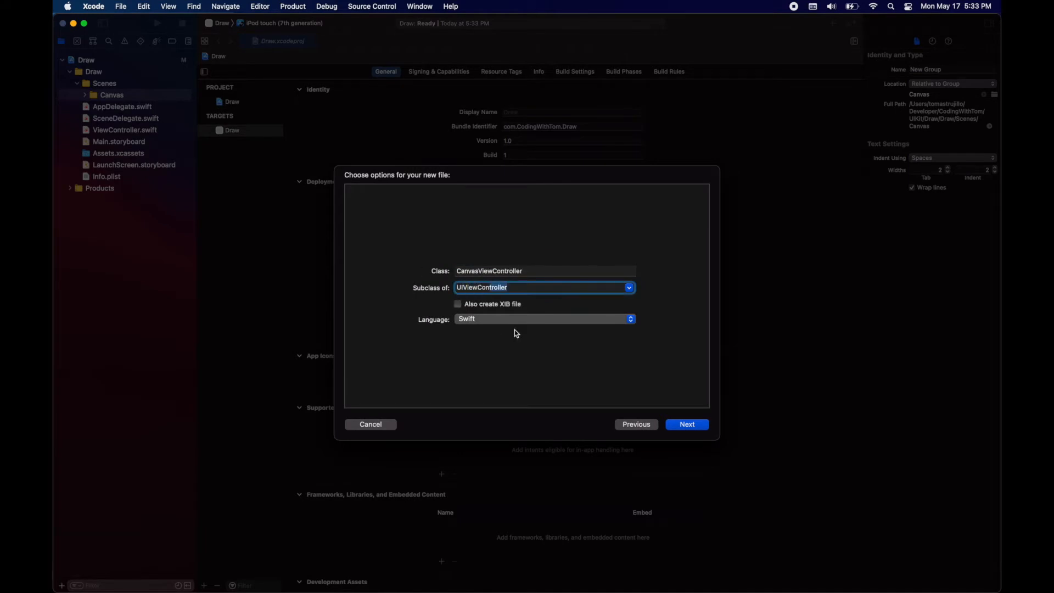
left_click(687, 424)
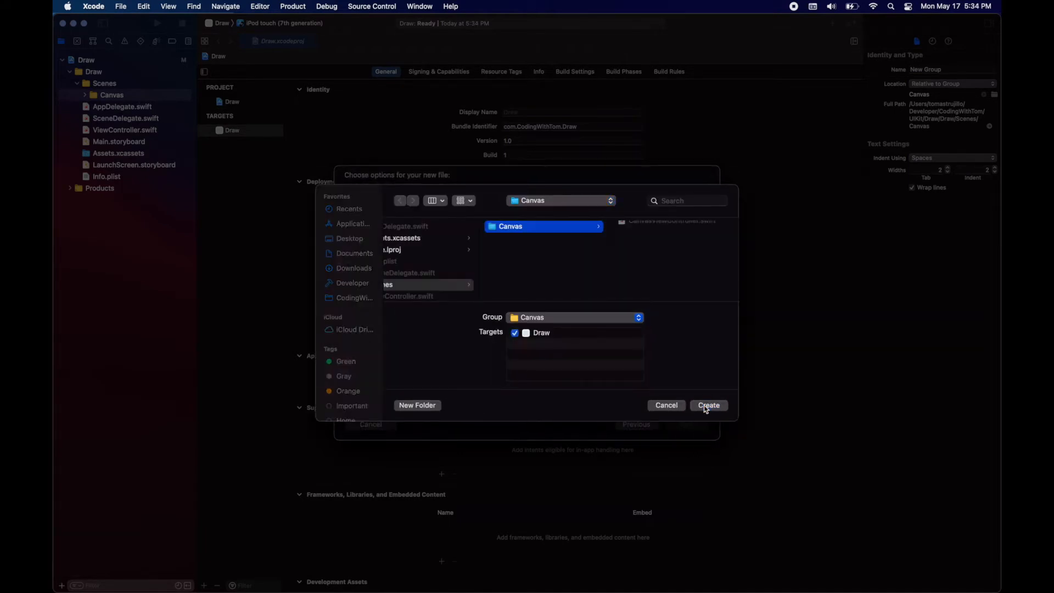
left_click(709, 405)
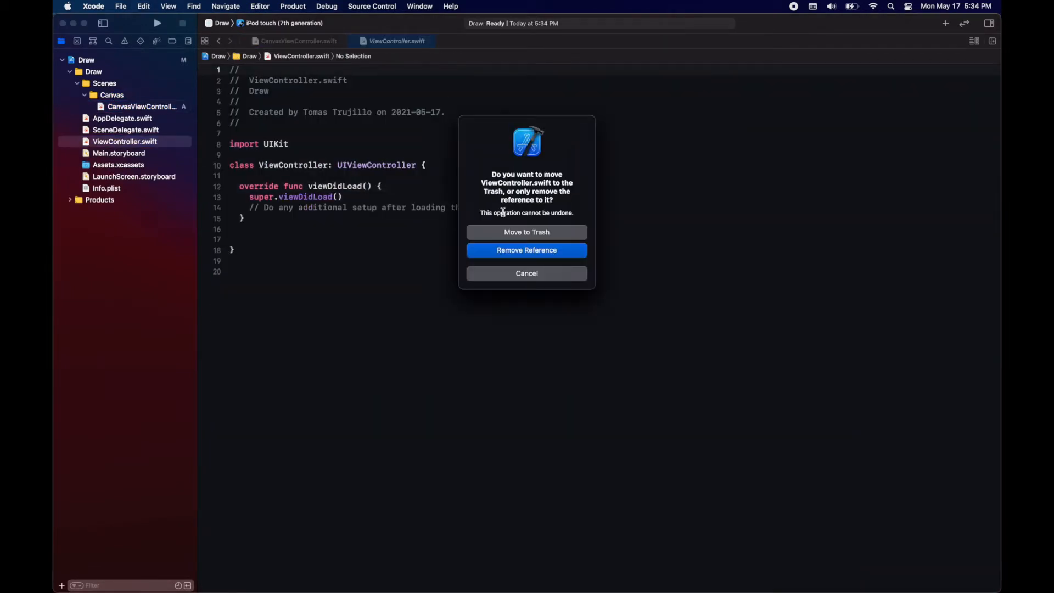
left_click(527, 250)
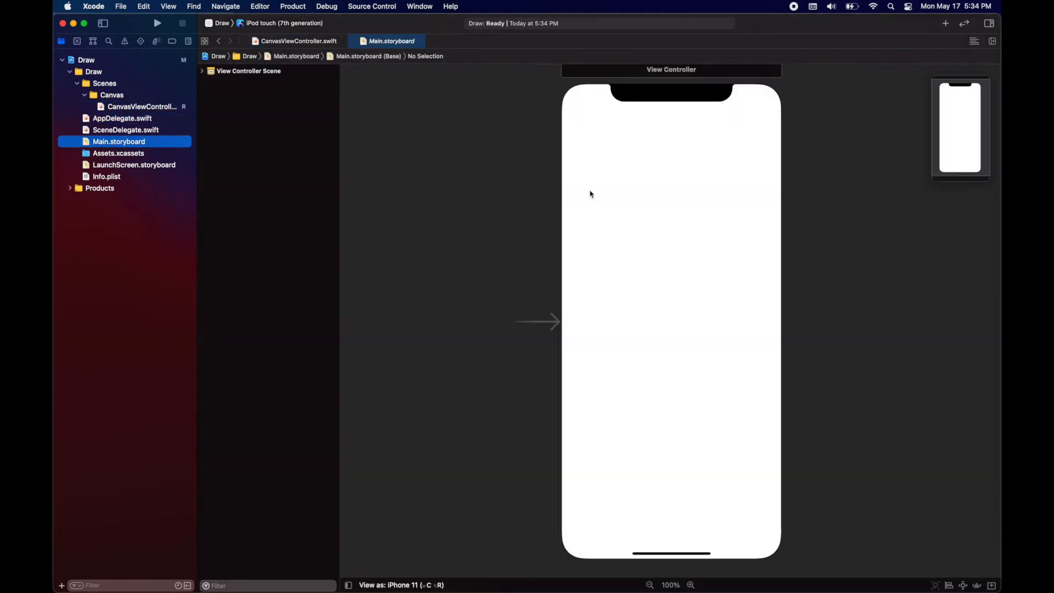
left_click(652, 70)
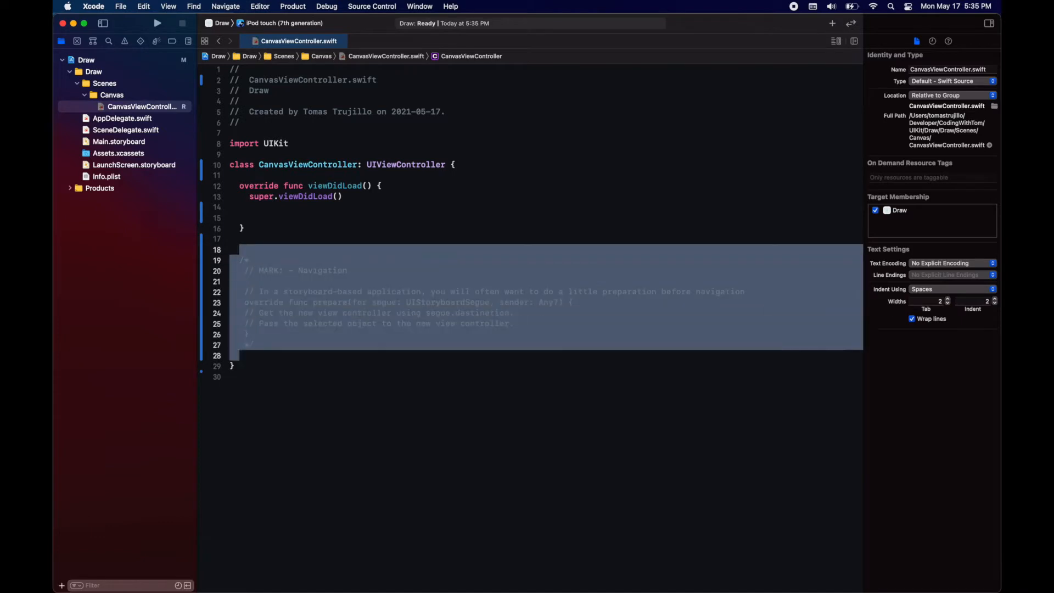
key("Delete")
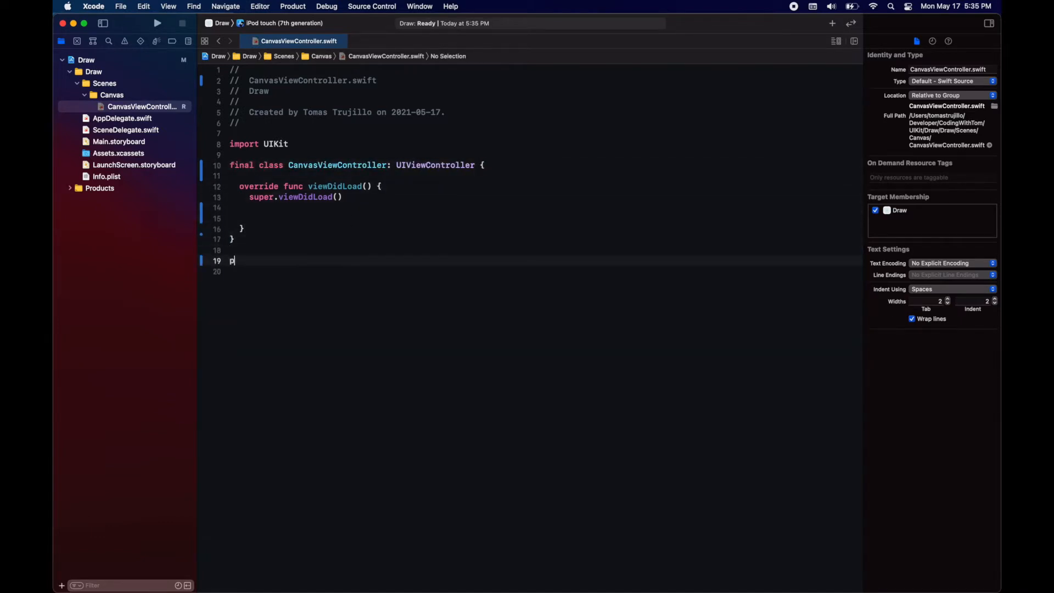
type("rivate extension CanvasViewController")
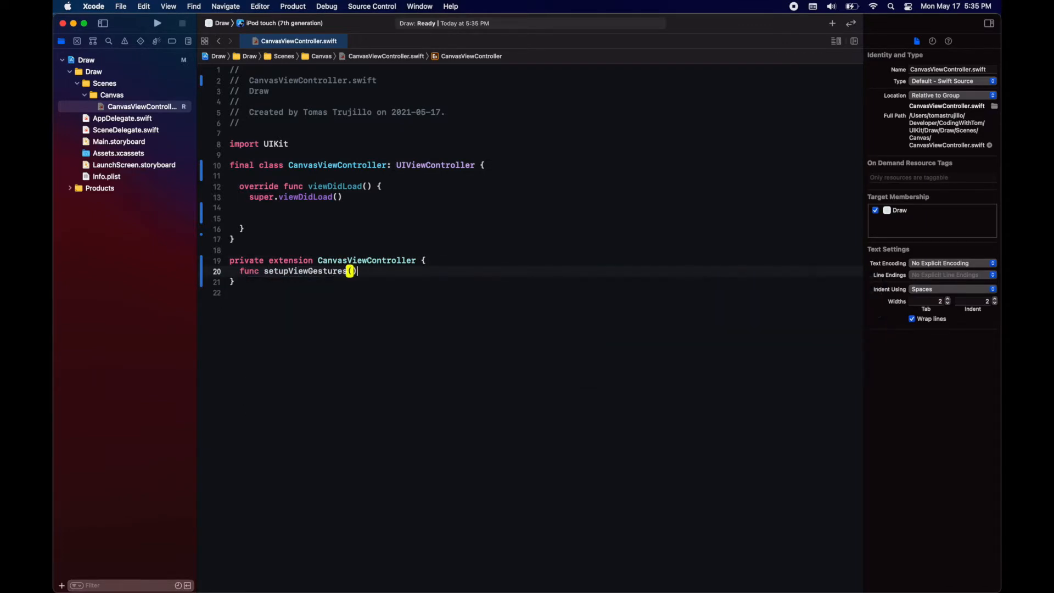
type("{")
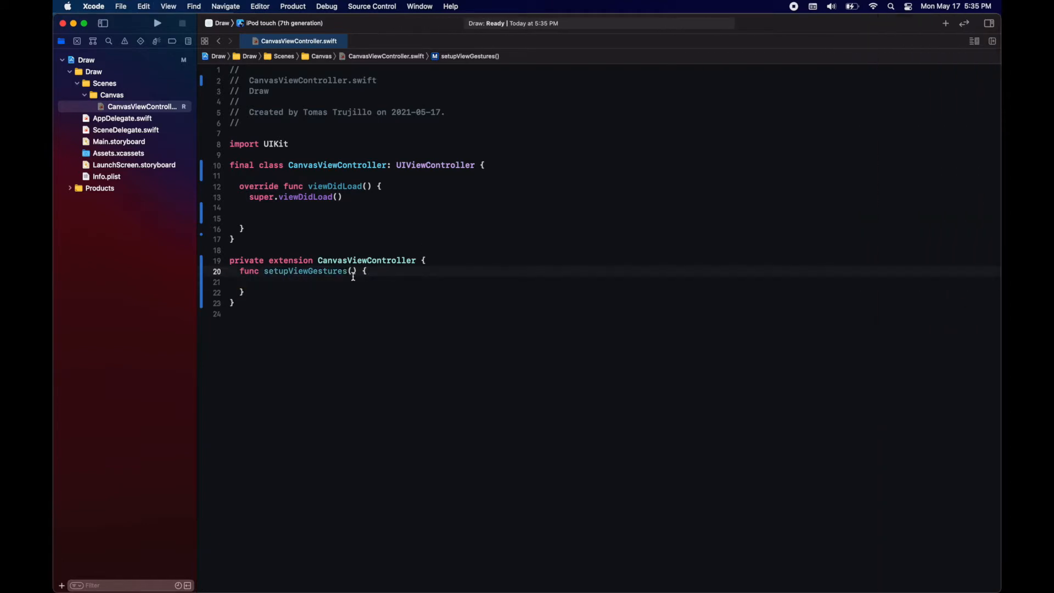
type("setupViewGestures()")
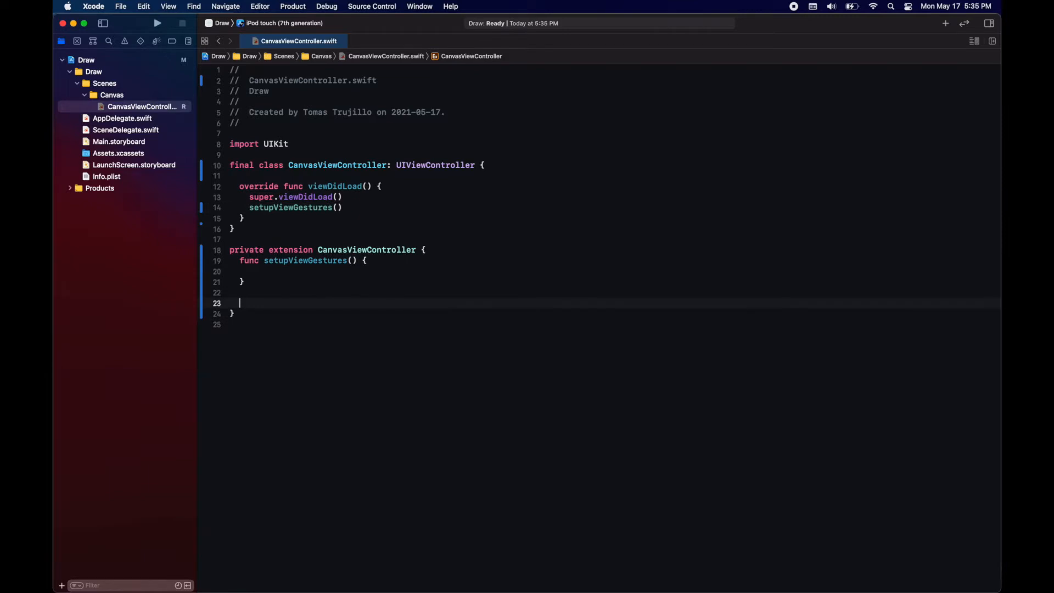
type("@objc func did")
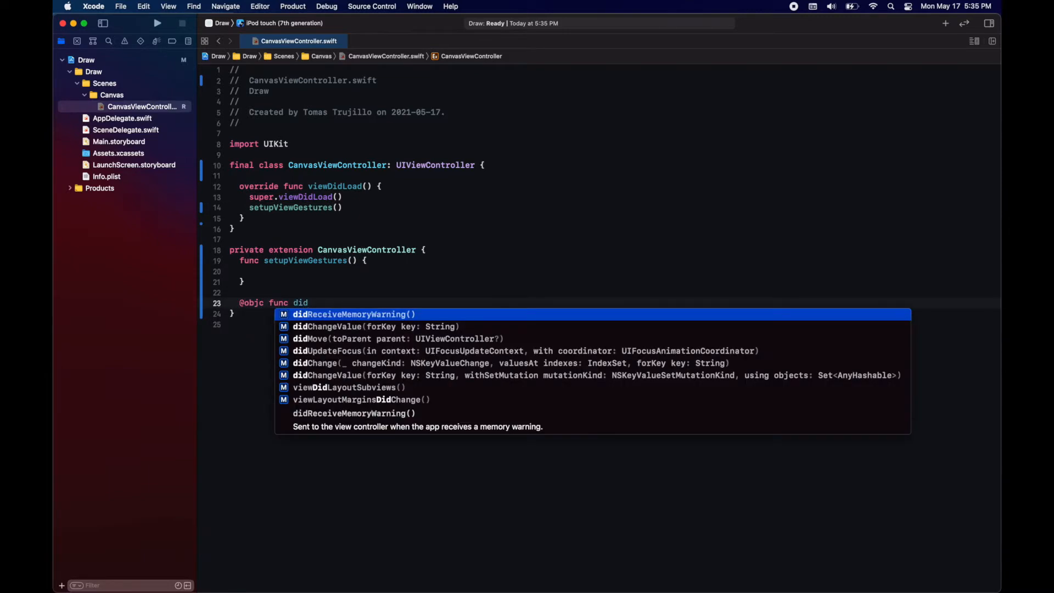
type("TapTwice() {")
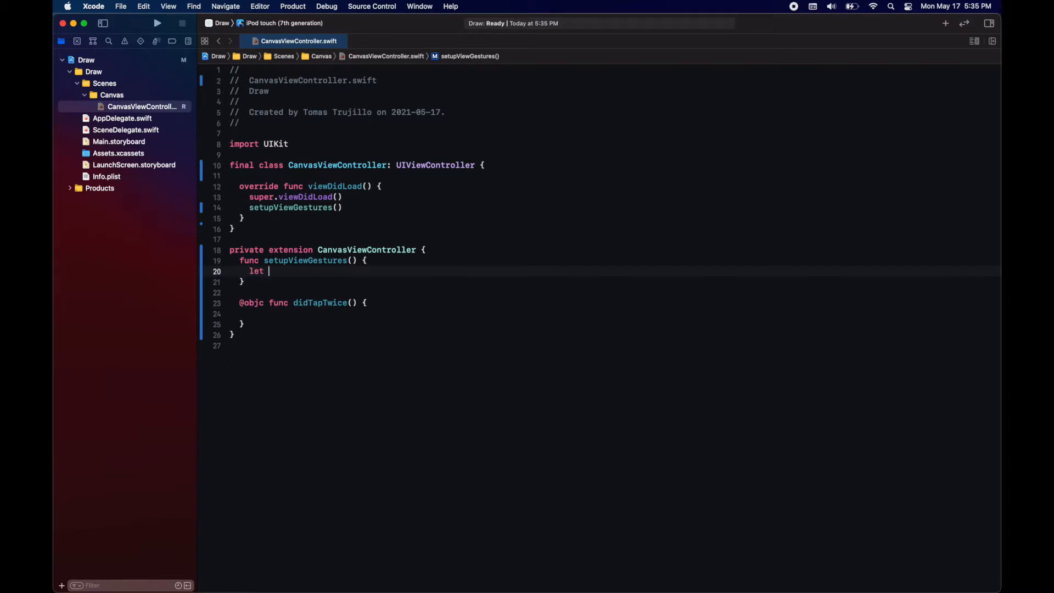
Add a two-tap UITapGestureRecognizer to the view that prints "Add figure", then run
type("gesture = uitap")
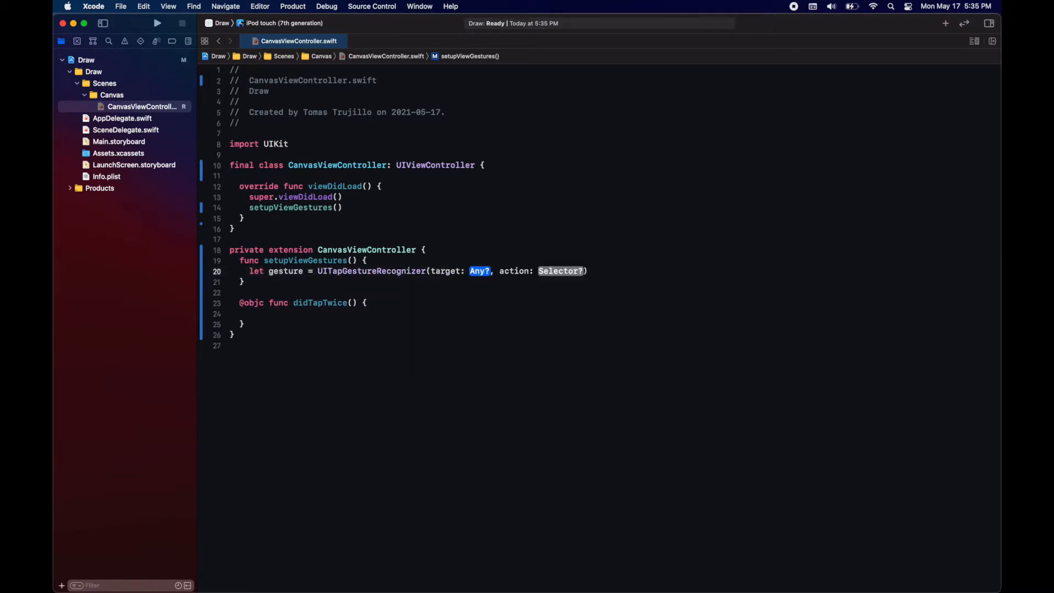
type("self, action: #sel")
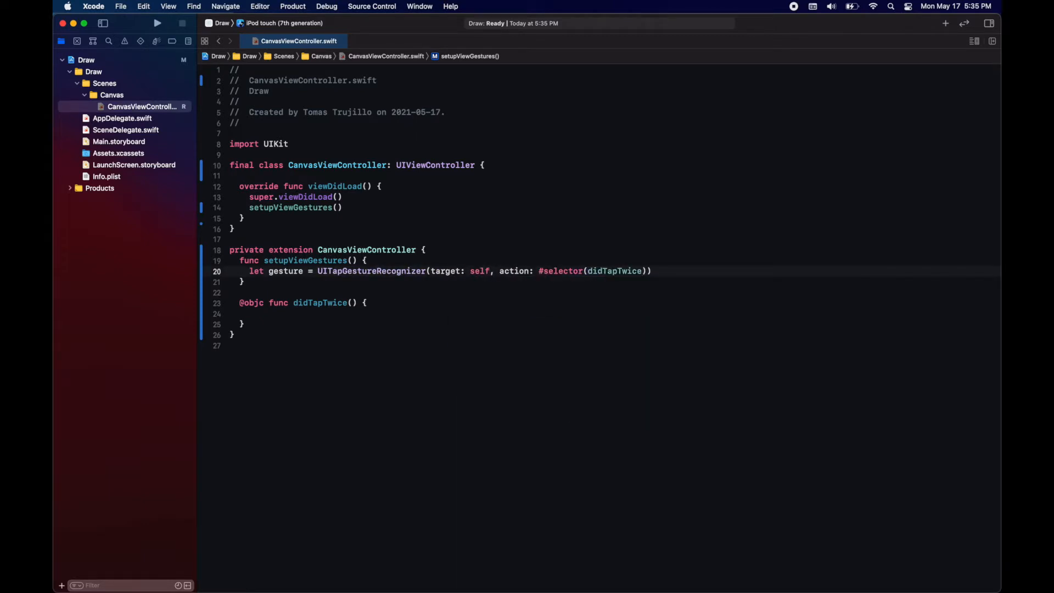
type("gesture.numberOfTouchesRequired = 2")
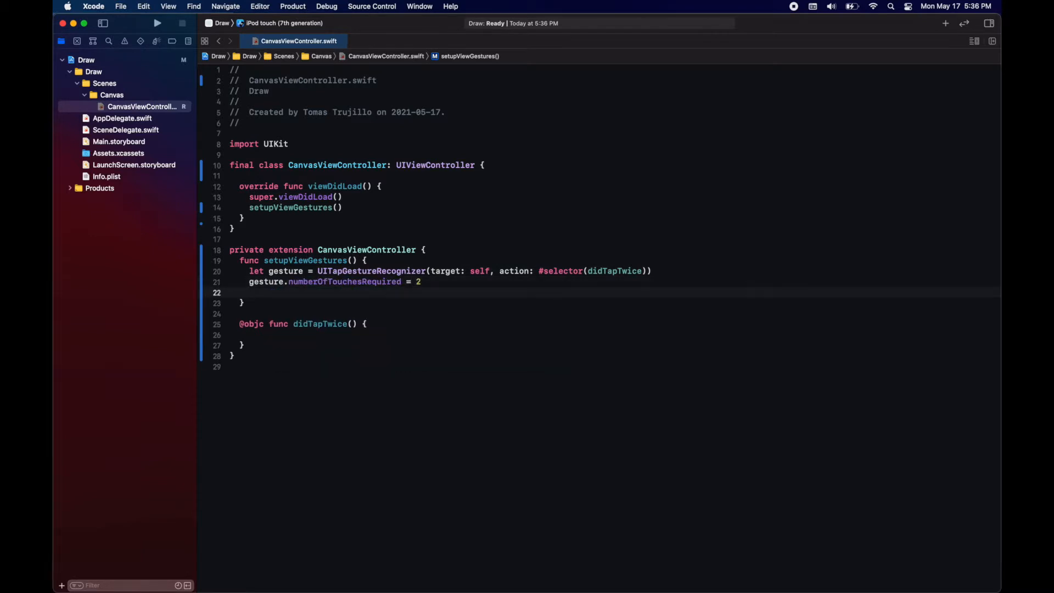
type("self.view.addGestureRecognizer(gesture")
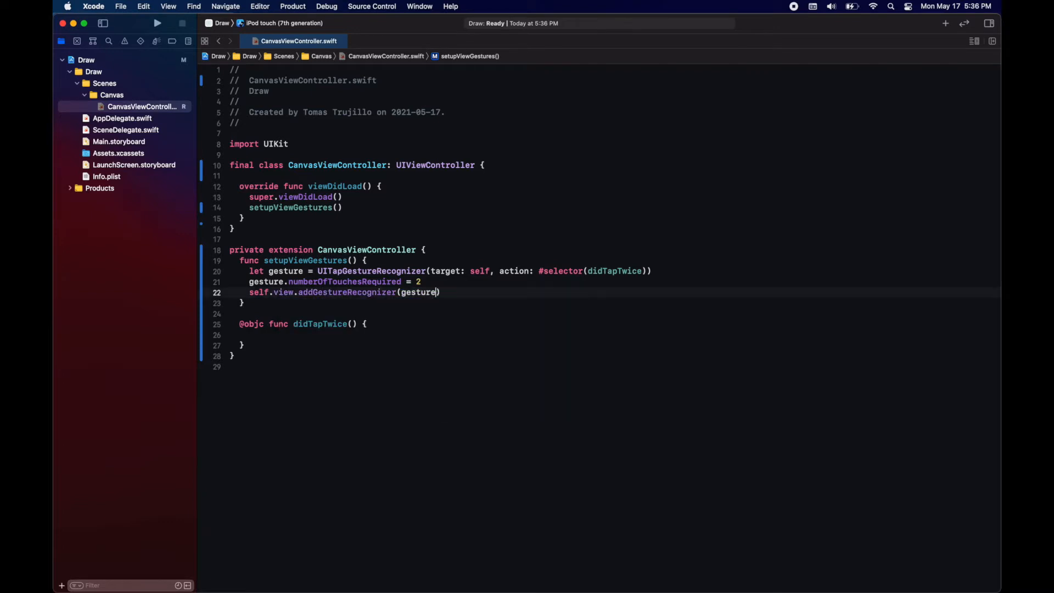
type("print(\"Add figure")
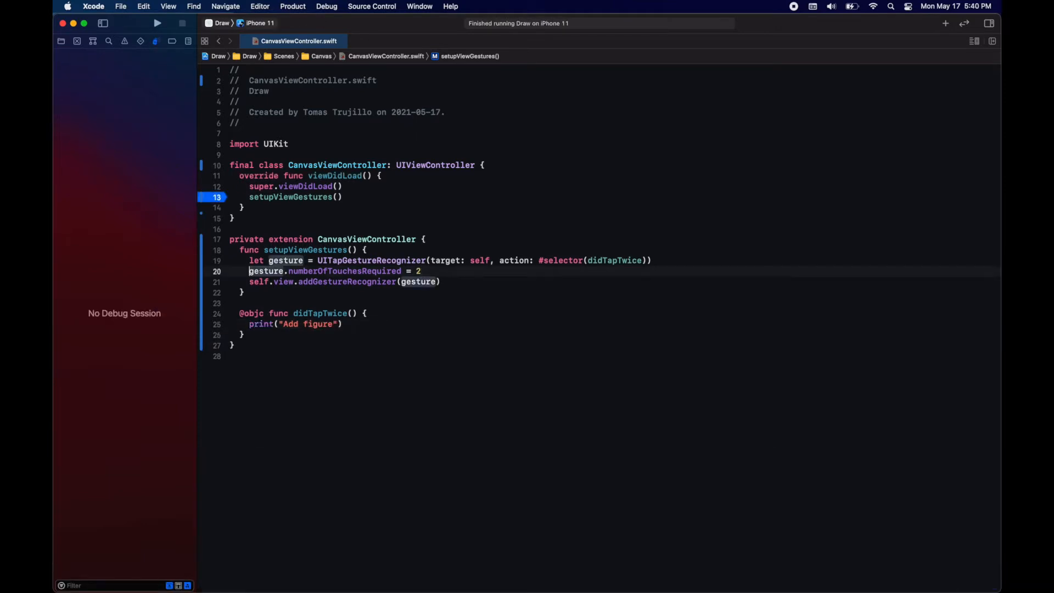
double_click(344, 271)
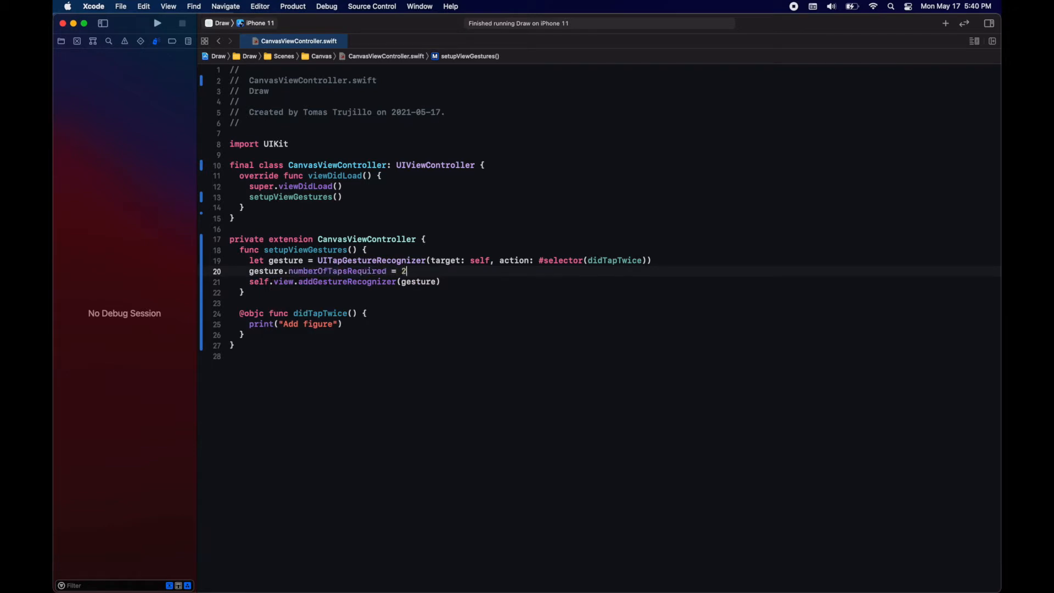
key("cmd+r")
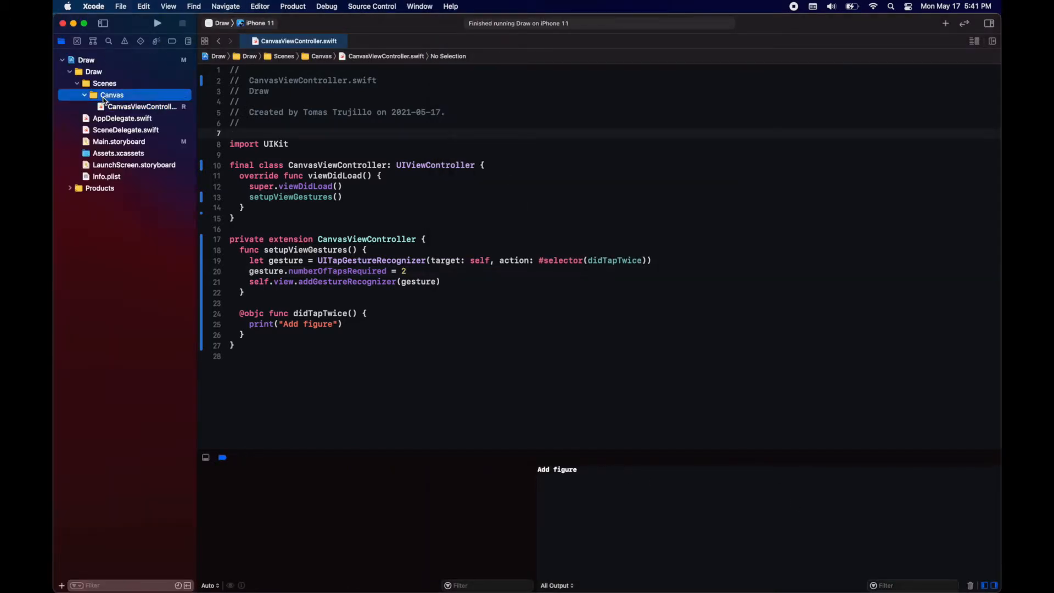
Create a Shapes group containing a new Circle UIView class file
right_click(103, 83)
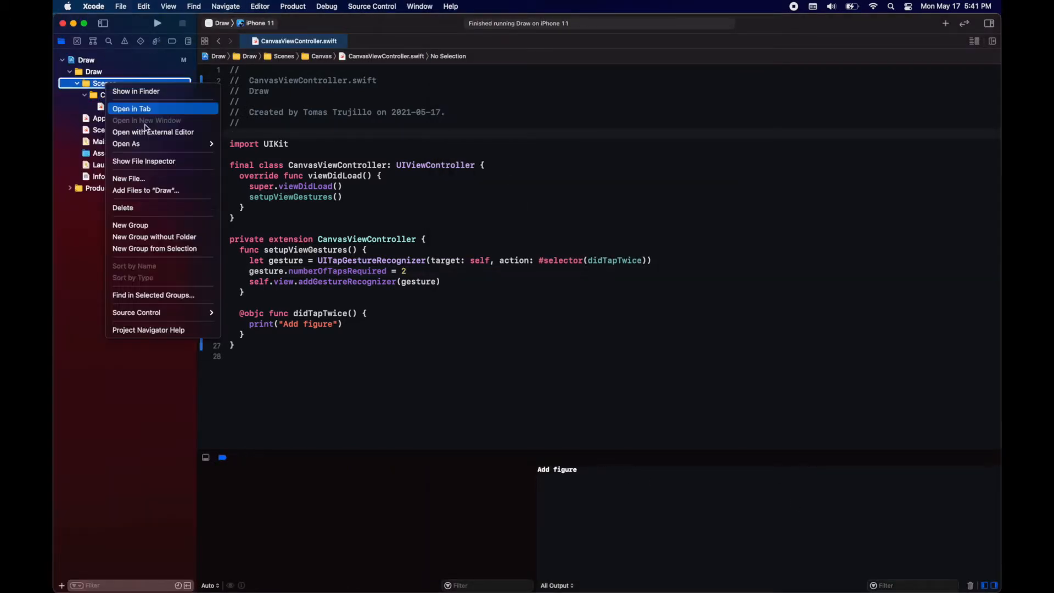
left_click(130, 225)
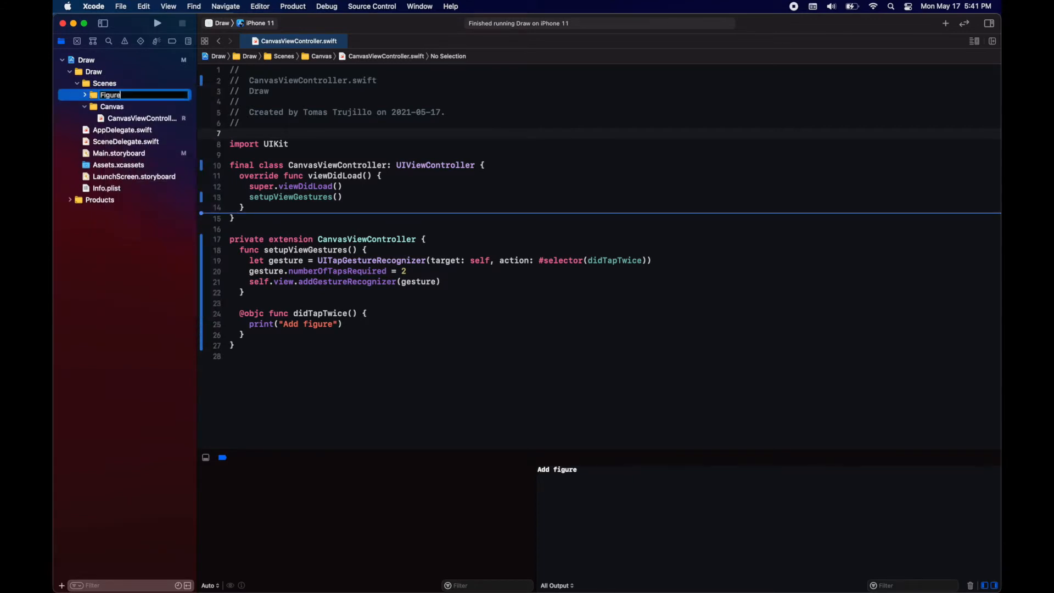
key("cmd+n")
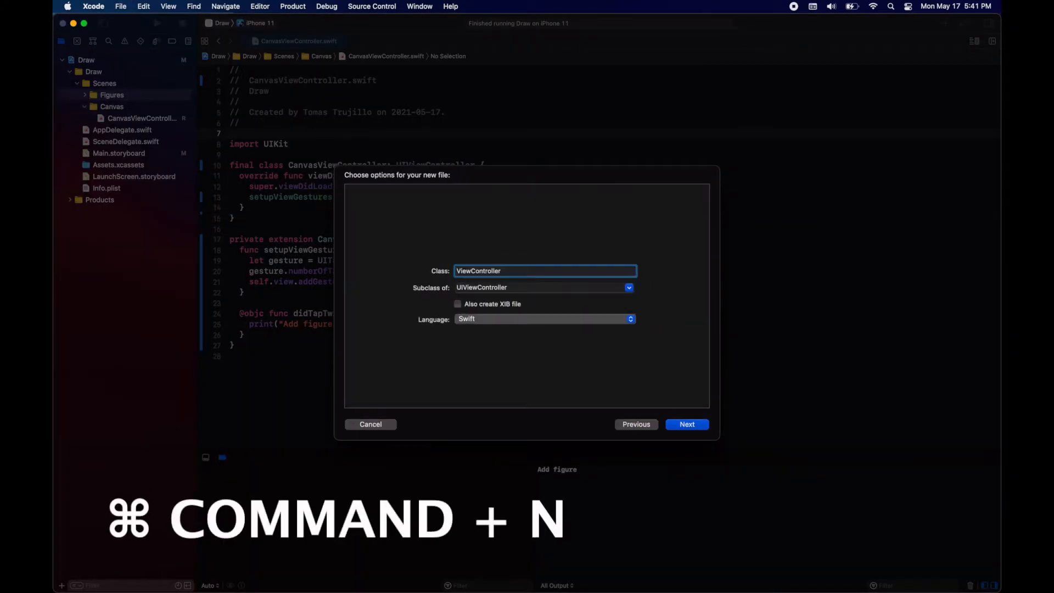
type("Circle")
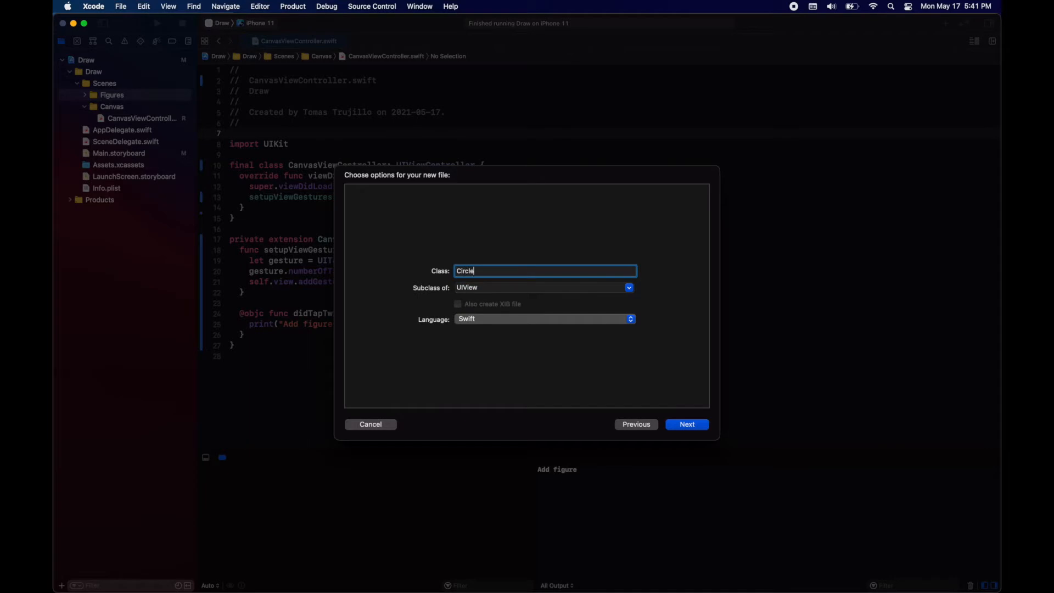
left_click(370, 424)
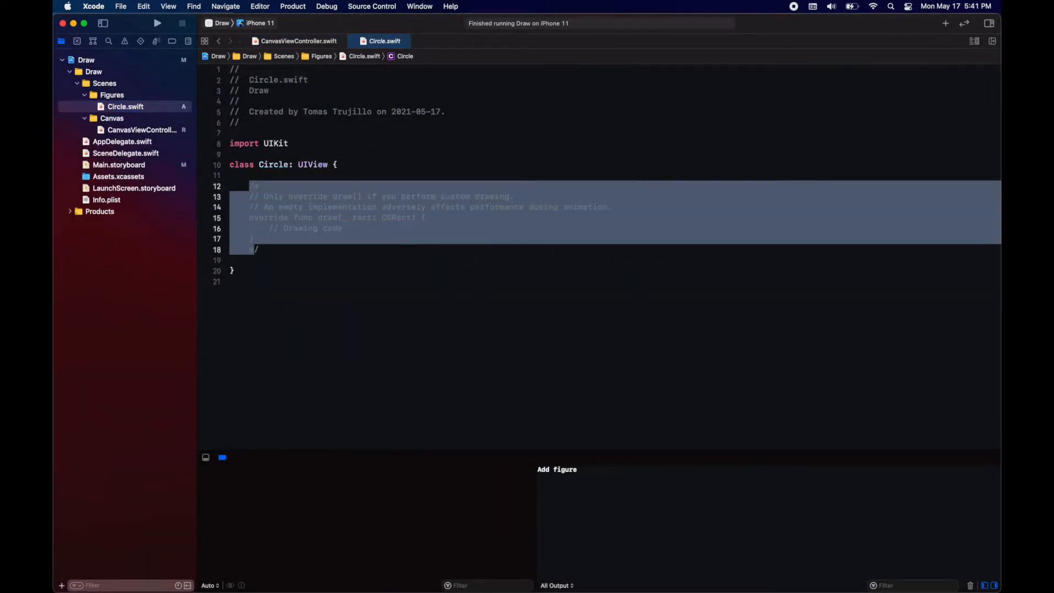
Make Circle final and override draw(_:) to fill a red full-width arc path
type("fin")
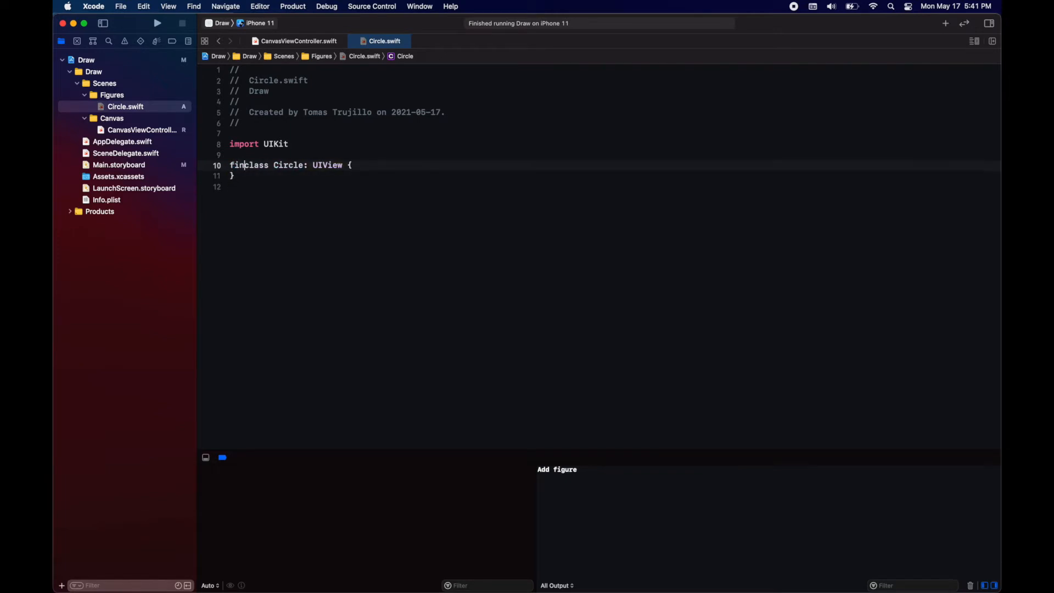
type("draw(_ rect: CGRect) {")
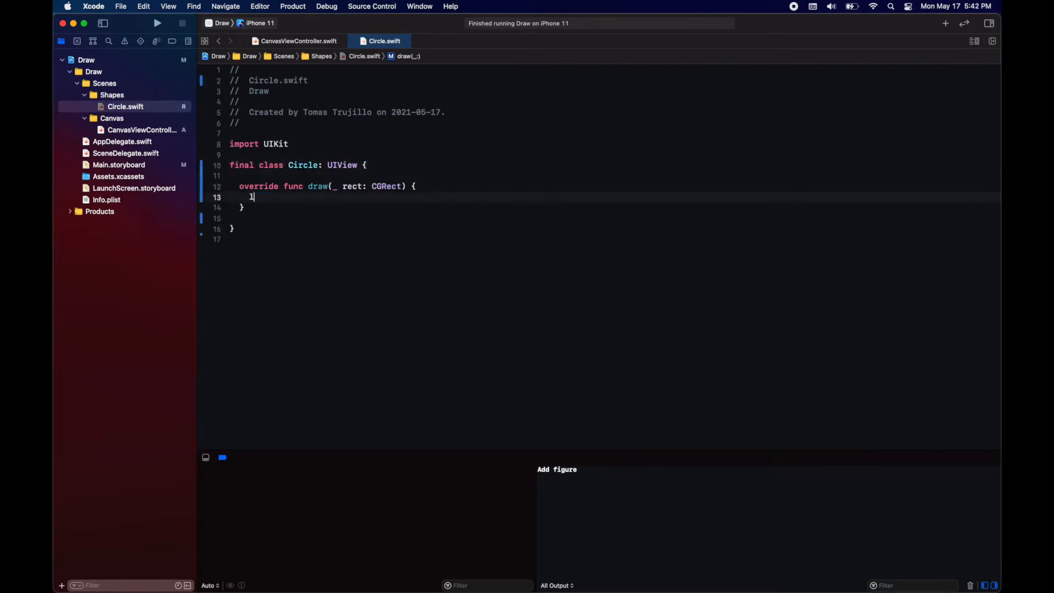
type("let path = UIBezierPath()")
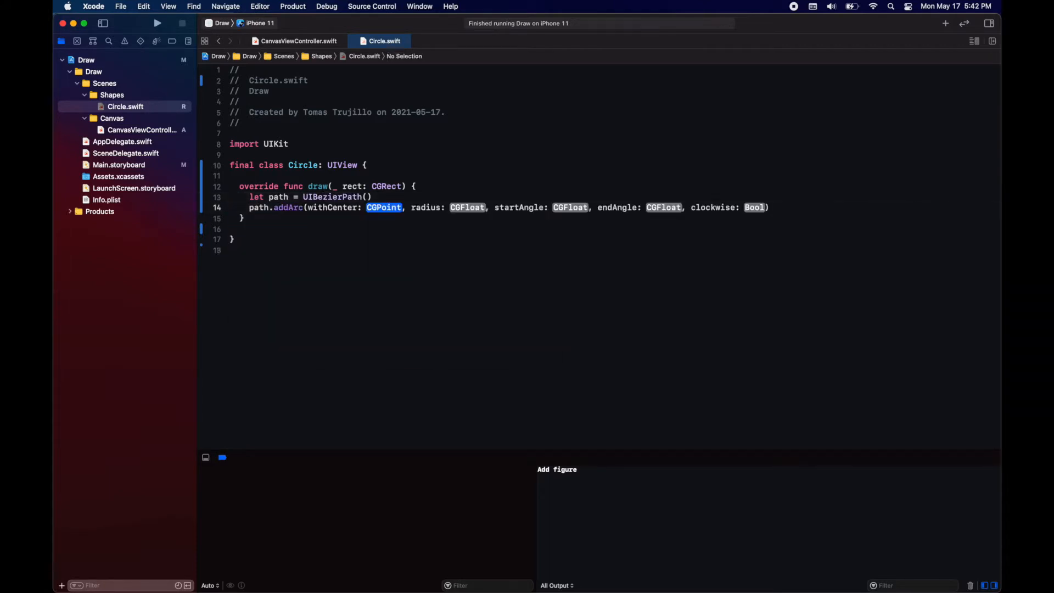
type("rect.")
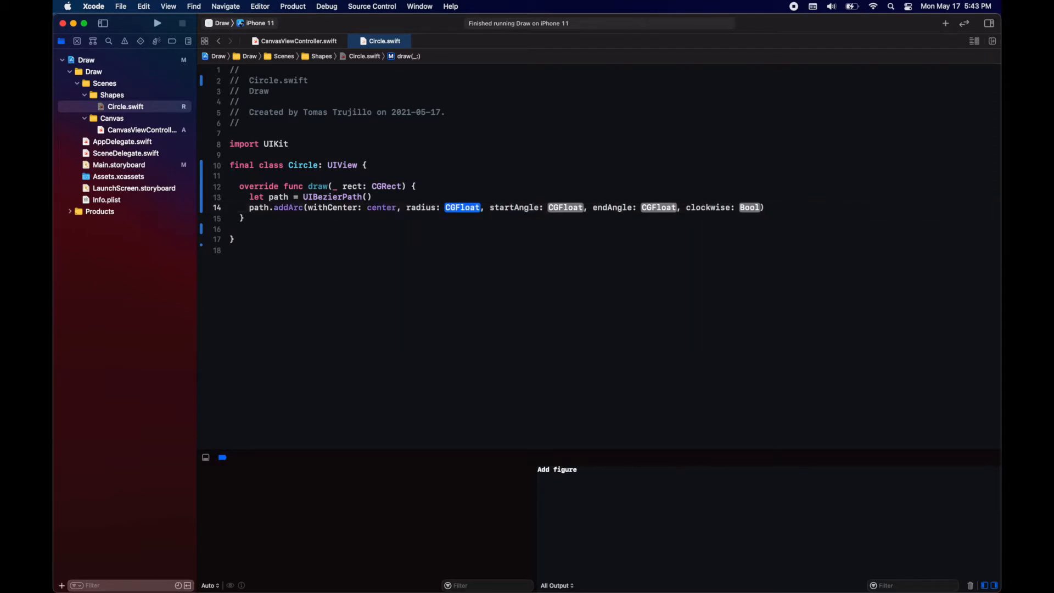
type("rect.width / 2")
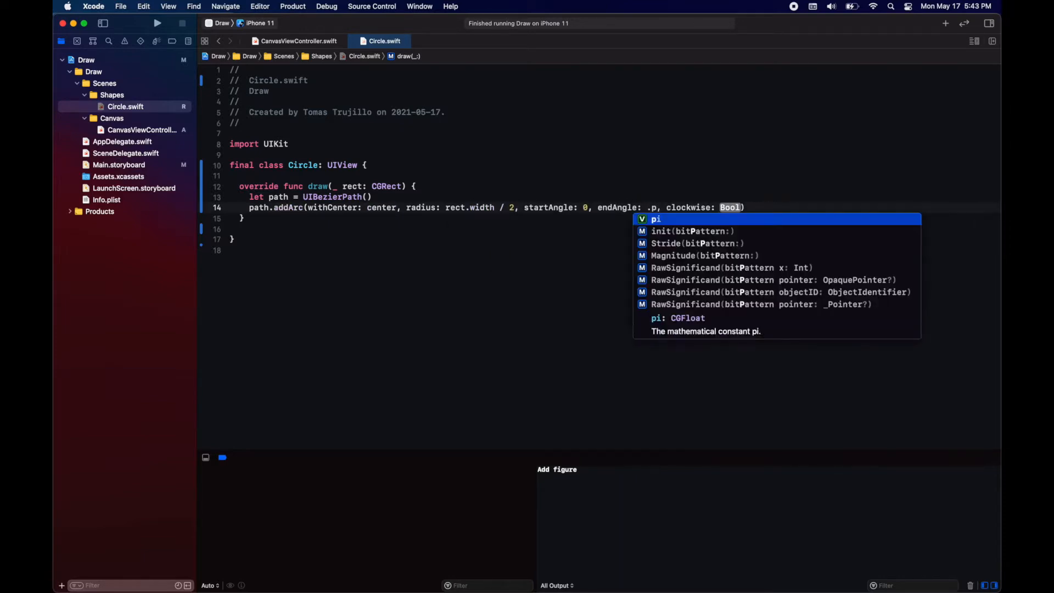
type(".pi * 2, clockwise: true")
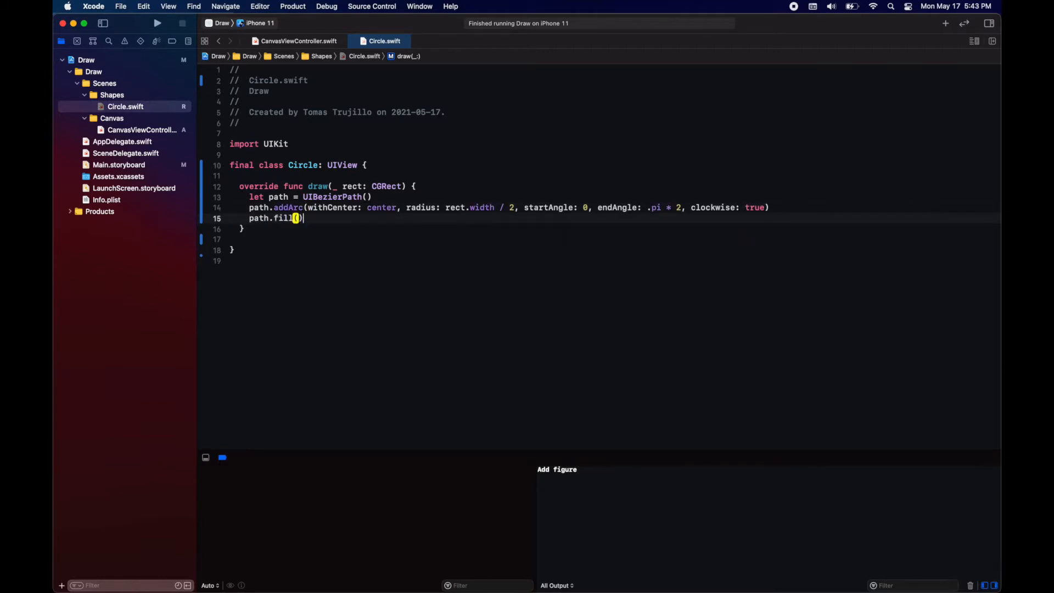
type("UIColor.red.setFill(")
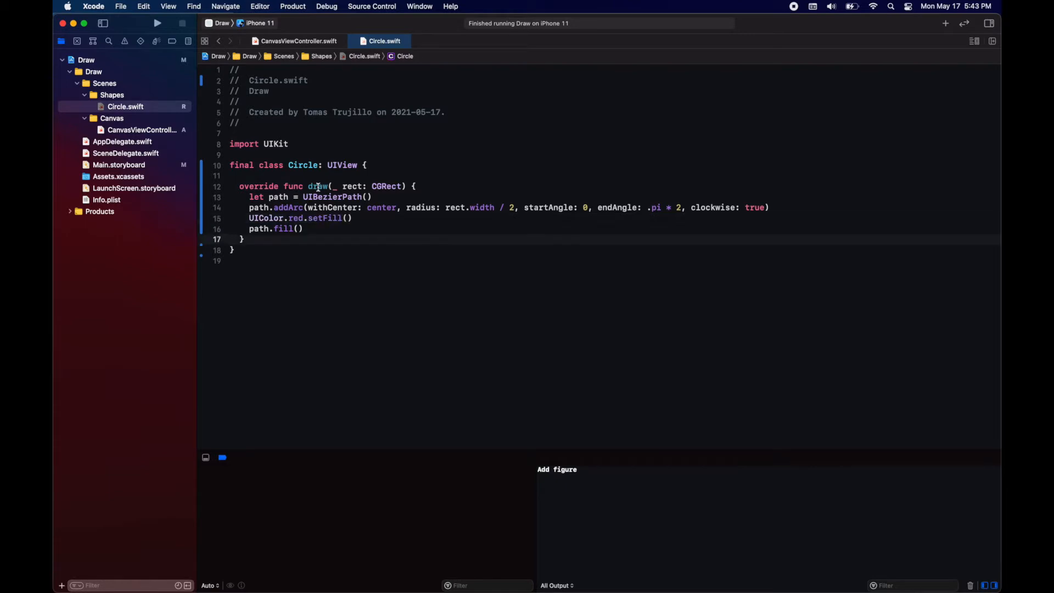
In didTapTwice, start creating a Circle with a CGRect frame at view.center
left_click(295, 41)
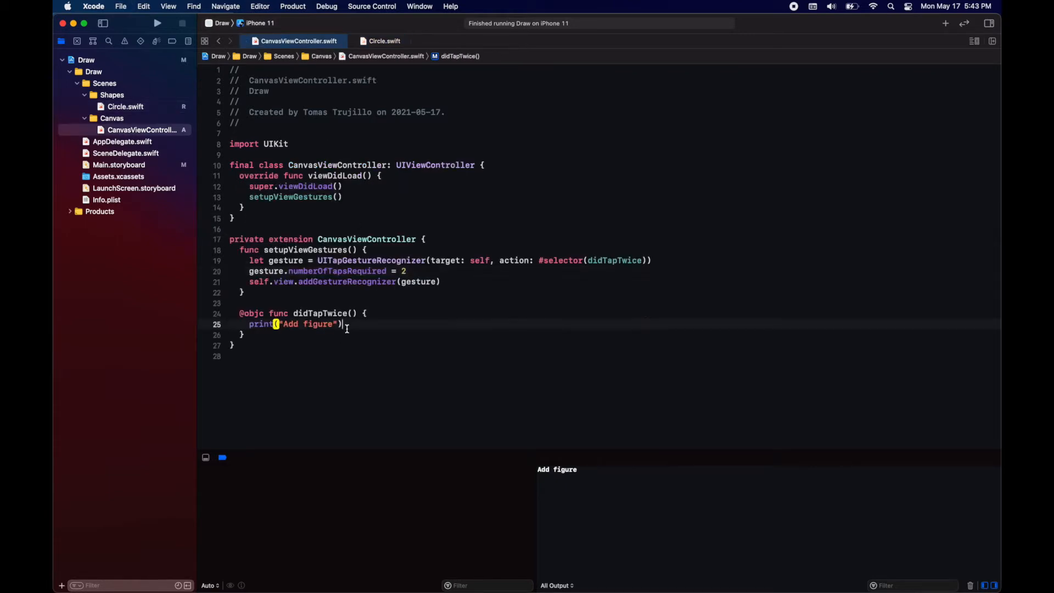
type("let circl")
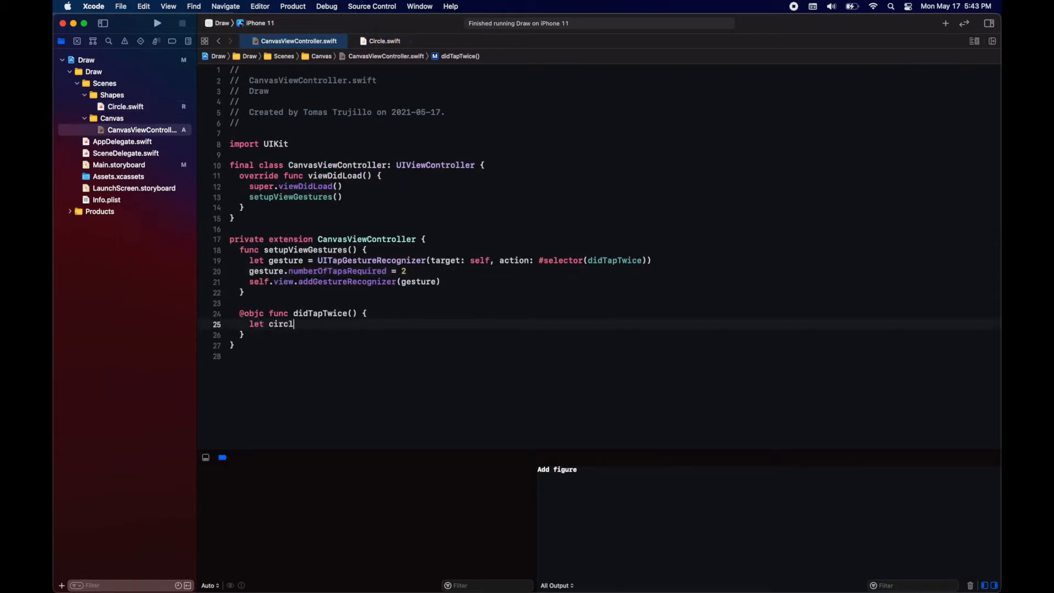
type("e = Circle")
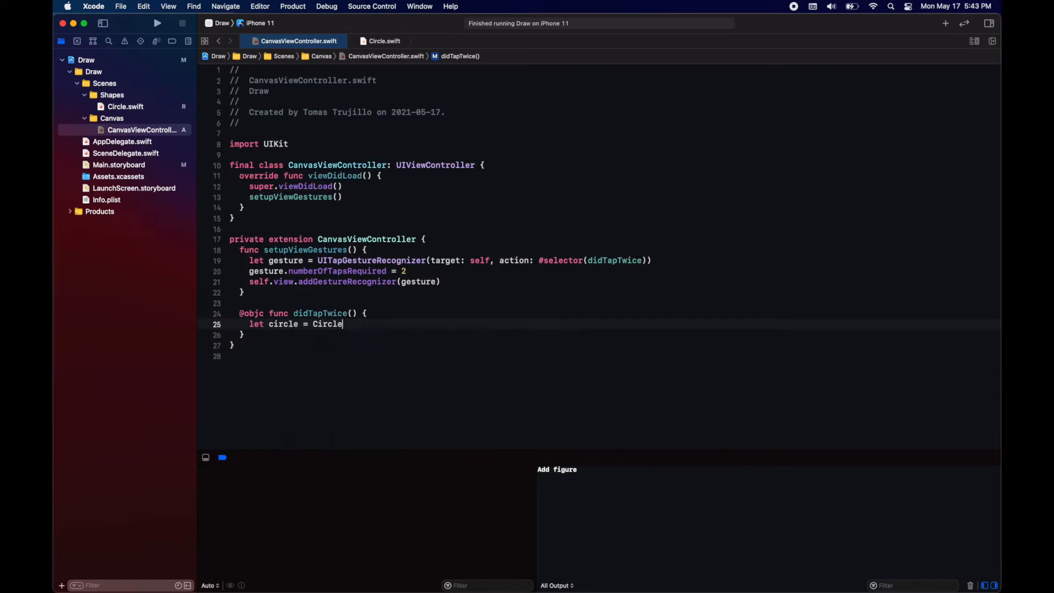
type("(")
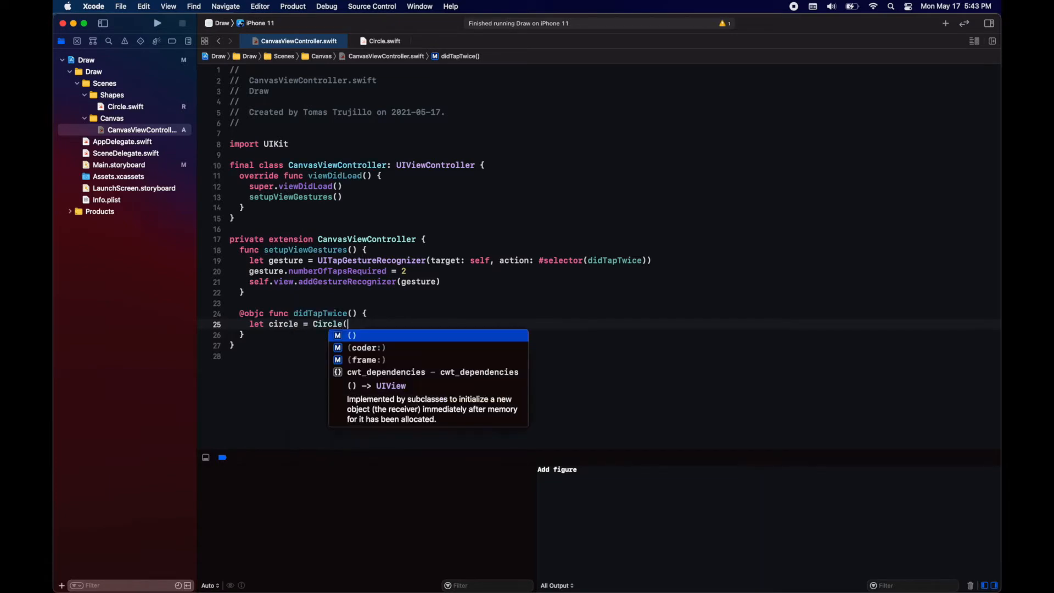
type("frame: cgre")
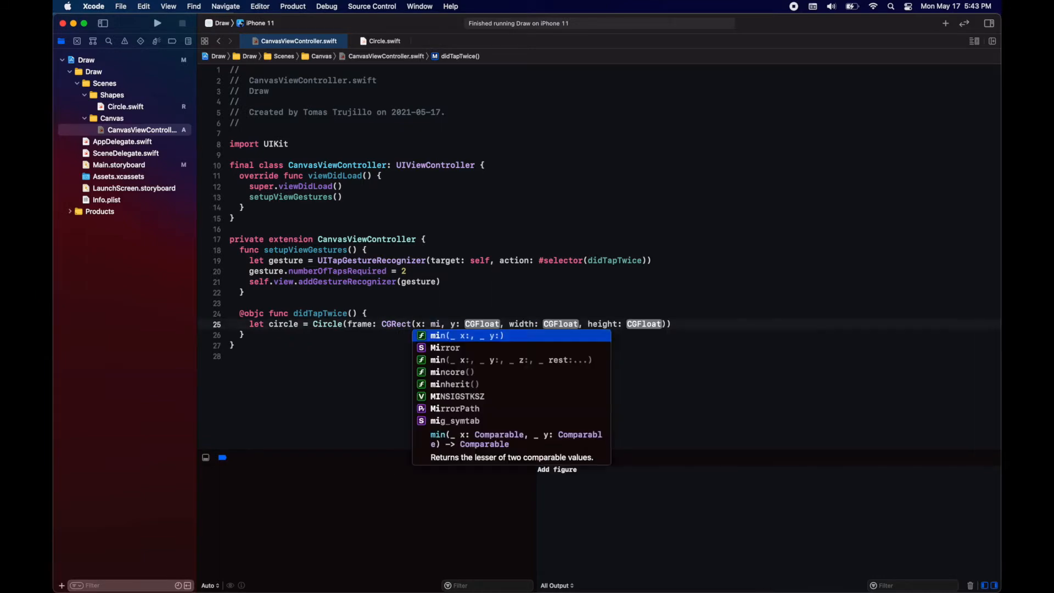
type("let center =")
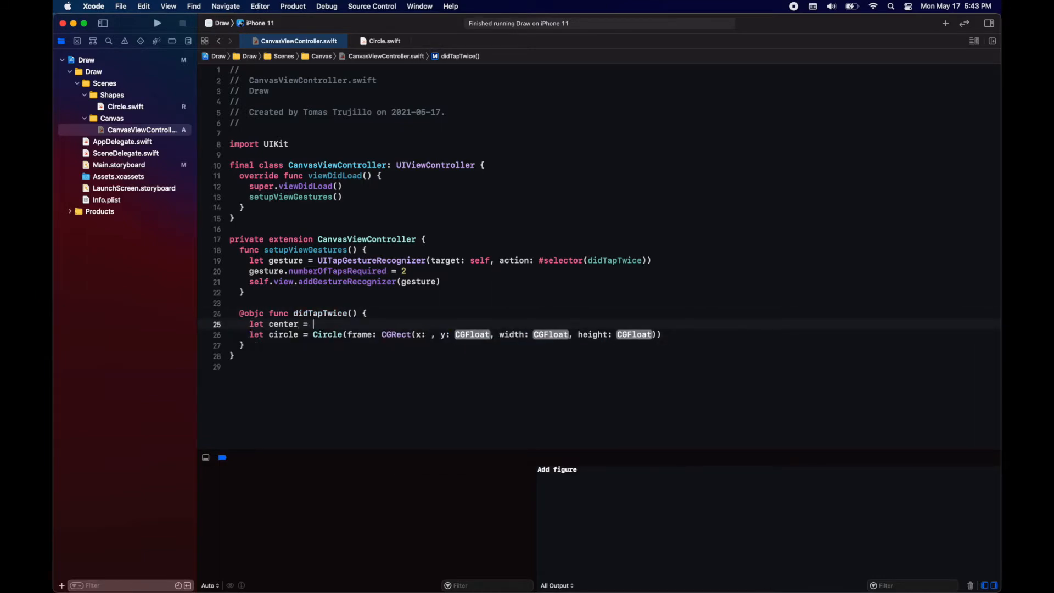
type("view.center")
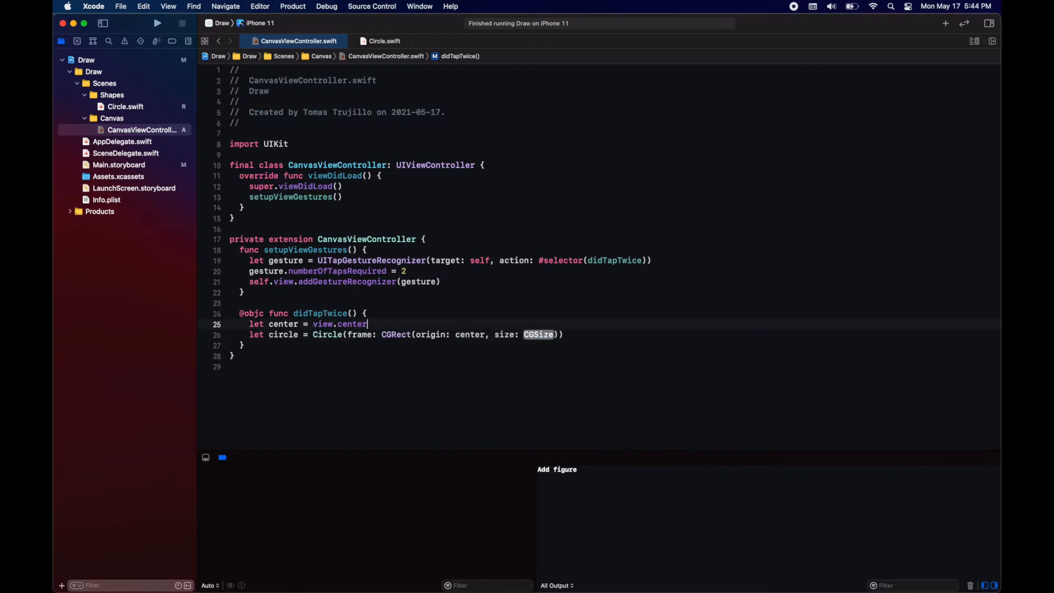
Give the circle a 100×100 size and add it to the view as a subview
type("let size = CGSize(")
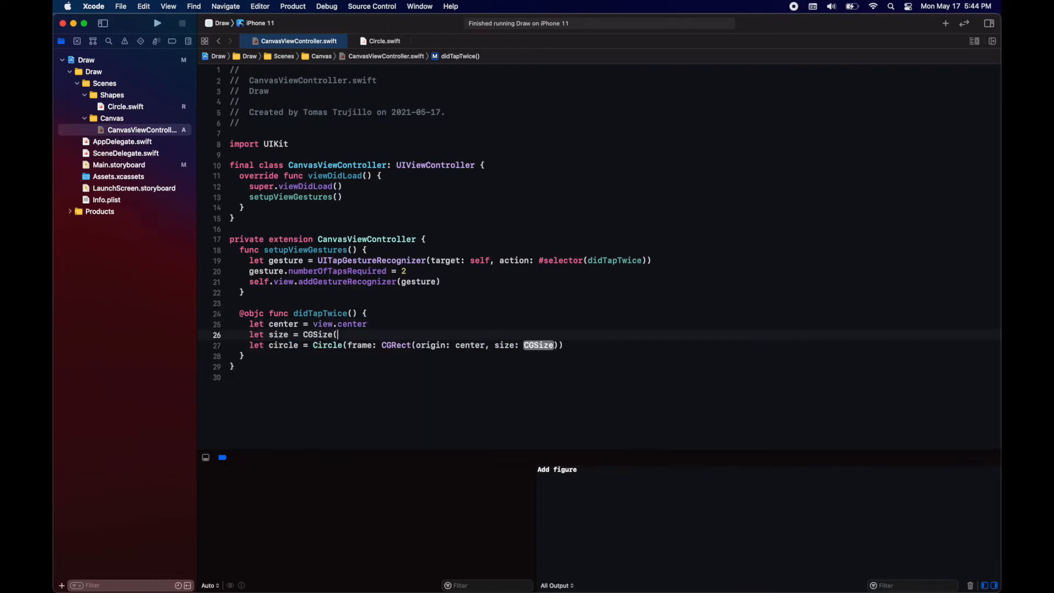
type("width: 100, height: 100)")
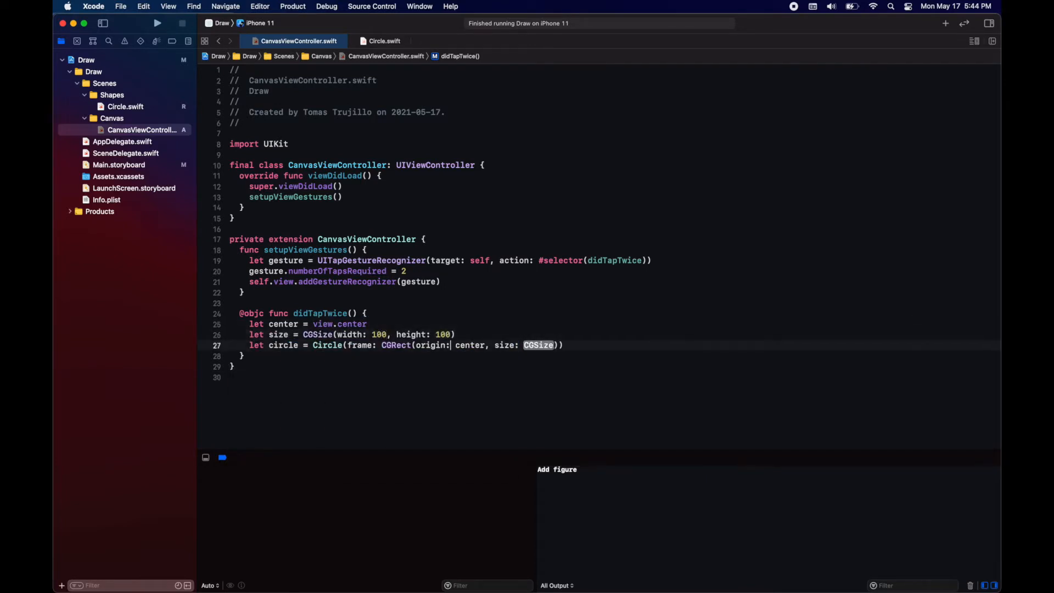
type("size")
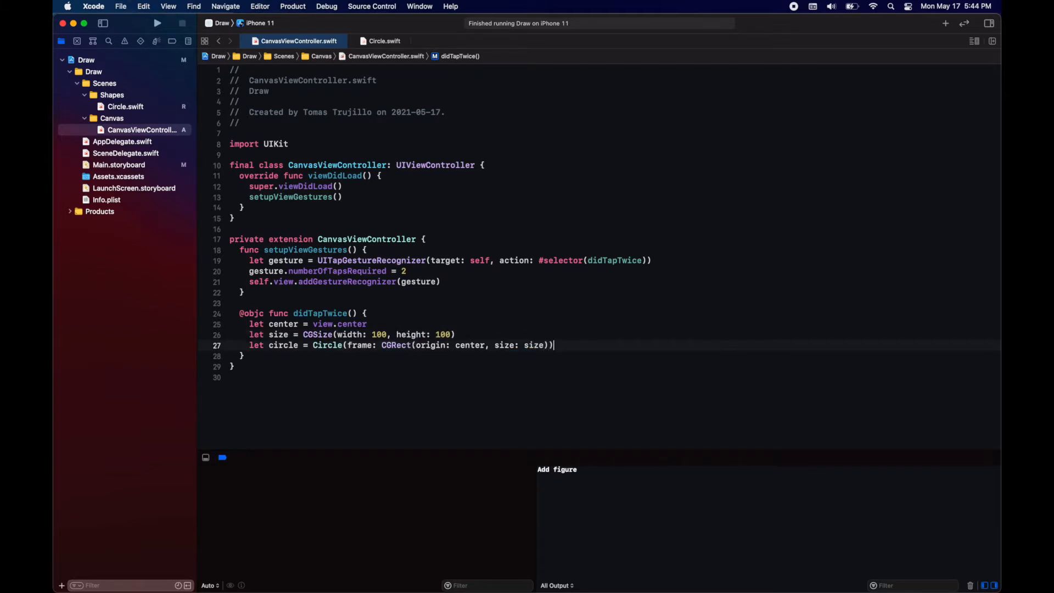
type("addsub")
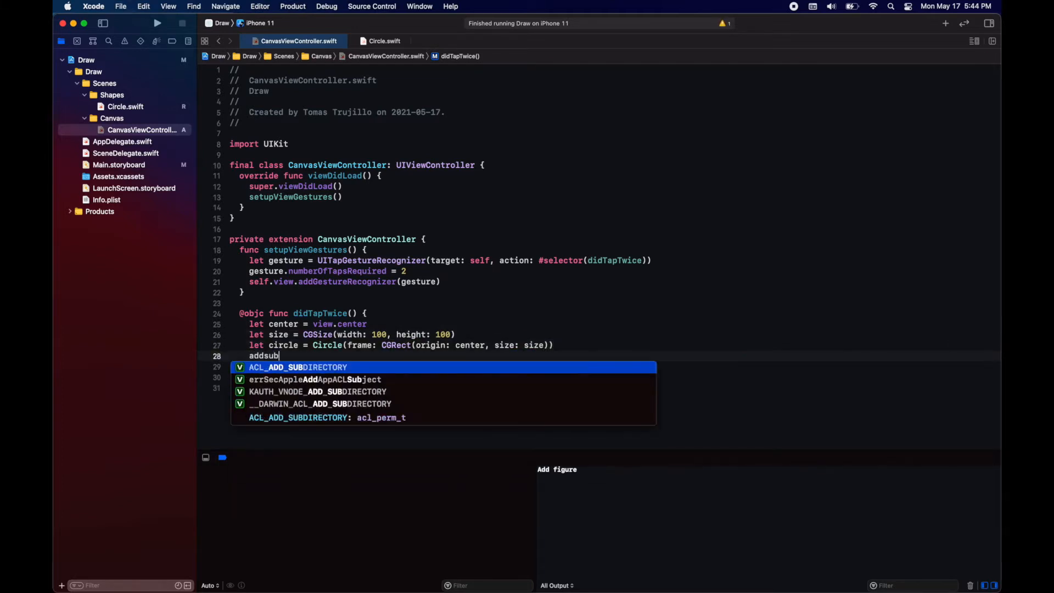
type("view.addSubview(circle")
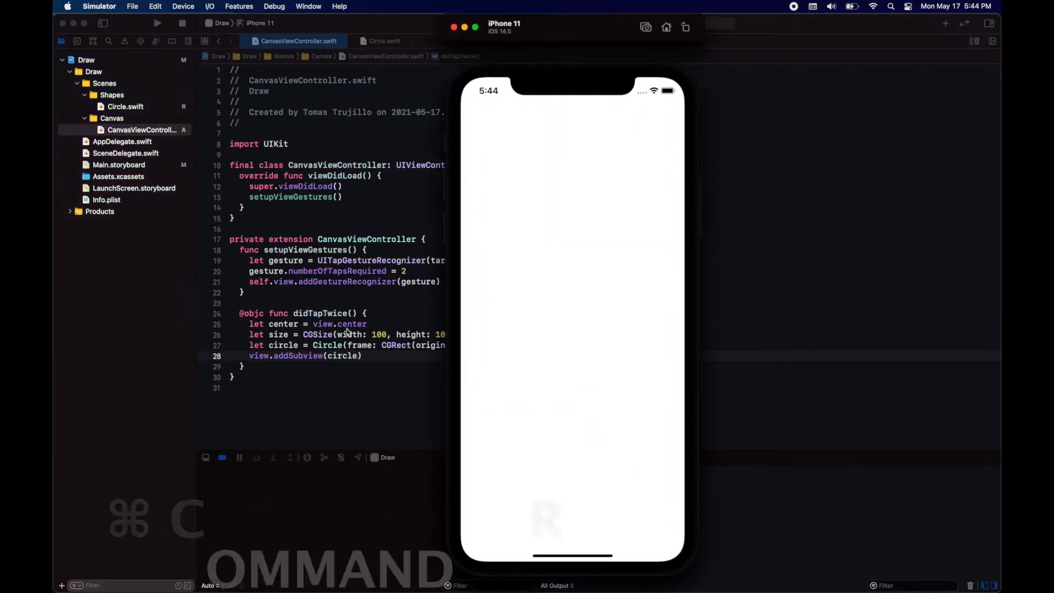
double_click(586, 328)
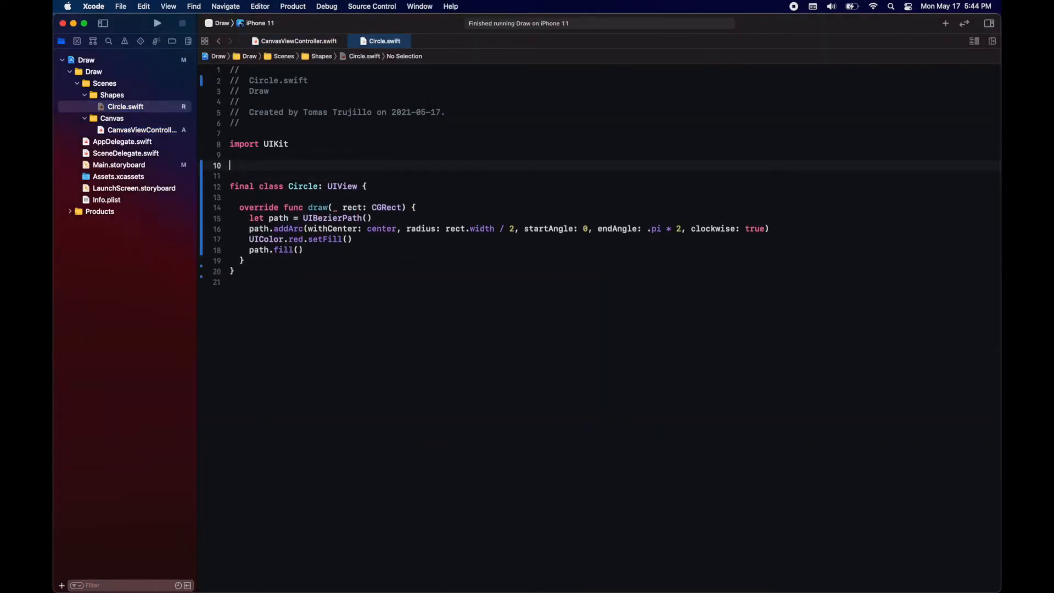
Declare a Shape: UIView class whose initializers call super.init and setup()
type("class Shape {")
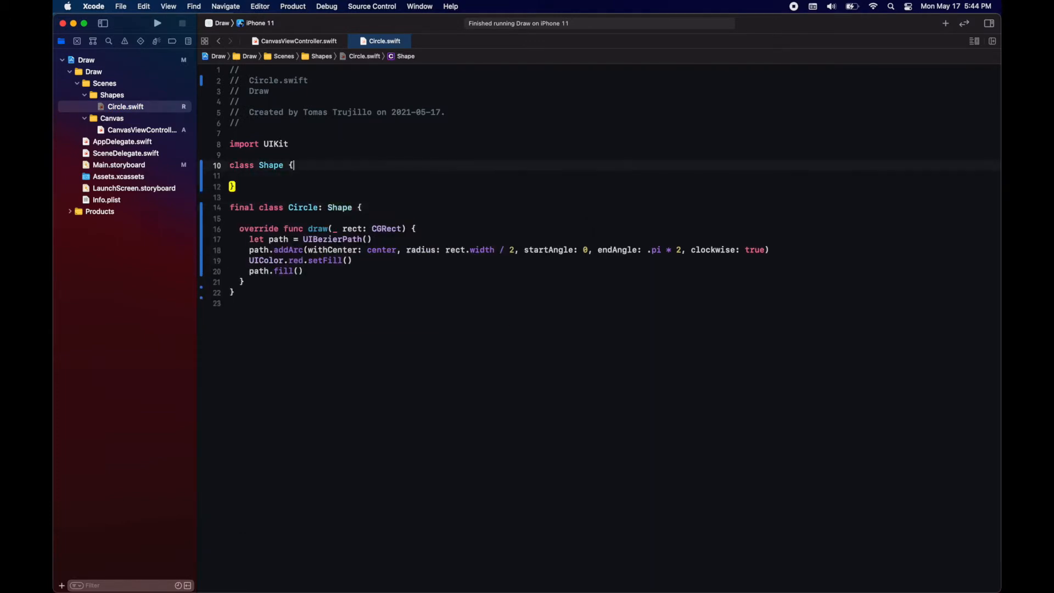
type(": UIView")
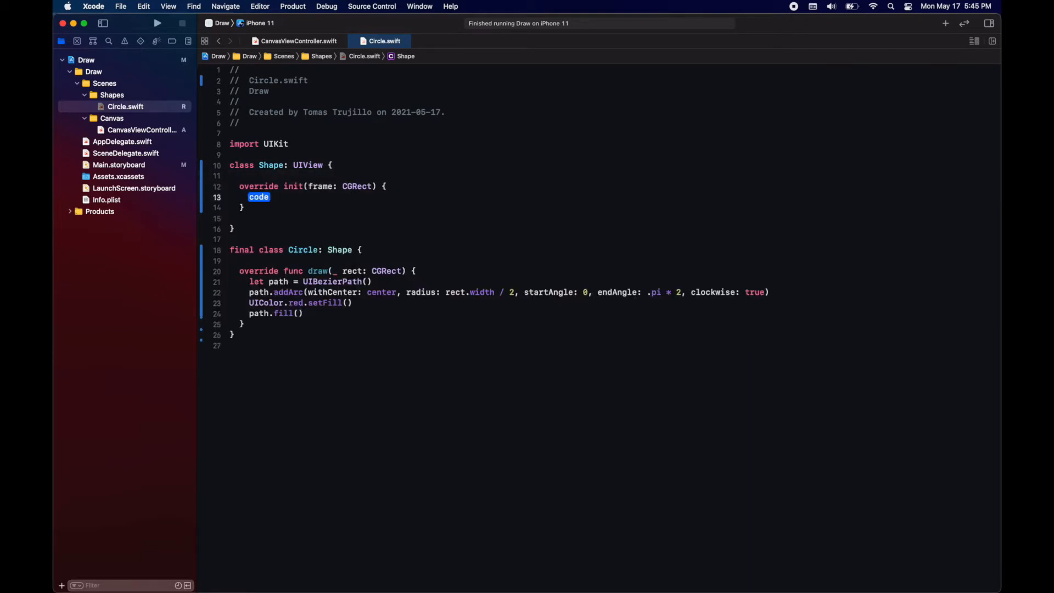
type("super.init(frame: frame")
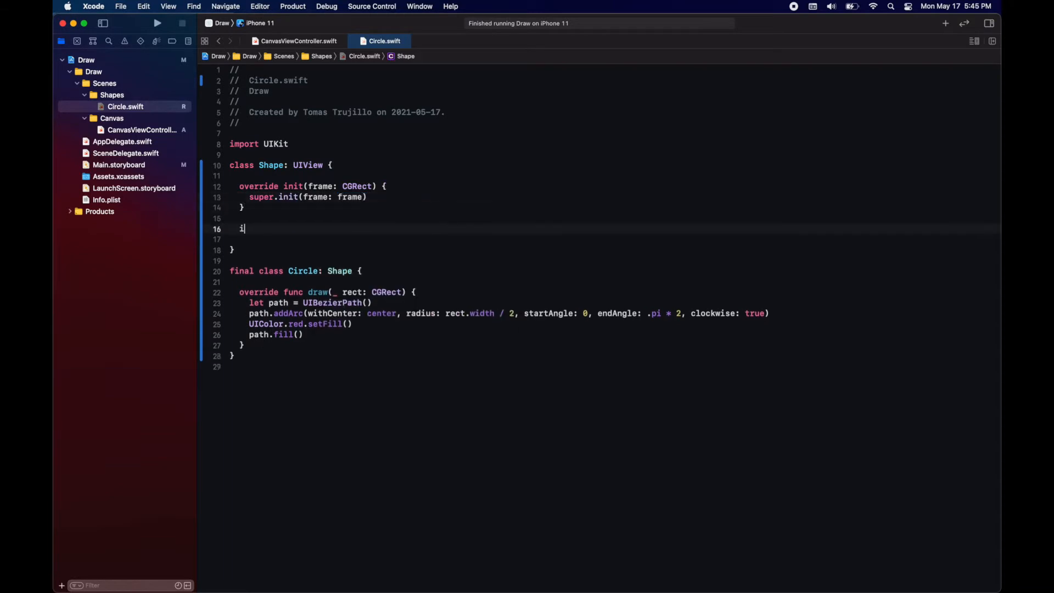
type("nit?(coder: NSCoder) {")
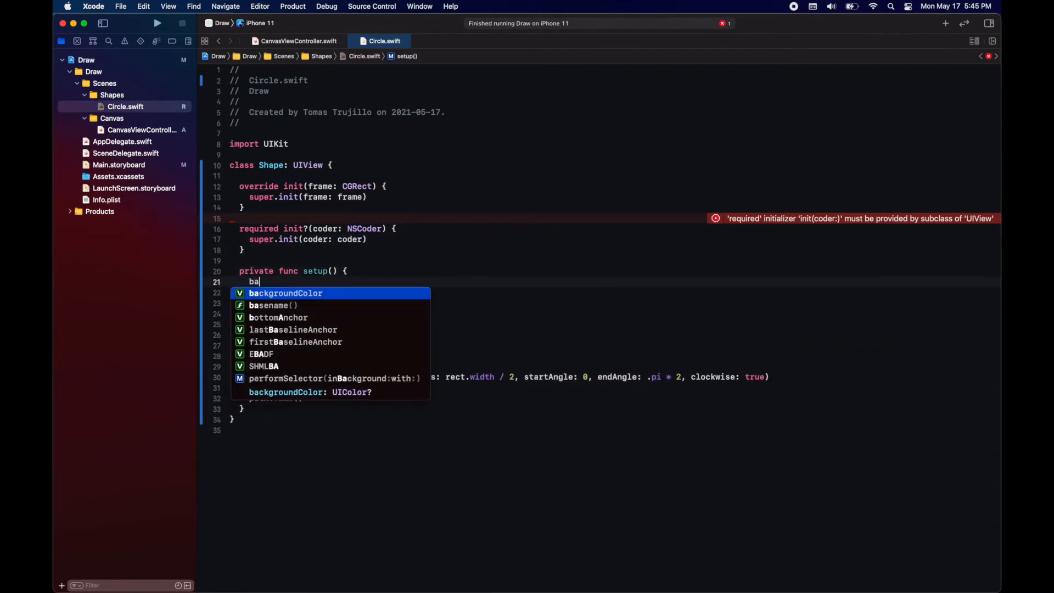
Have setup() set a clear backgroundColor, isOpaque true and redraw contentMode, then start a new Shape file
key("Return")
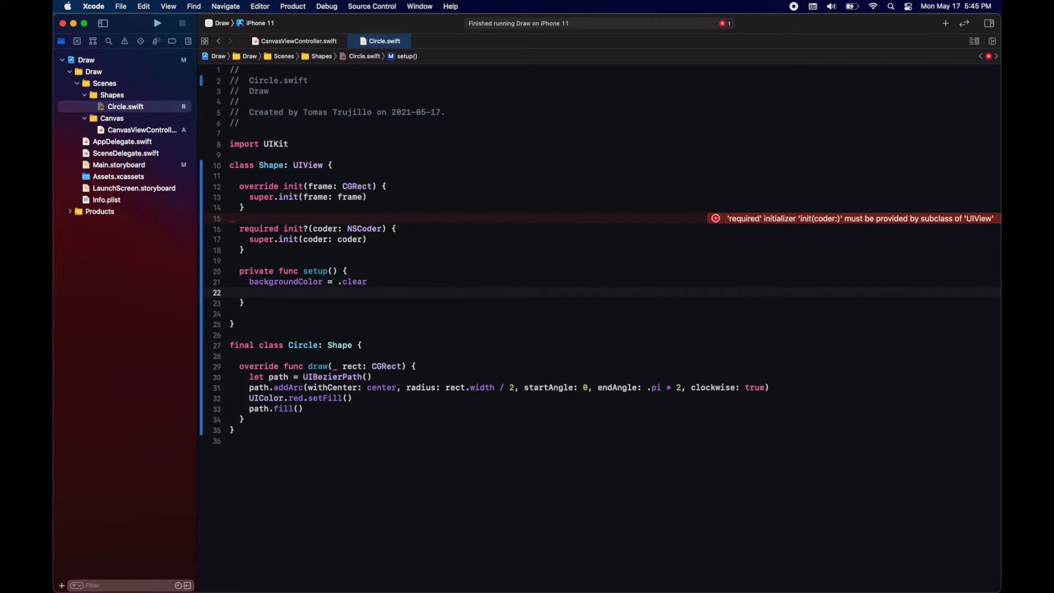
type("isOpaque = true")
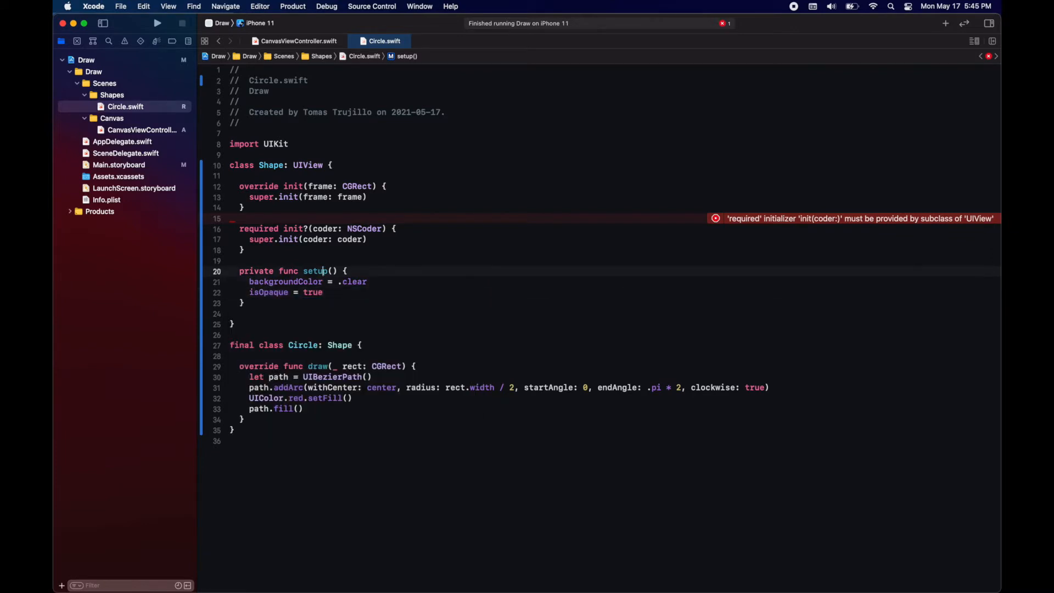
type("setup(")
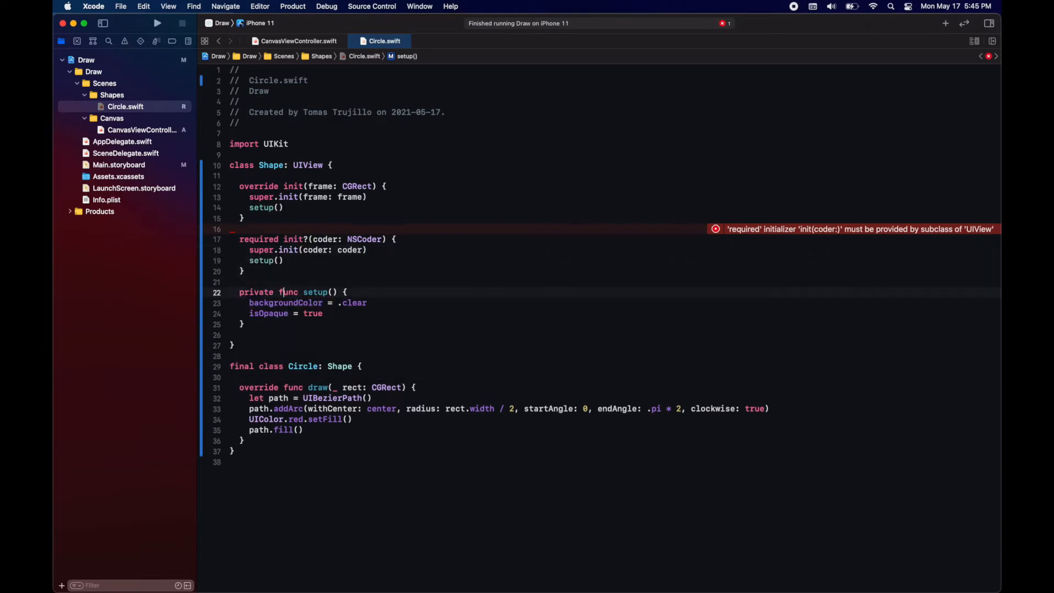
type("contentMode = .red")
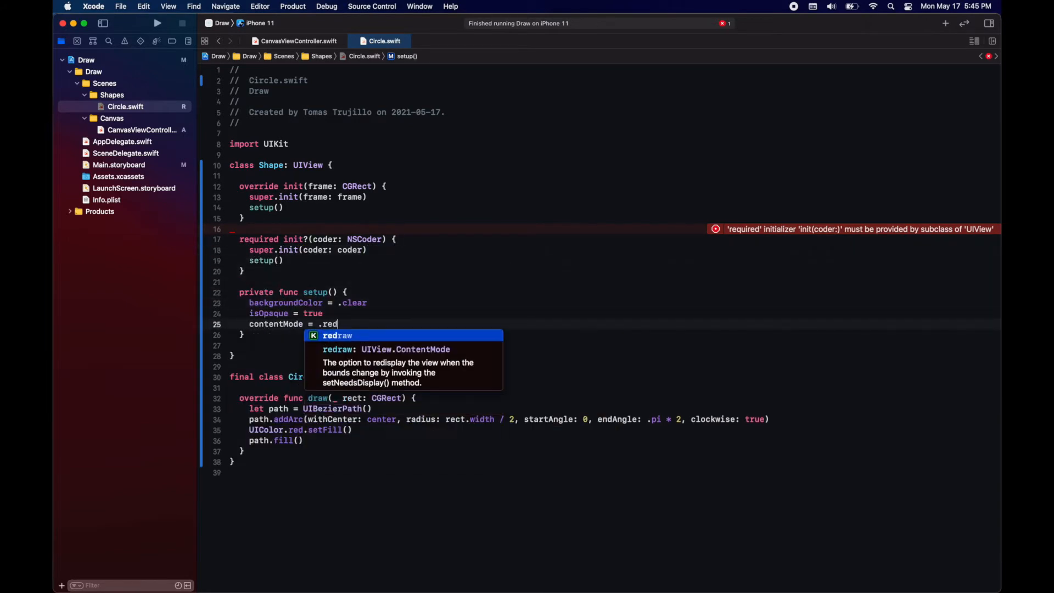
key("cmd+n")
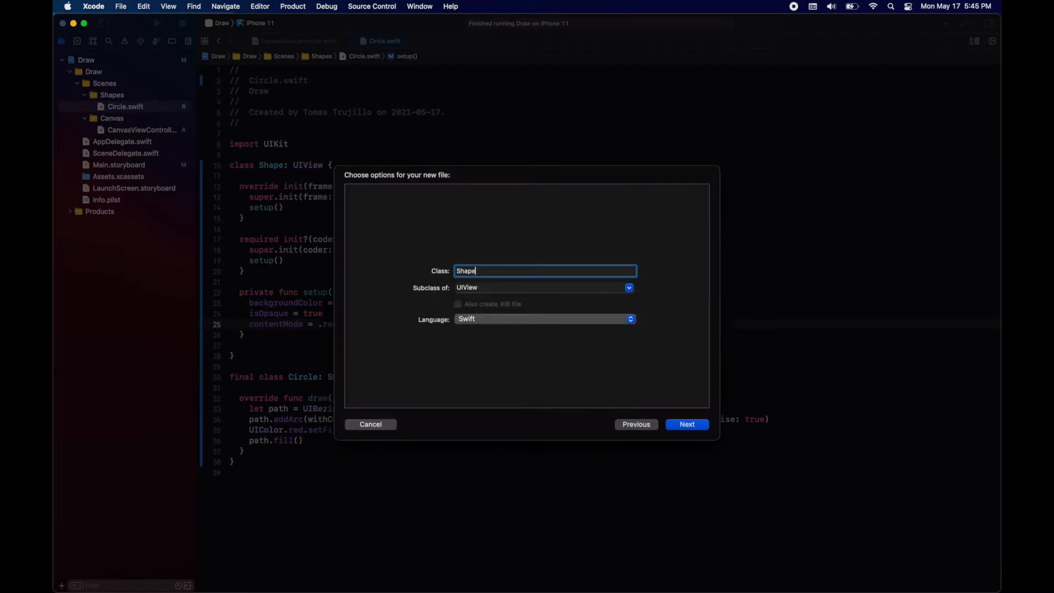
Move the Shape base class into its own Shape.swift file
left_click(687, 424)
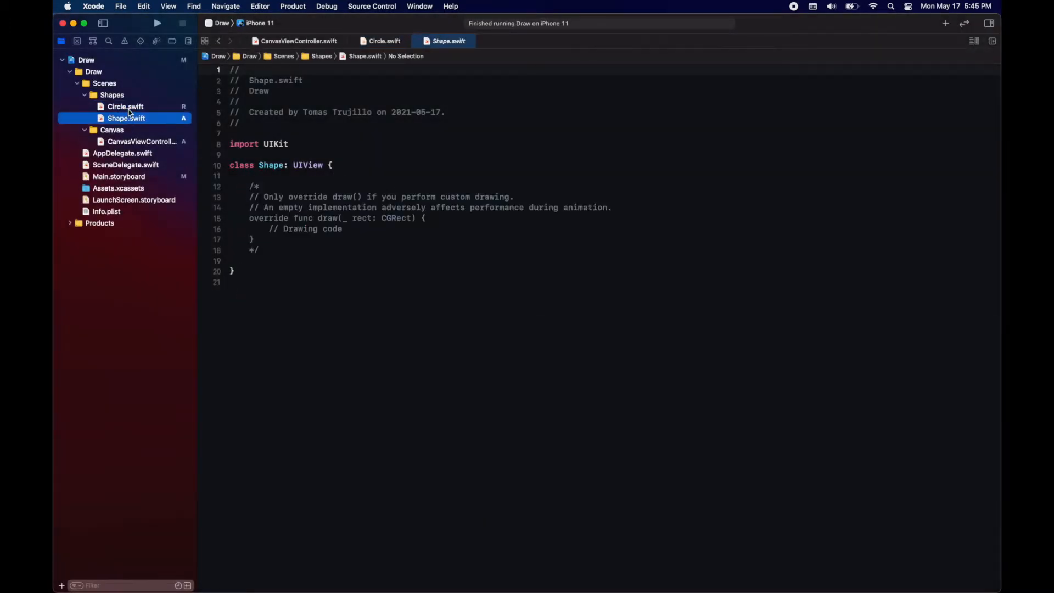
left_click(125, 106)
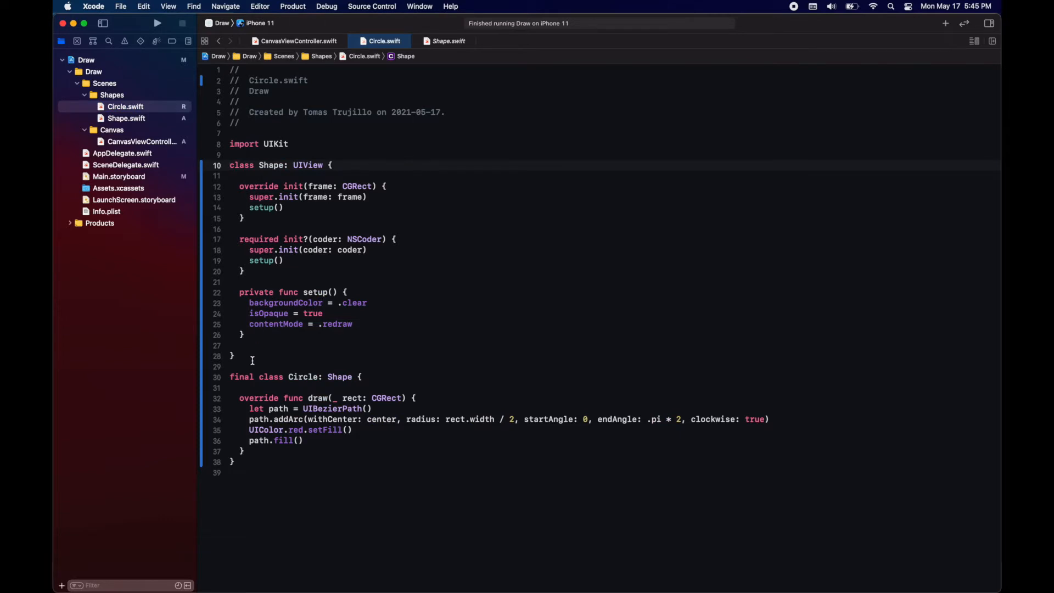
left_click(126, 117)
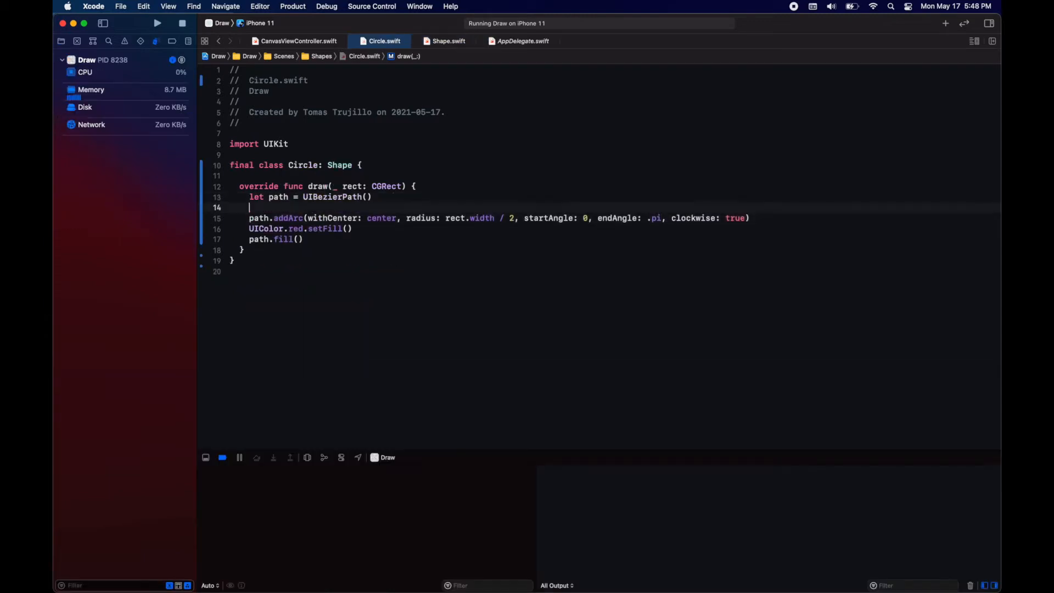
Start Circle's path at the center, fill it red, and stroke it black with width 2
type("let path.")
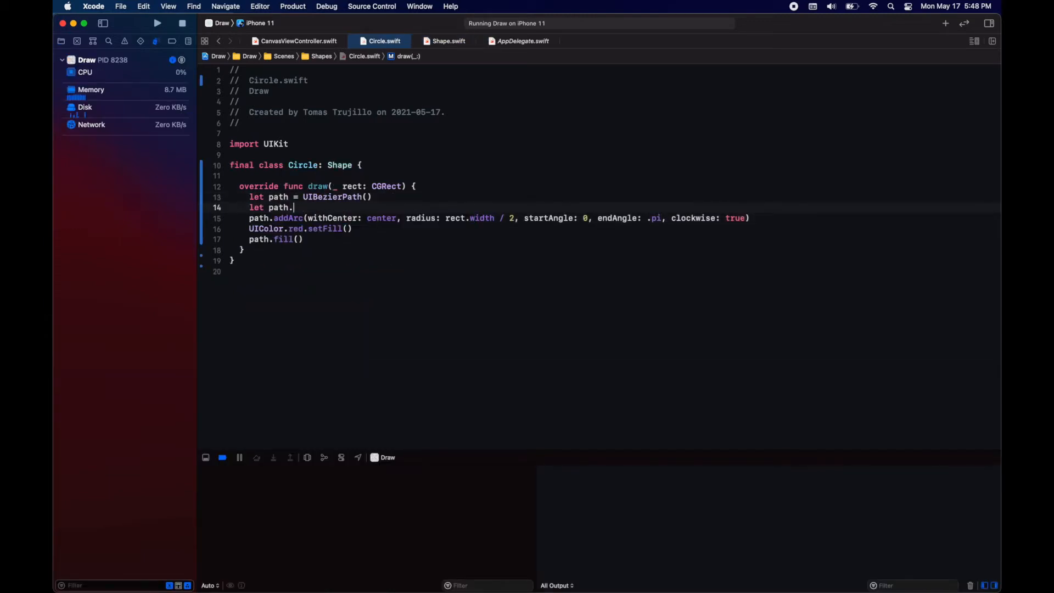
type(".")
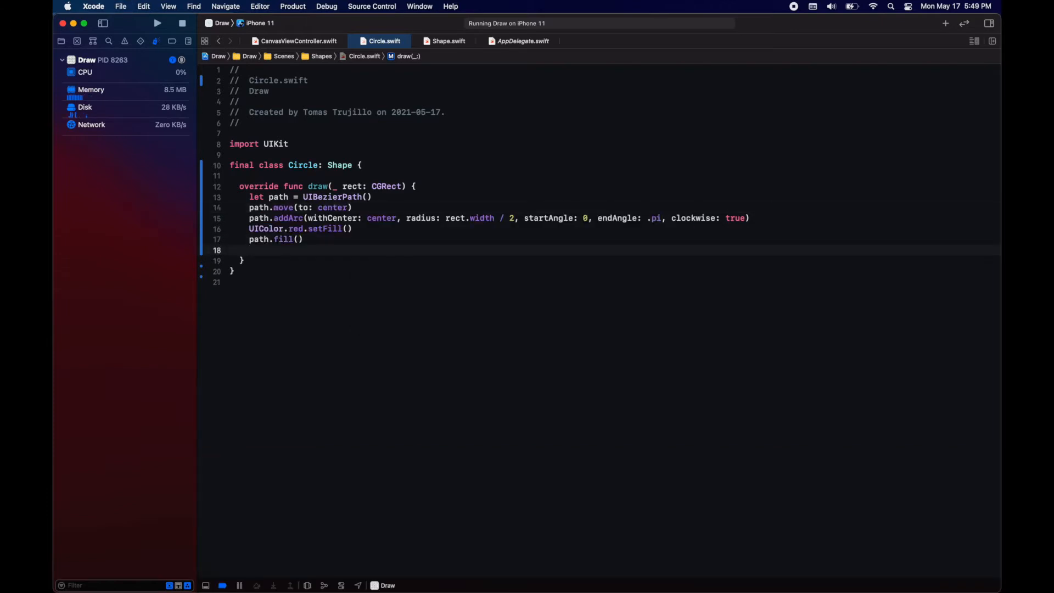
type("UIColor.blue.")
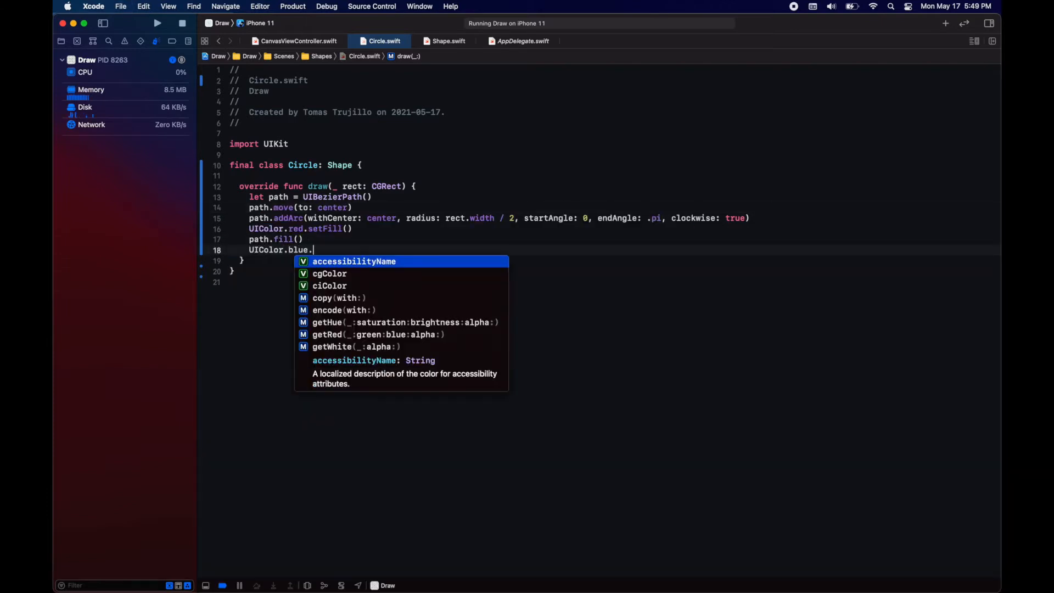
type("black.setStroke(")
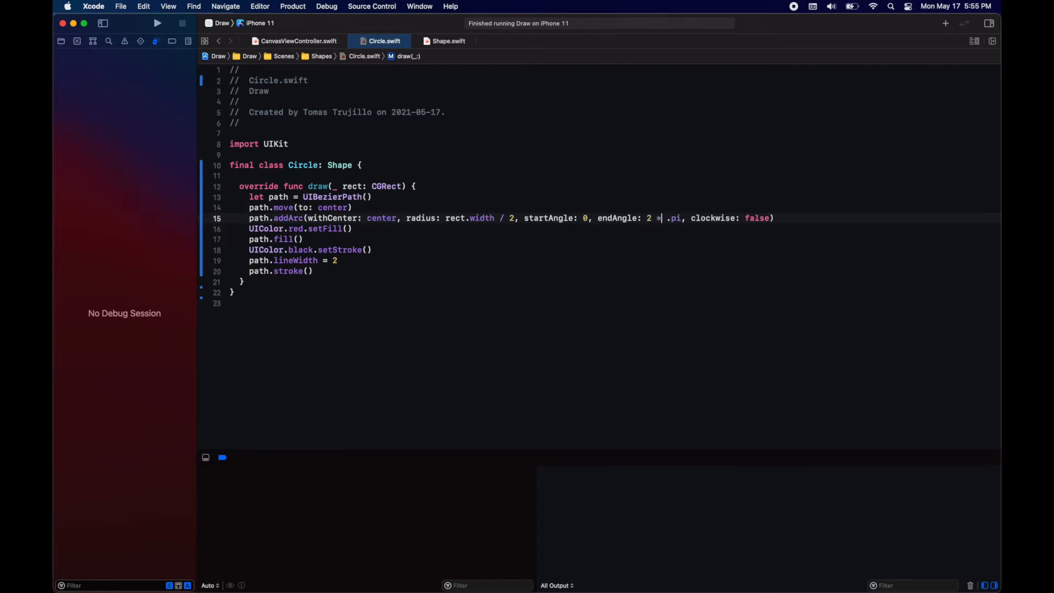
Add a centerPoint property returning CGPoint(x: bounds.midX, y: bounds.midY) for the arc, then rebuild
key("Return")
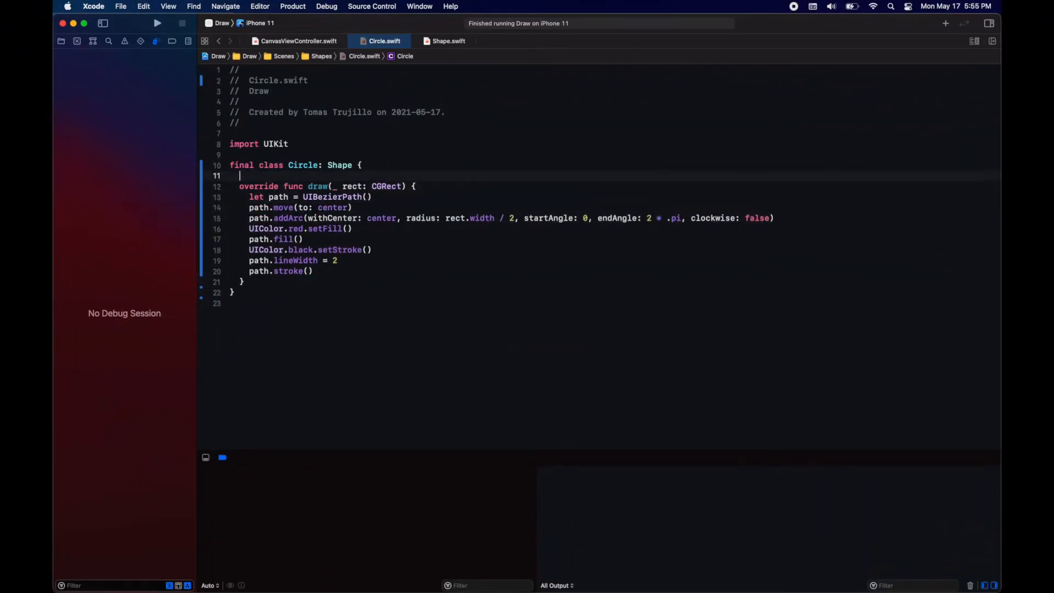
type("var center: CGPoint {")
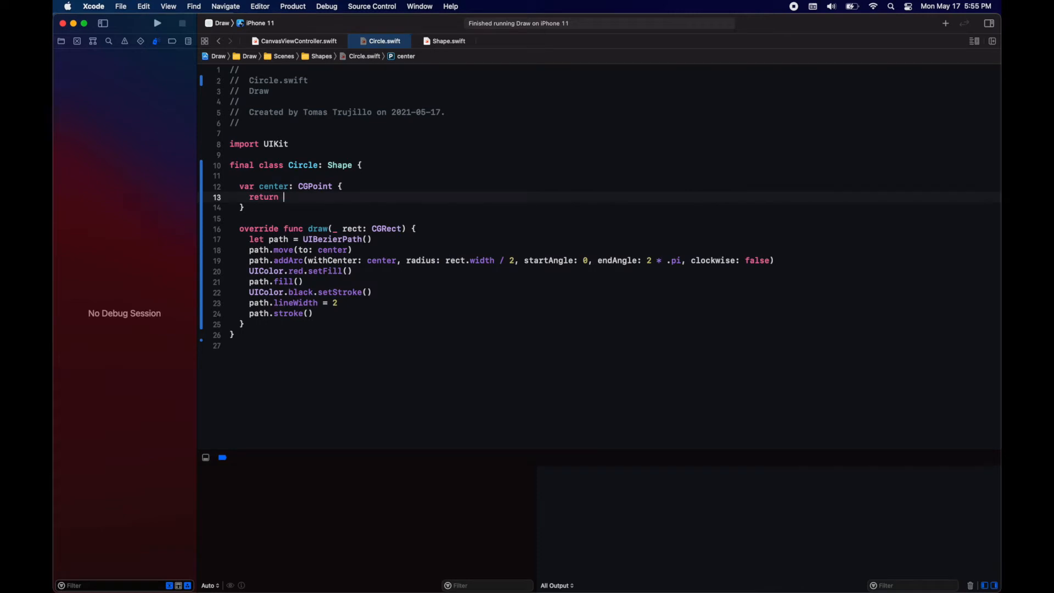
type("CGPoint(x: bounds.")
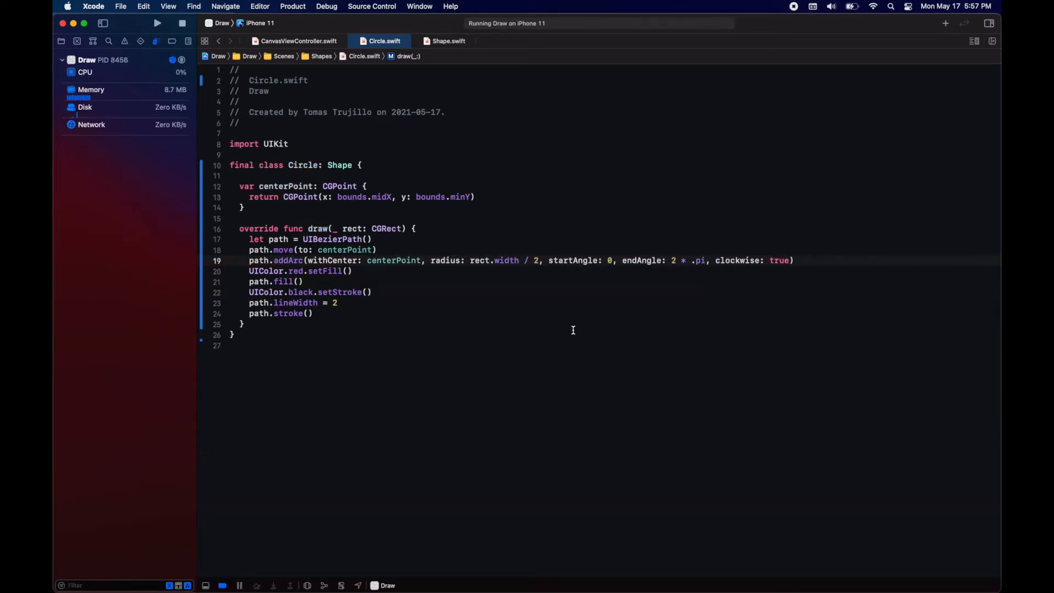
type("mid")
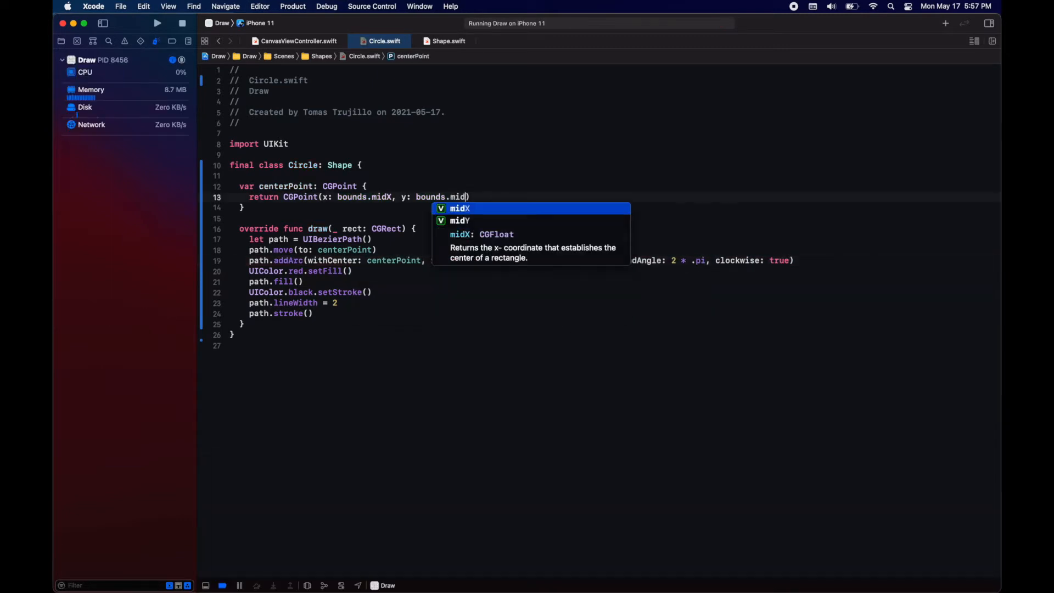
key("cmd+r")
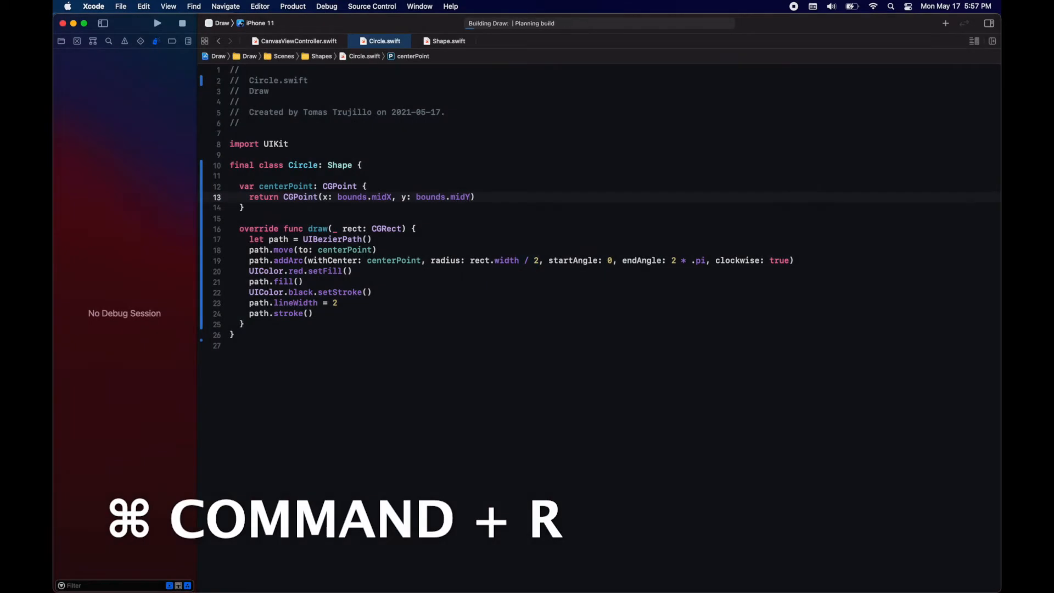
Set the arc radius to rect.width / 2 * 0.95 and rerun the app
key("cmd+r")
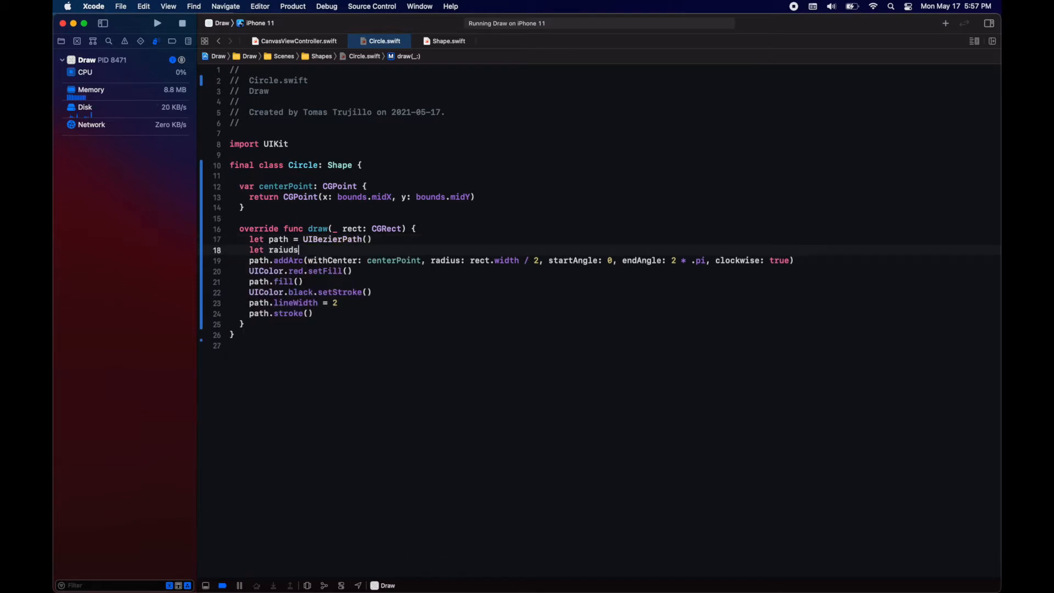
type("radius = rect.width")
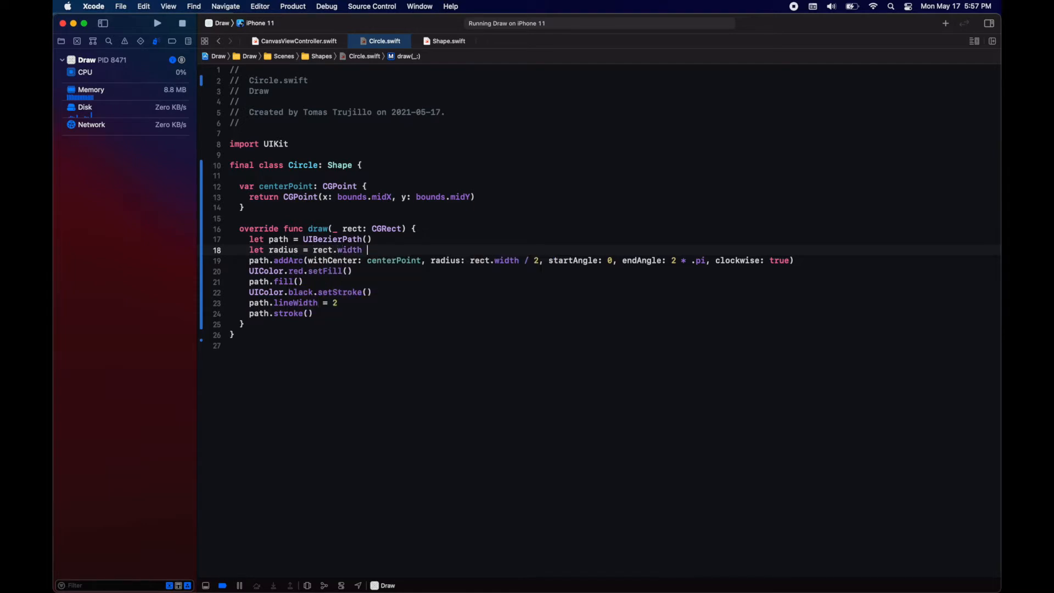
type("* 0.95")
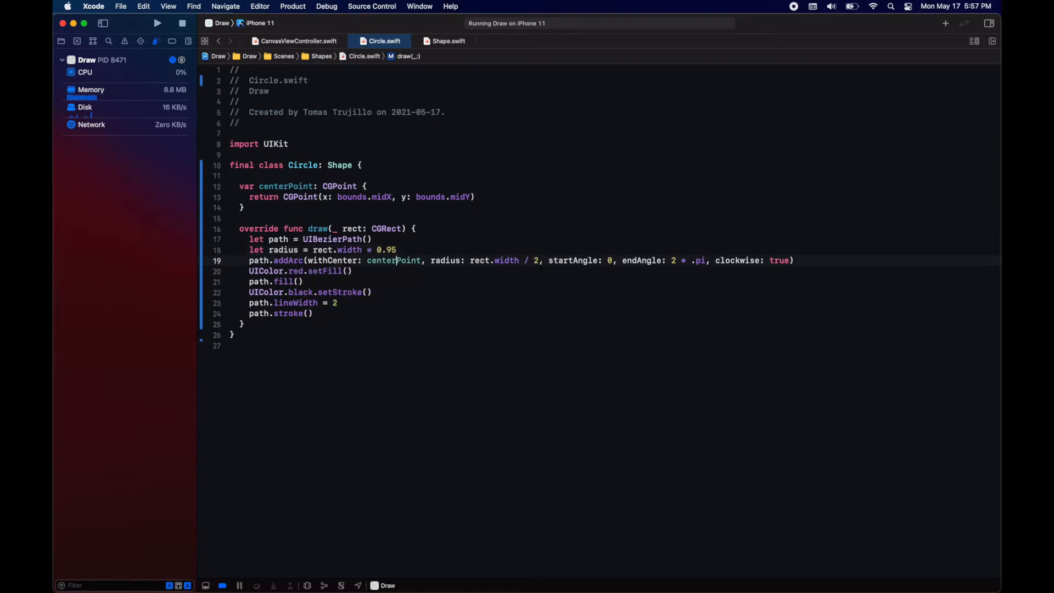
left_click_drag(468, 261, 540, 260)
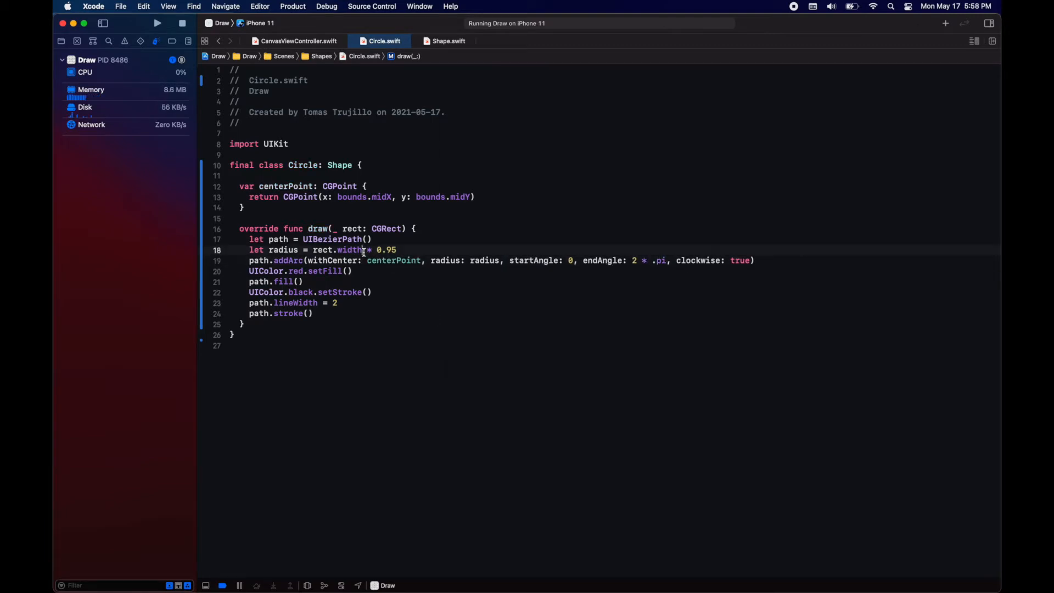
key("cmd+r")
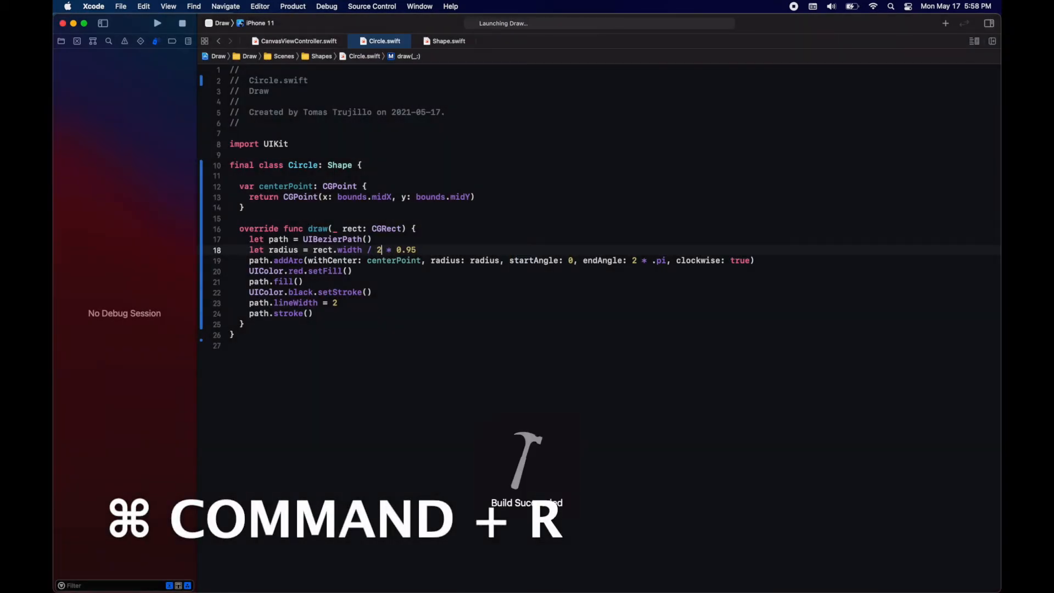
key("cmd+r")
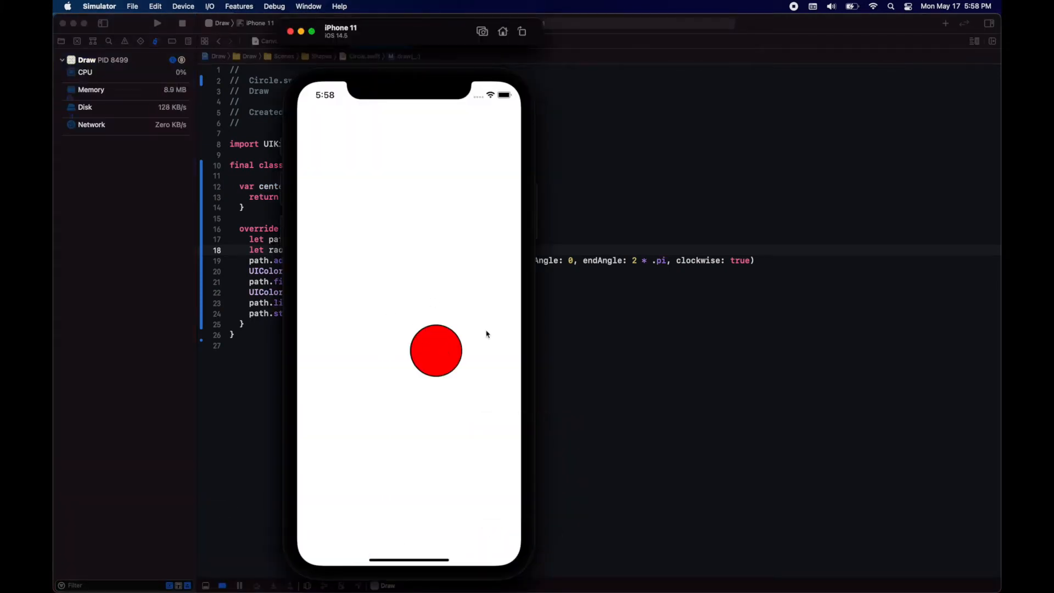
mouse_move(406, 221)
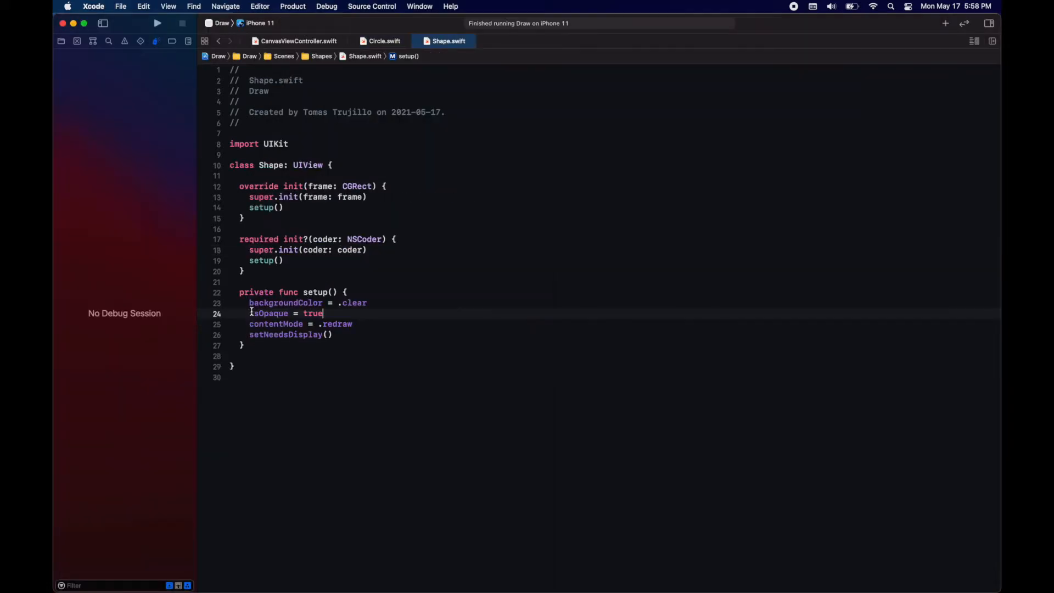
type("addGestures(")
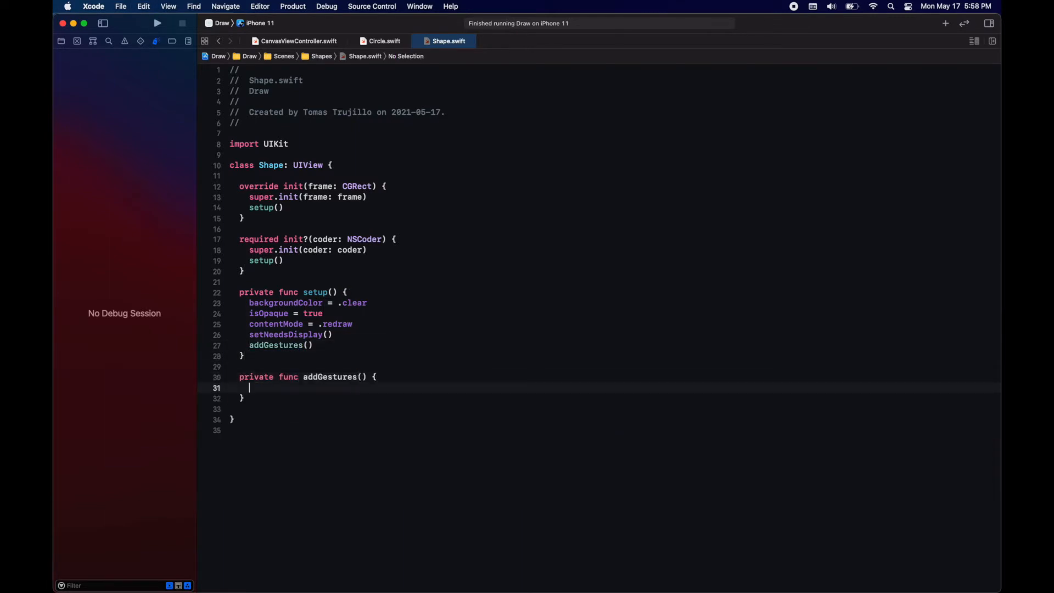
type("private func add")
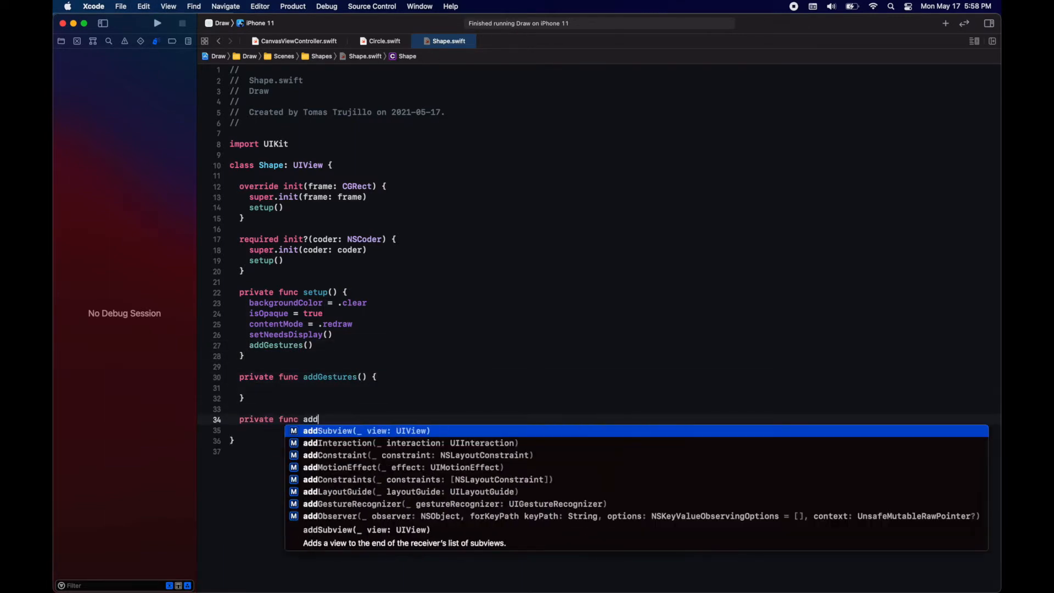
type("DragGesture() {")
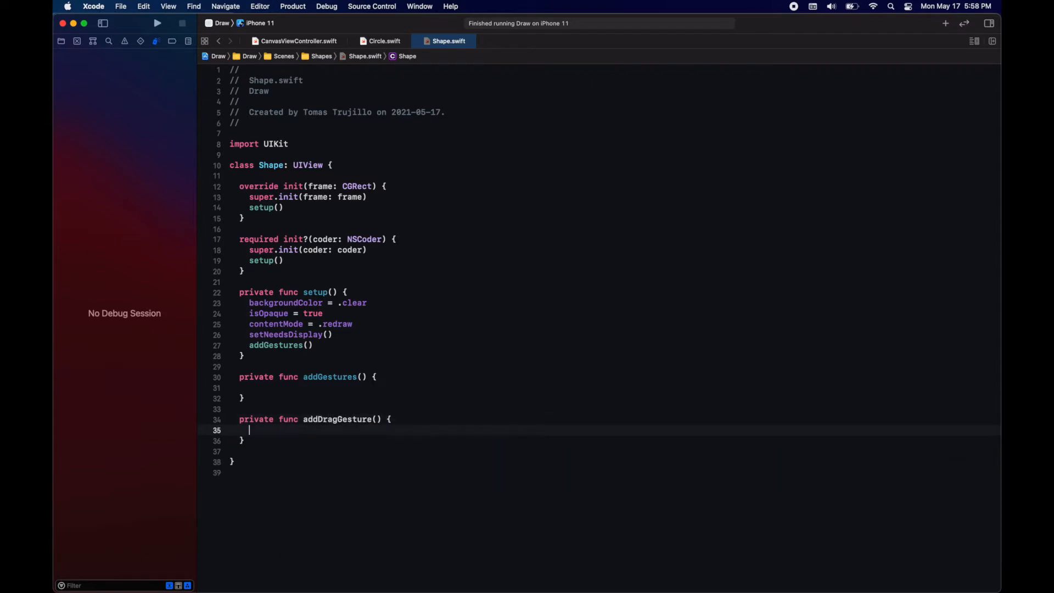
type("privat")
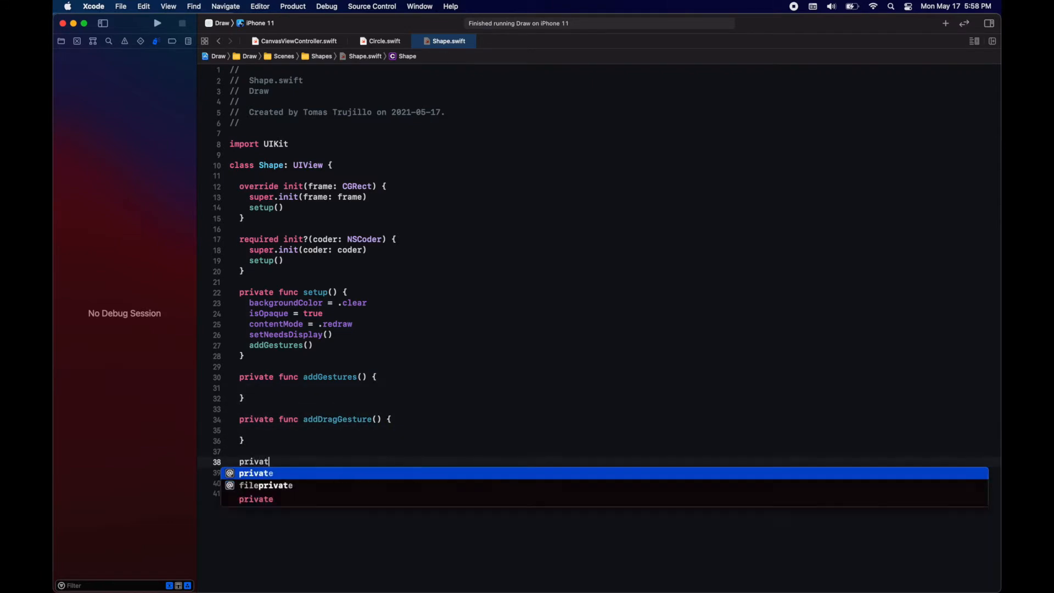
type("@objc")
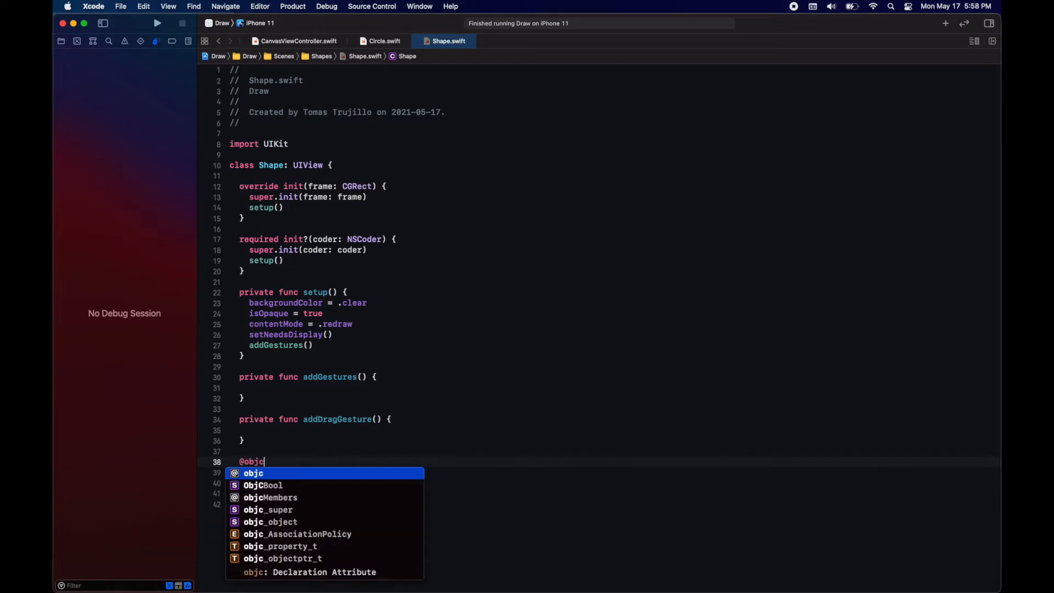
type("private func didDr")
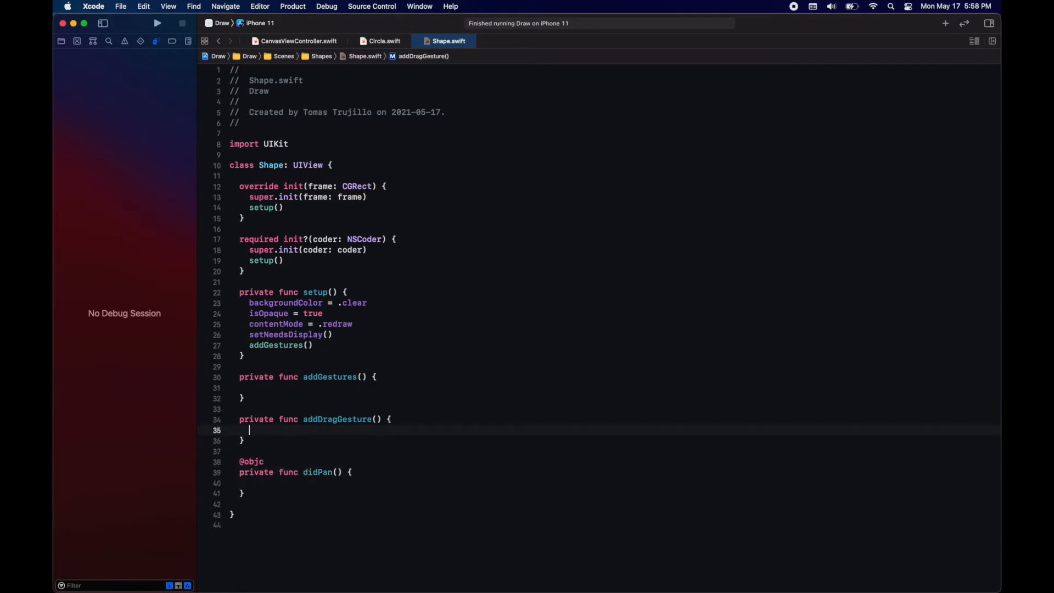
type("let panGesture = ui")
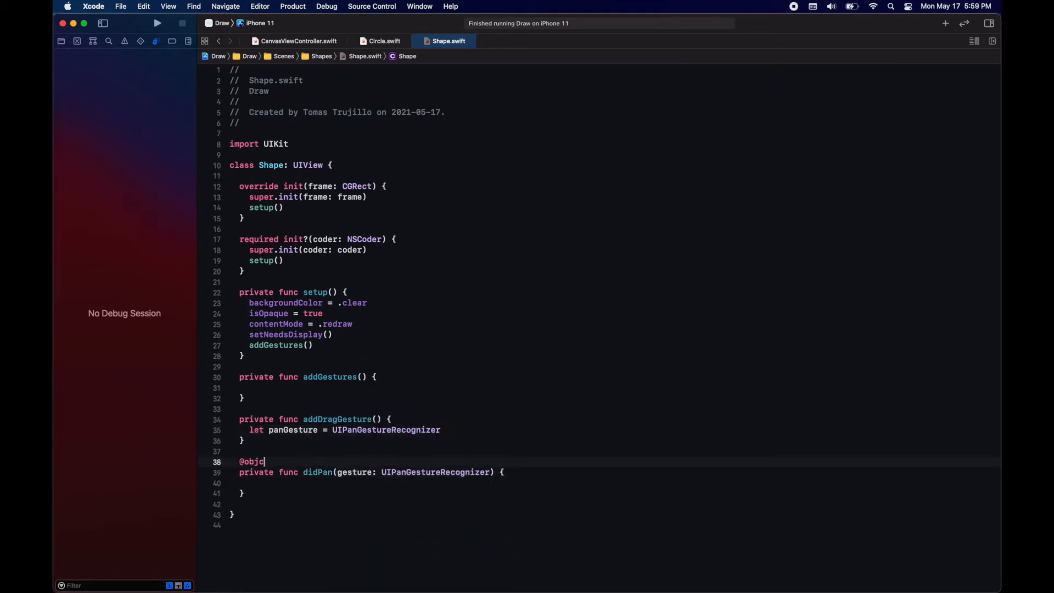
type("(target: self, action: #selector(didPan))")
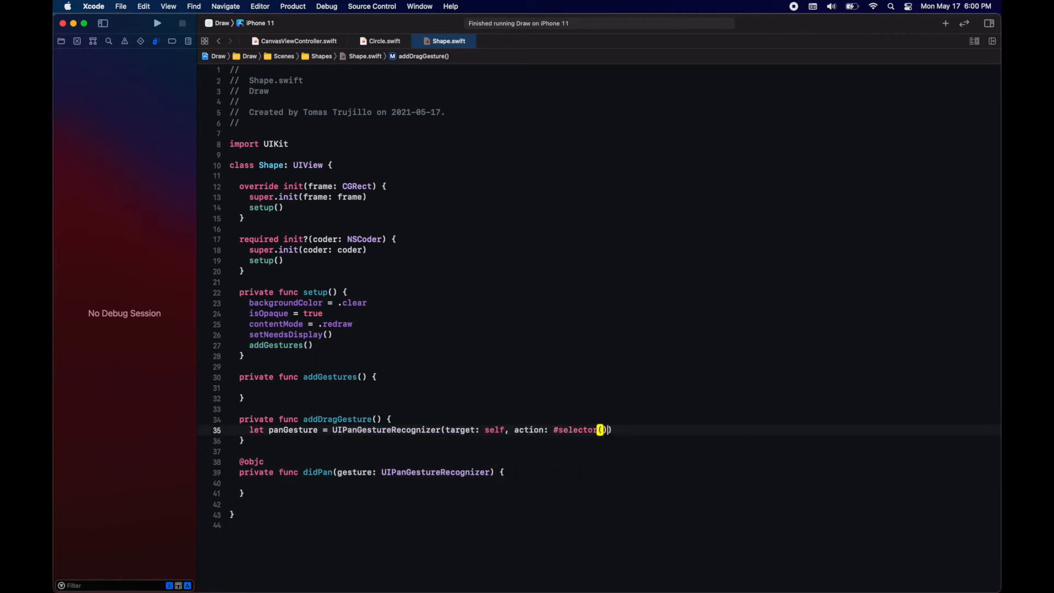
type("didPan(gesture:)")
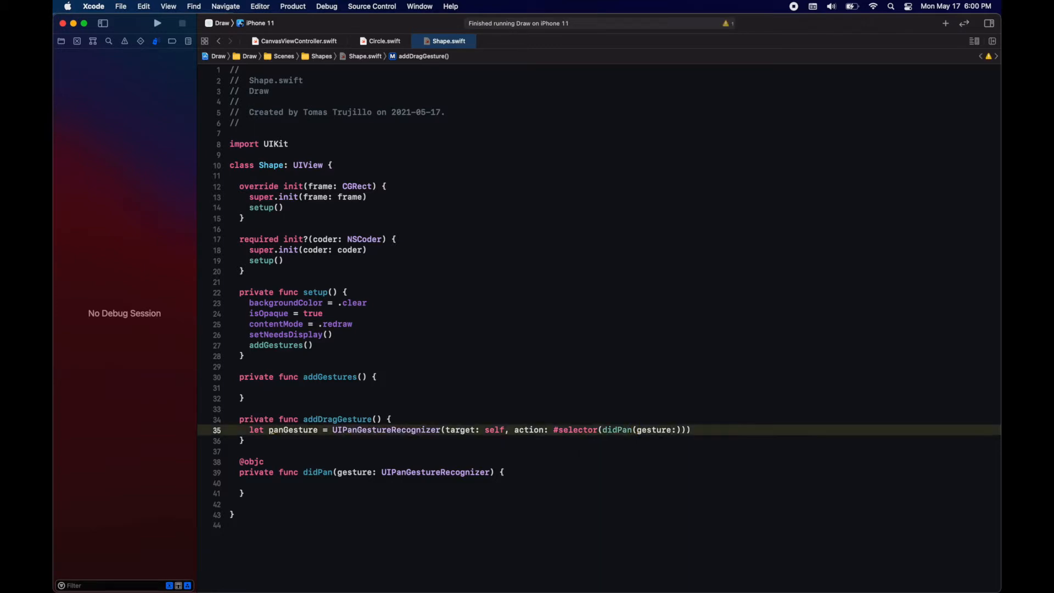
Make didPan set center to the gesture location in superview; call addDragGesture() from addGestures()
type("addGestureRecognizer(panGesture")
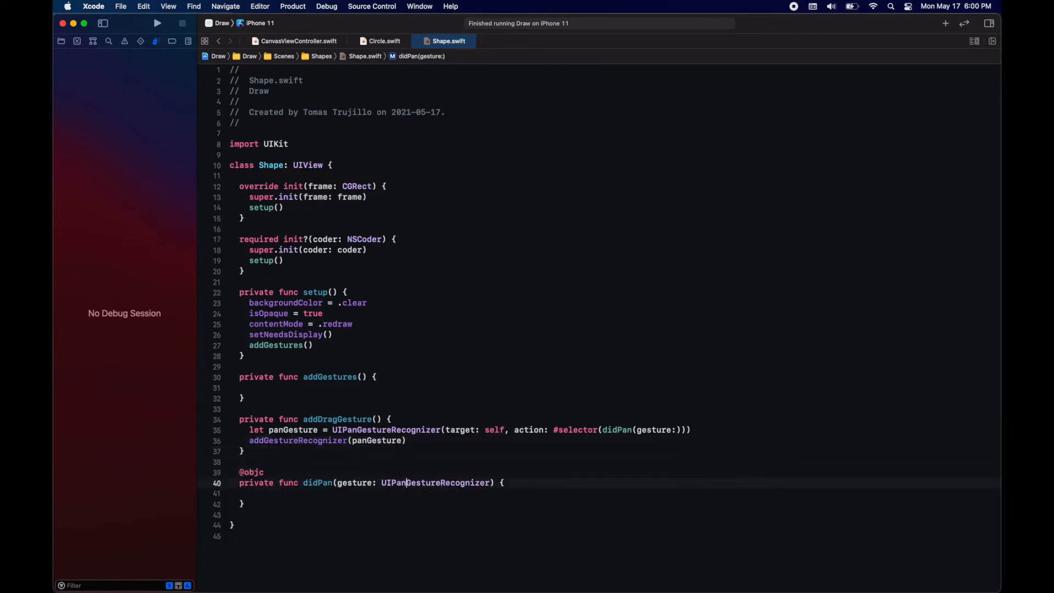
type("self.")
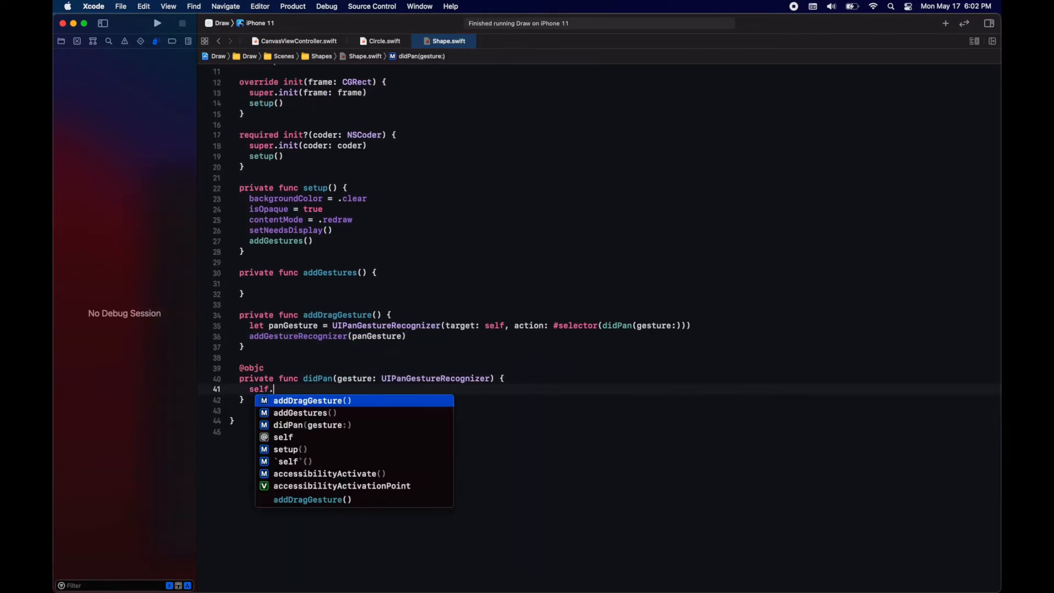
type("center = gesture.")
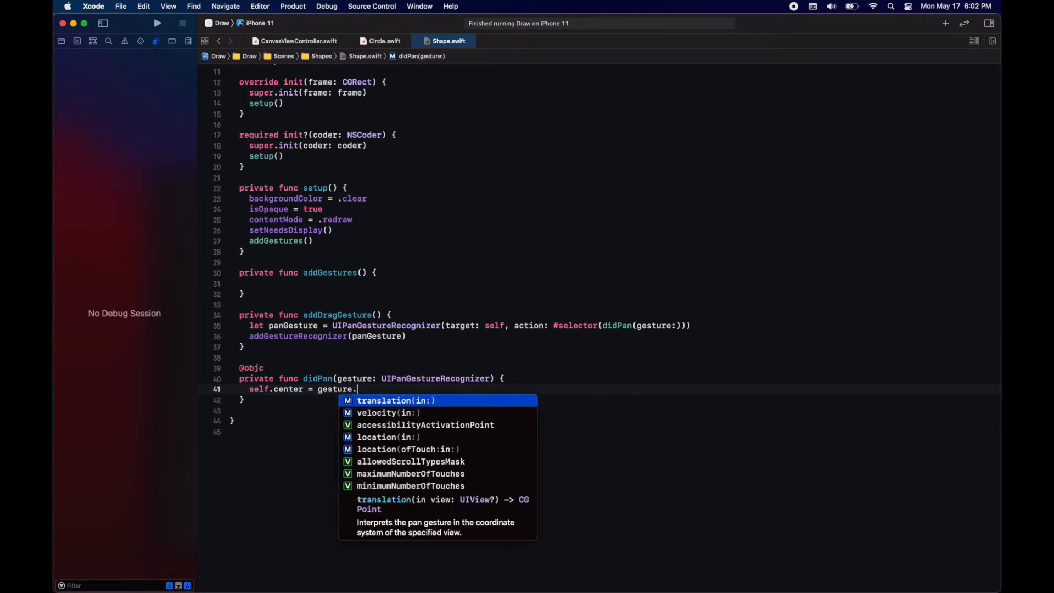
type("location(in: vi")
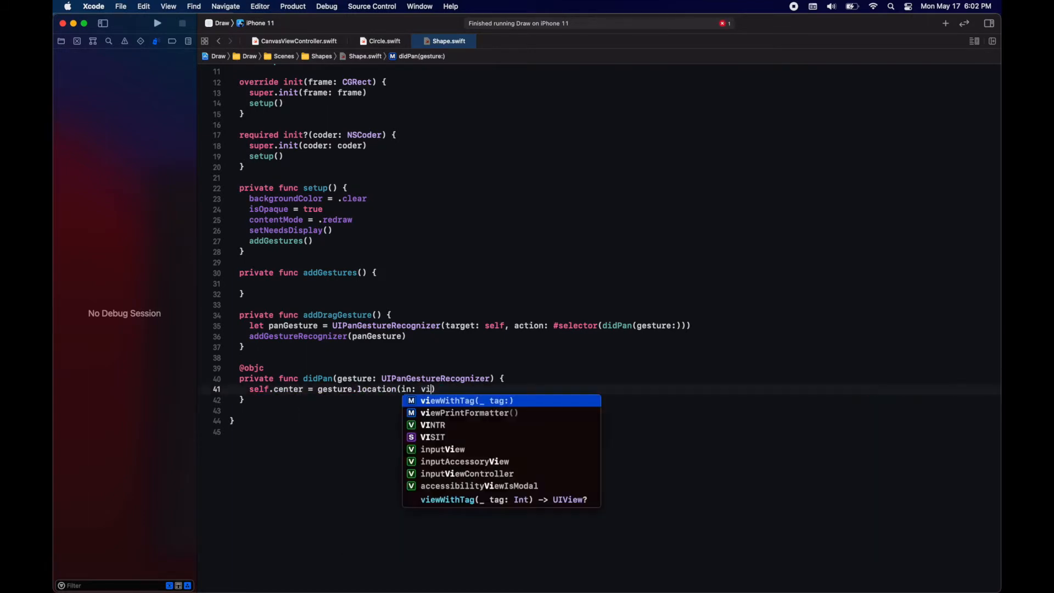
type("self.superview")
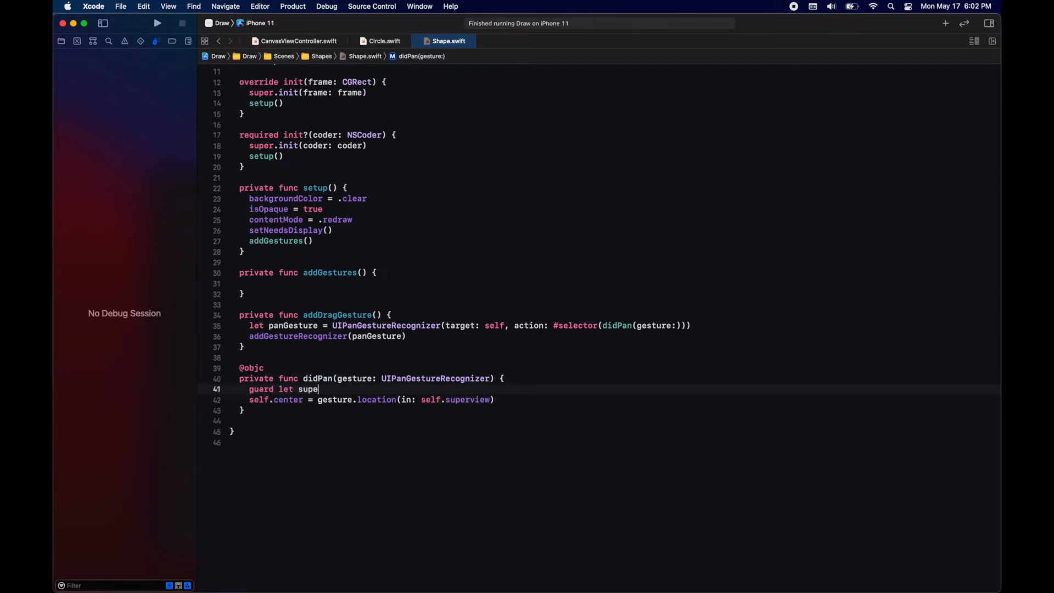
type("rView = self.u")
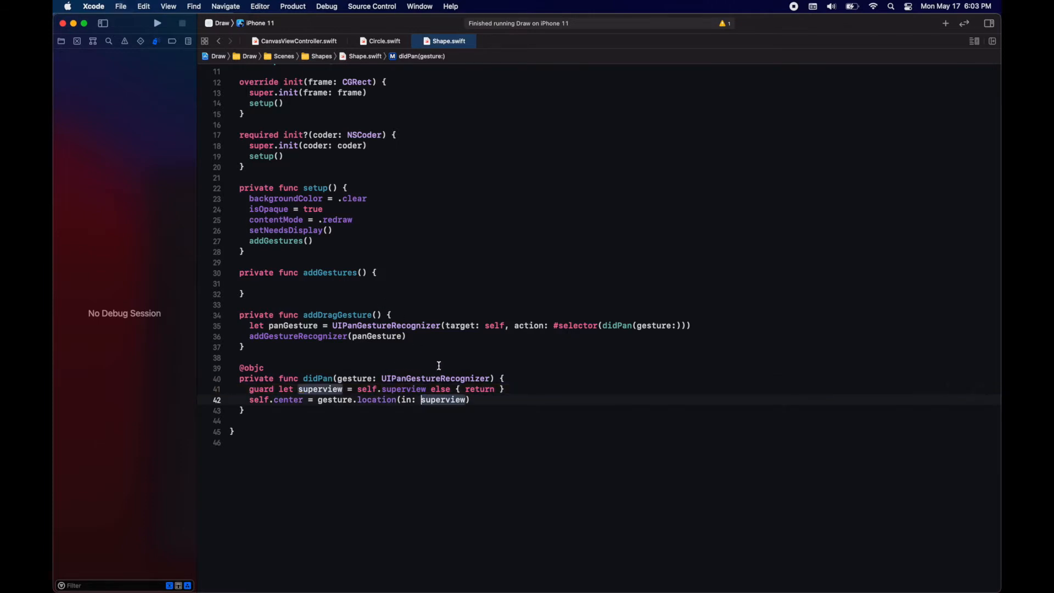
type("addDragGesture()")
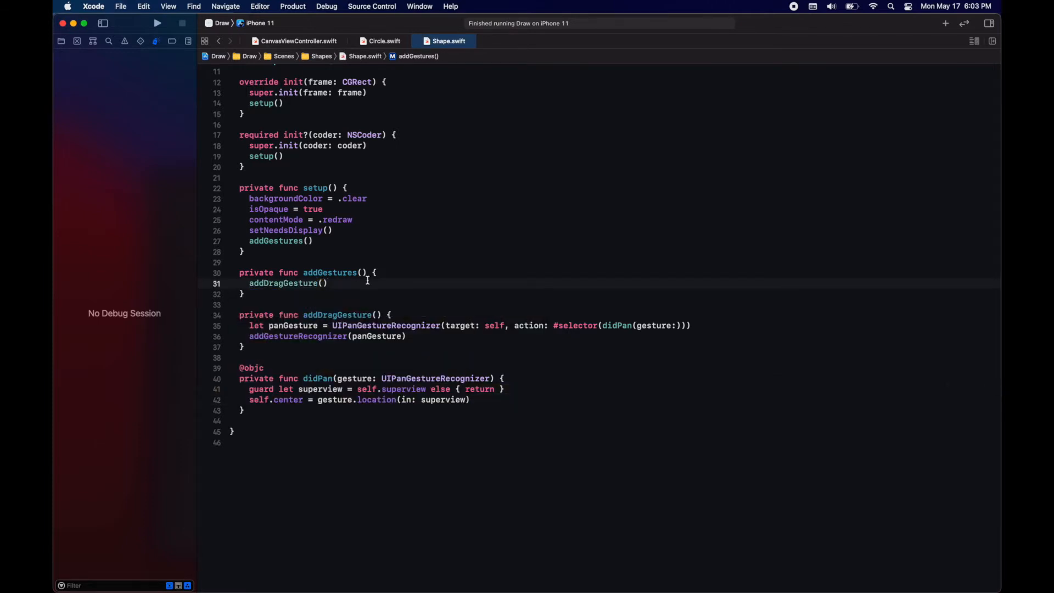
Run Draw in Simulator, add a red circle, and drag it toward the screen centre
key("cmd+r")
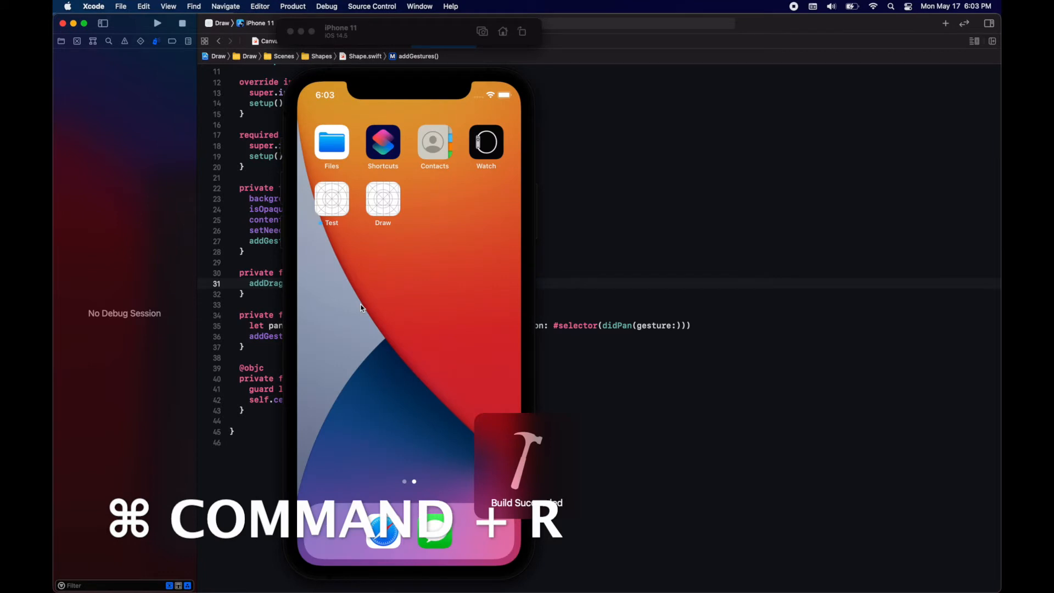
key("cmd+r")
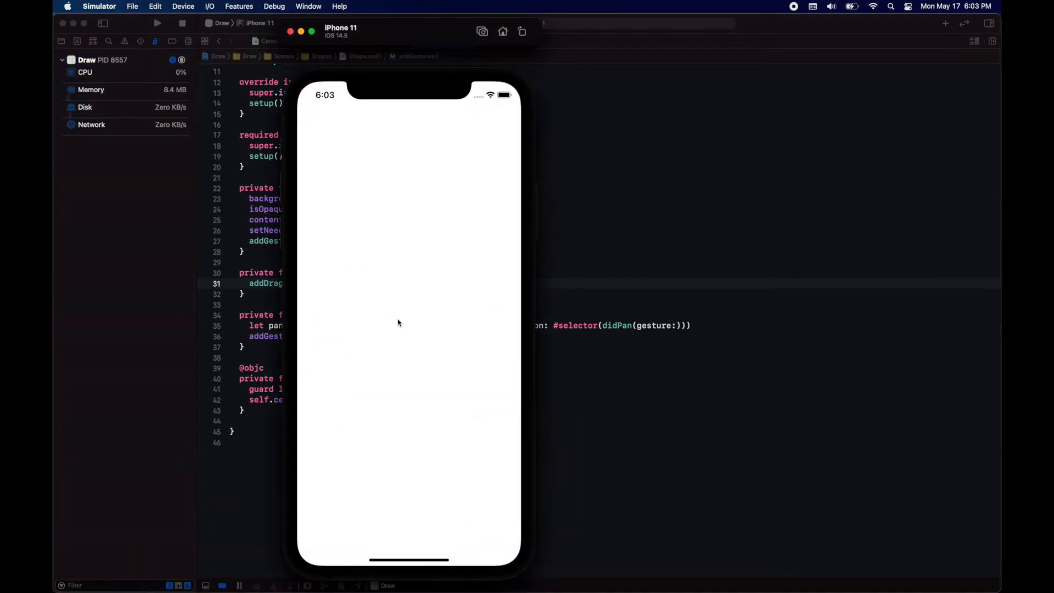
left_click(344, 348)
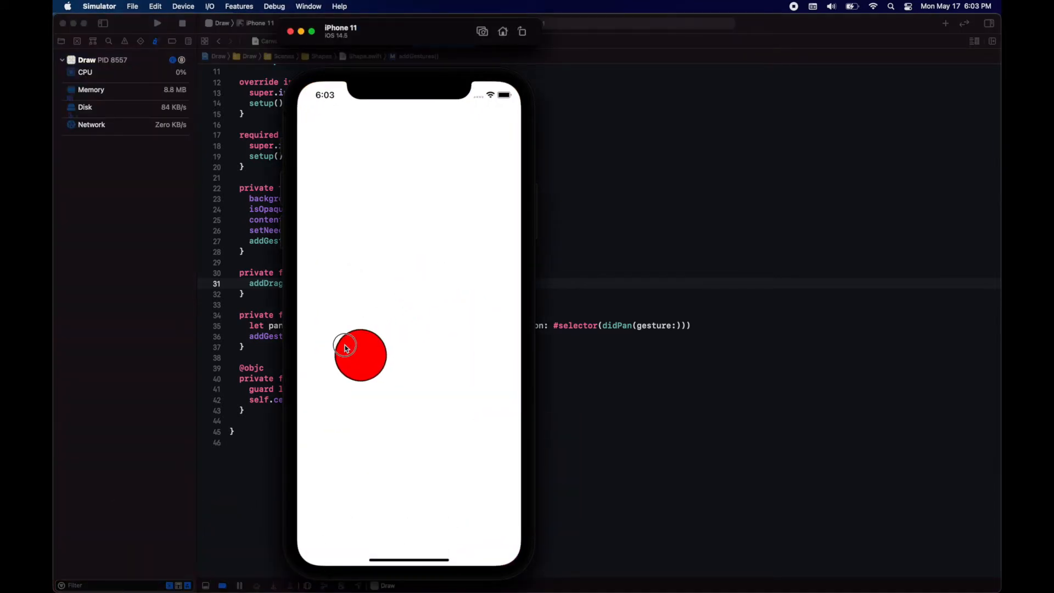
left_click_drag(359, 357, 400, 324)
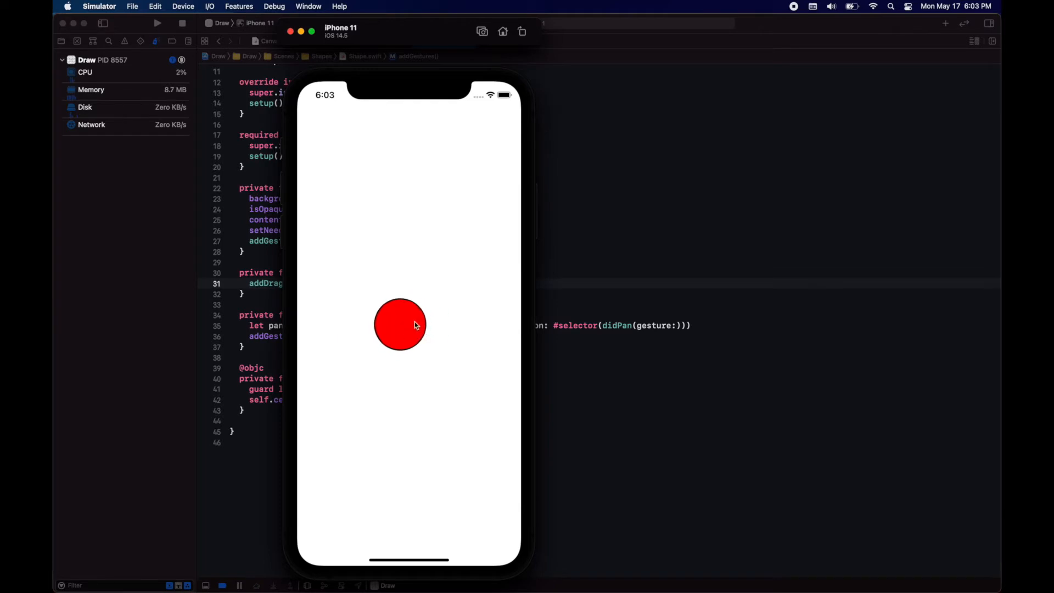
left_click_drag(400, 325, 429, 320)
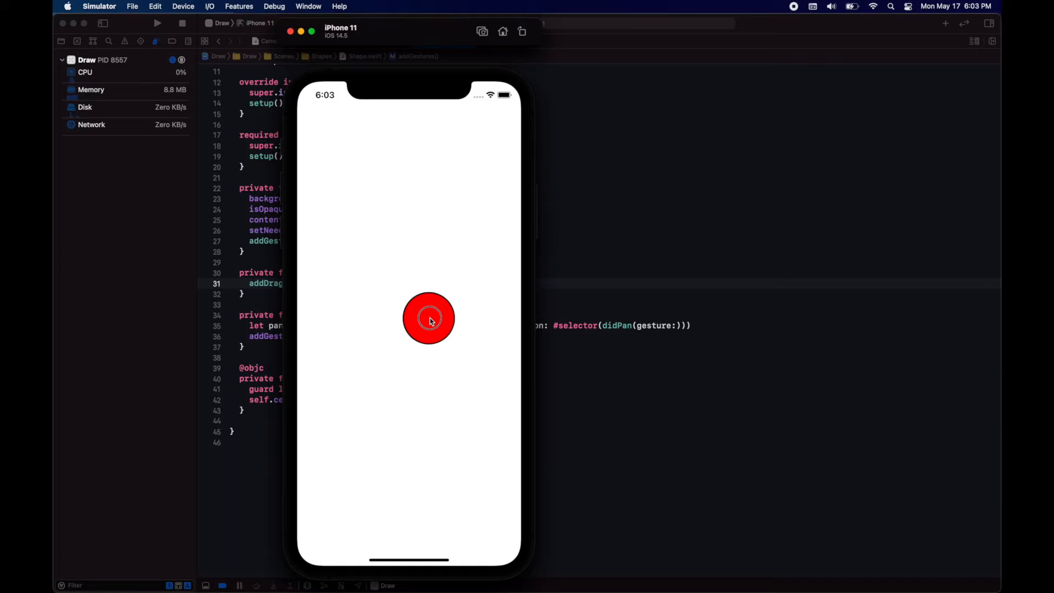
left_click_drag(428, 318, 428, 245)
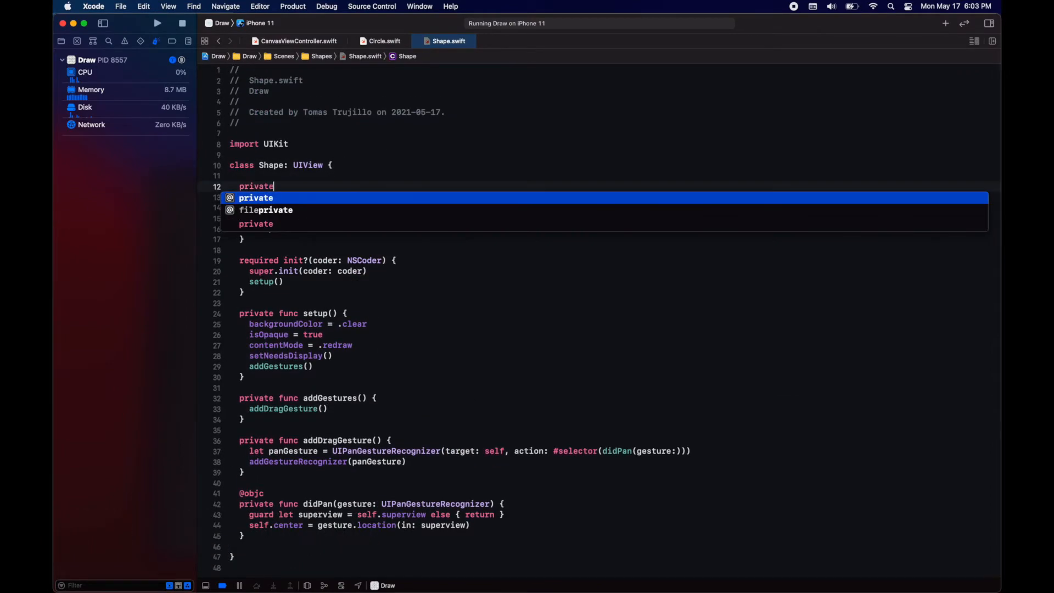
Add a CGPoint offset property and switch on gesture.state with .began and default cases
type("var offset: CGPoint")
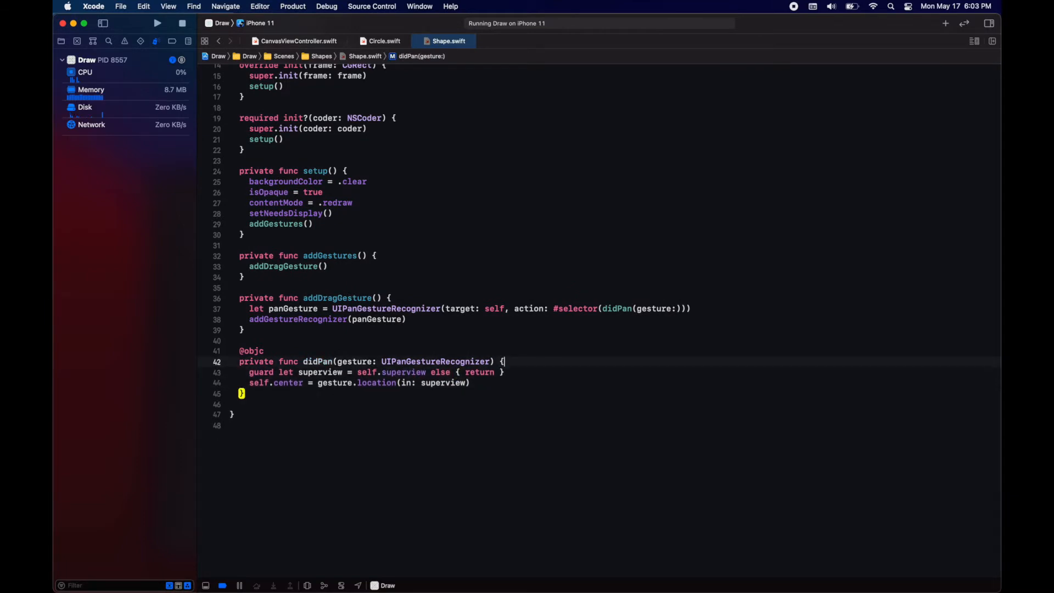
type("switch")
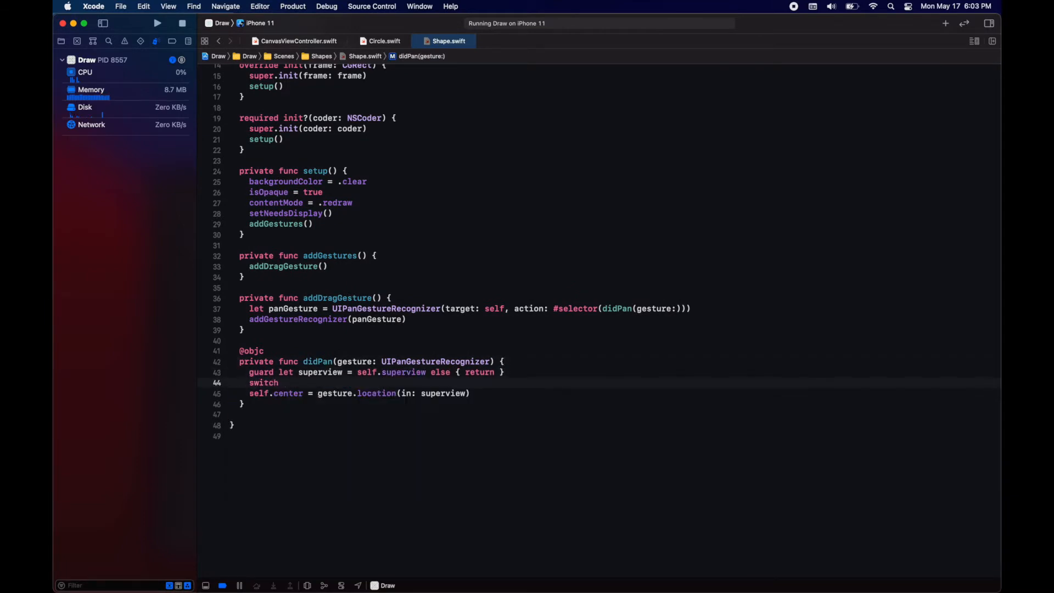
type("gesture.state {")
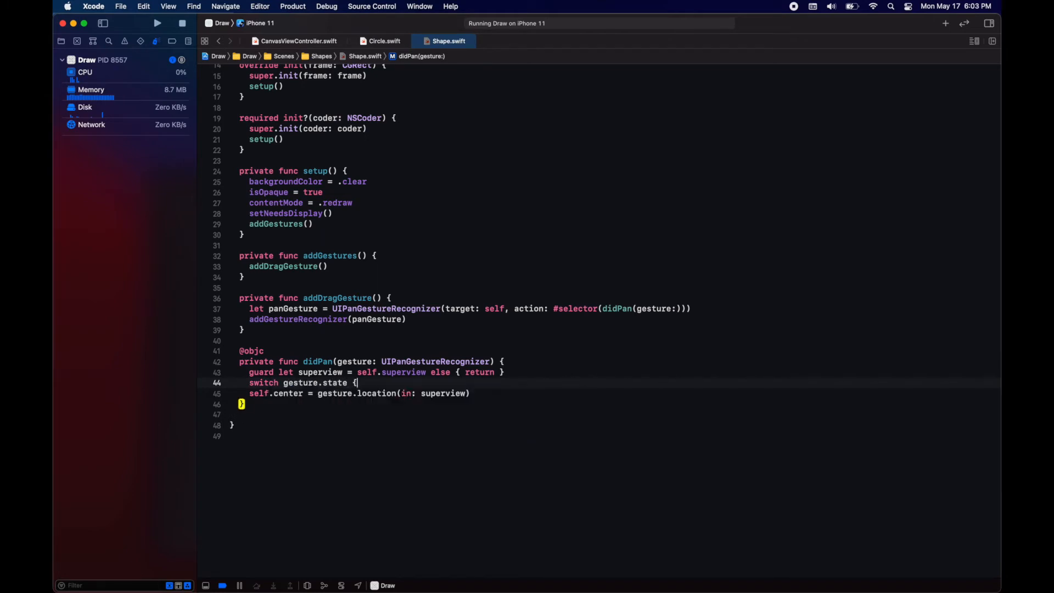
type("case .began:")
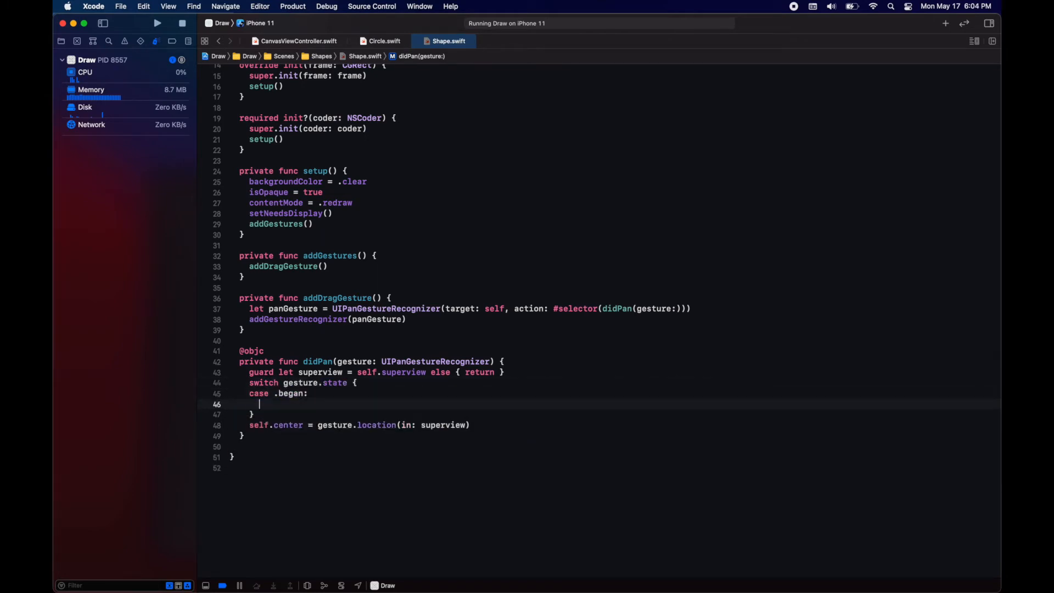
type("default:")
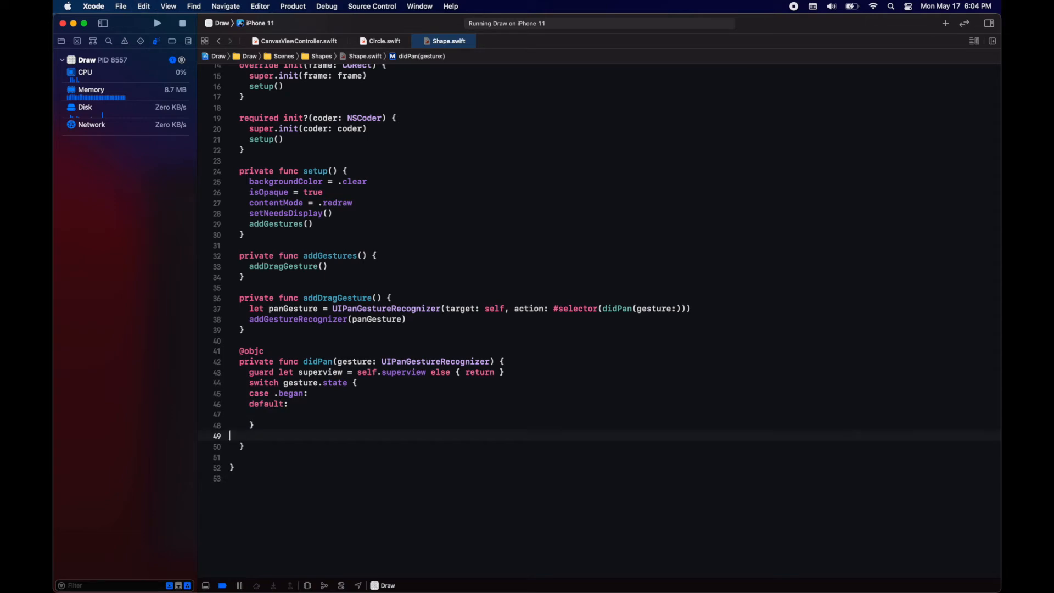
type("self.center = gesture.location(in: superview)")
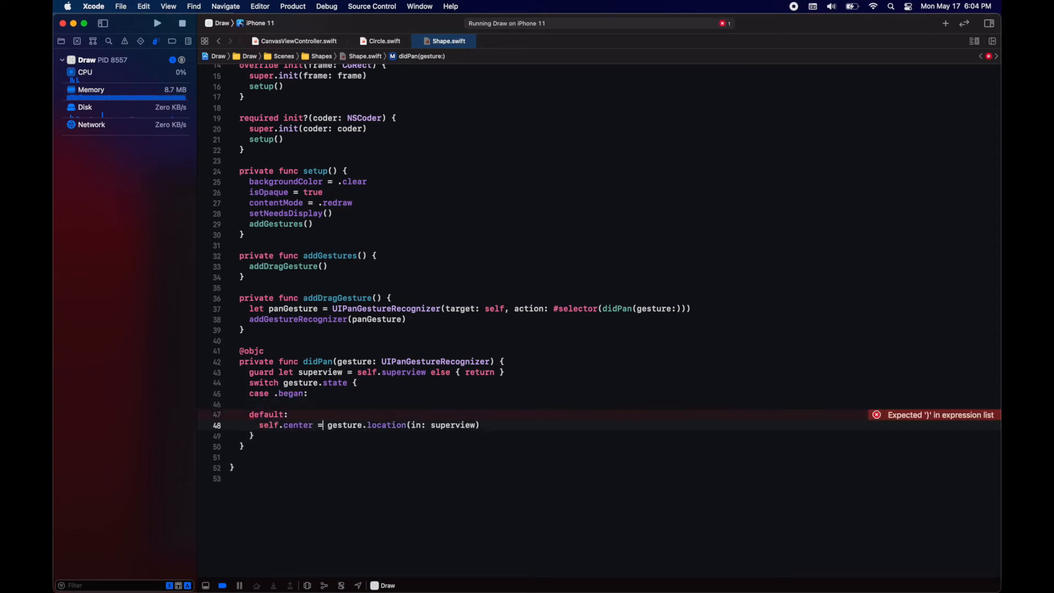
Store the offset from anchorPoint when panning begins; otherwise centre on anchorPoint plus offset
type("anchorPoint")
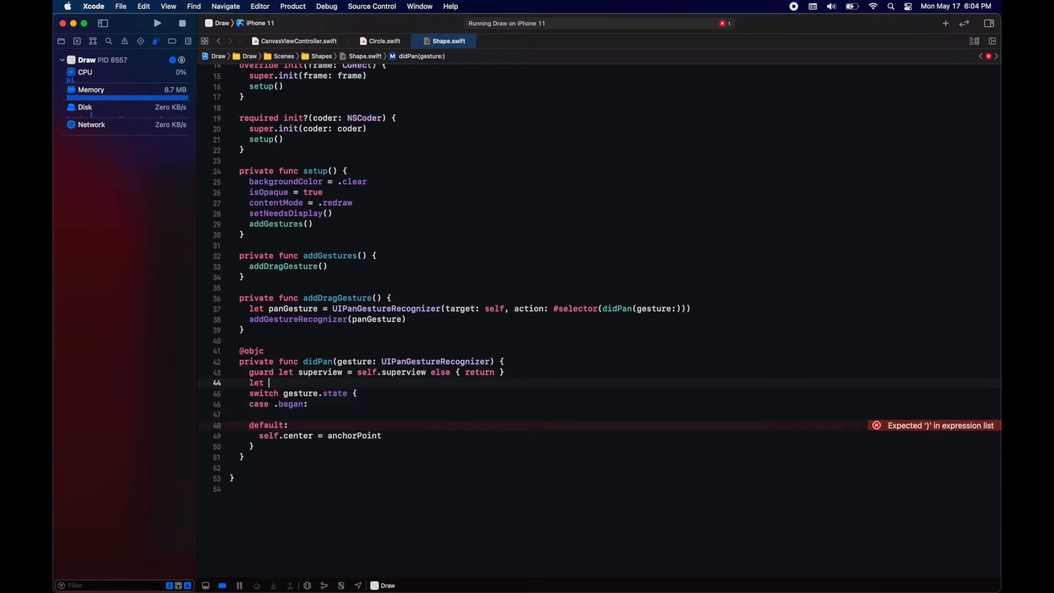
type("anchorPoint = gesture.location(in: superview)")
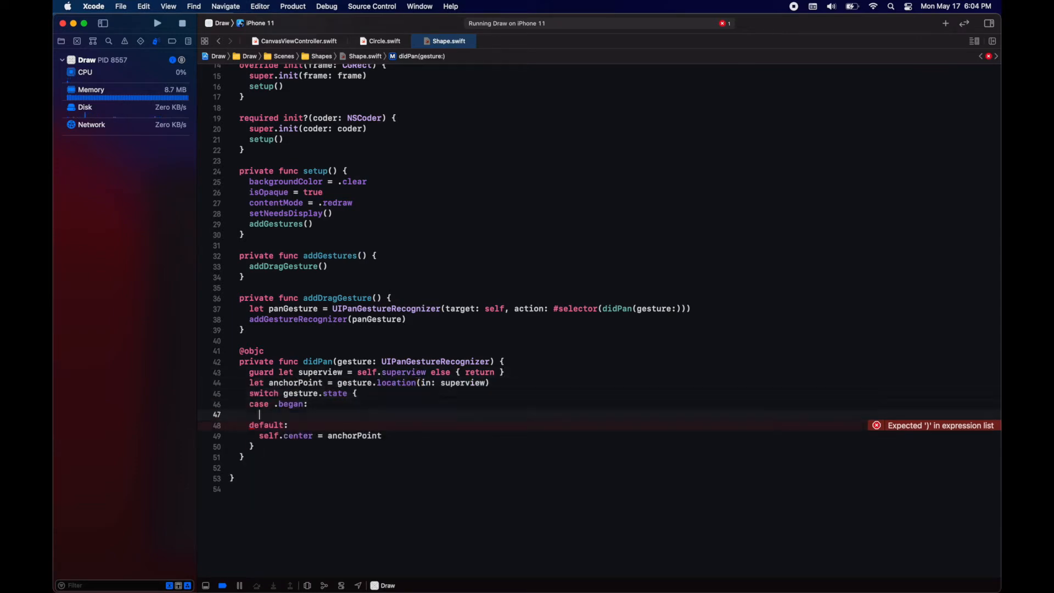
type("sel")
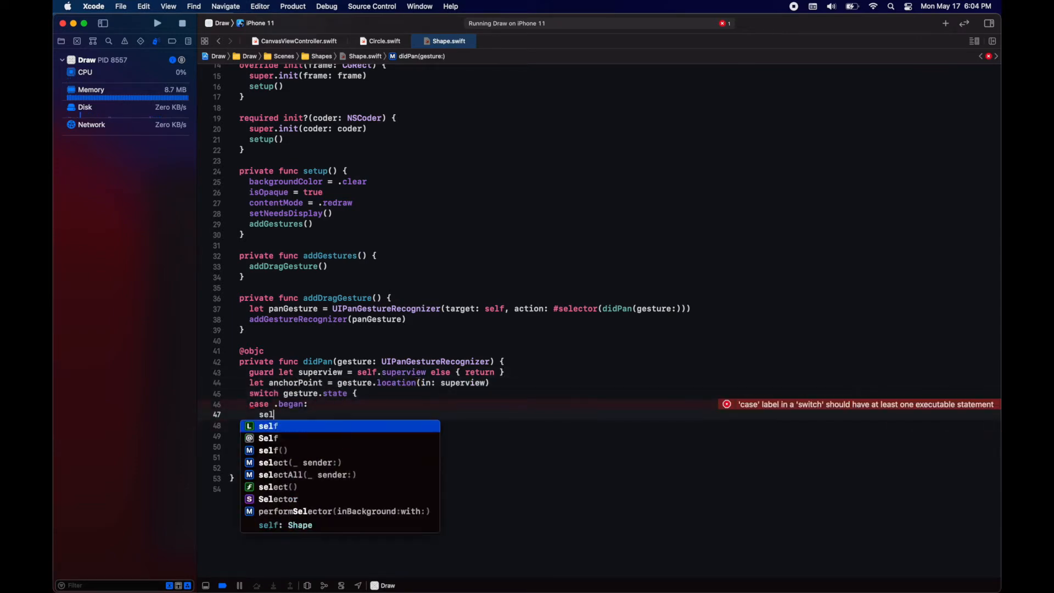
type("f.offset = CGPoint(x: center.x - anchorPoint.x, y: center.y")
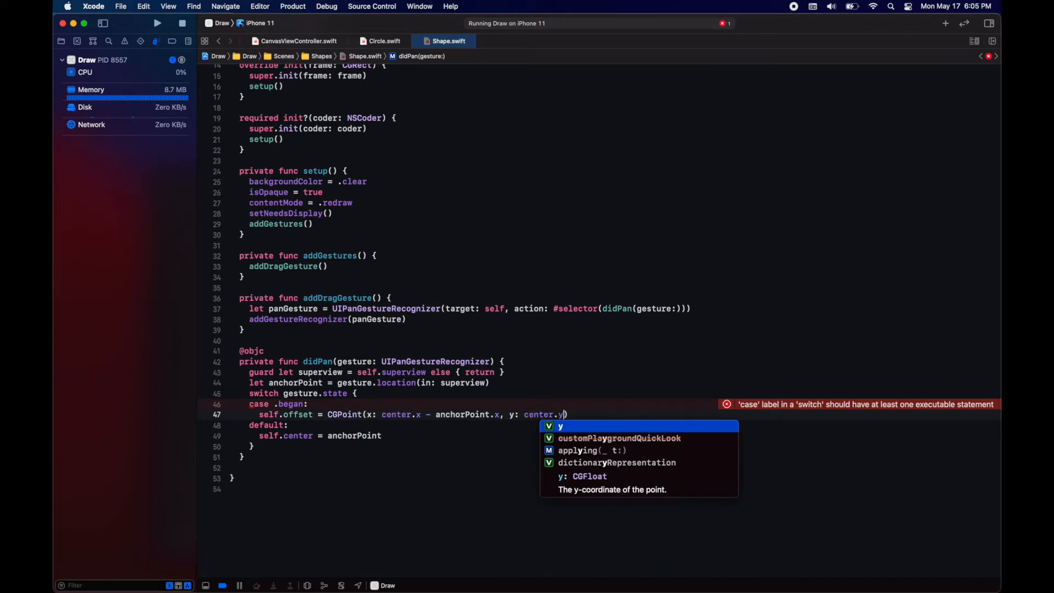
type("- anchorPoint.y)")
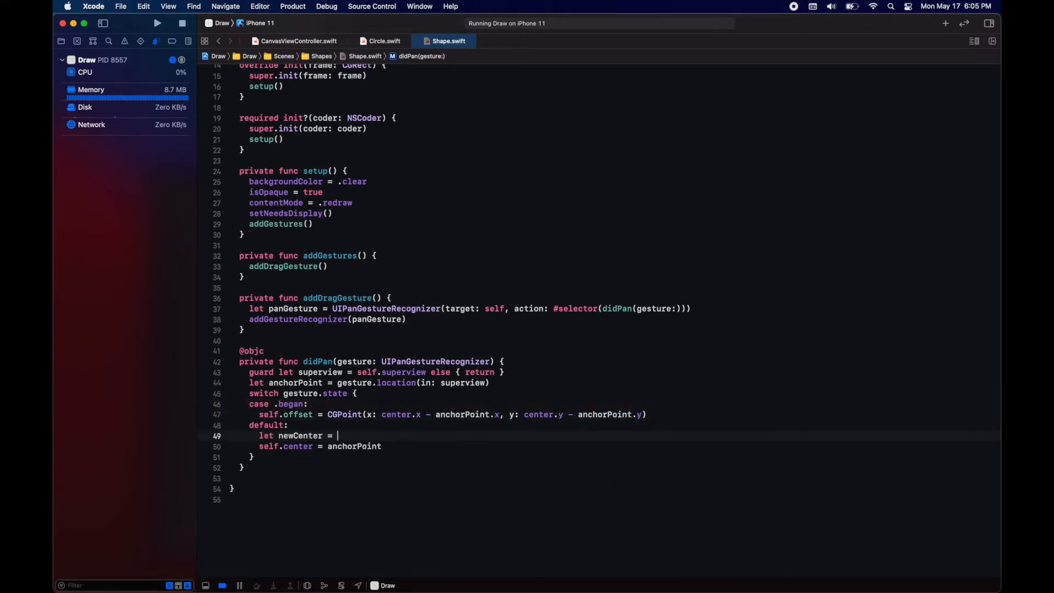
type("CGPoint(x: anchorPoint.x + , y:")
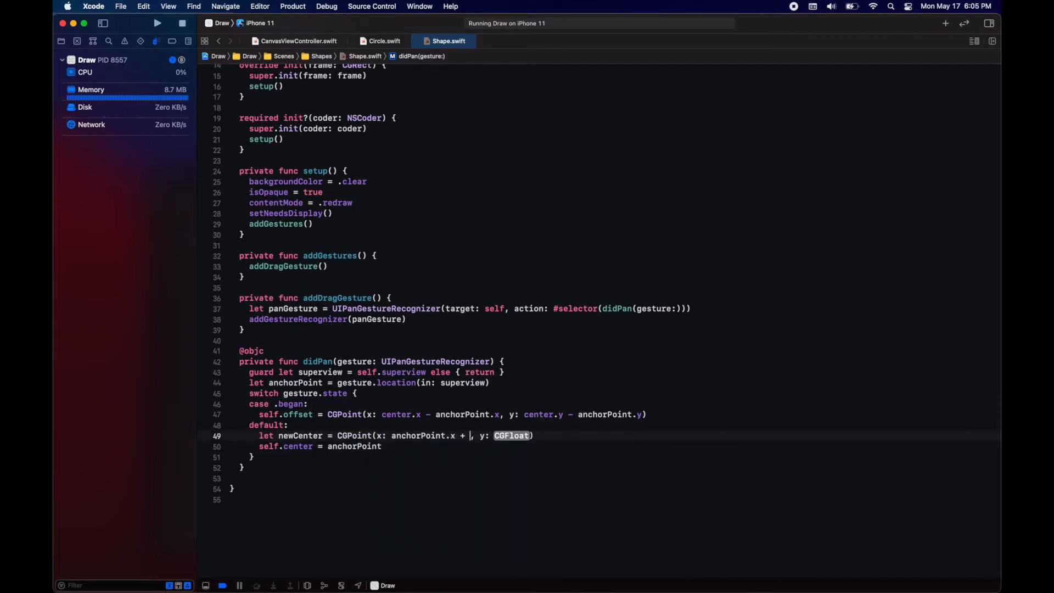
type("offsetx")
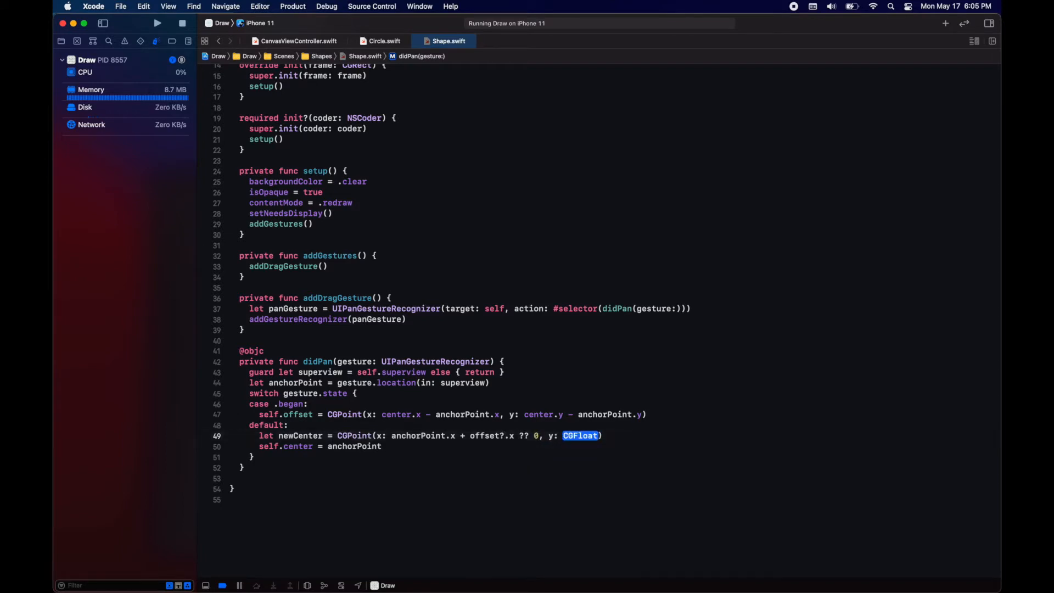
type("anchorPoint.y +")
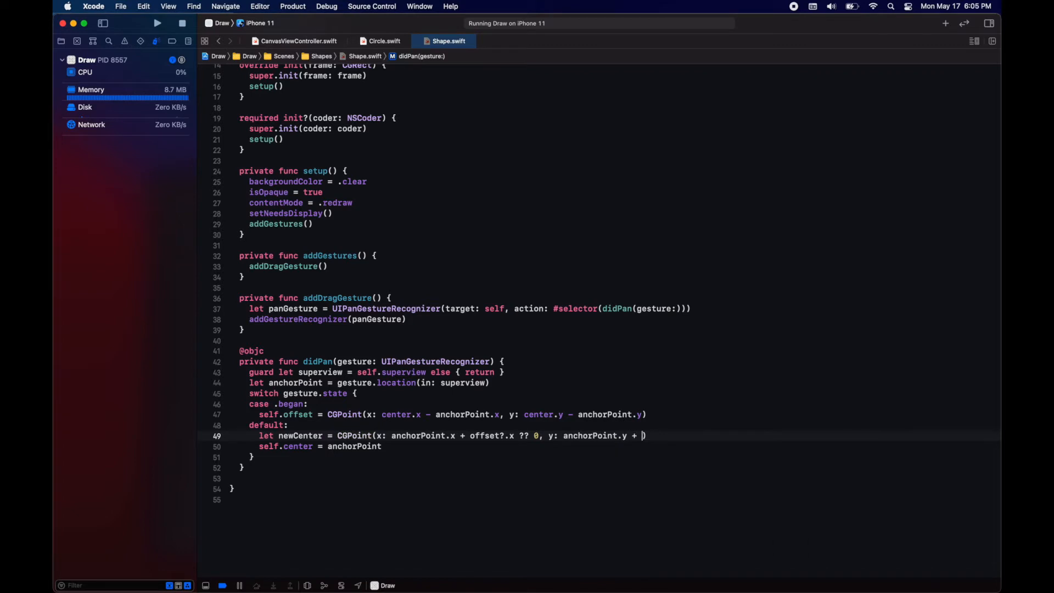
type("offset?.y ?? 0")
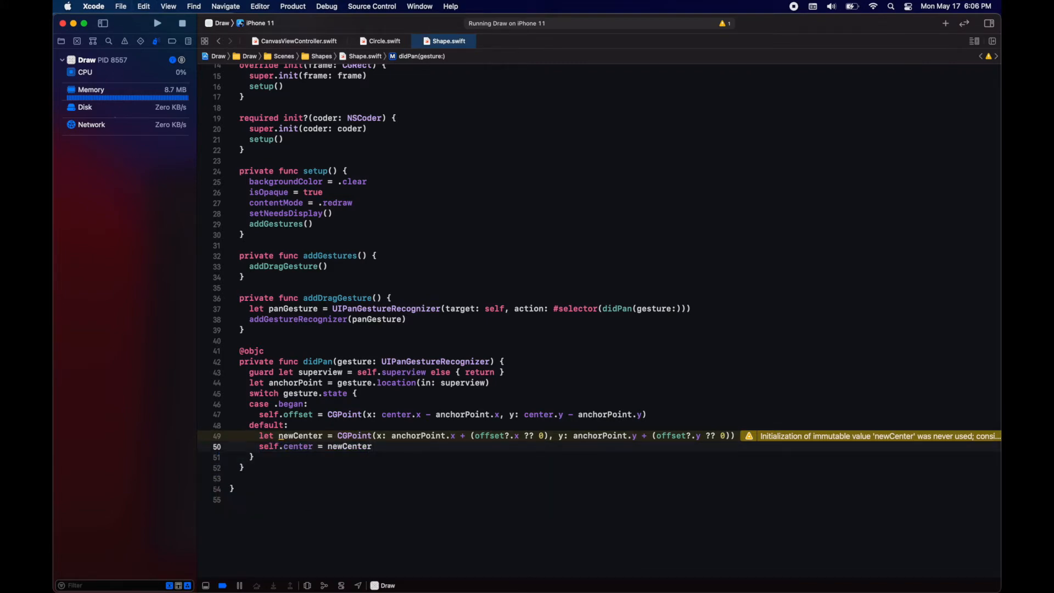
Rerun the app and drag the red circle to confirm it no longer jumps
key("cmd+r")
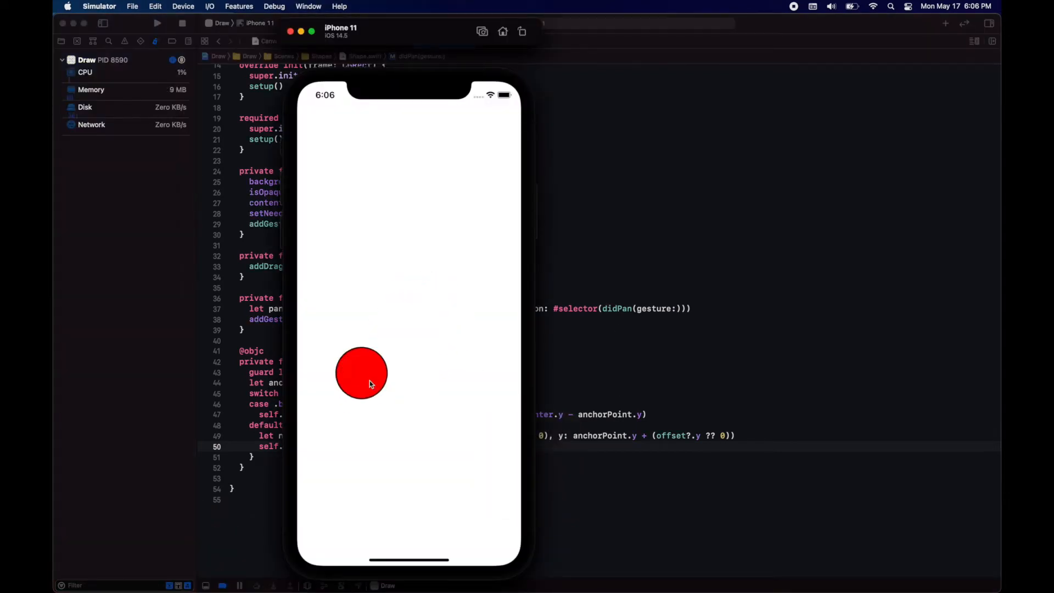
left_click_drag(362, 373, 393, 294)
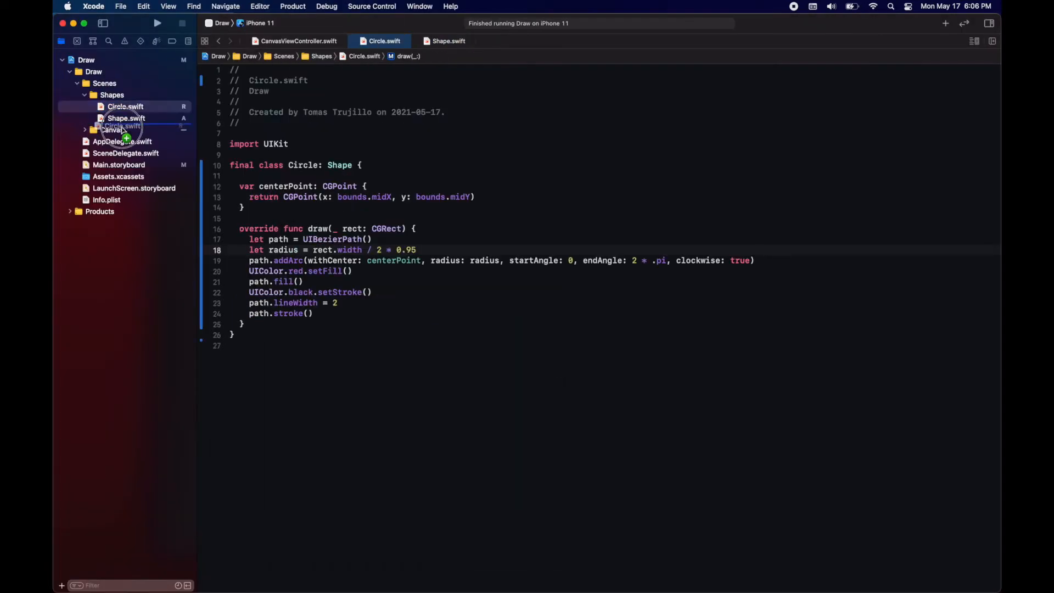
Create Rectangle.swift and declare it as 'final class Rectangle: Shape'
key("cmd+n")
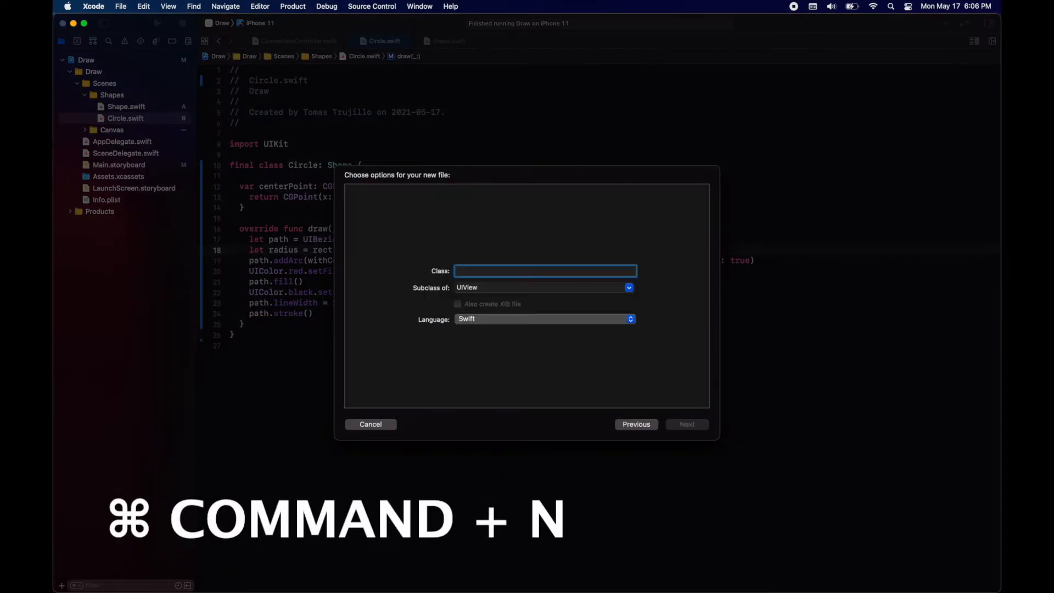
type("Rectangle")
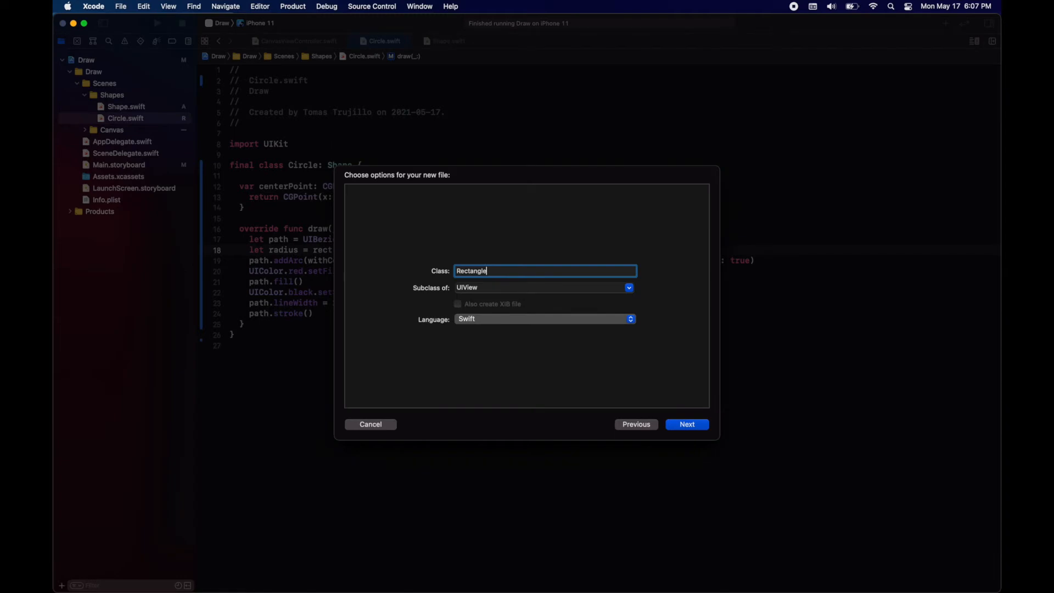
left_click(687, 425)
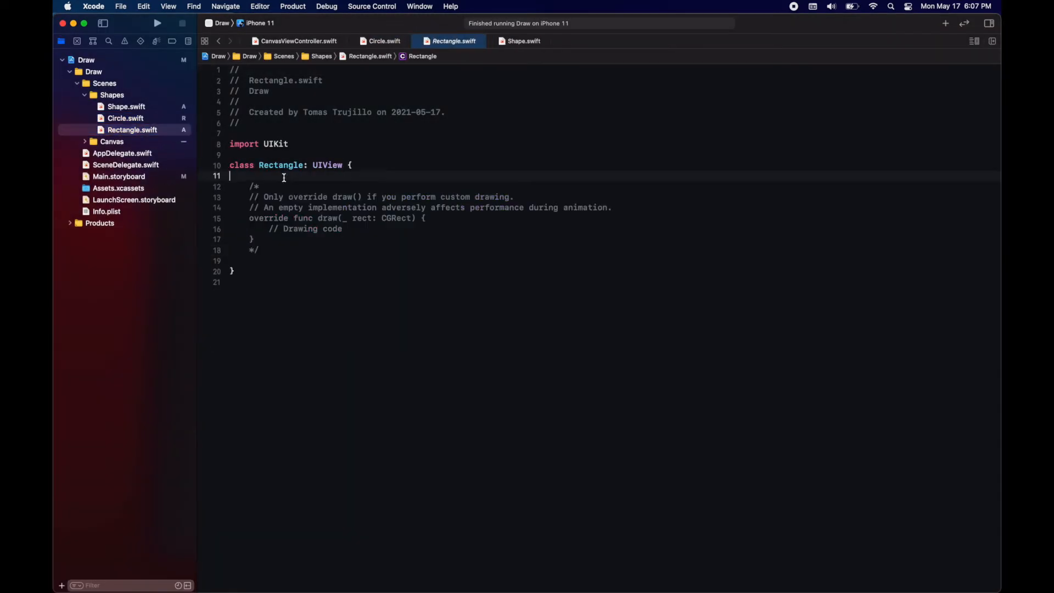
type("final class Rectangle: Sha")
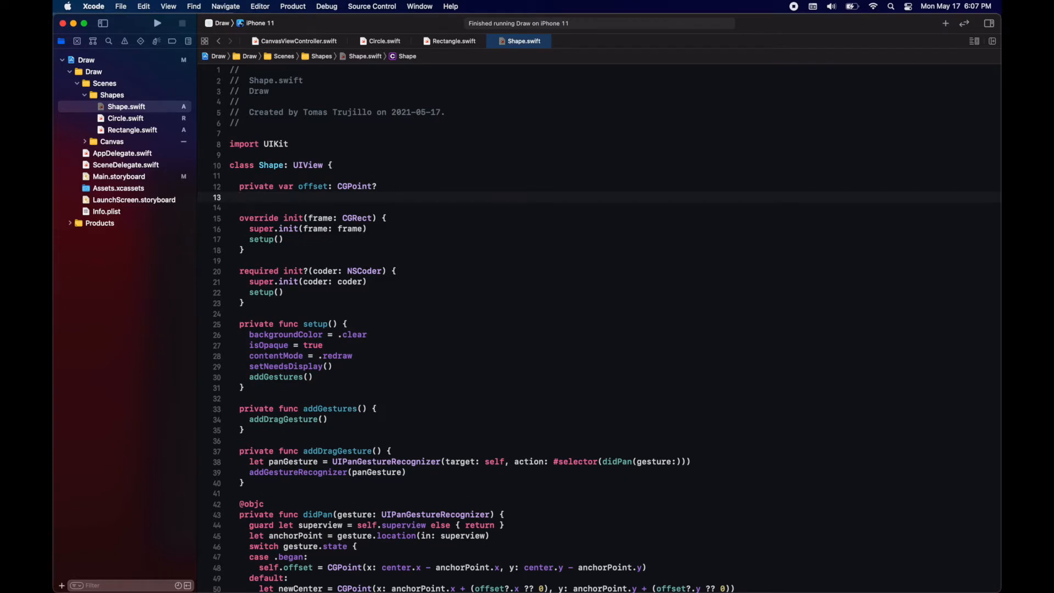
Add a 'var color: UIColor' property to Shape and fill Circle with color instead of red
type("var color: UIColor =")
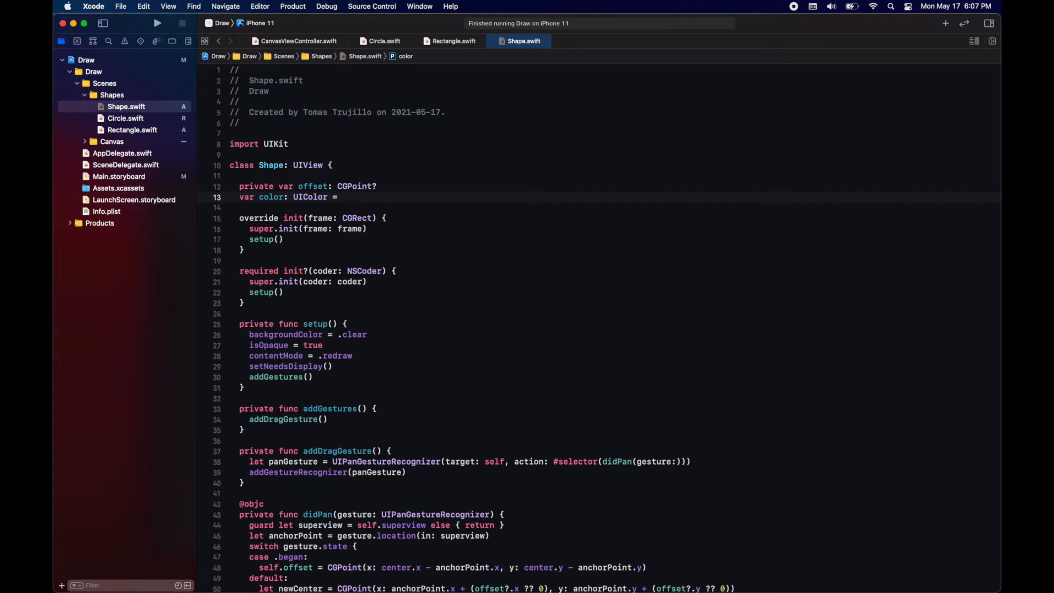
left_click(126, 118)
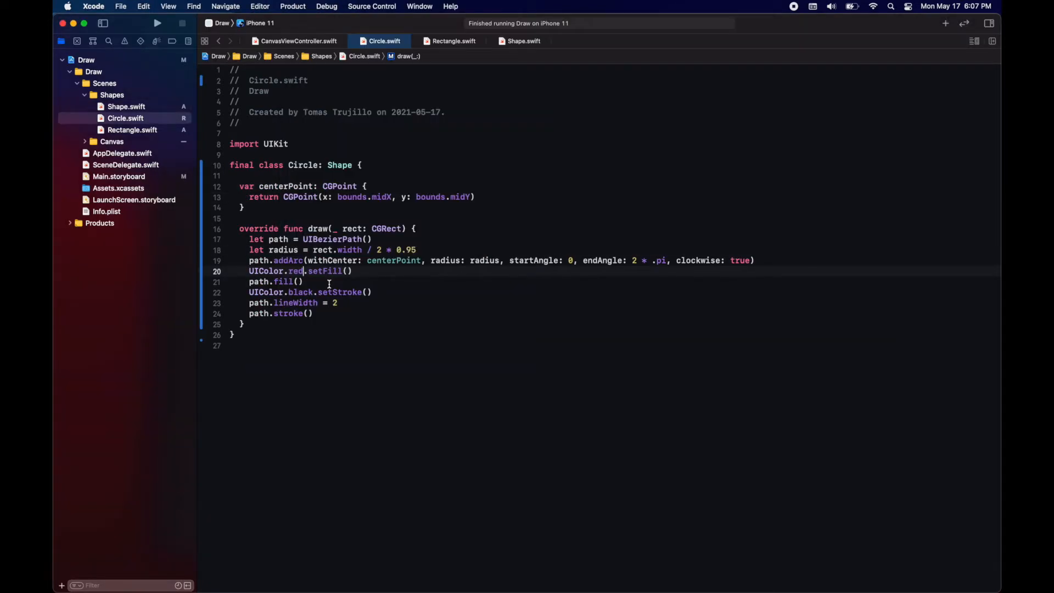
type("color")
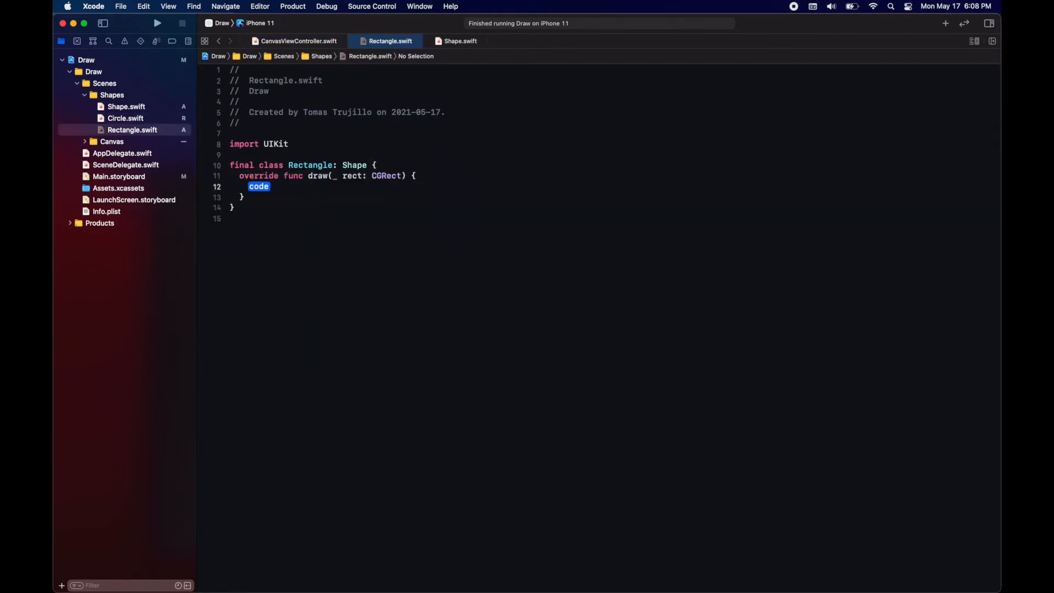
Build a closed UIBezierPath in Rectangle's draw(_:) inset by a CGFloat margin of 5
type("let path = uibe")
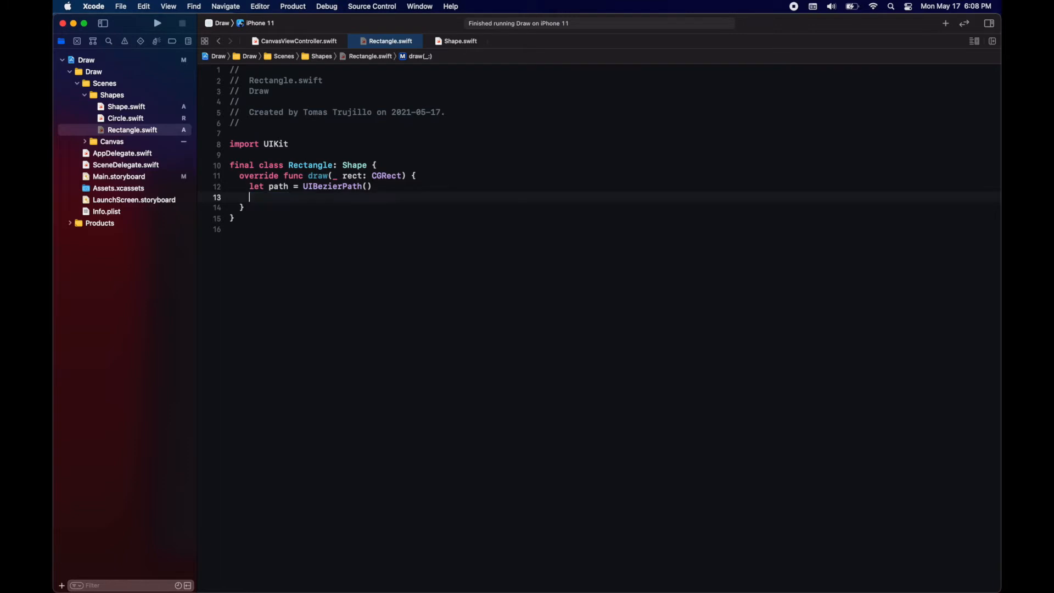
type("let")
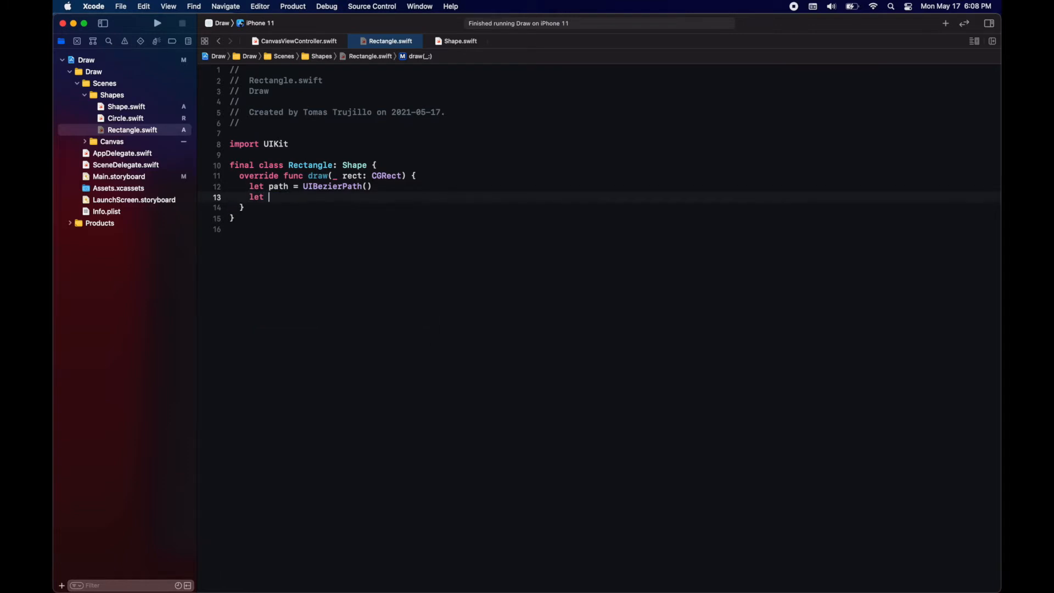
type("margin = 5")
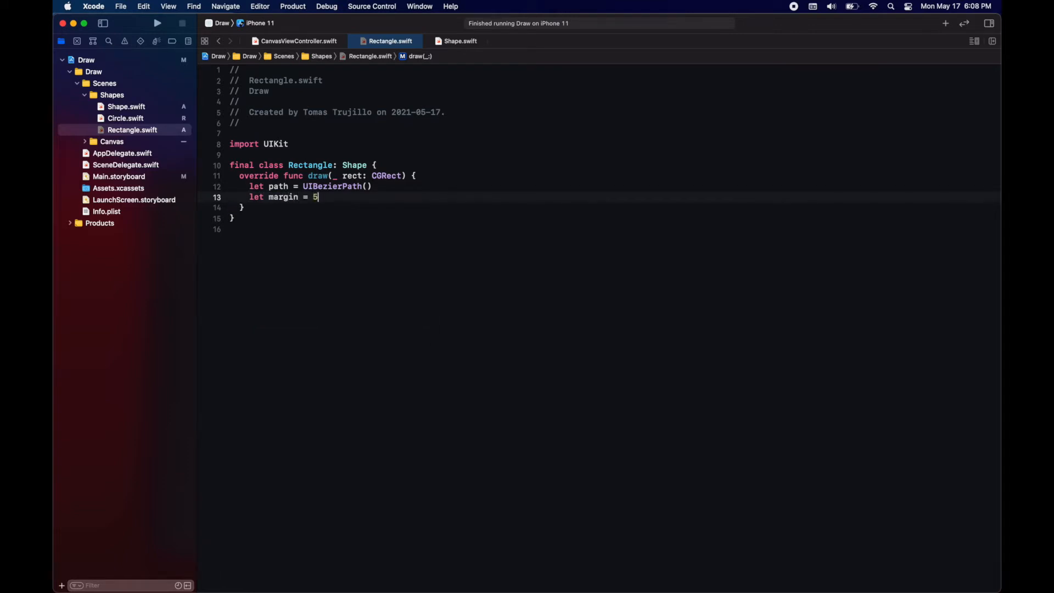
type(": CGFloat")
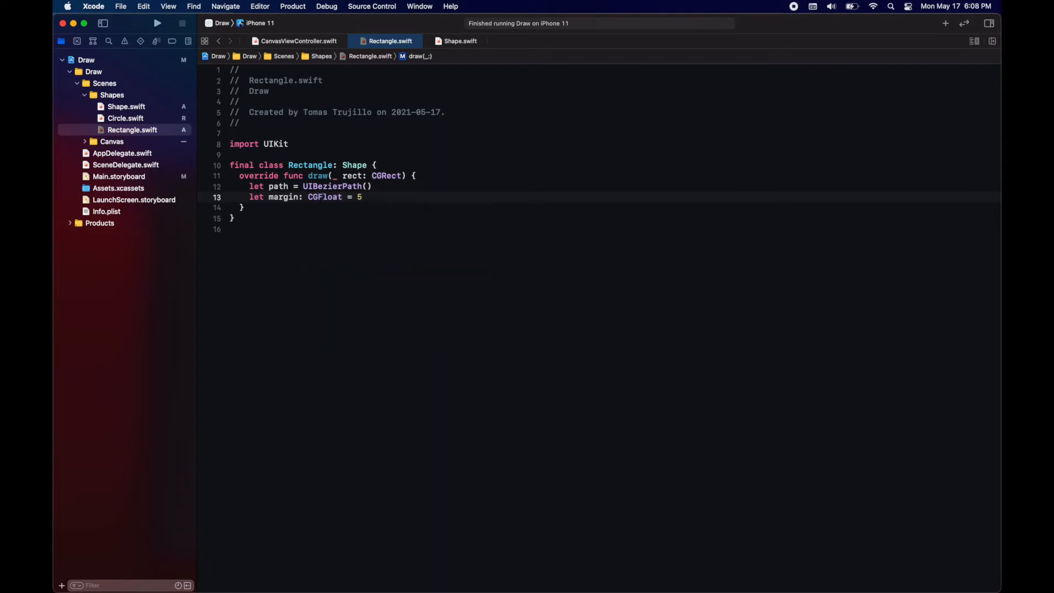
type("pat")
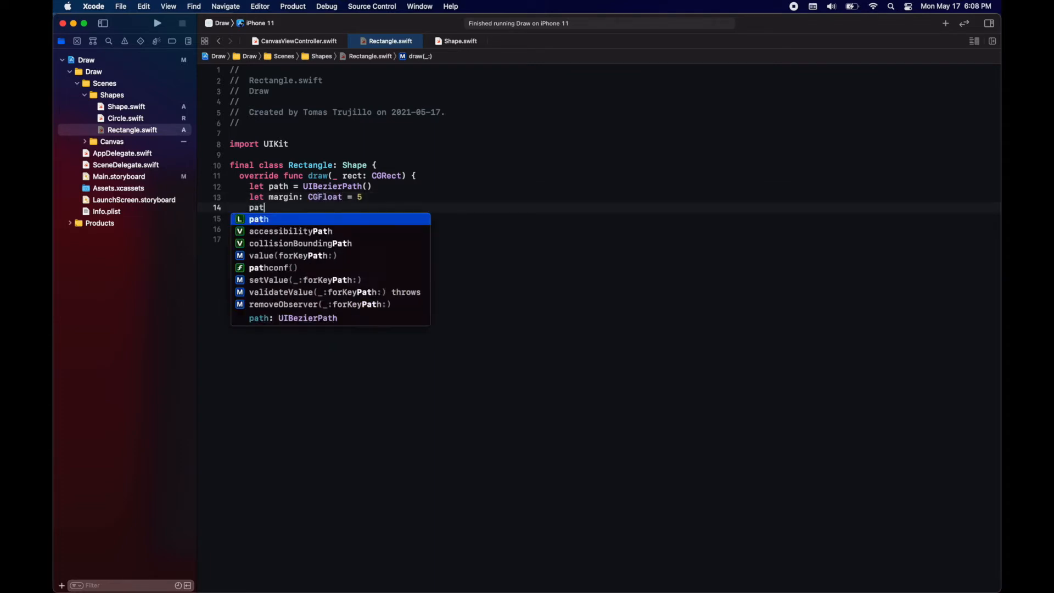
type(".move(to: CGPoint(")
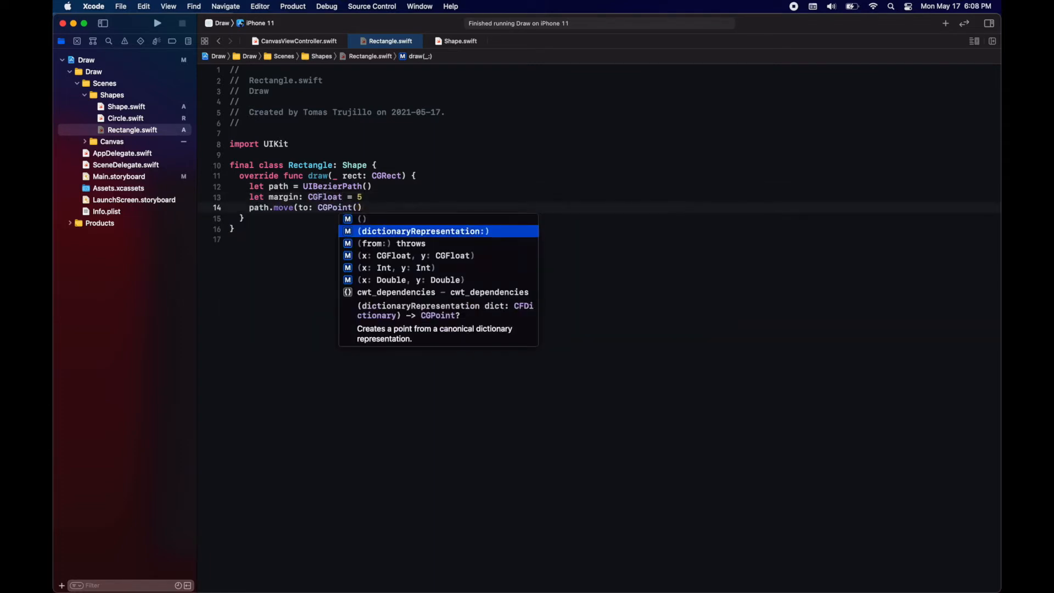
left_click(416, 255)
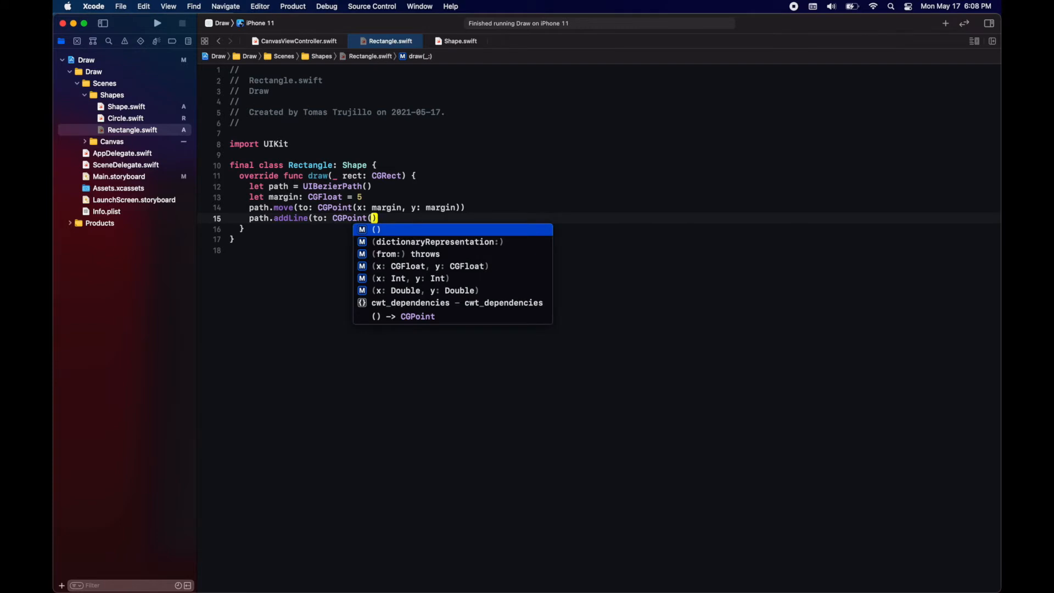
type("rect.width - margin, y: margin")
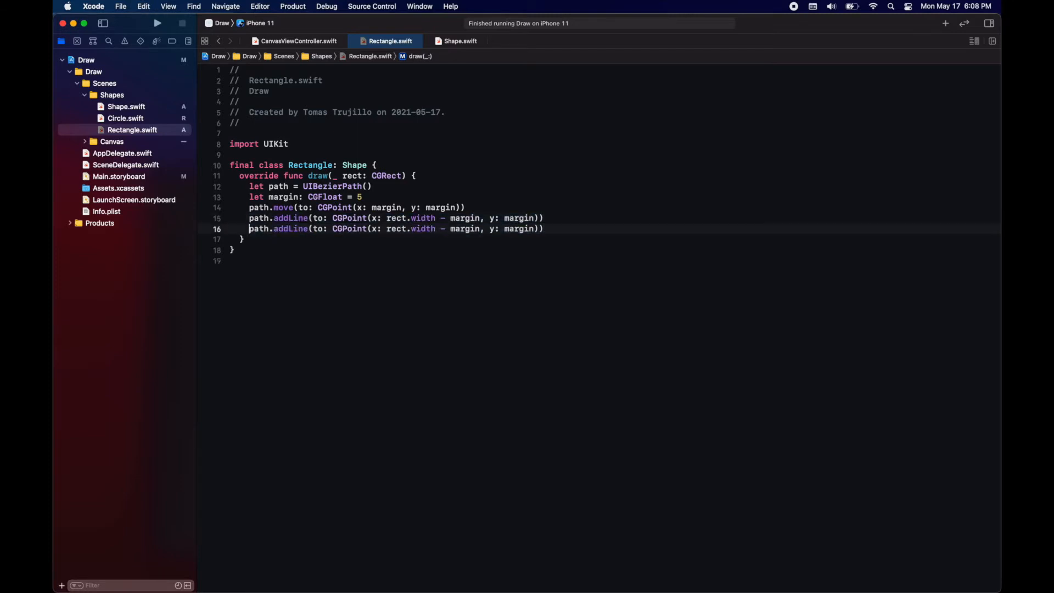
double_click(519, 229)
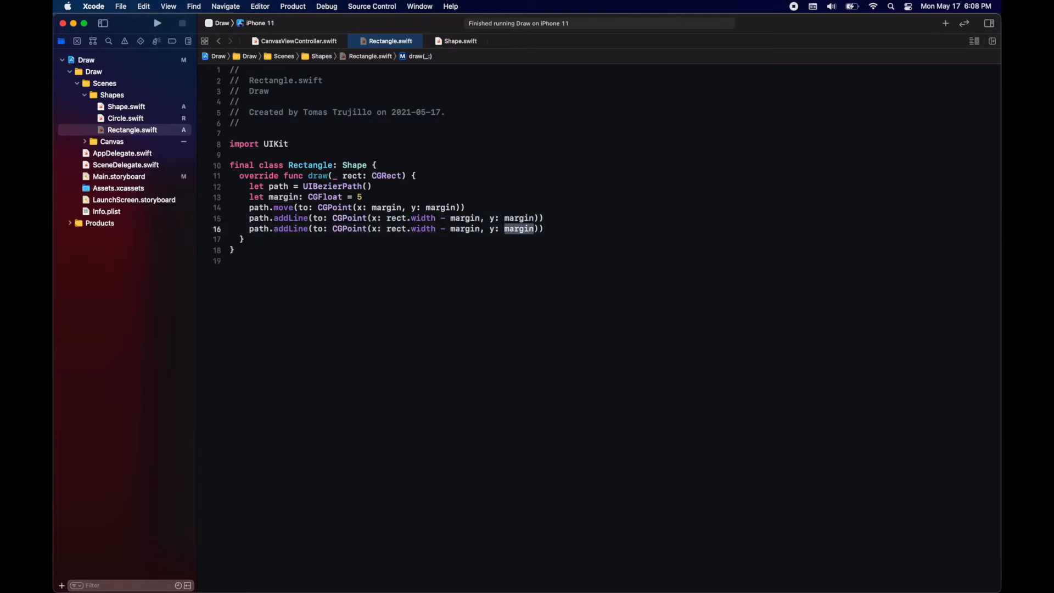
type("rect.height - margin")
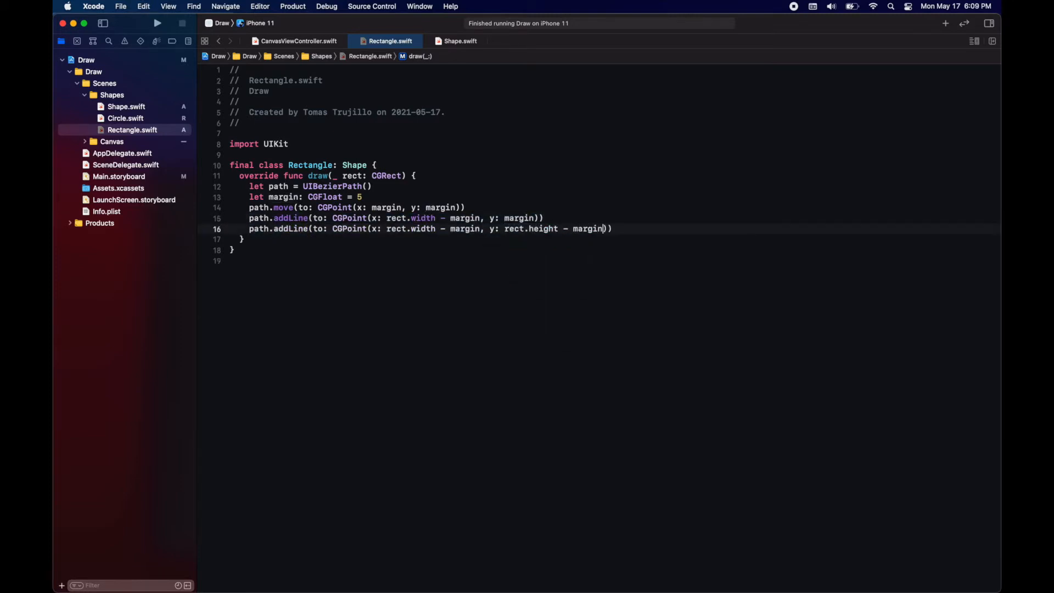
type("path.addLine(to: CGPoint(x: rect.width - margin, y: rect.height - margin))")
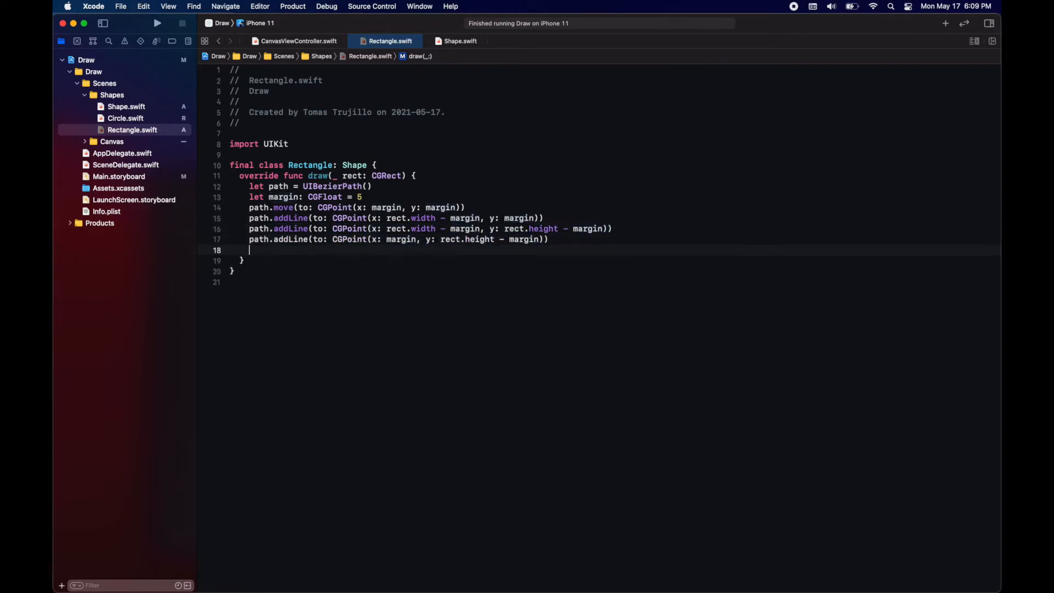
type("path.close()")
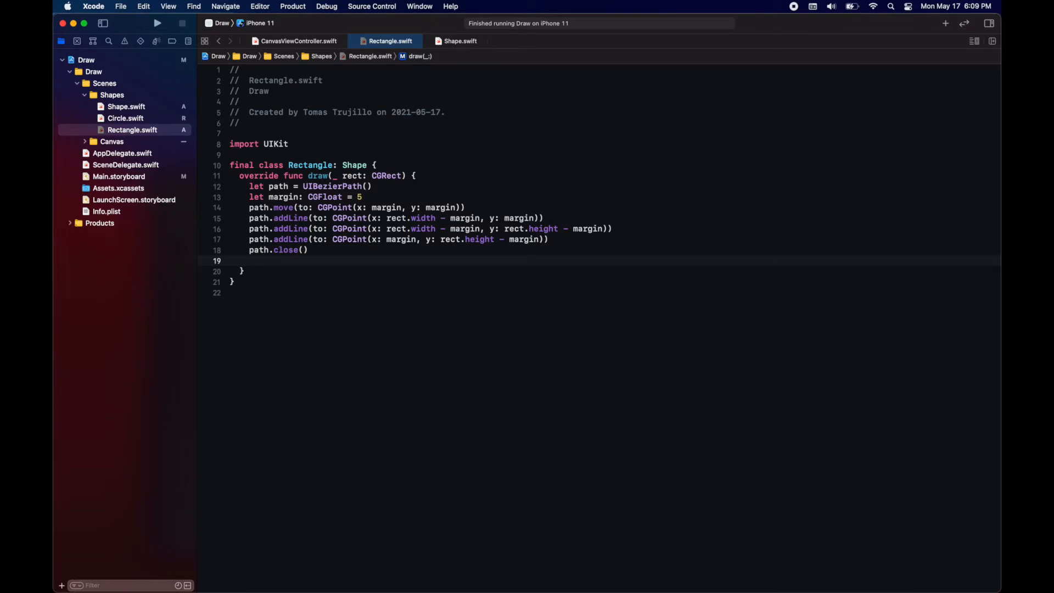
Fill the rectangle path with color and stroke it in black at line width 2
type("color.setFill()")
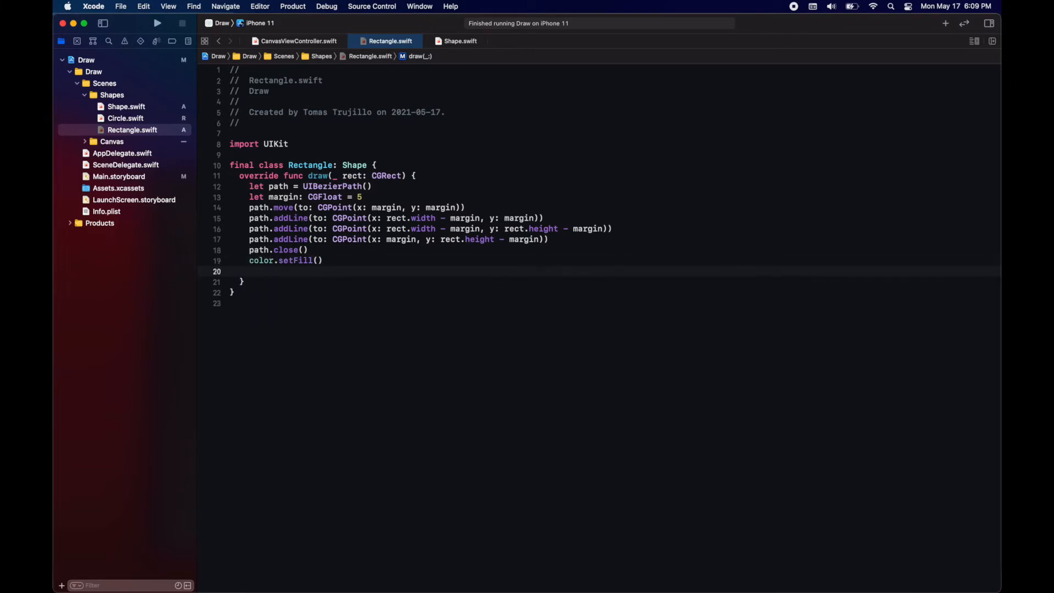
type("path.fill()")
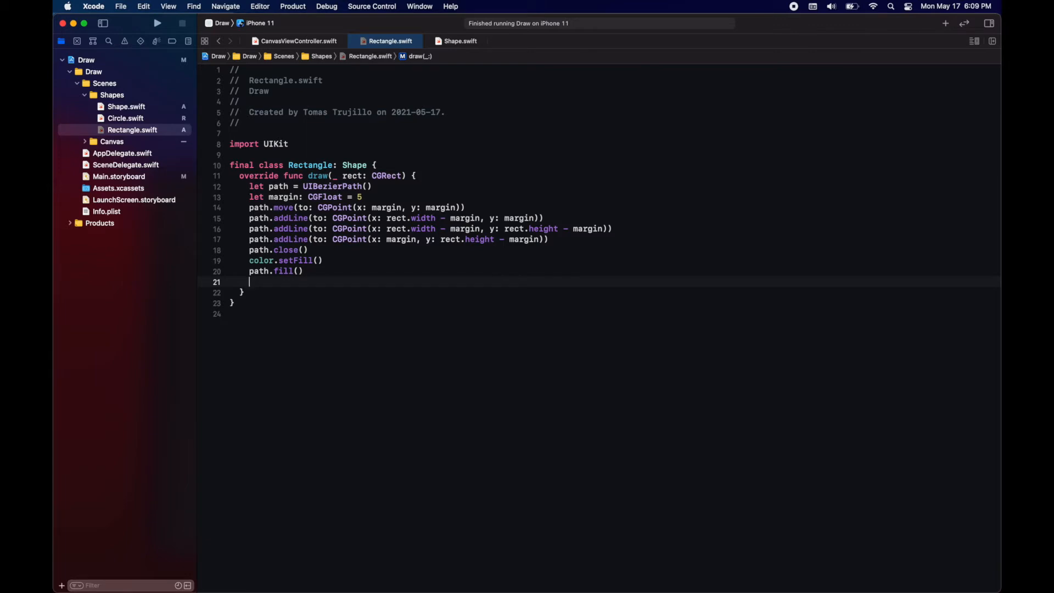
type("ui")
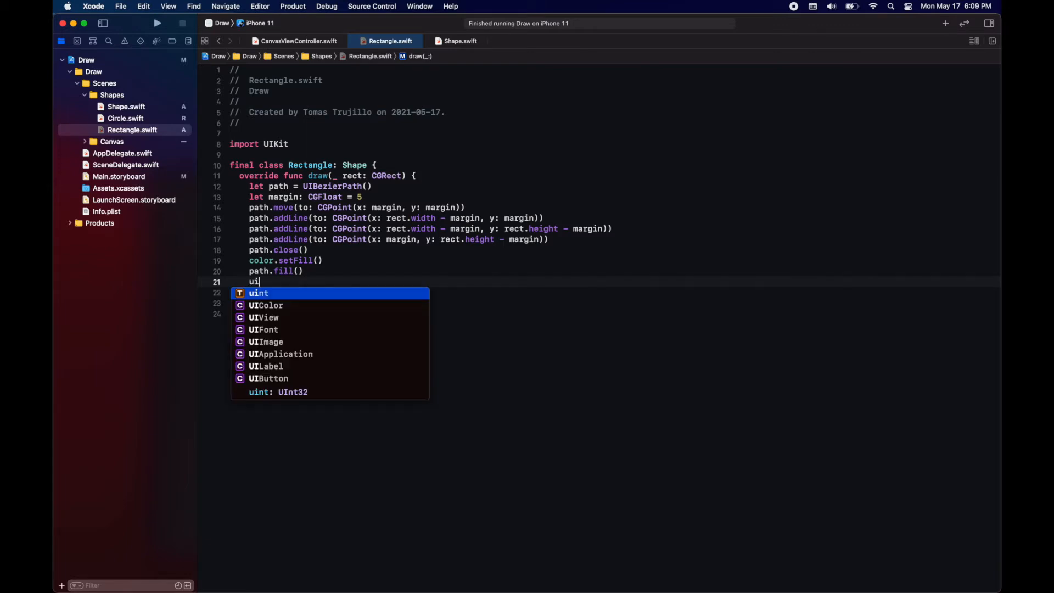
type("Color.ba")
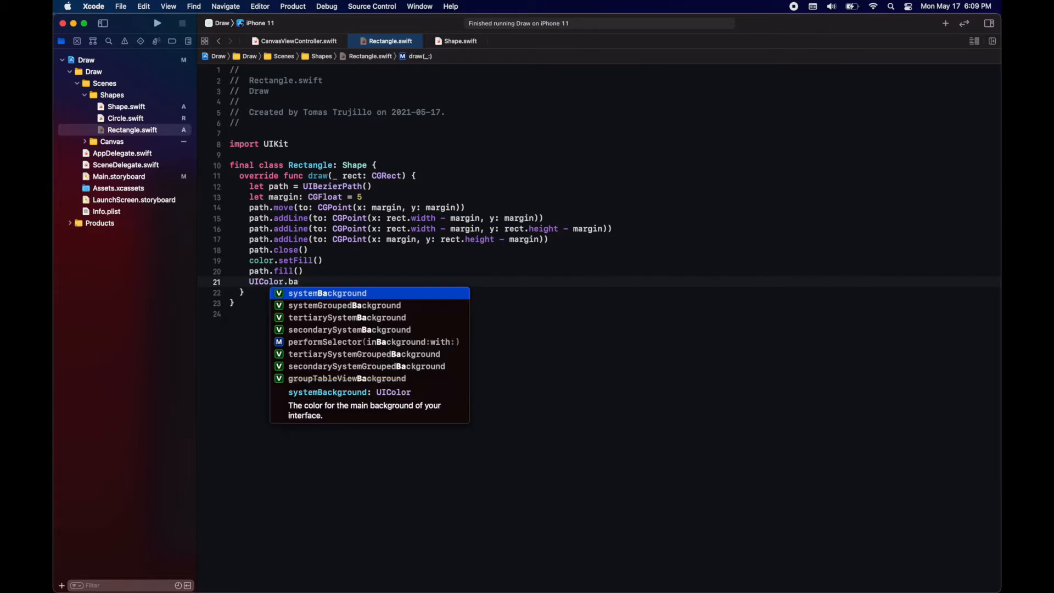
type("black.setStroke(")
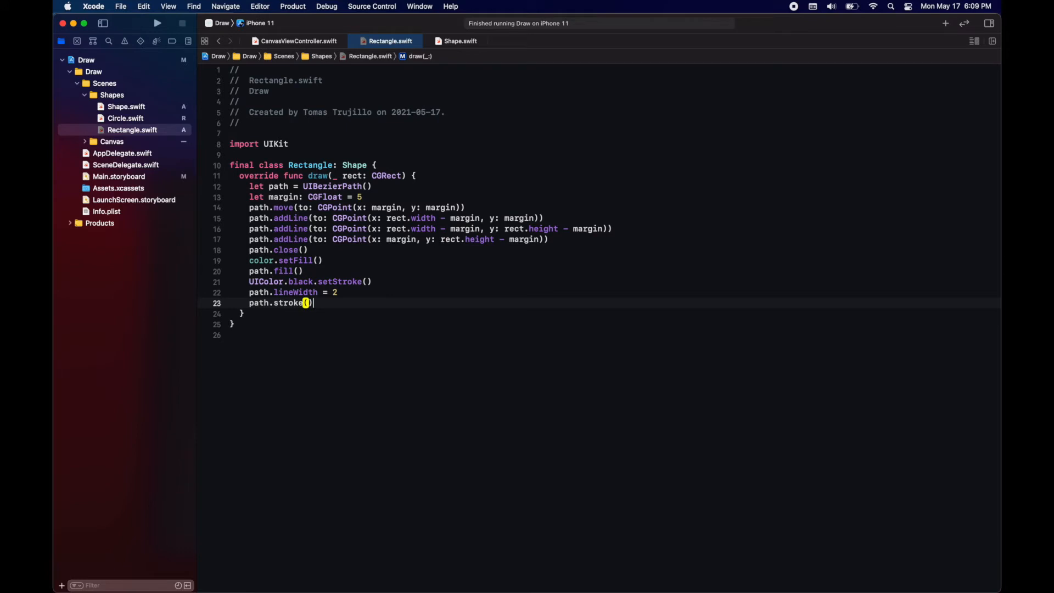
In CanvasViewController, offset the 100×100 circle's origin by half its width and height
left_click(297, 41)
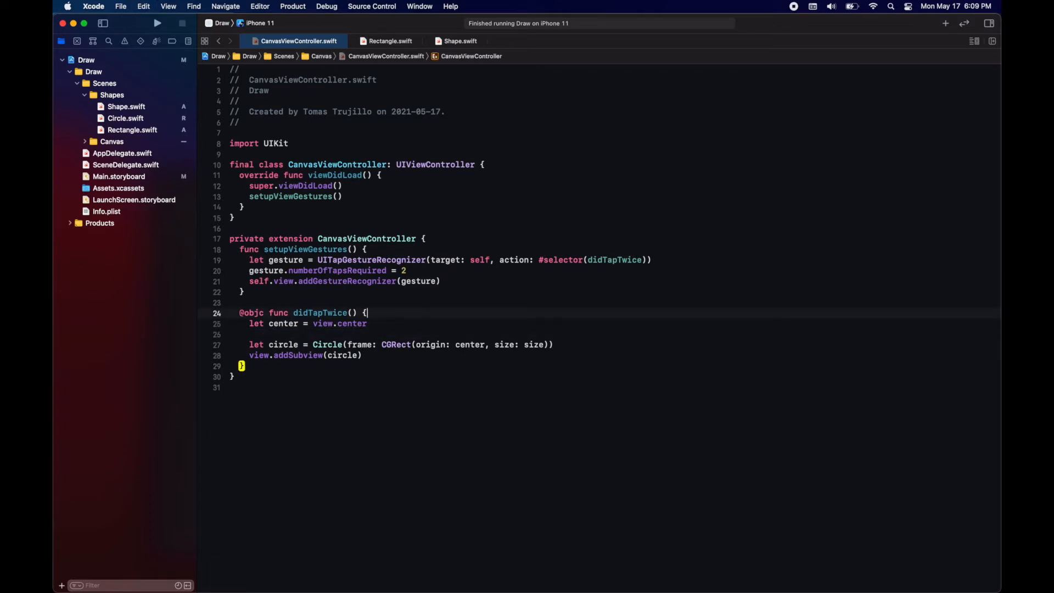
type("CGP")
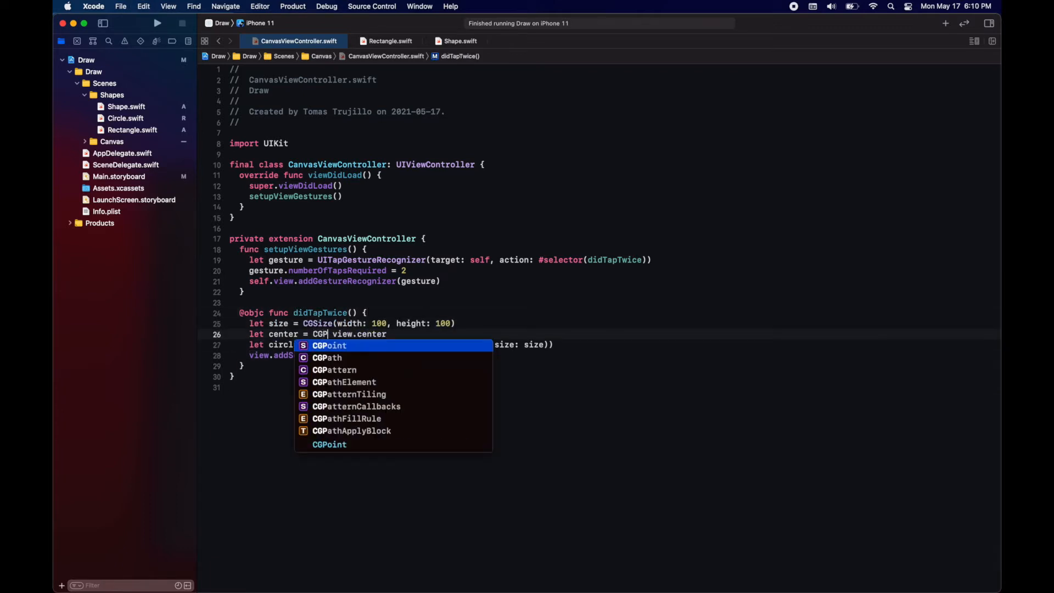
left_click(328, 345)
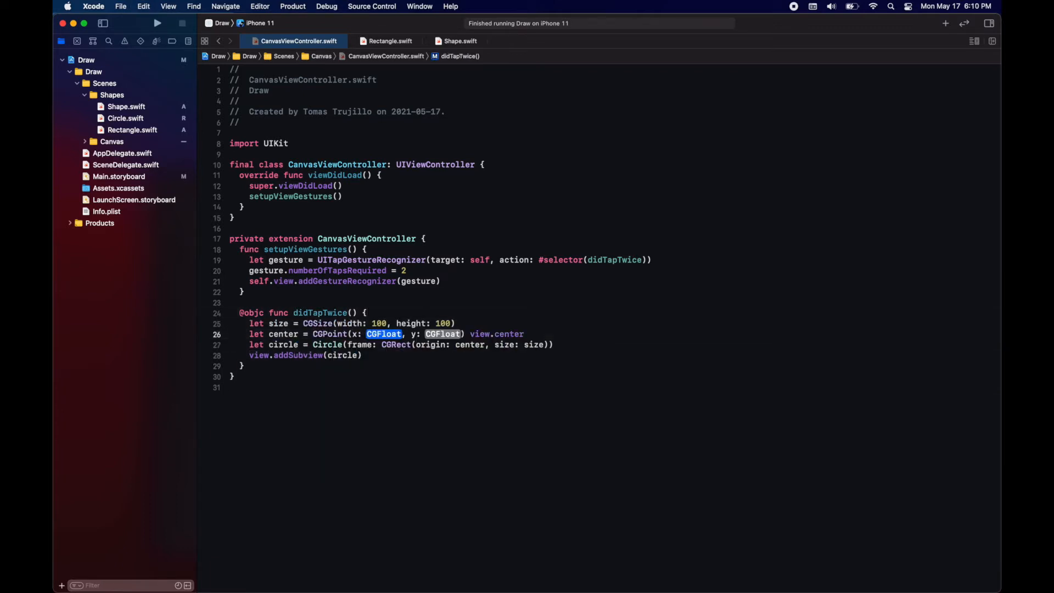
type("view.center.x - size.width")
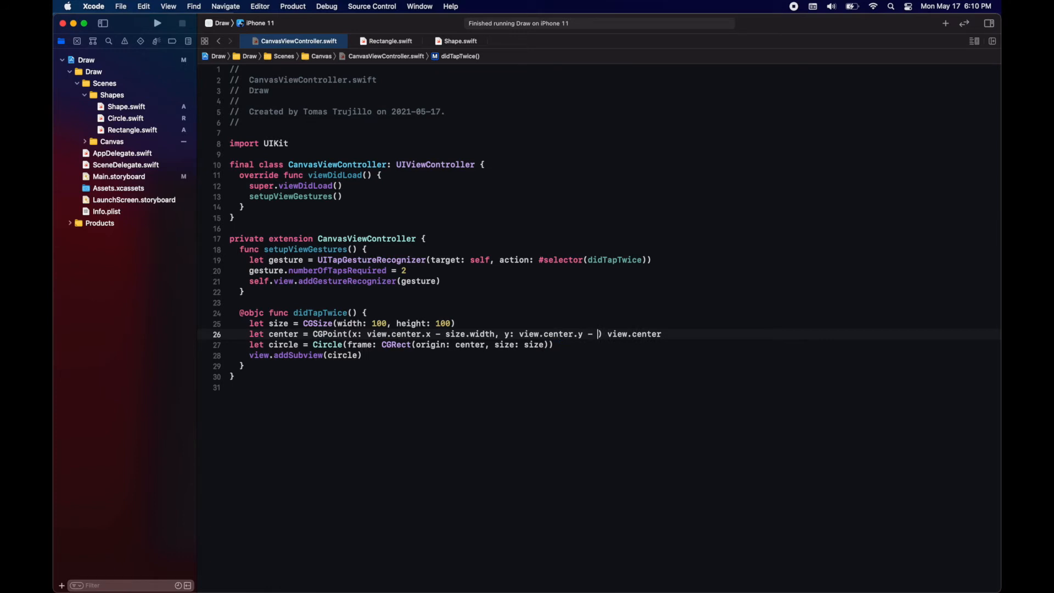
type("size.height .")
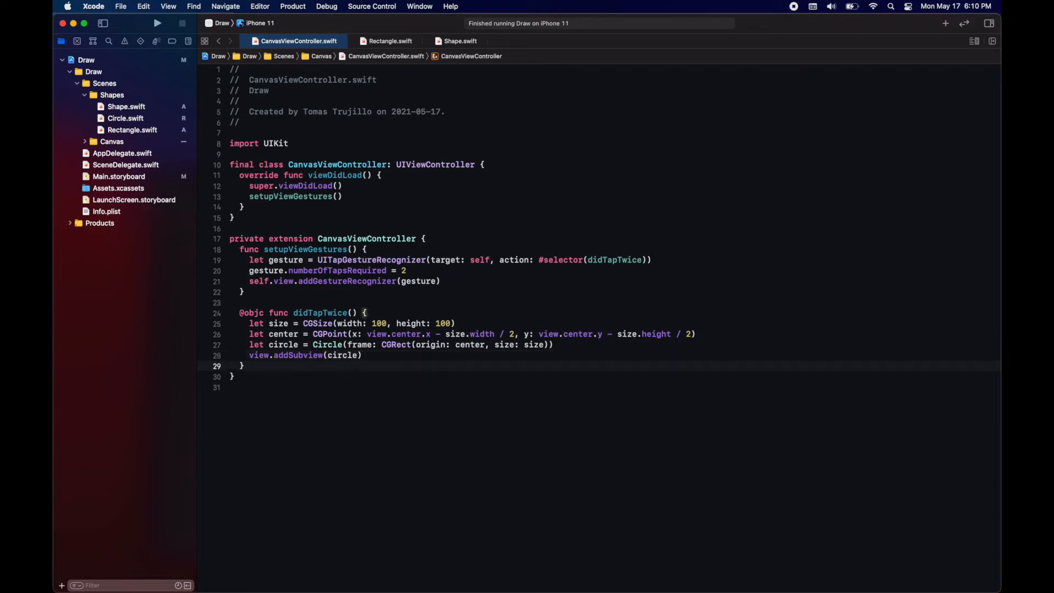
Write getShape(withCenter:size:) returning a random Circle or Rectangle, and add its result in didTapTwice
type("func getShape()")
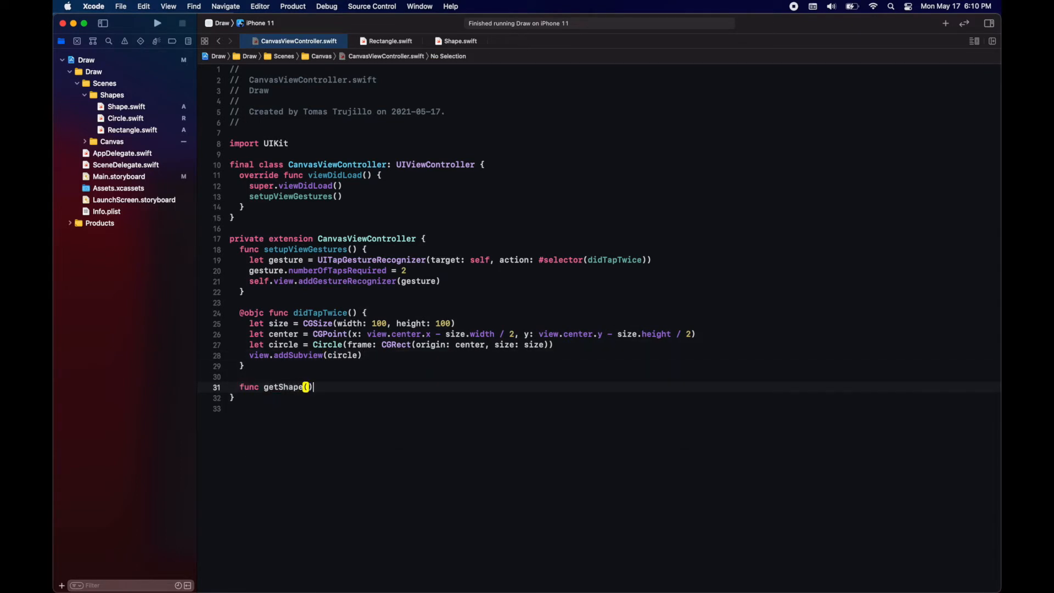
type("-> Shape {")
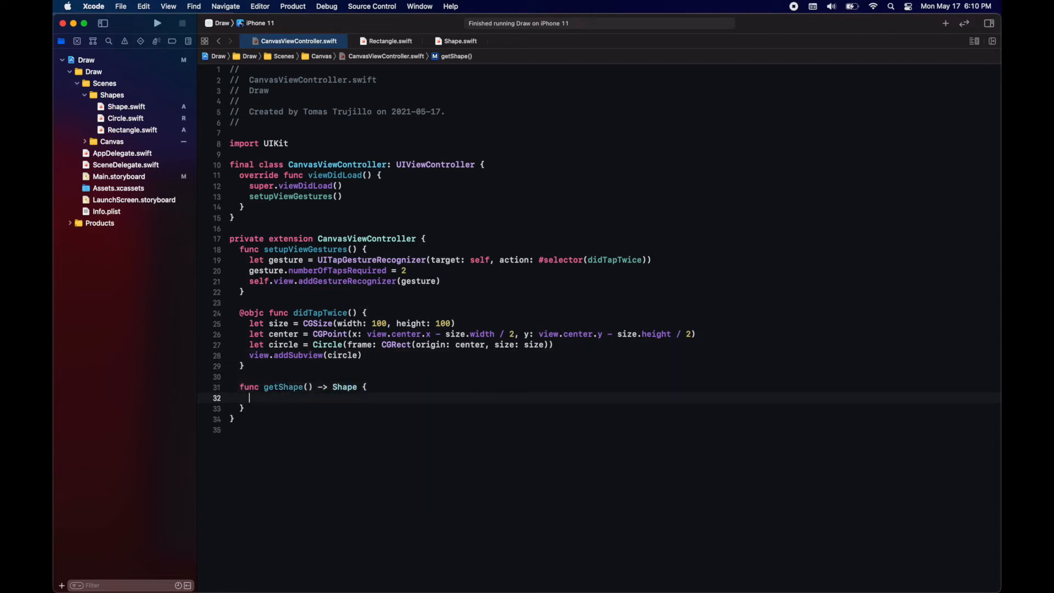
type("l")
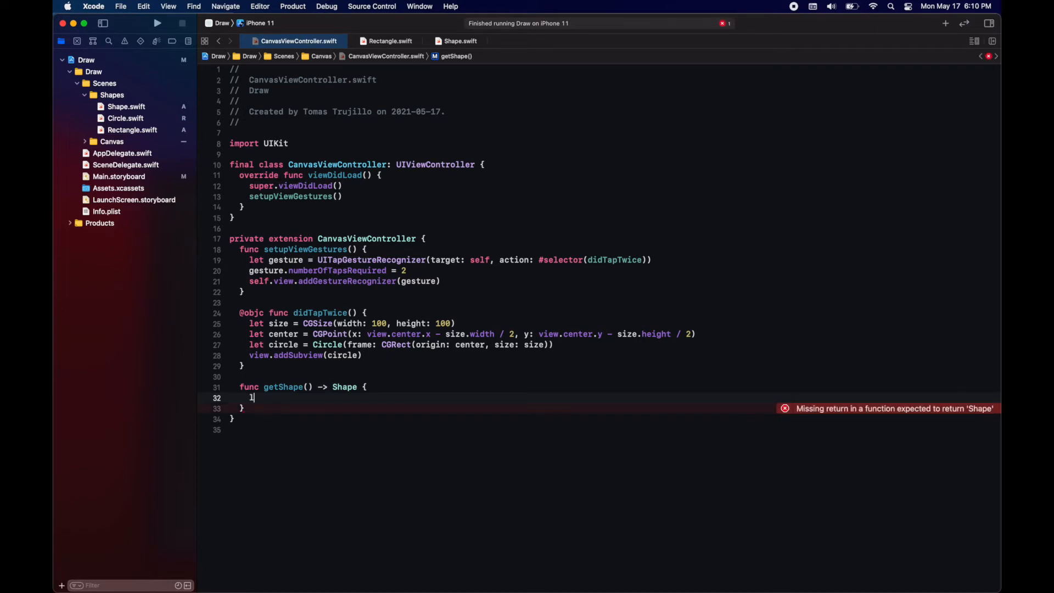
type("et rand =")
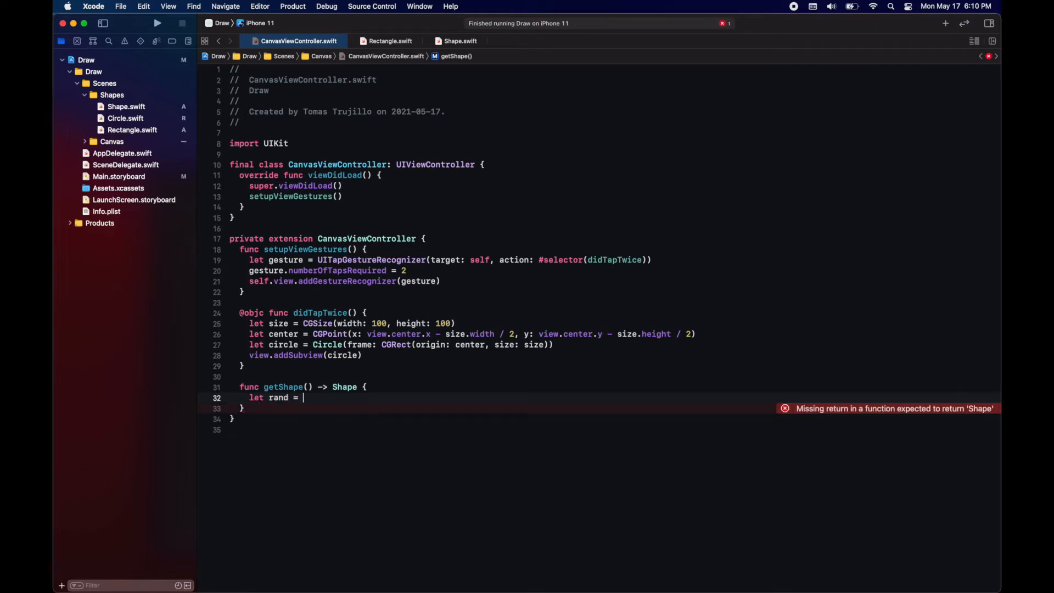
type("Int.random(in: 1 ... 2")
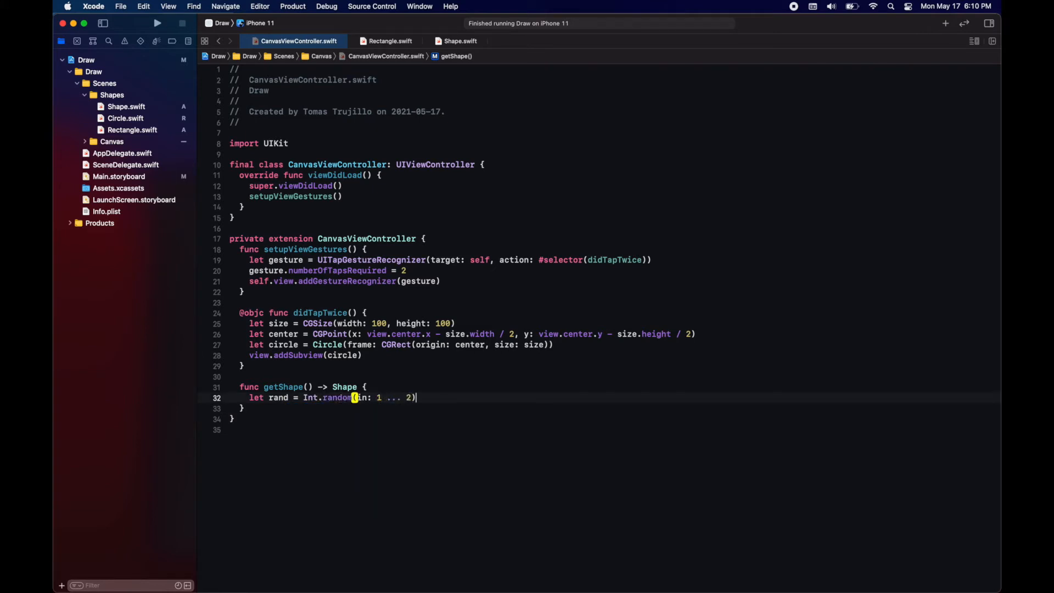
type("sw")
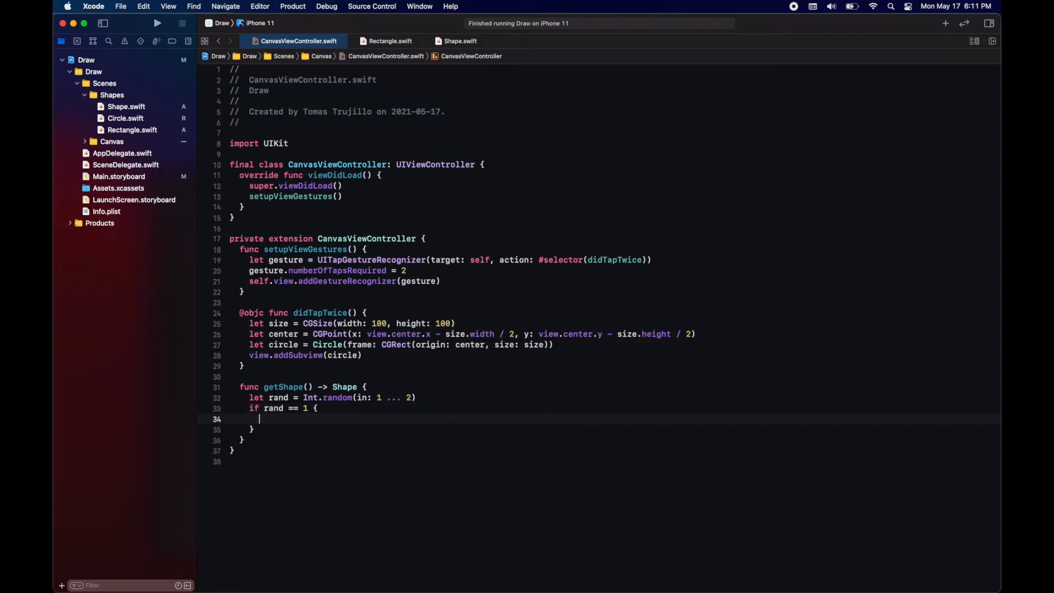
type("return Circle(frame: CGRect")
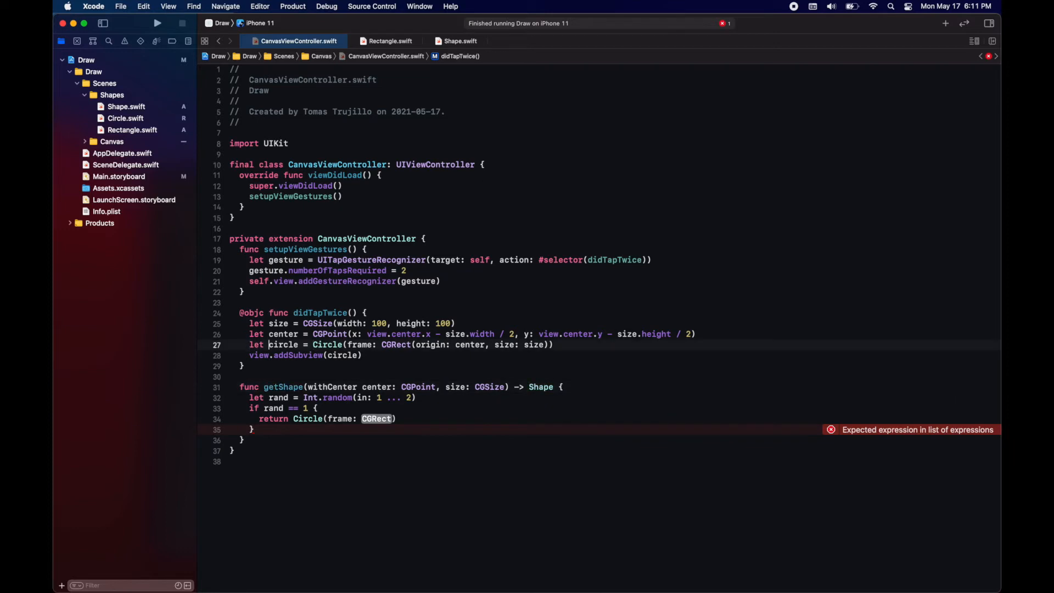
type("shape =")
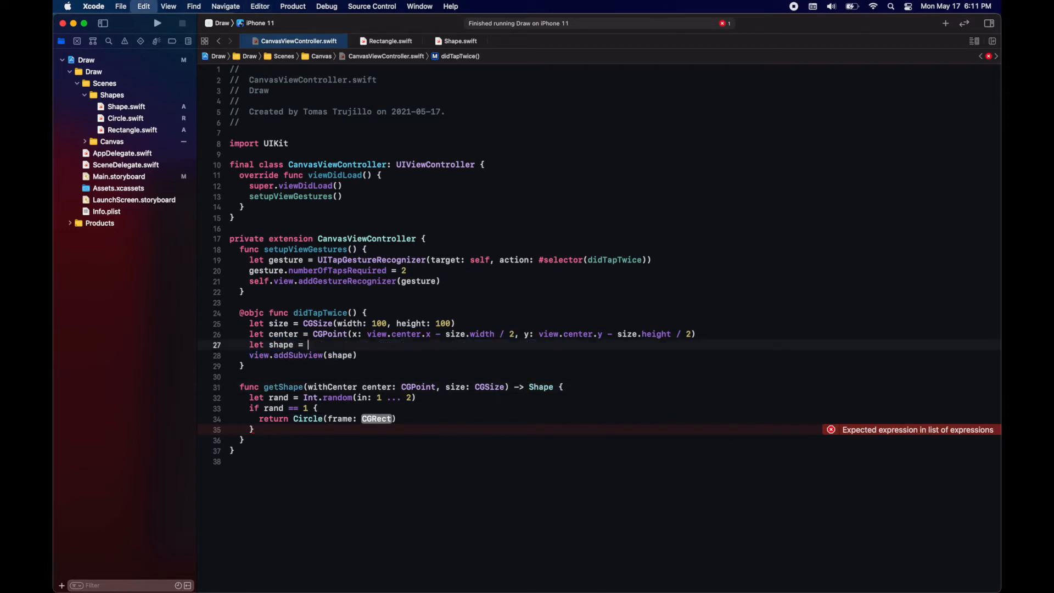
type("getShape(withCenter: center, size: size")
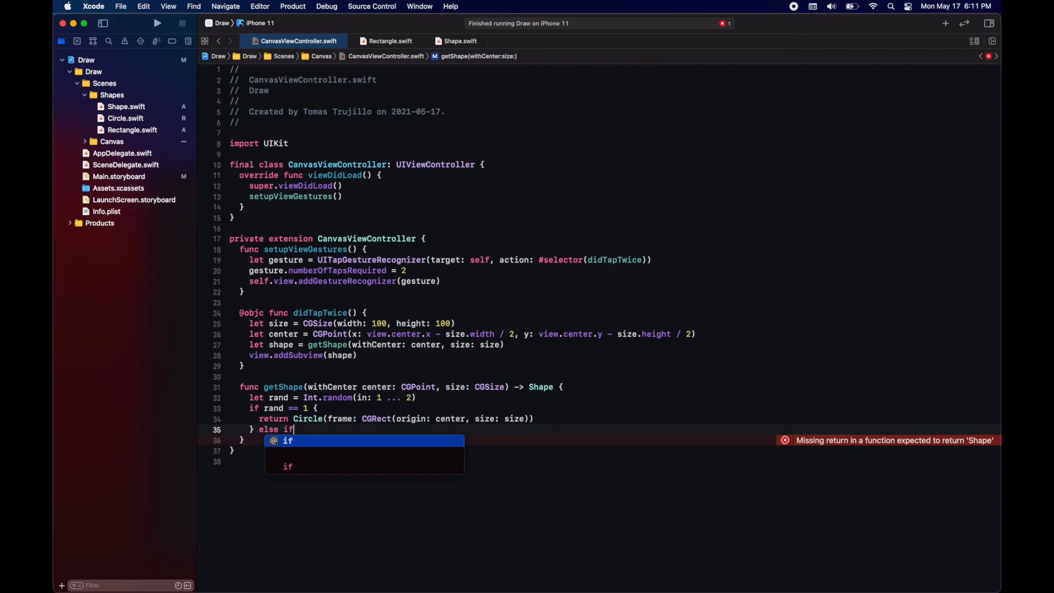
type("rand == 2 {")
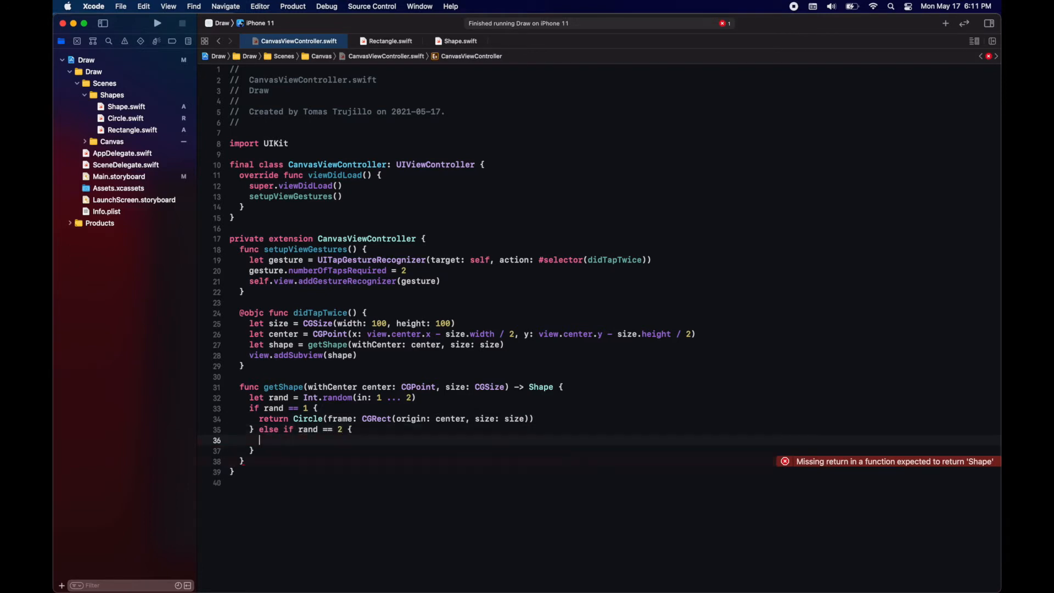
type("return Rectangle(")
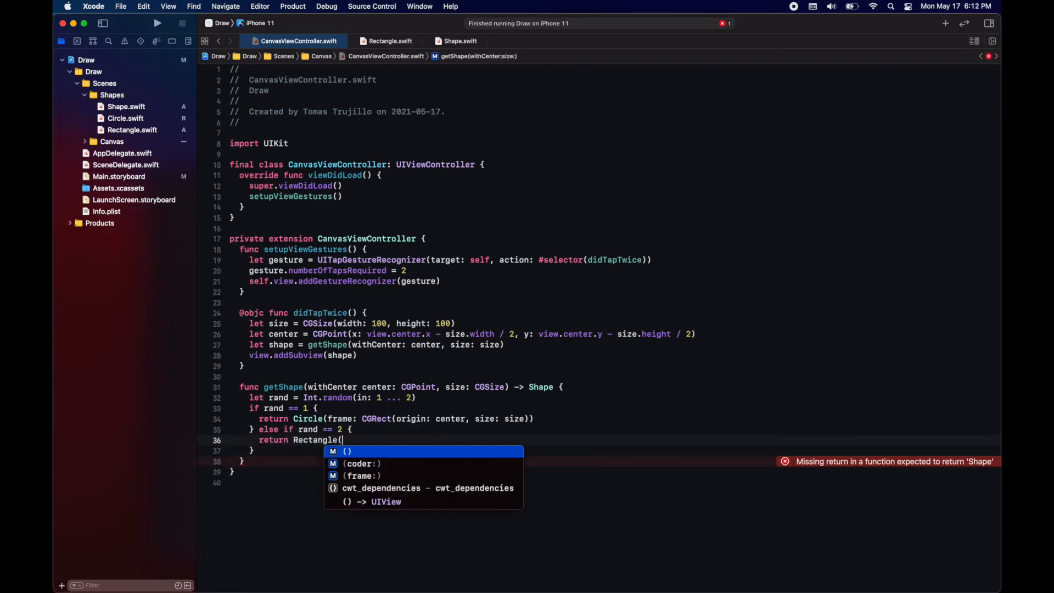
type("frame: cgre")
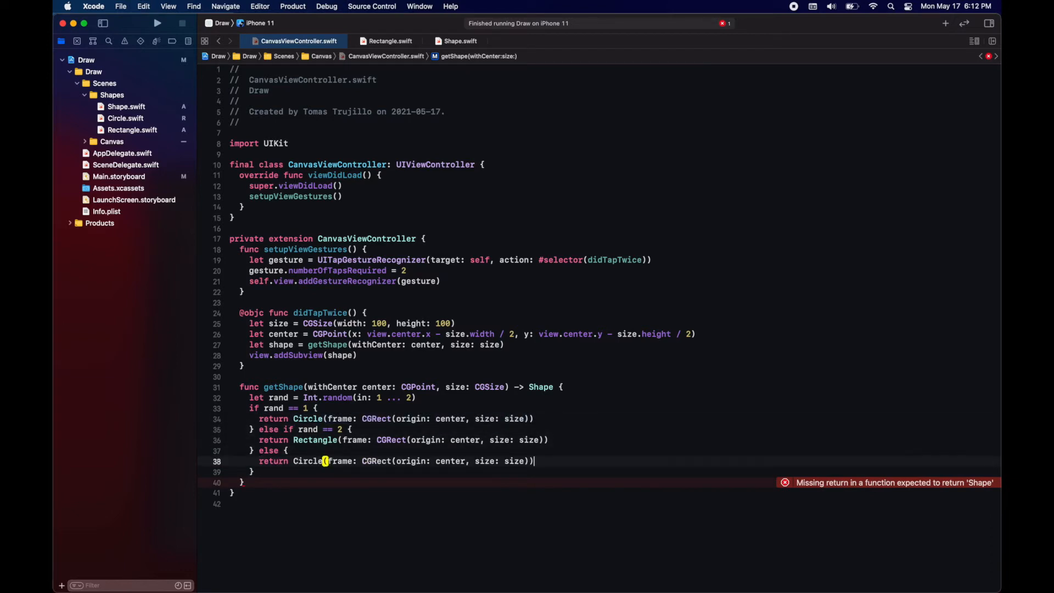
Add getRandomColor() picking from blue, red, green, gray, brown, orange, purple, yellow, else black; assign shape.color
type("let rec")
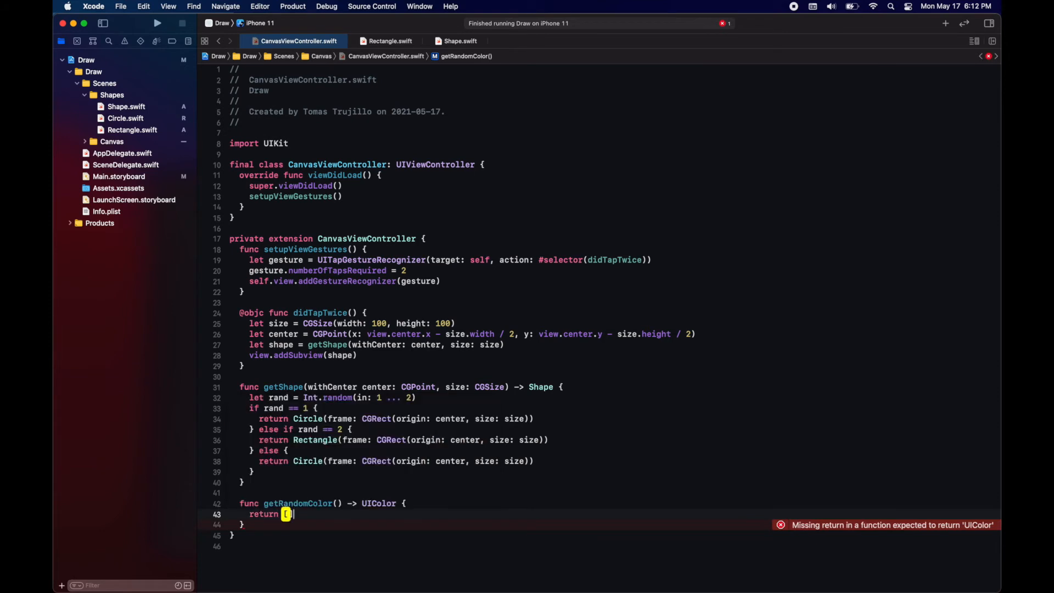
type("UIColor.bl")
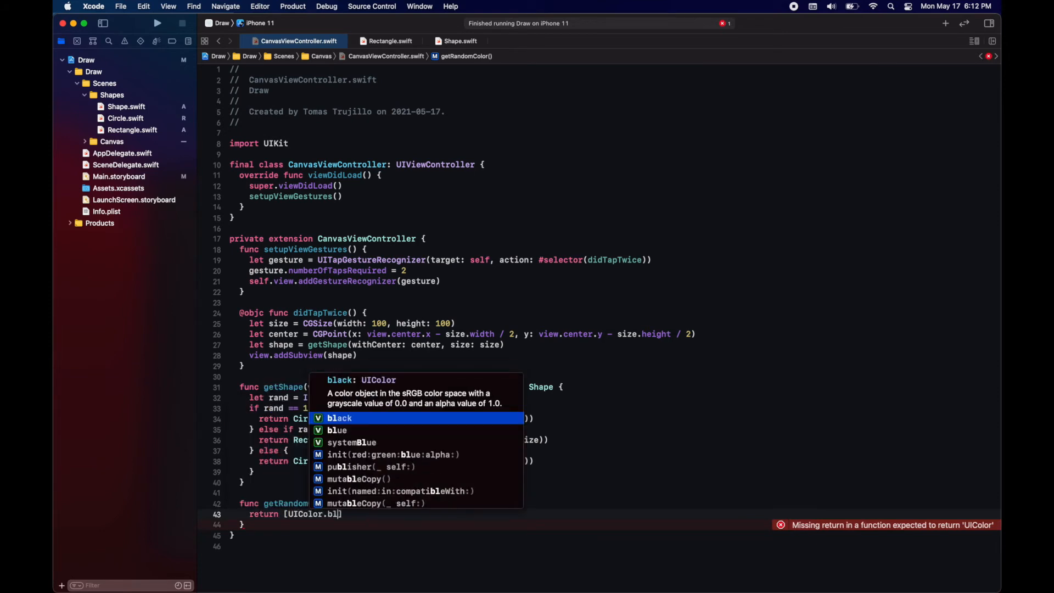
type(".blue, .red, .green, .gray, .brown, .orange, .purple, .yellow].")
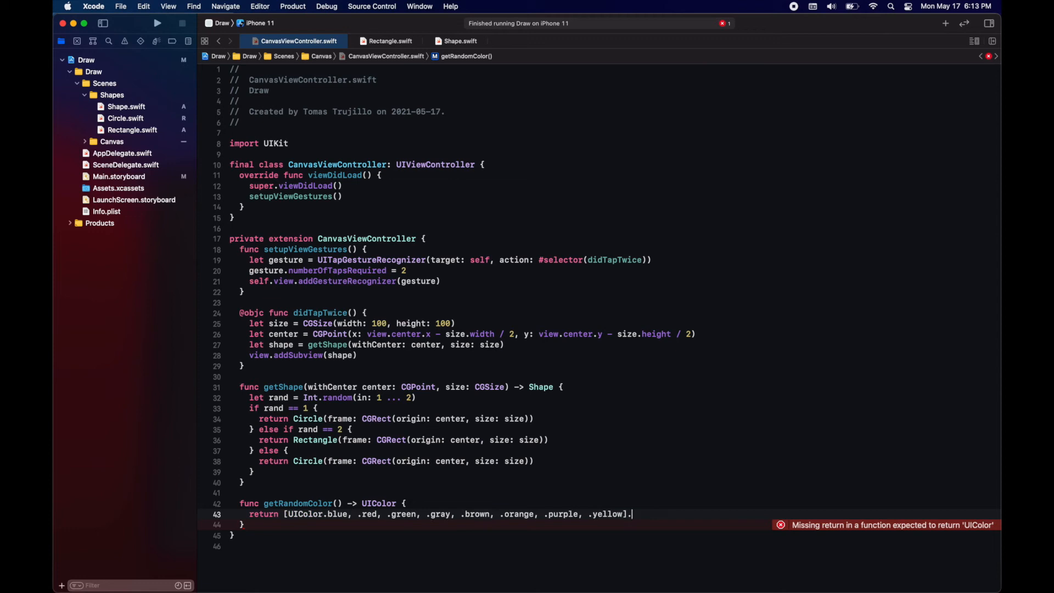
type(".randomElement() ?? .")
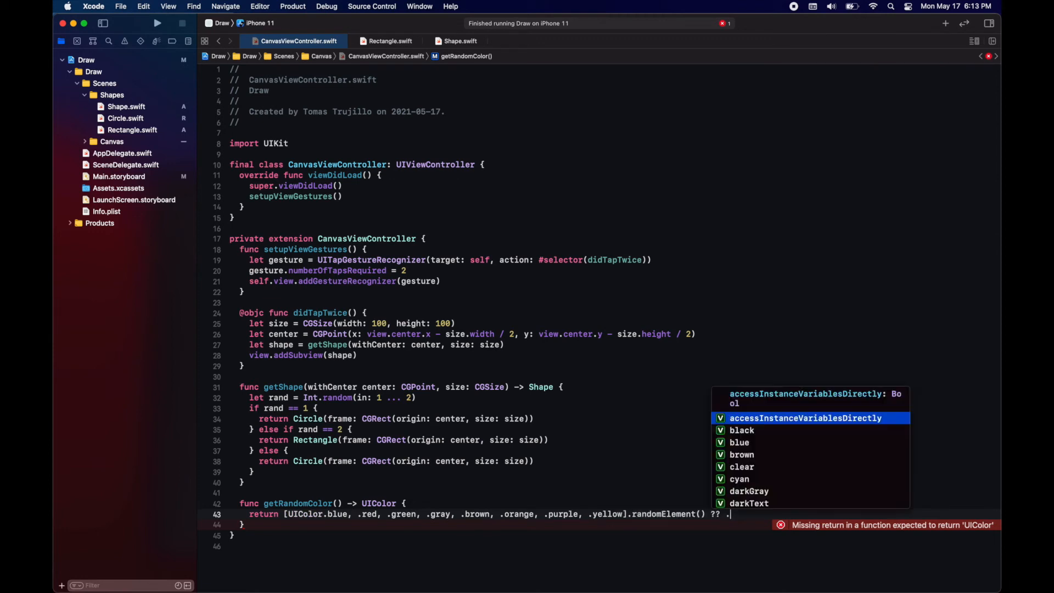
type("black")
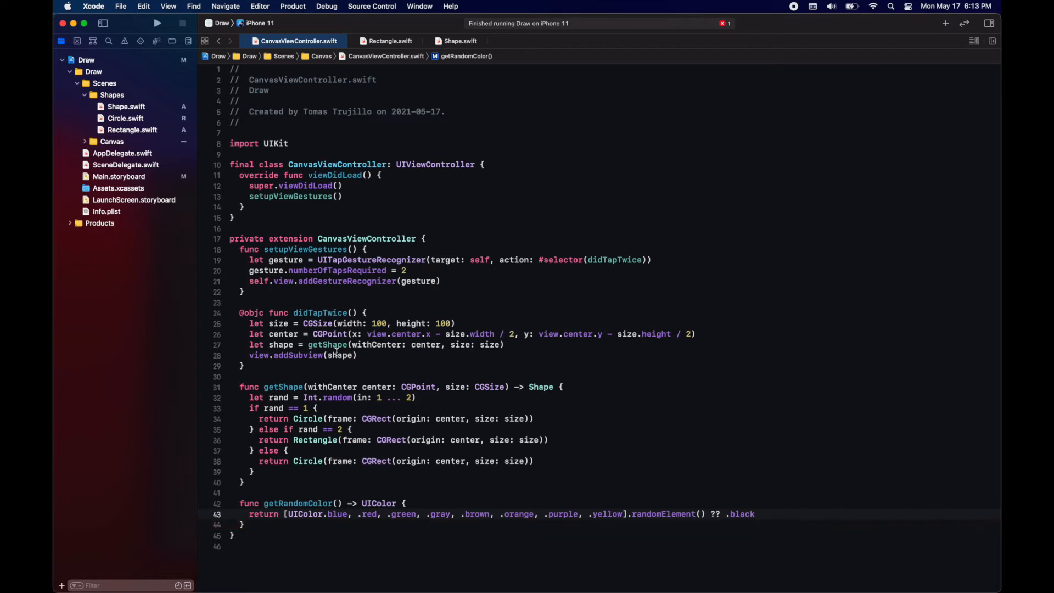
type("shape.color =")
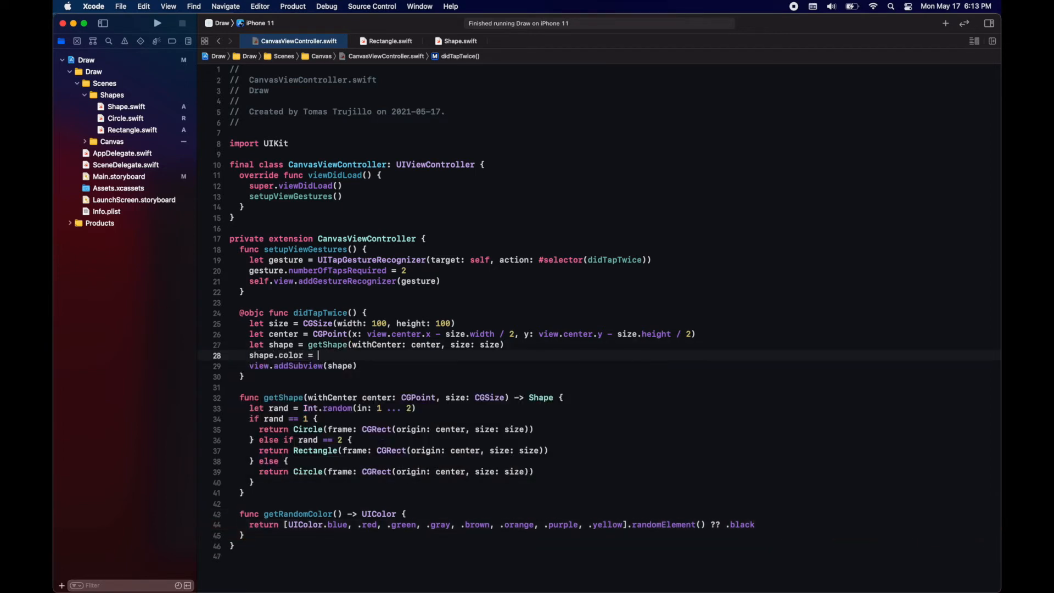
type("getRandomColor()")
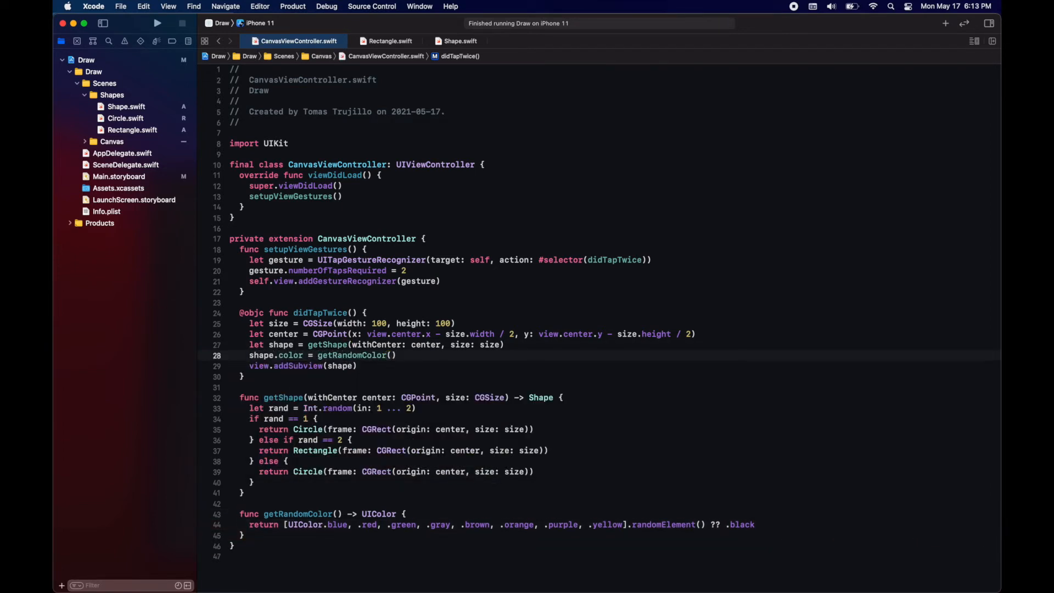
Duplicate the Rectangle branch in getShape and size it with newSize width * 1.5
key("cmd+r")
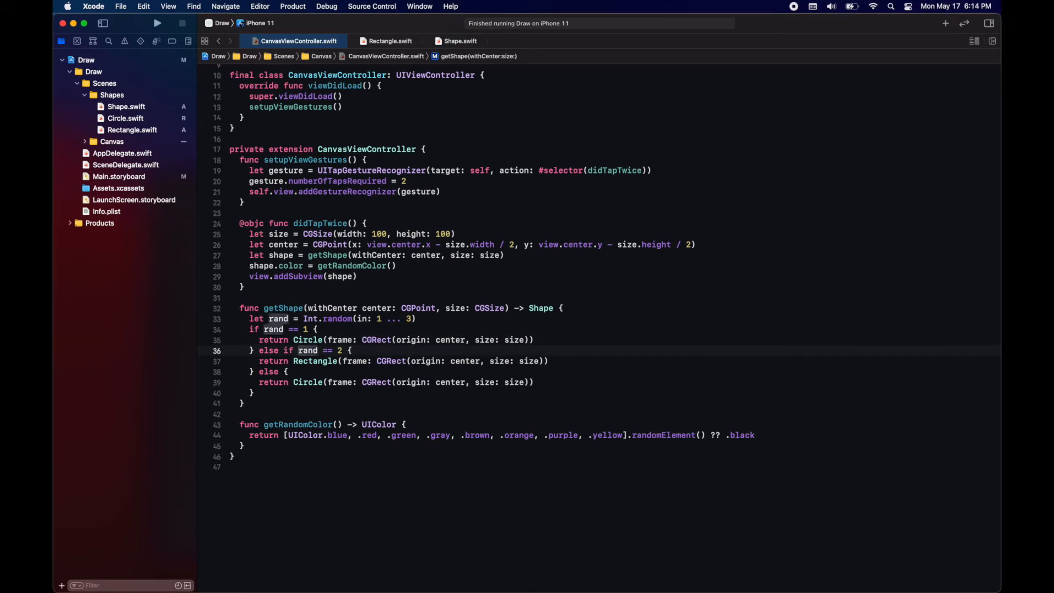
key("Return")
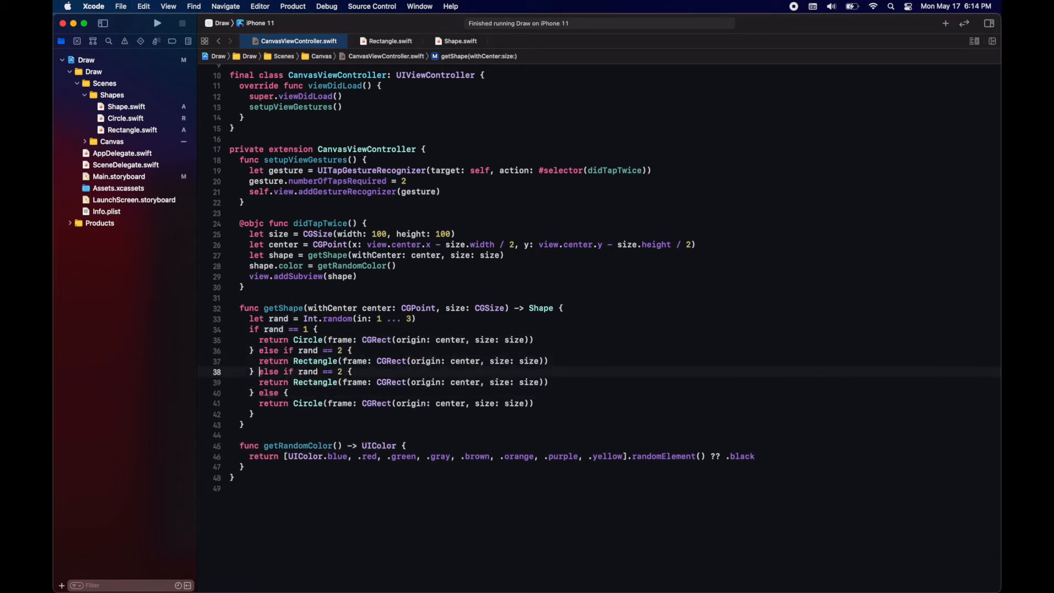
type("var newSize =")
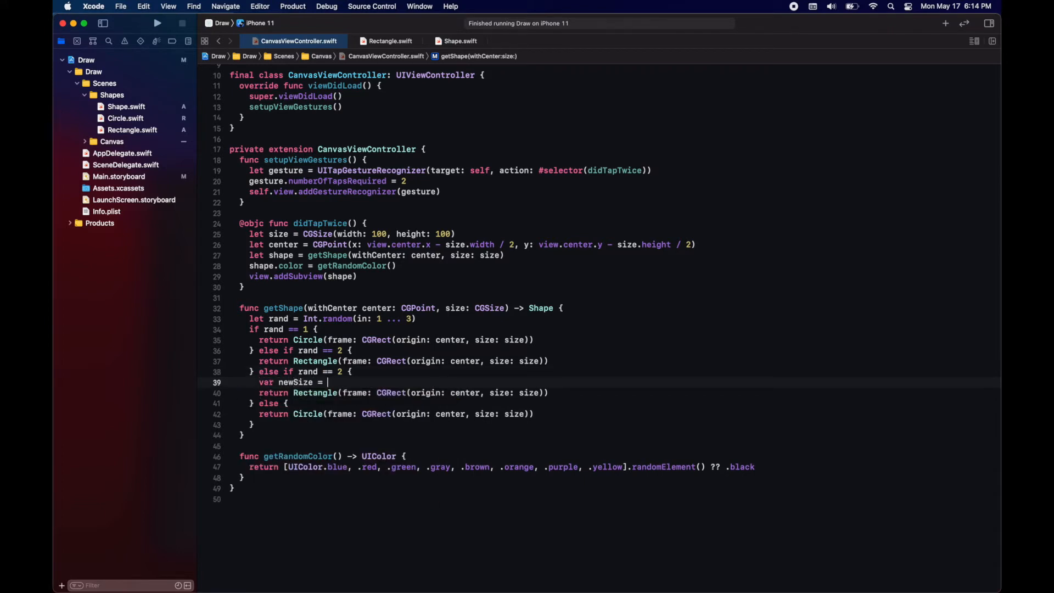
type("cgsi")
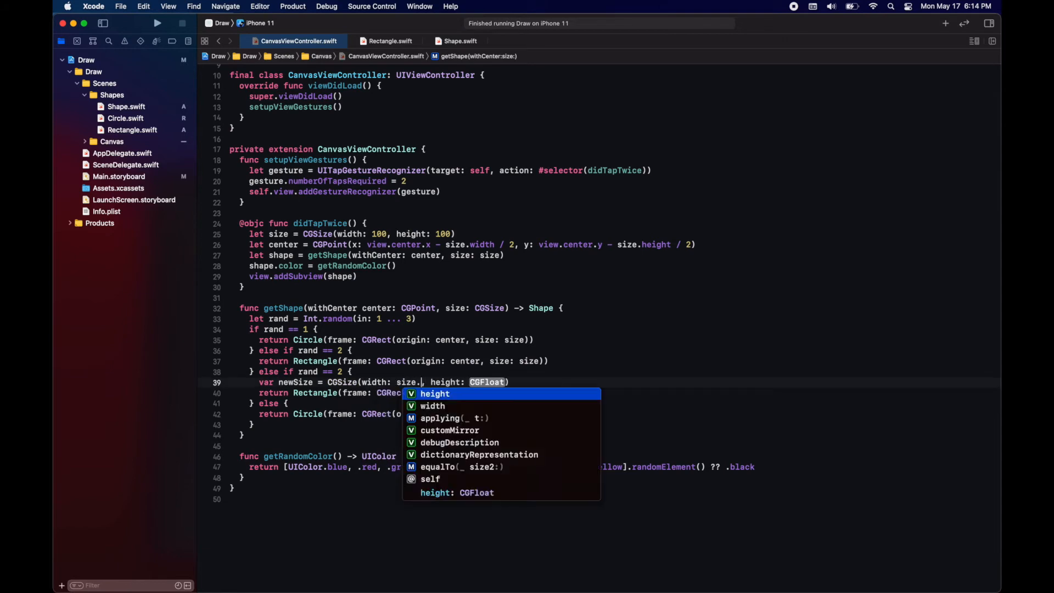
type("width * 1.5, height: size.height")
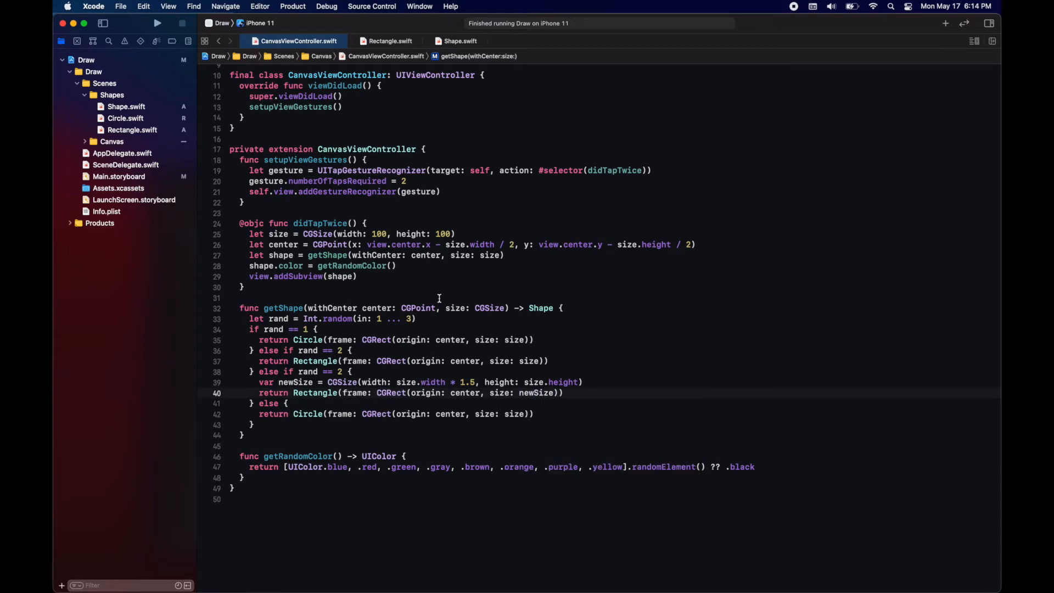
Rebuild and run the Draw app on the iPhone 11 simulator with the rand == 3 branch
key("cmd+r")
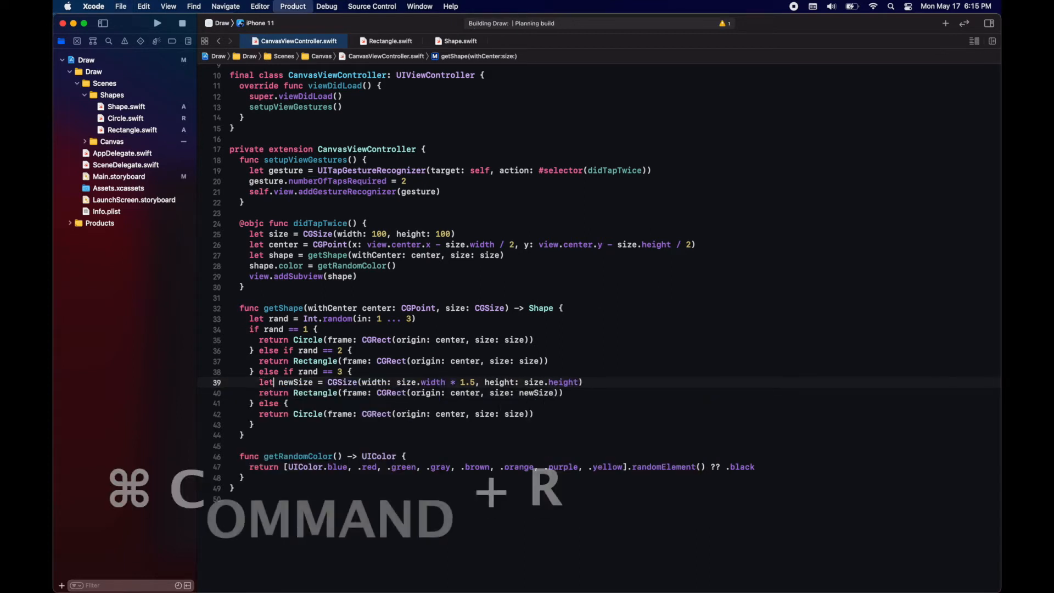
key("cmd+r")
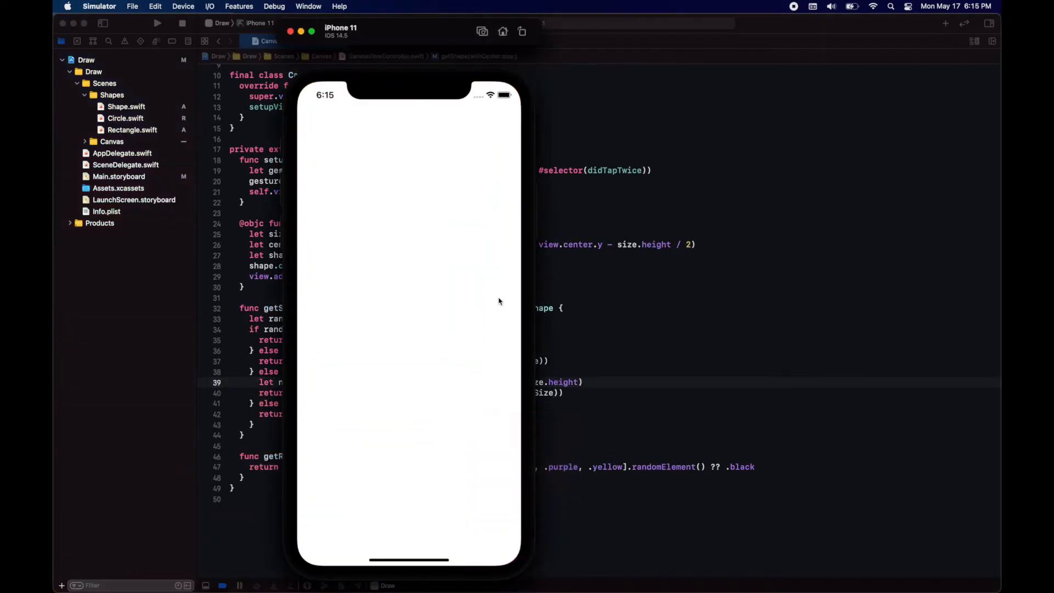
mouse_move(417, 290)
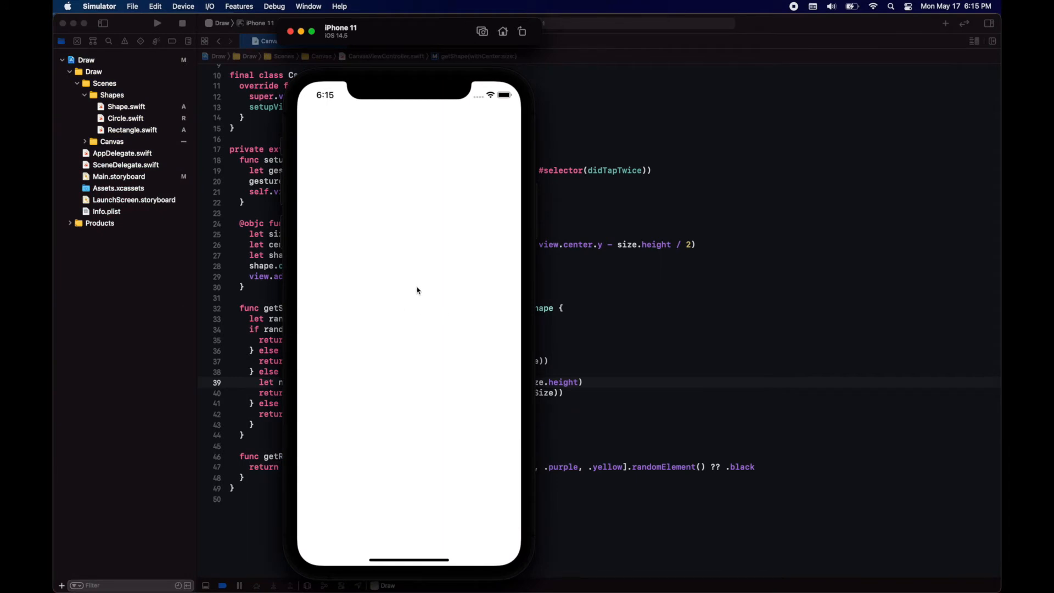
left_click(418, 291)
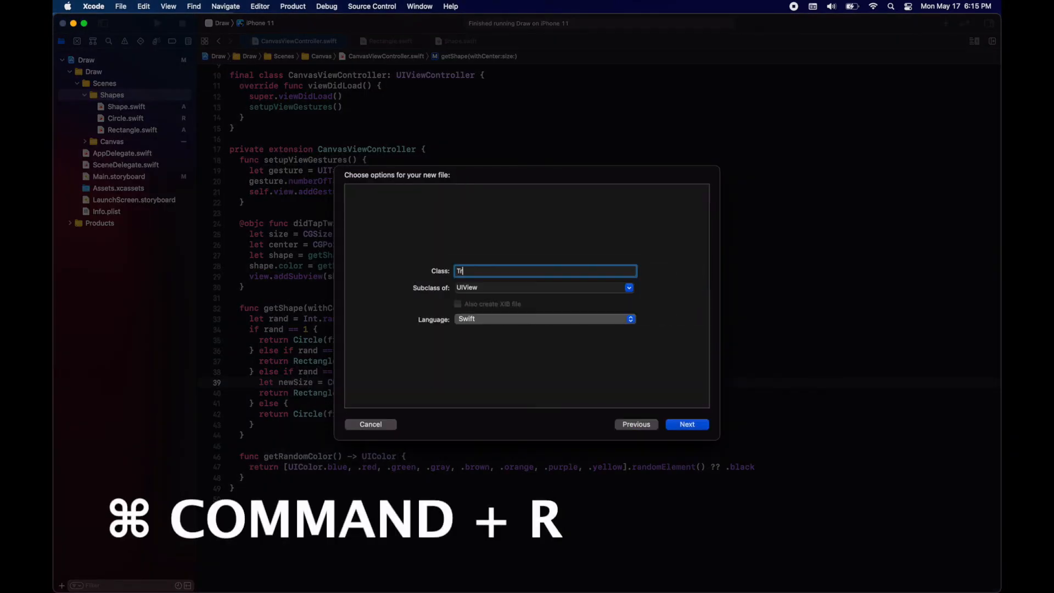
Save the new Triangle class file into the Shapes group
left_click(687, 424)
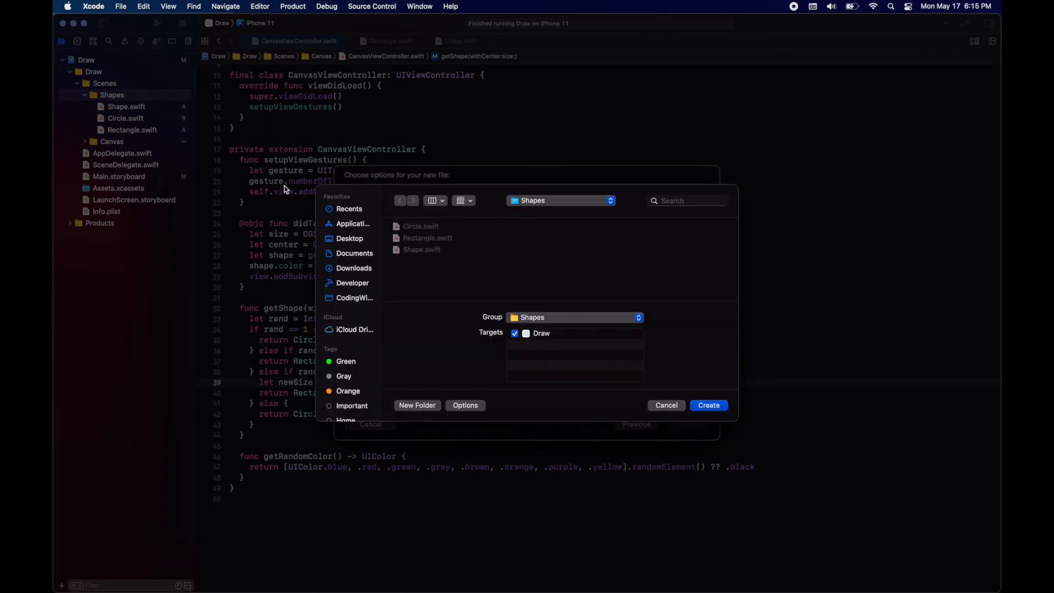
left_click(709, 405)
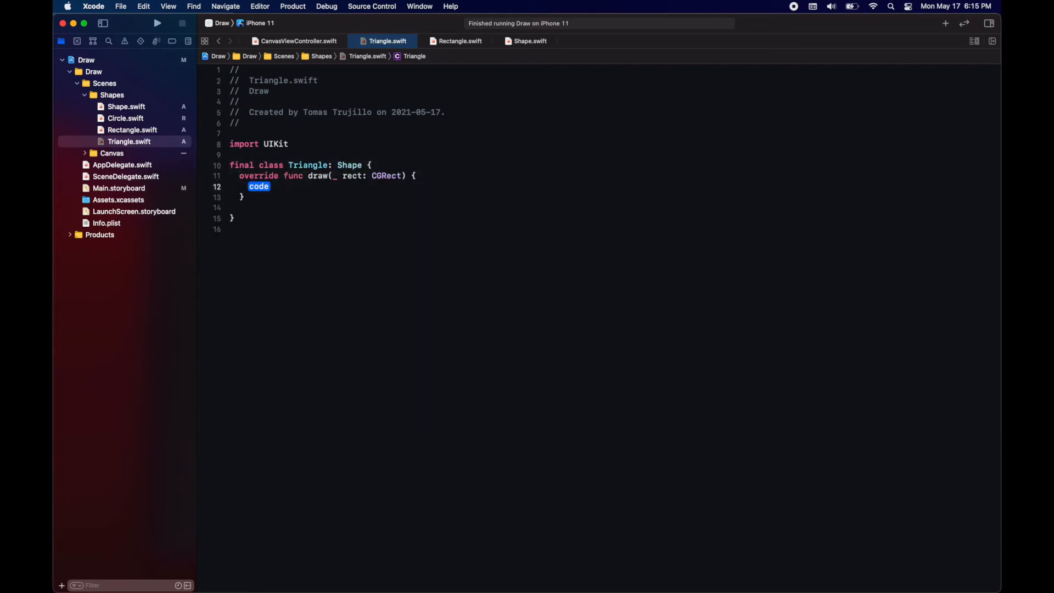
Build Triangle's UIBezierPath with a CGFloat margin and three points from rect
key("Delete")
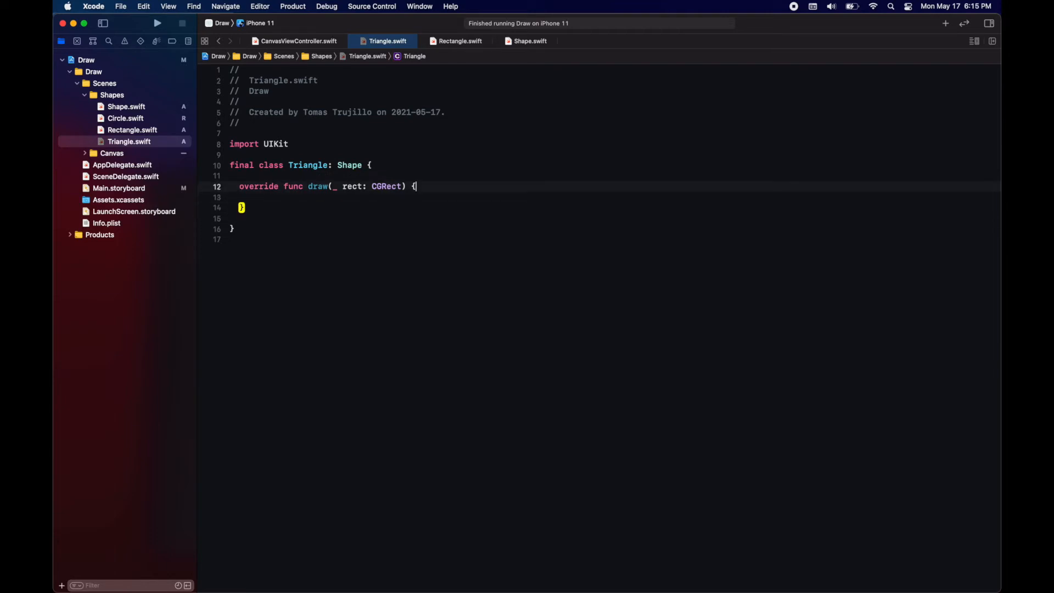
type("let path = UIBezierPath(")
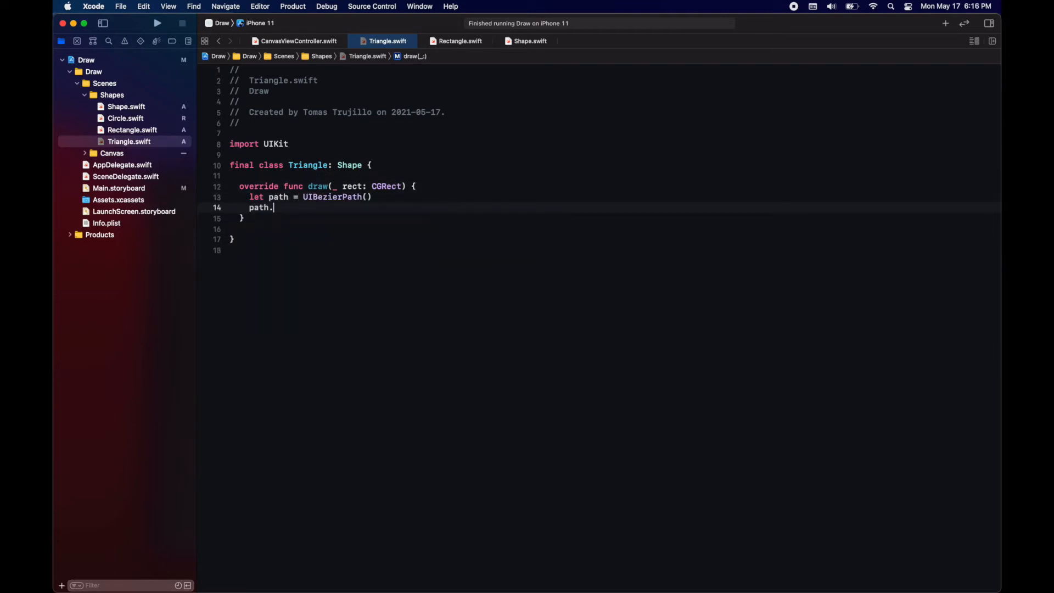
type("let margi")
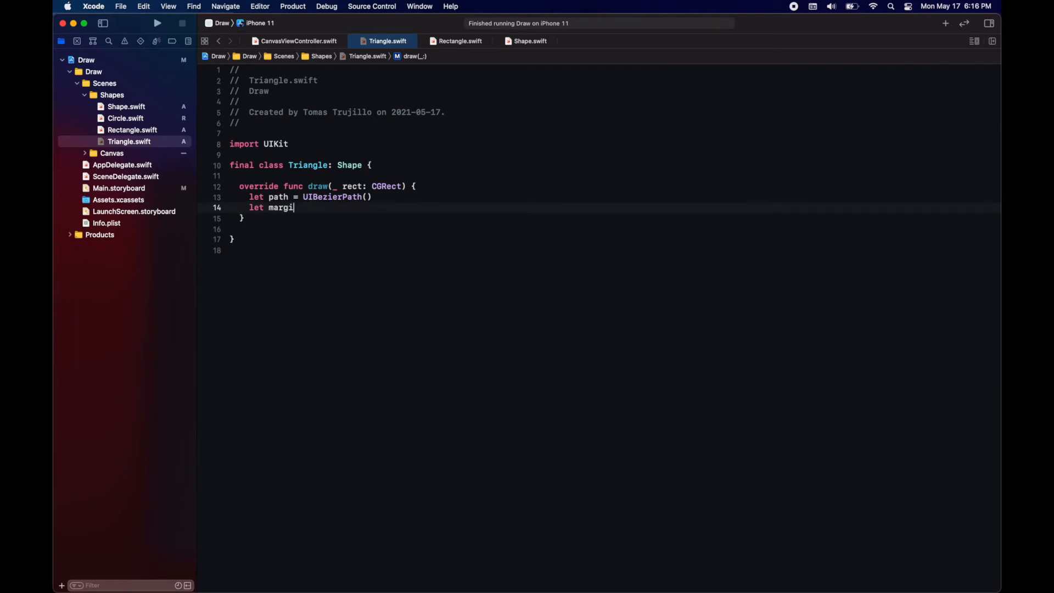
type("n: CGFloat = 5")
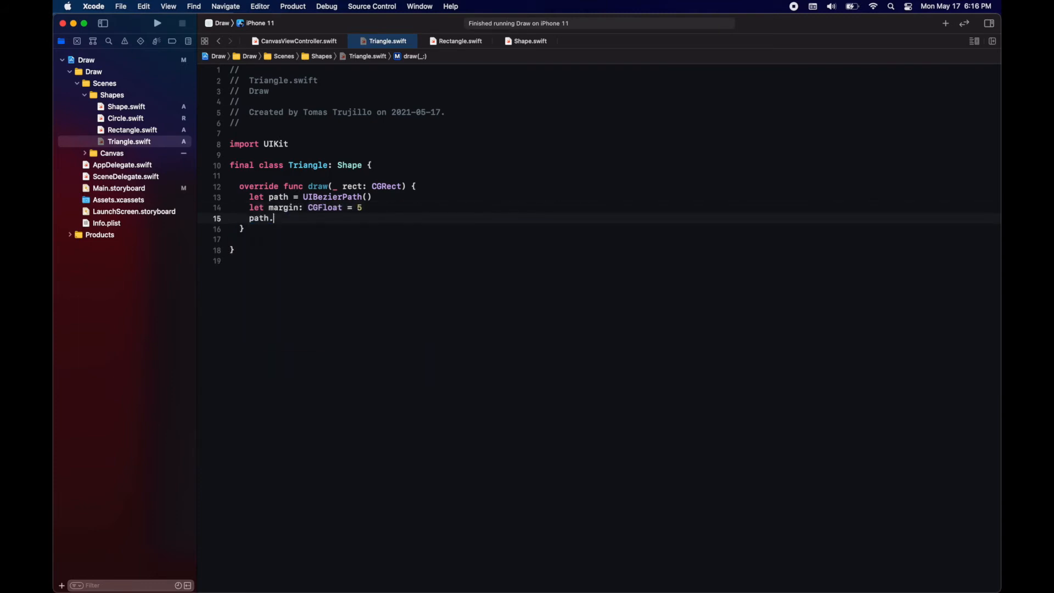
type("move(to: CGPoint(")
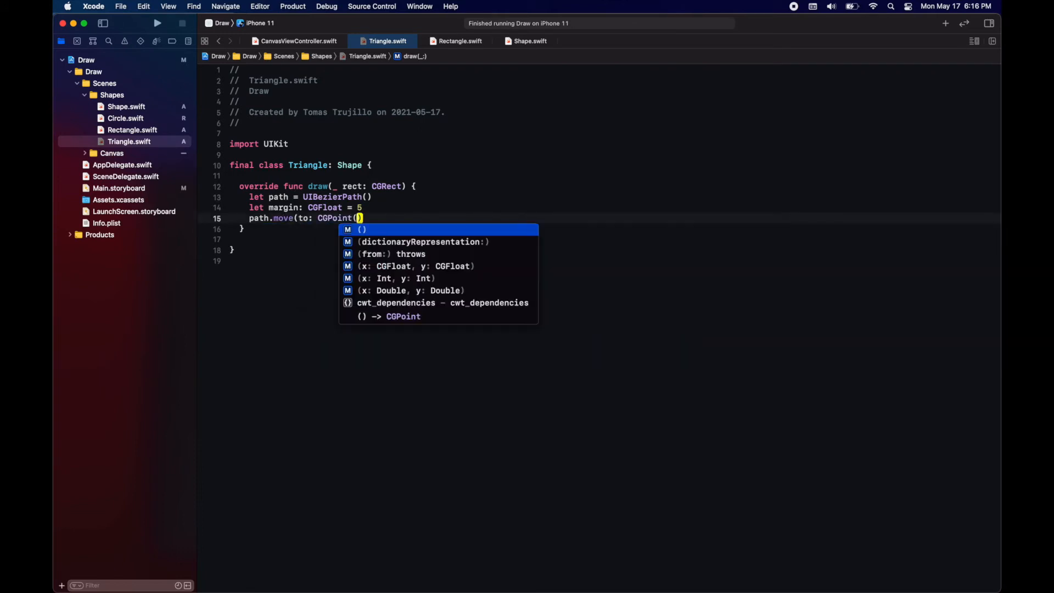
left_click(416, 266)
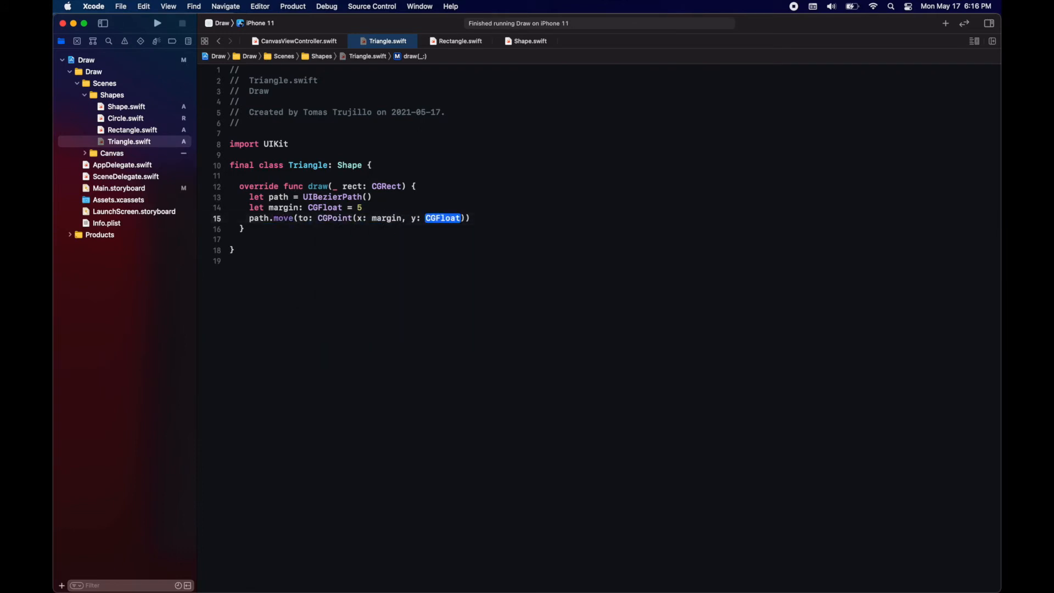
type("rect.height - margin")
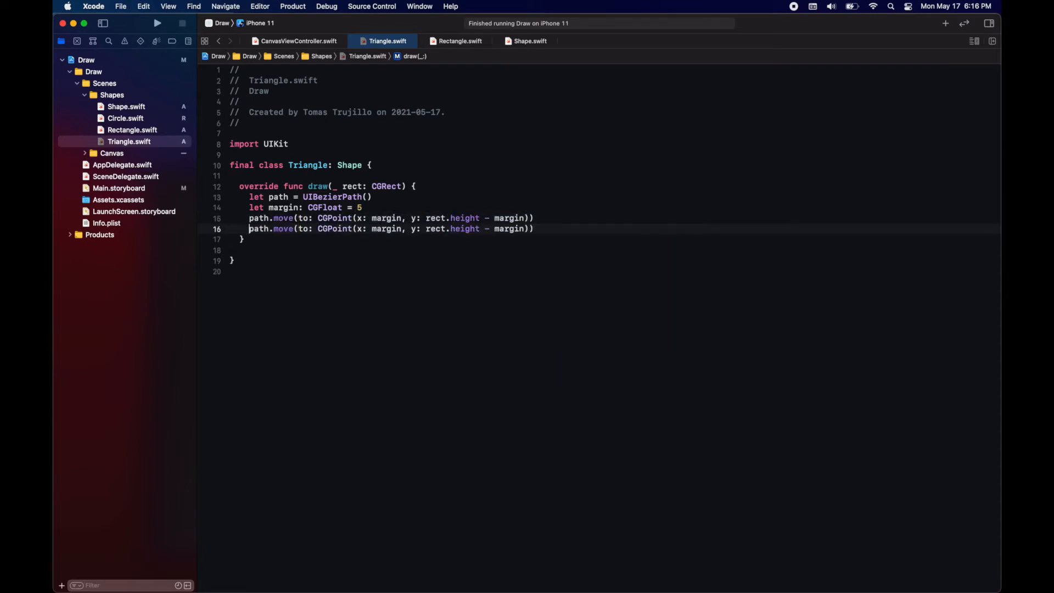
type("rect.e")
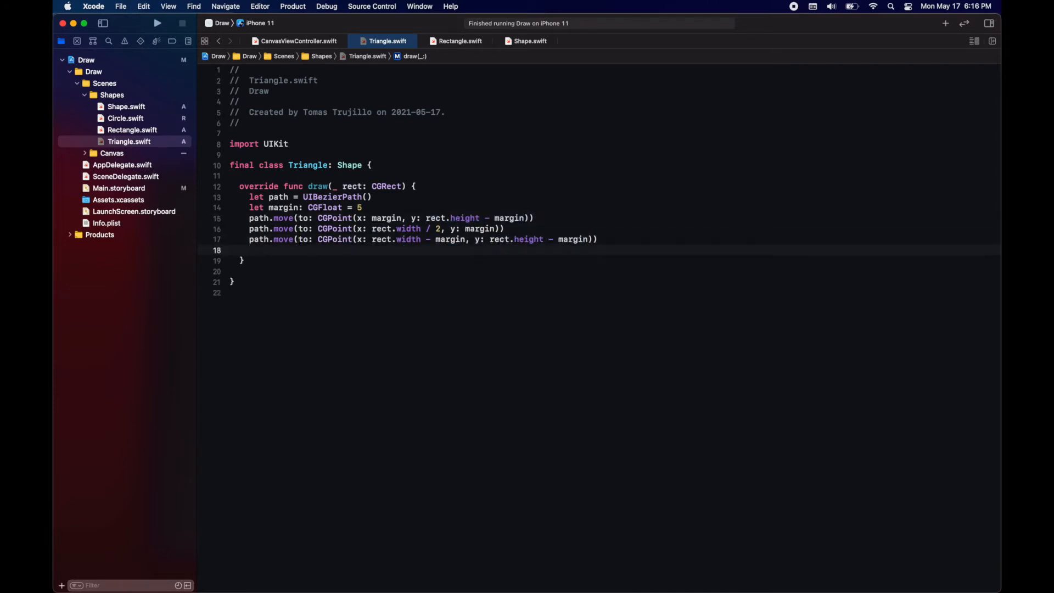
Fill the triangle path with the shape color and stroke it in black
type("color.setFill()")
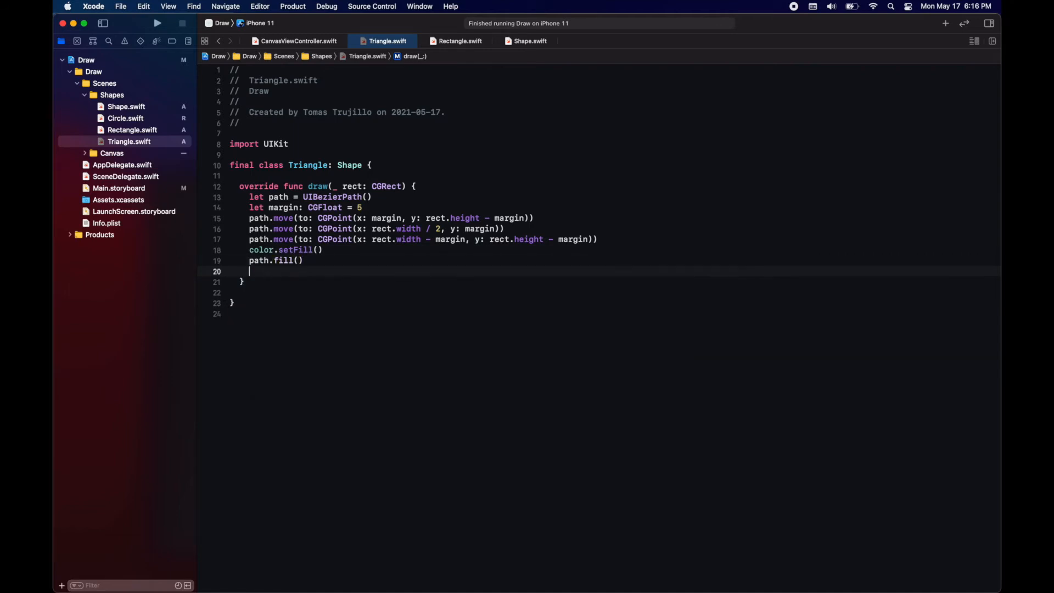
type("path.l")
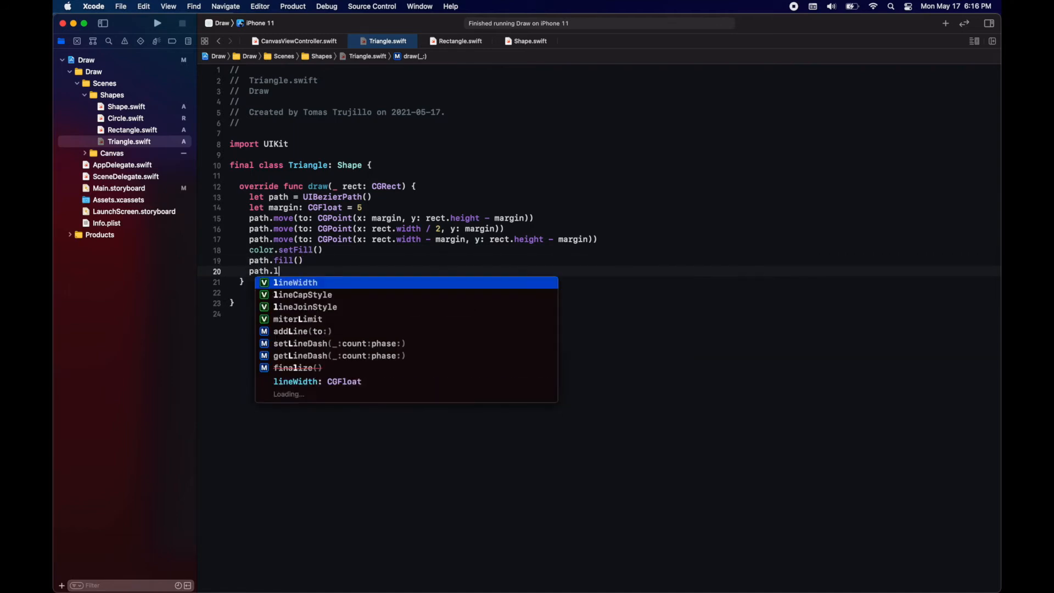
type("UI")
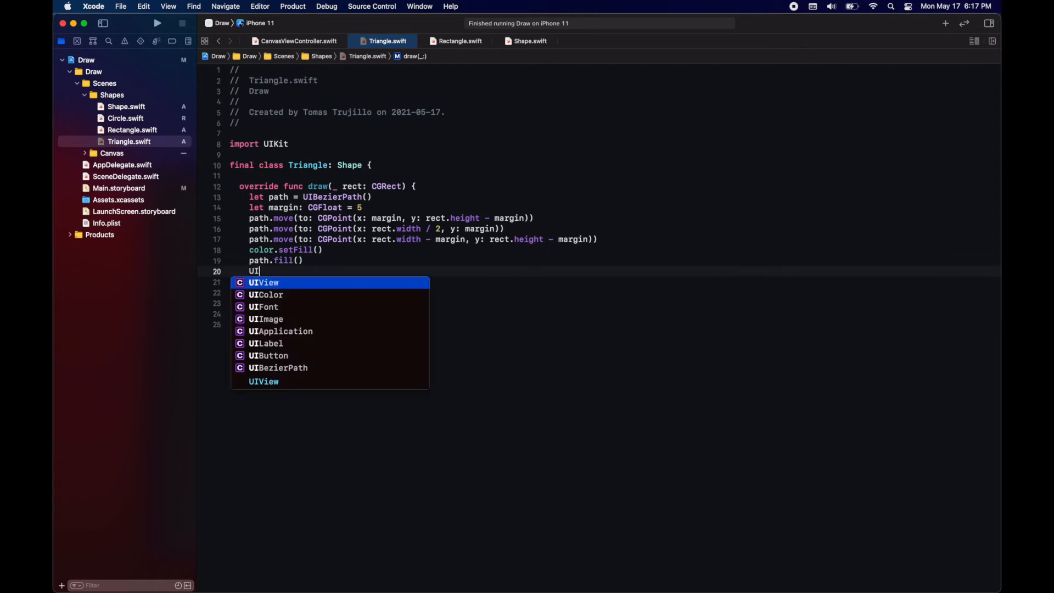
type("Color.black.setStroke(")
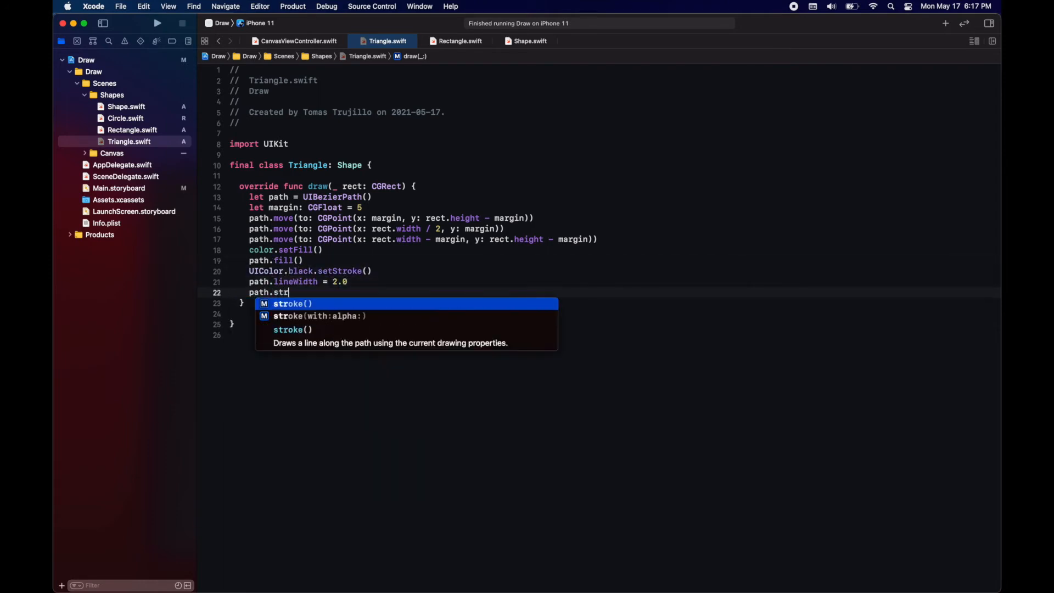
left_click(296, 41)
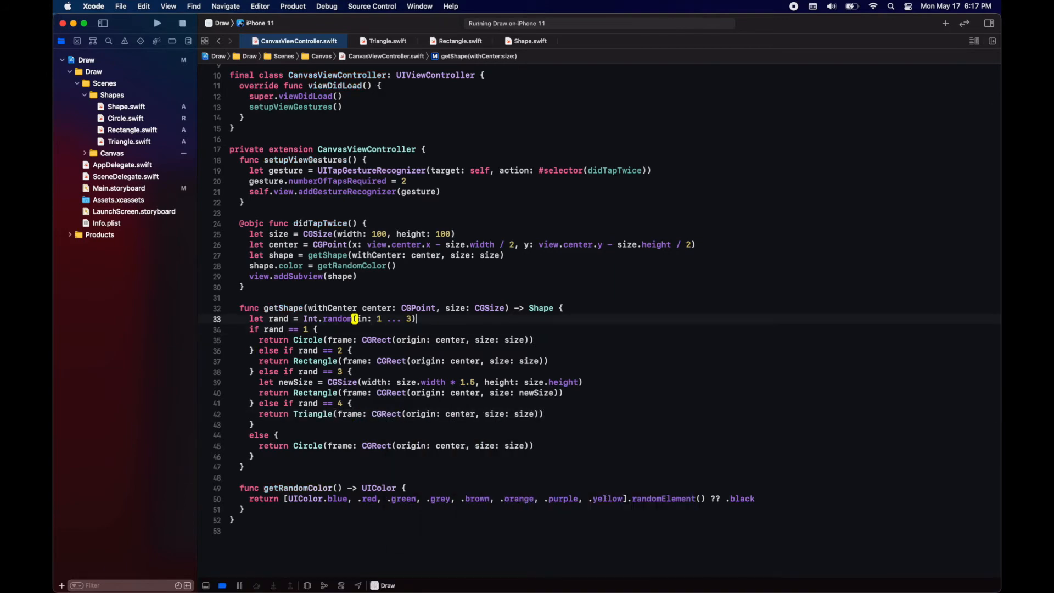
Rebuild and run the app with getShape picking from 1 to 4
key("cmd+r")
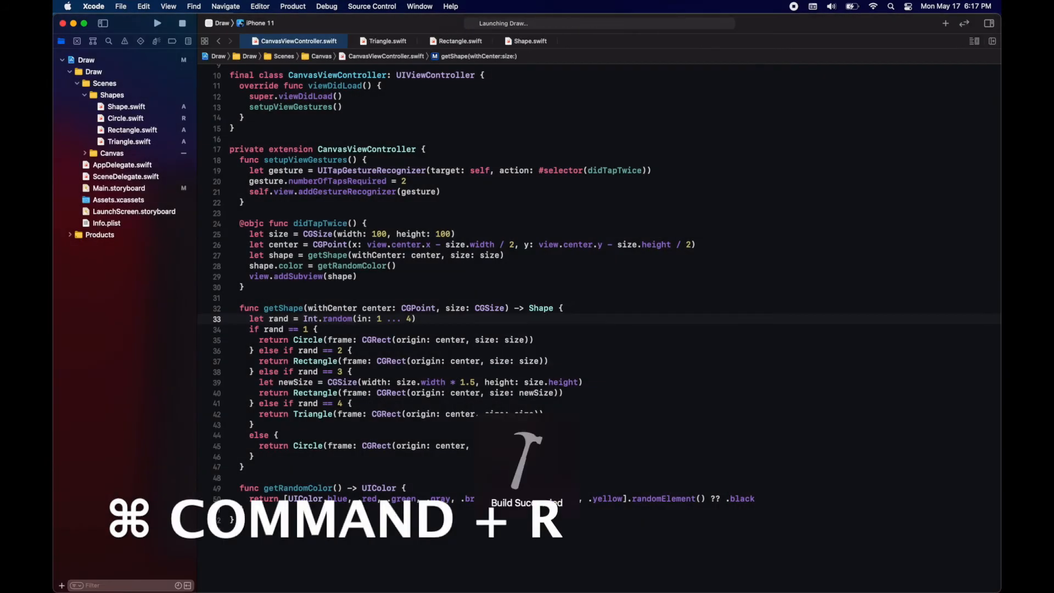
key("cmd+r")
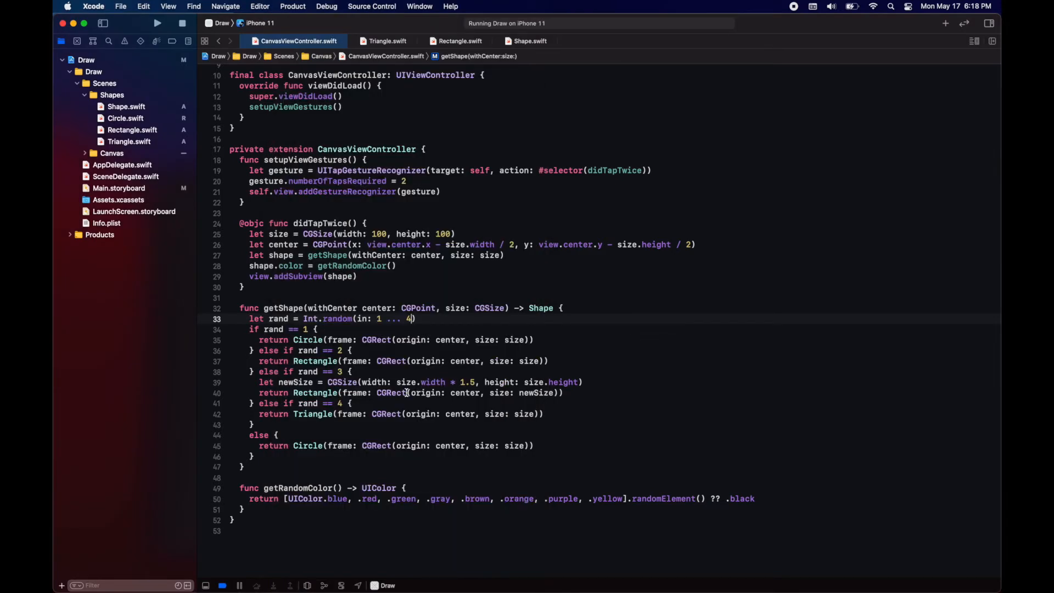
left_click(387, 40)
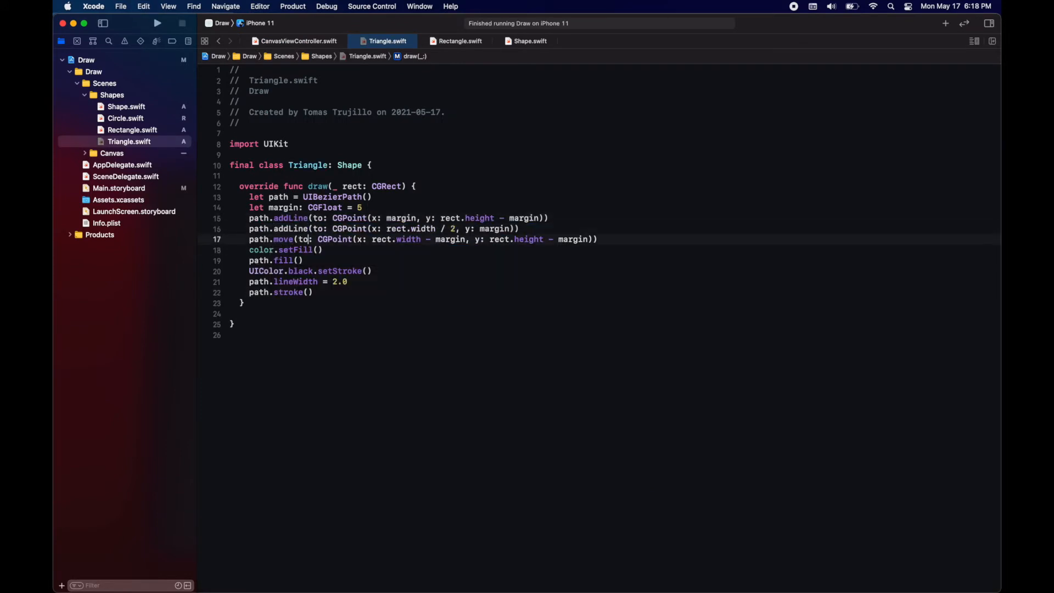
Fix Triangle's path to start with move(to:) followed by addLine(to:) calls, rerunning the app
key("cmd+r")
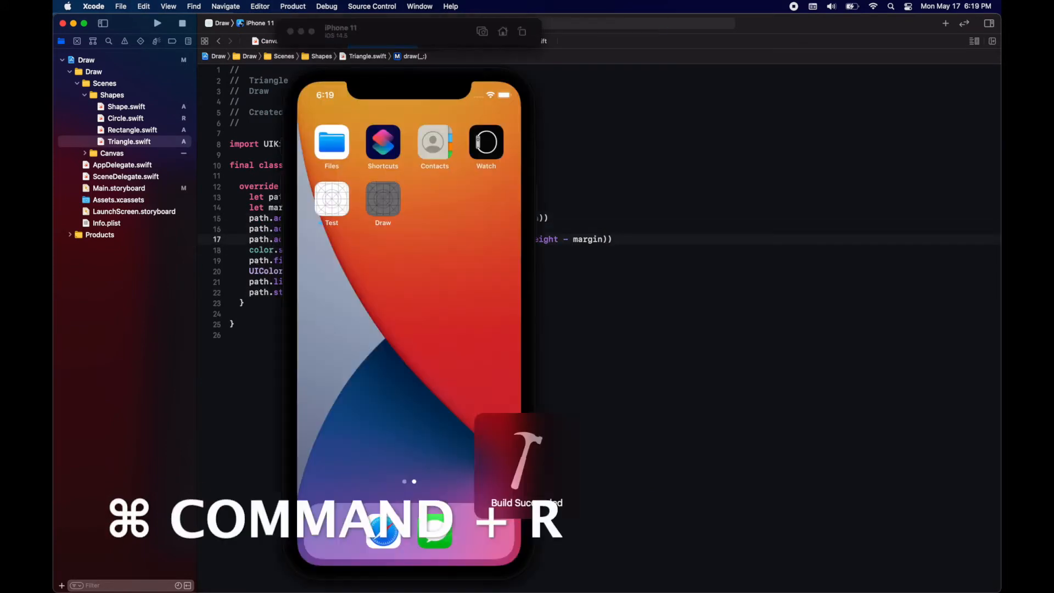
key("cmd+r")
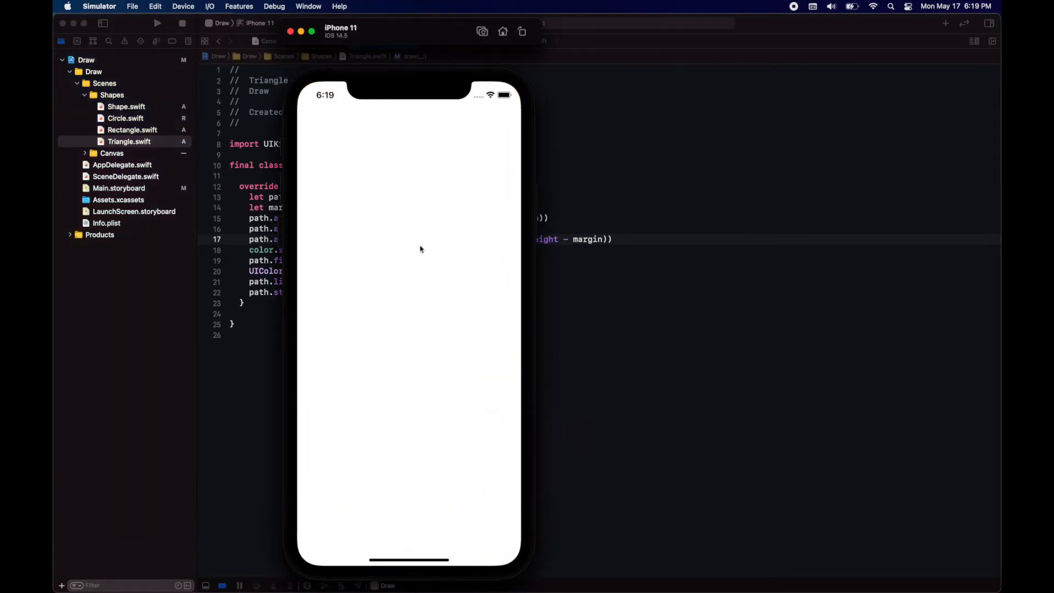
left_click(157, 23)
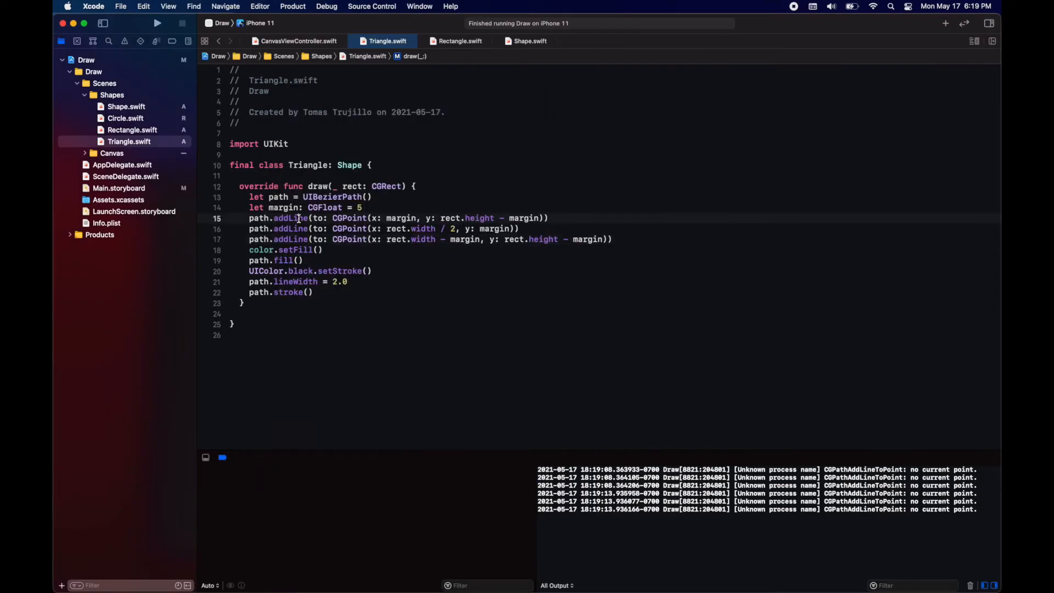
key("cmd+r")
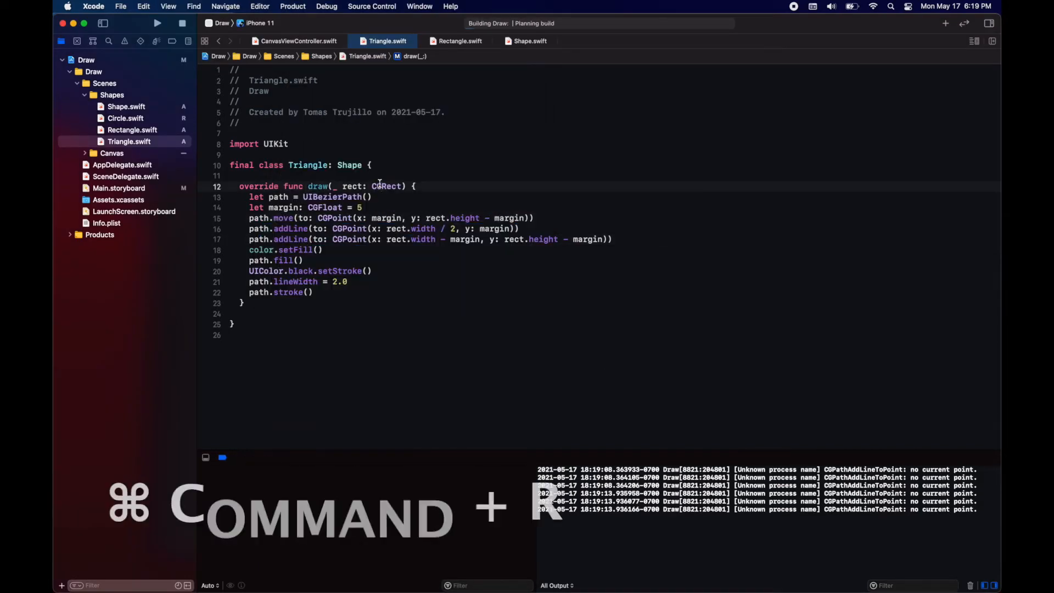
key("cmd+r")
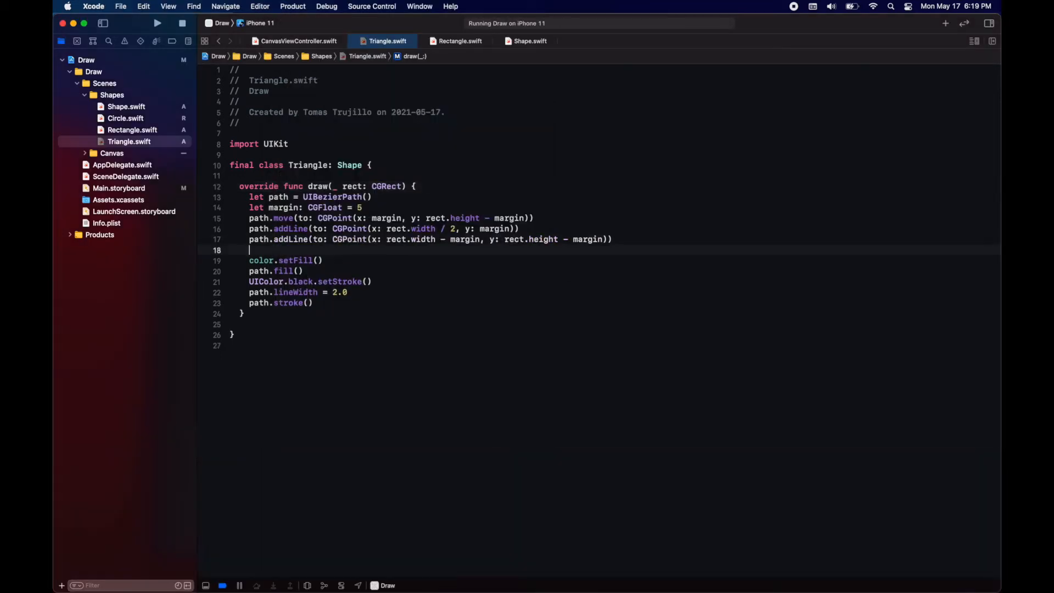
type("path.addLine(to: CGPoint")
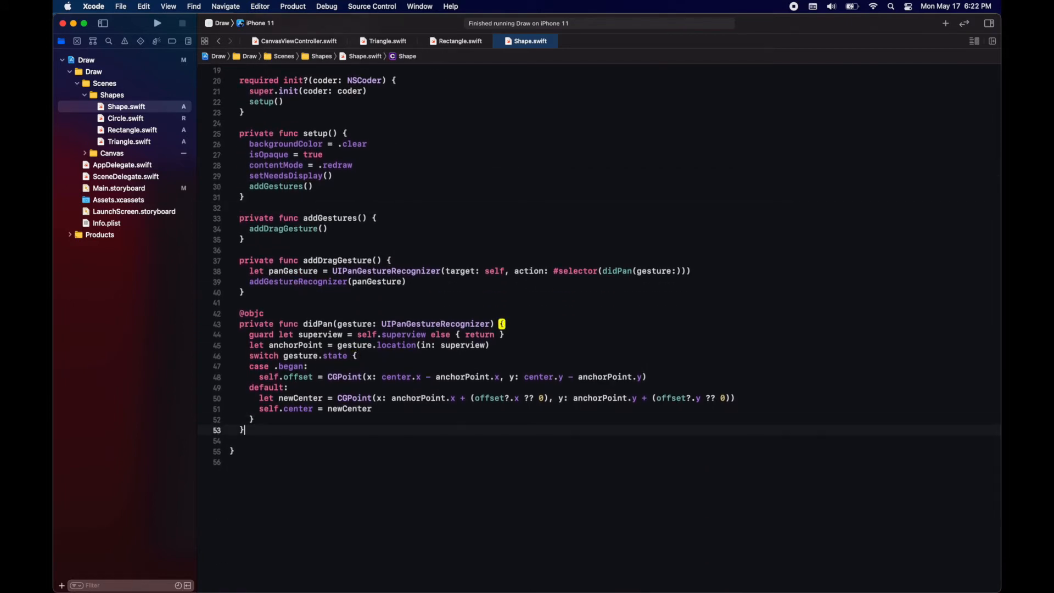
Declare a didPinch(gesture:) handler and an addPinchGesture() function called from addGestures
type("private func did")
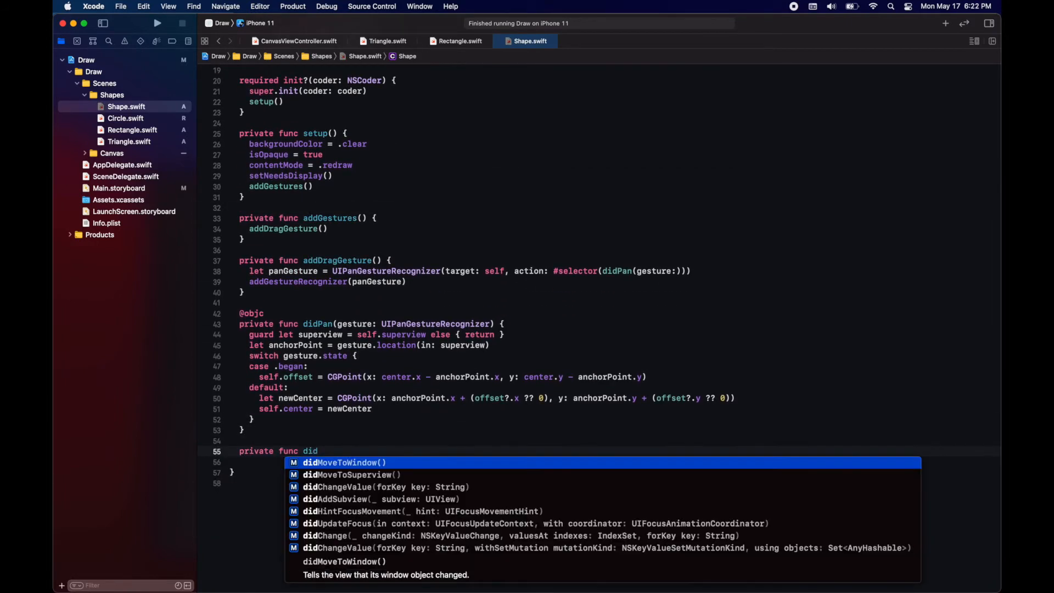
type("Pinch() {")
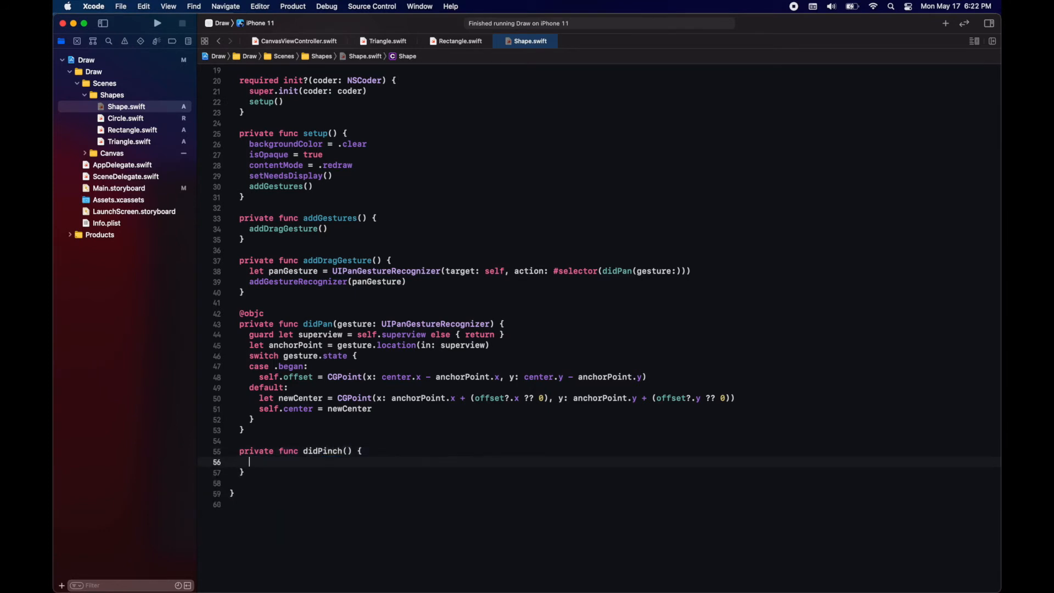
type("a")
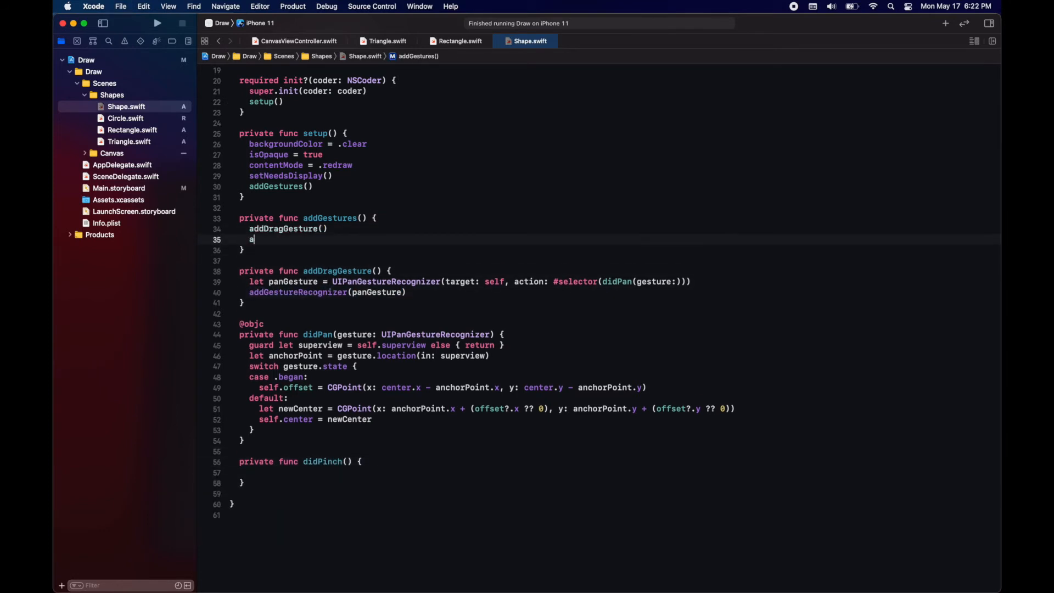
type("ddPinchGesture(")
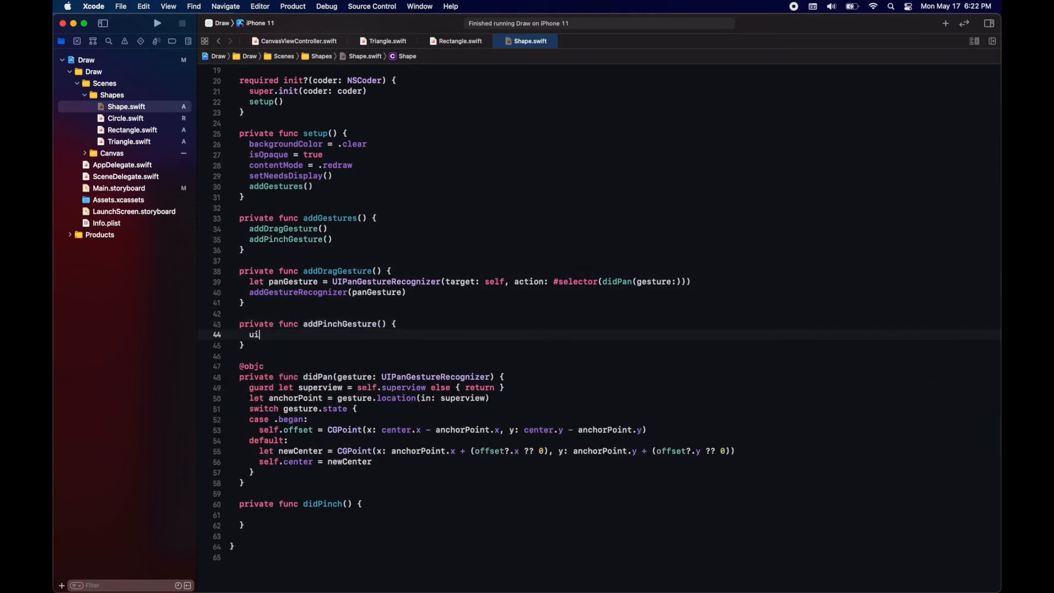
type("pinc")
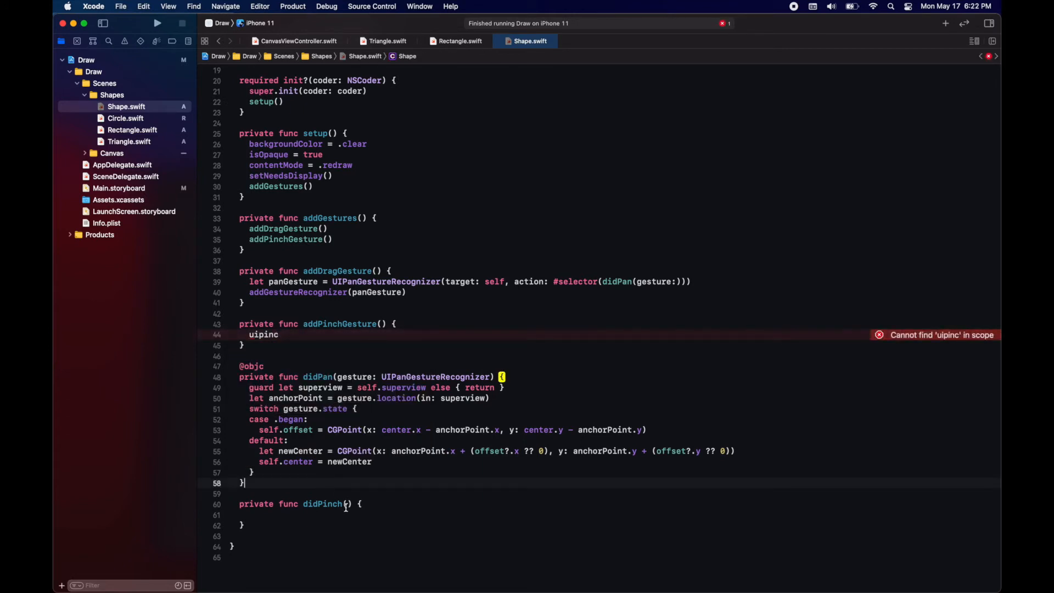
type("gesture: UIPinchGestureRecognizer")
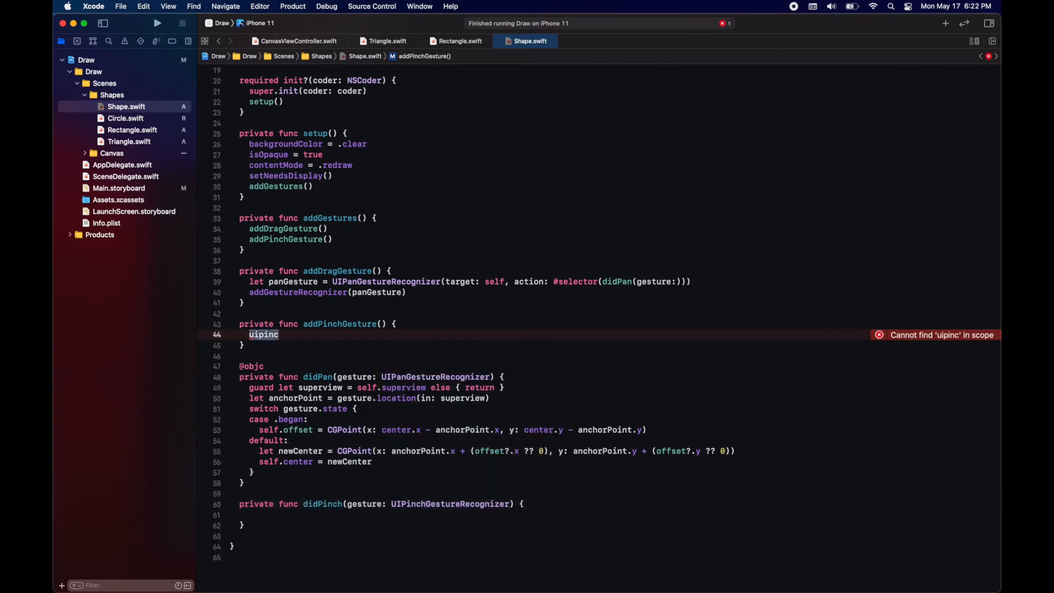
type("let pinchGesture = UIPinchGestureRecognizer(")
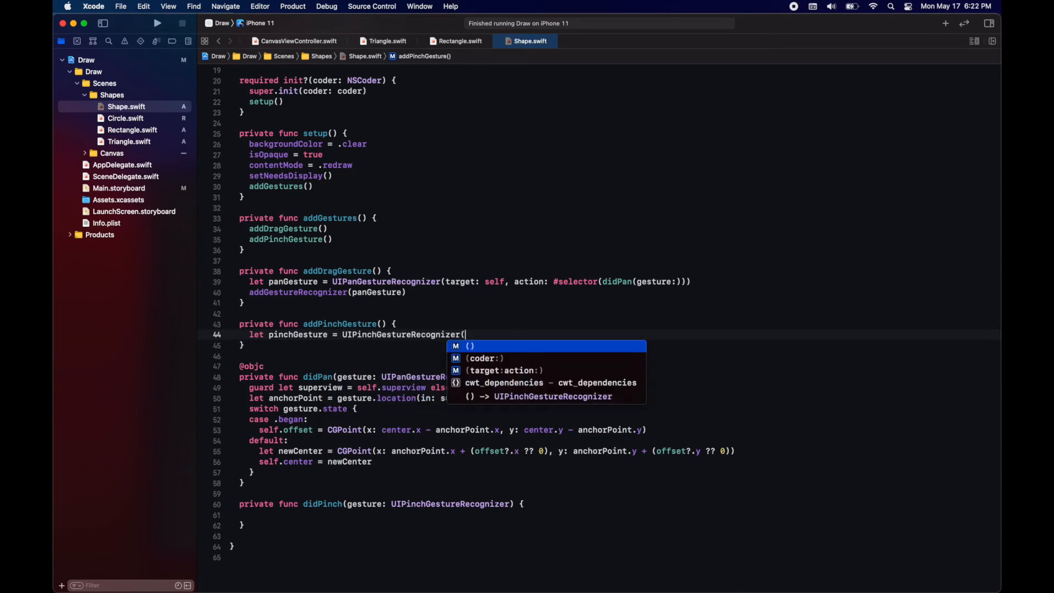
type("target: self, action: #selector(didPinch(gesture:")
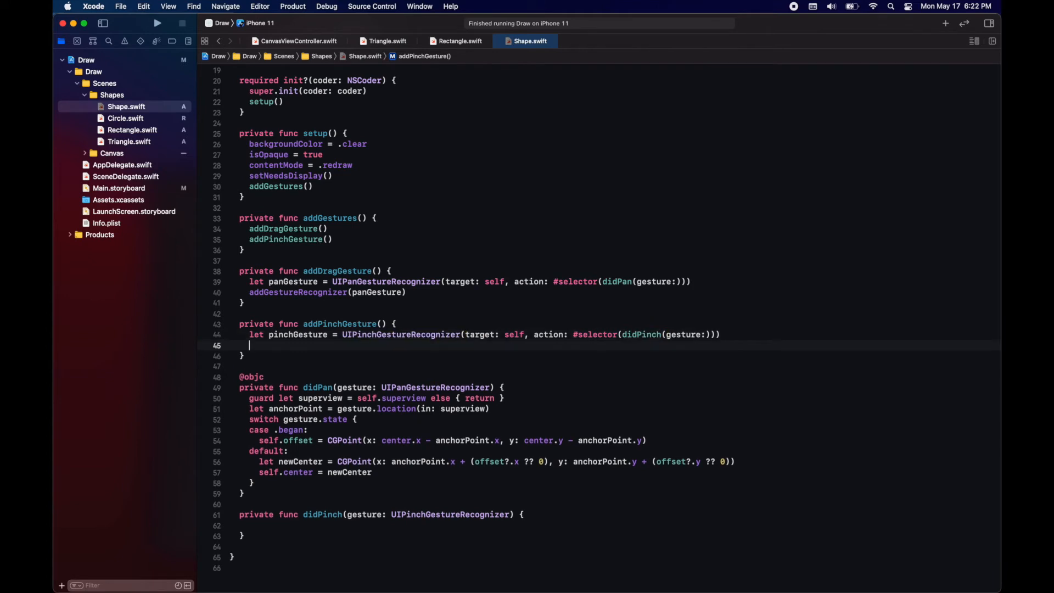
type("addGestureRecognizer(pinchGesture)")
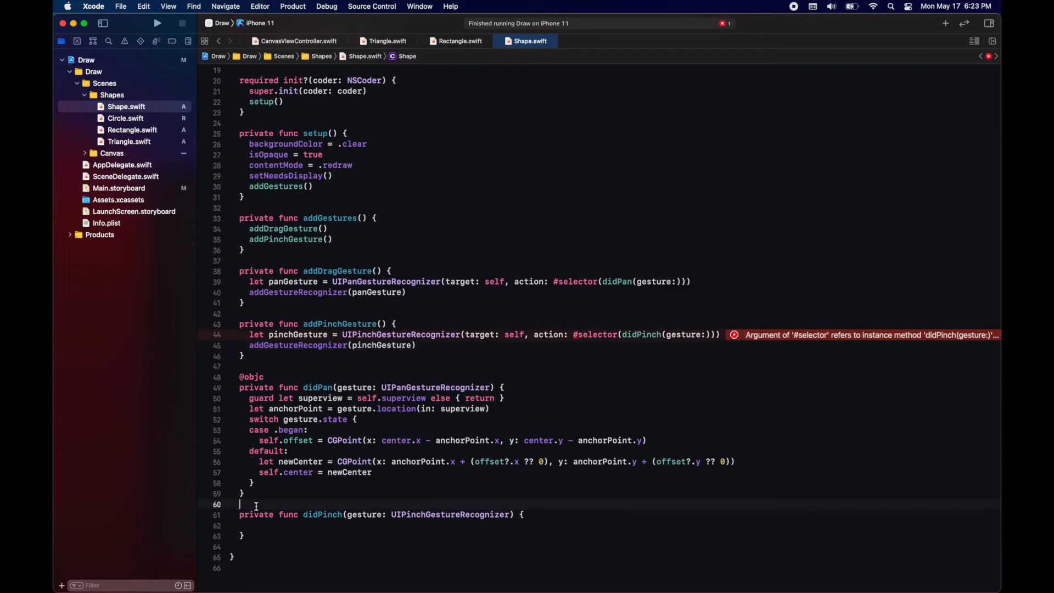
type("@objc")
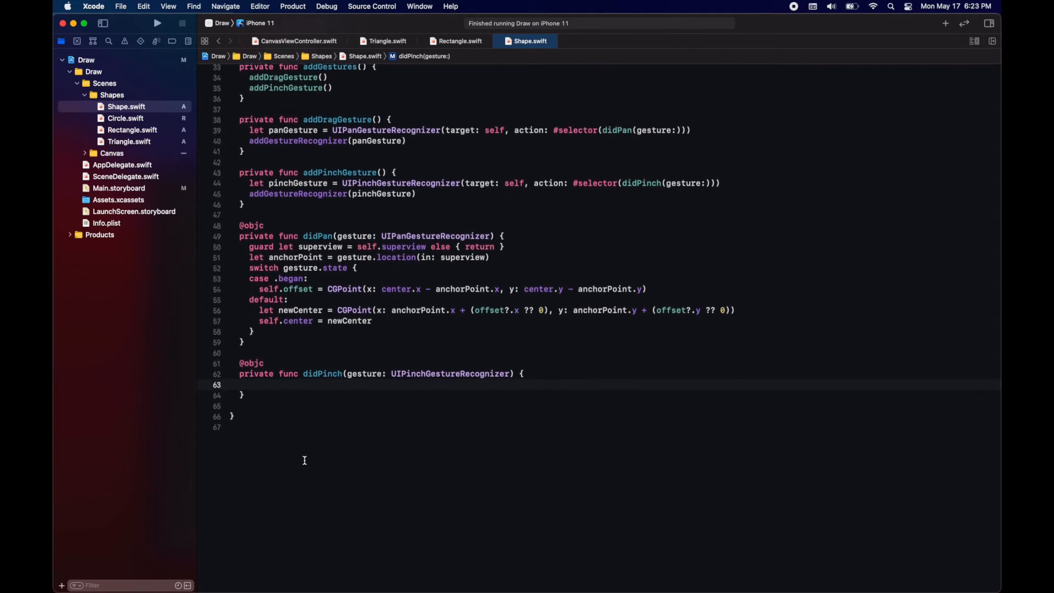
type("gesture.")
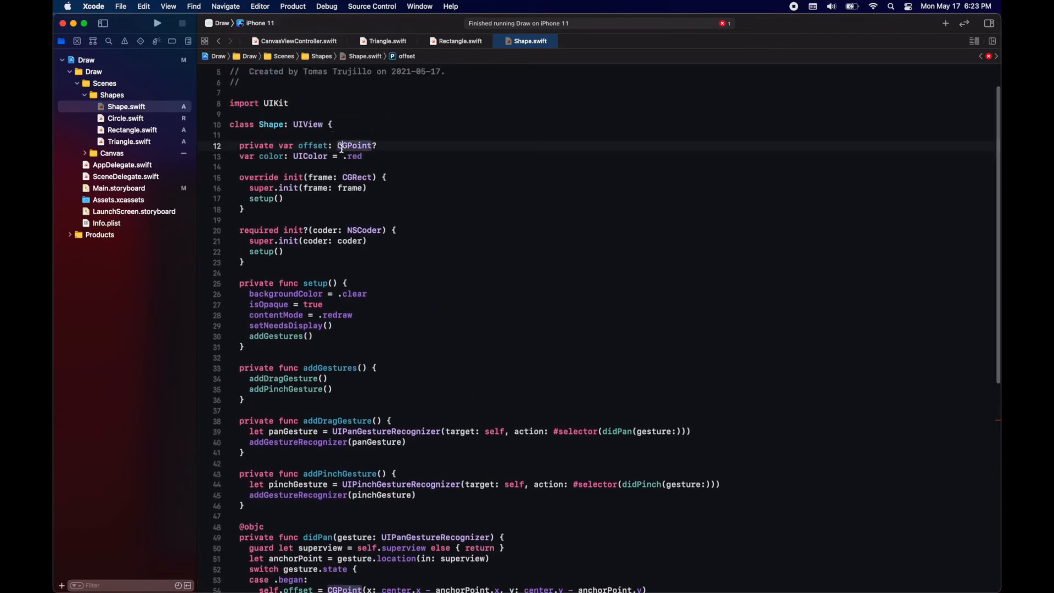
Add a previousScale CGFloat? property and a gesture.state switch storing it on begin
type("private var previousScale")
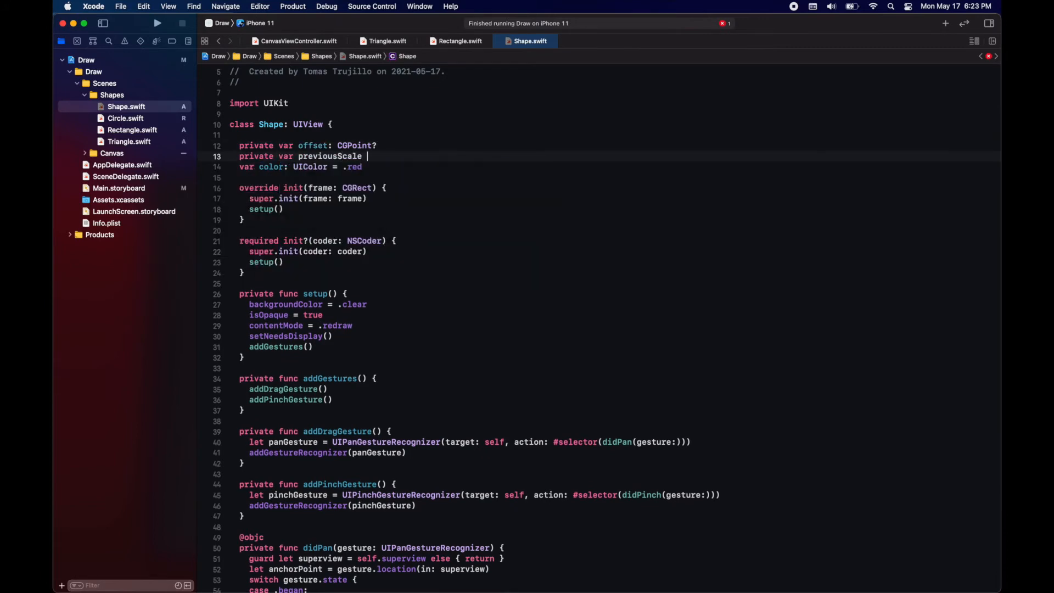
type(": CGFloat?")
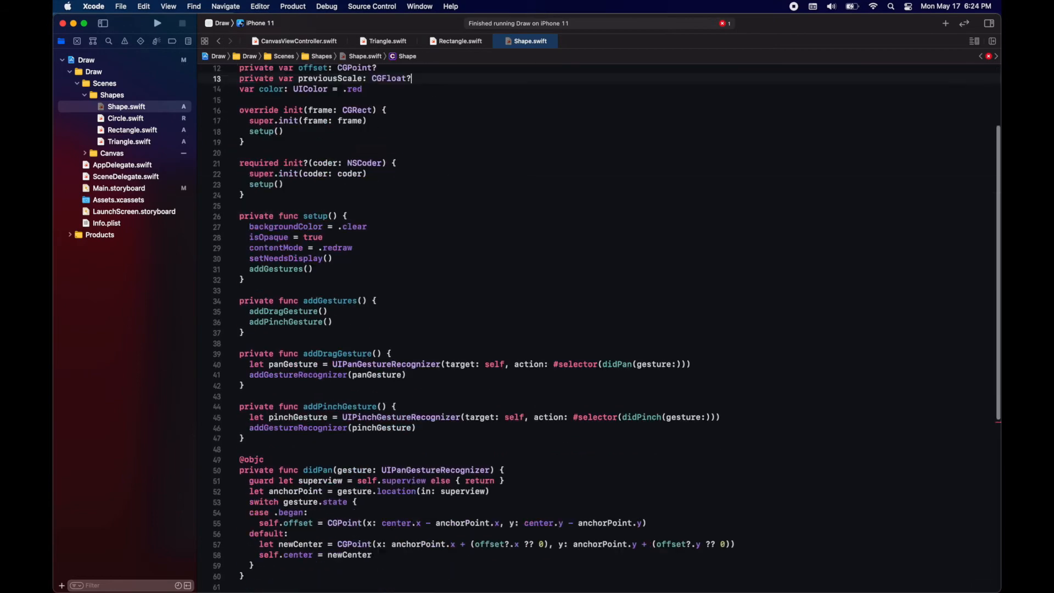
type("switch gesture {")
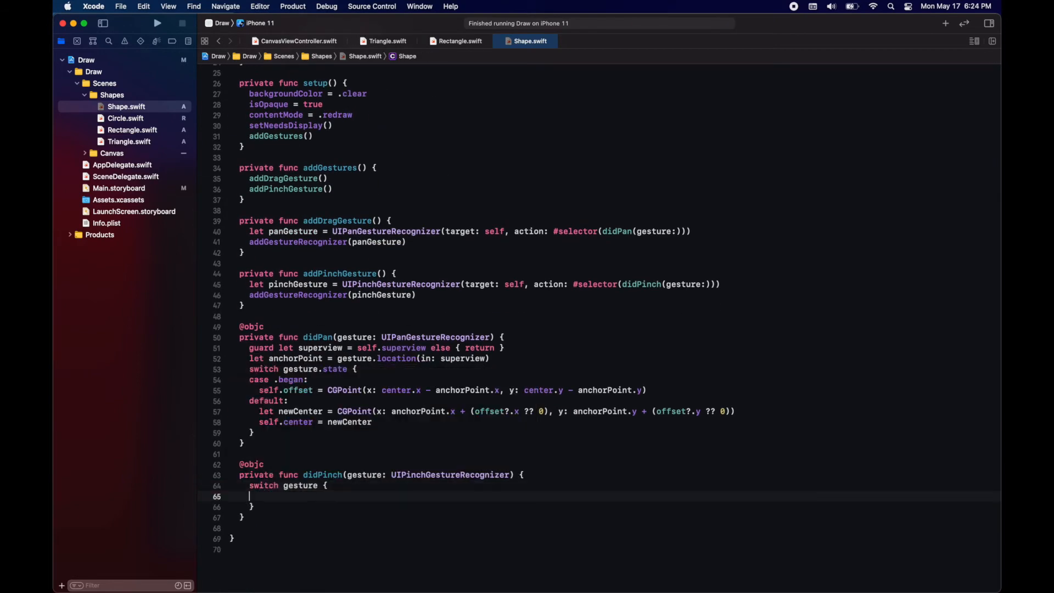
type(".self")
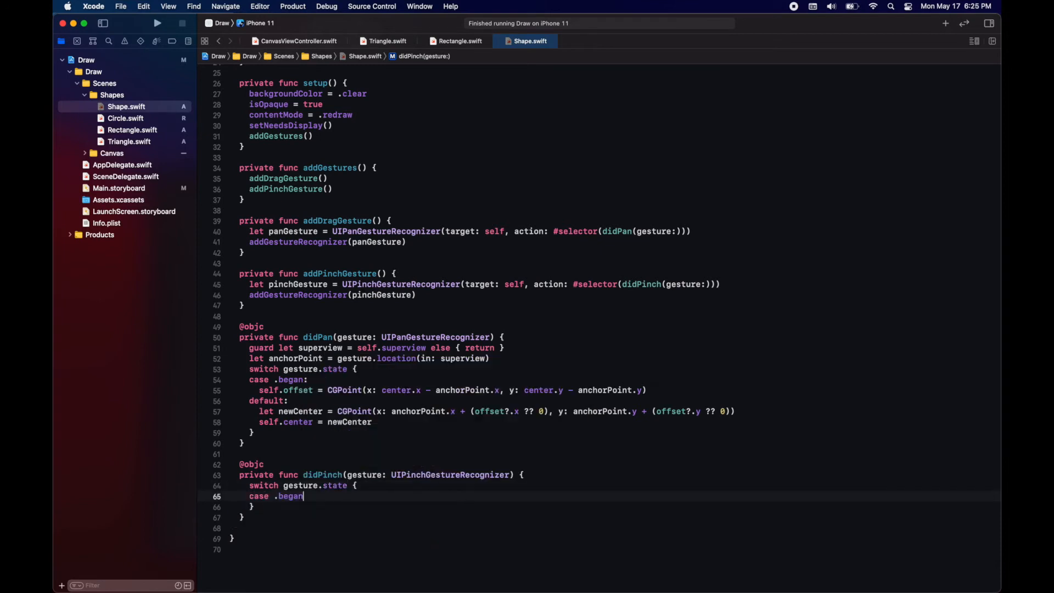
type("self.previousScale = gesture.scale")
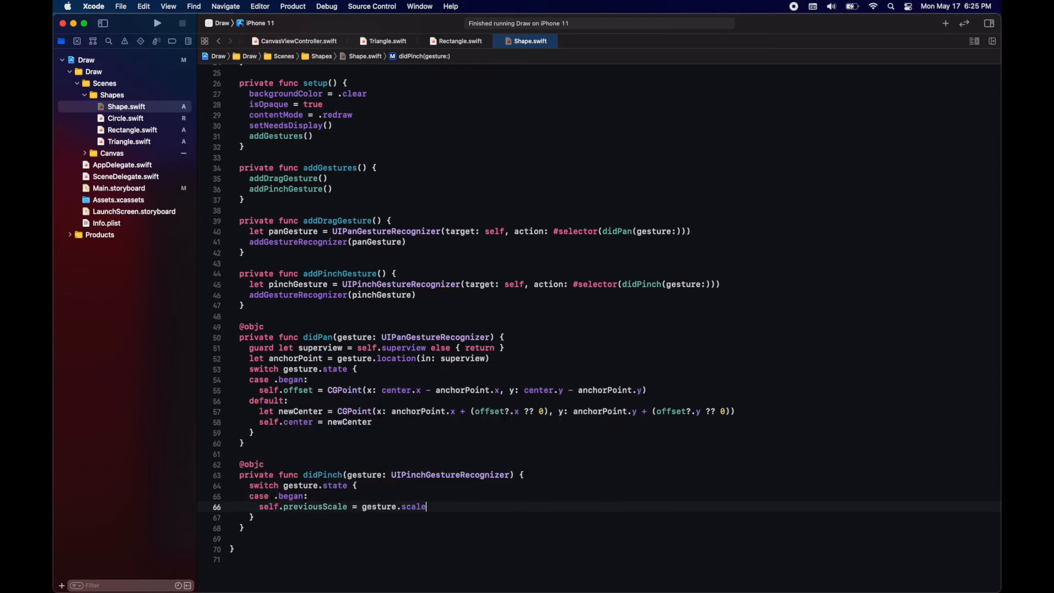
type("cas")
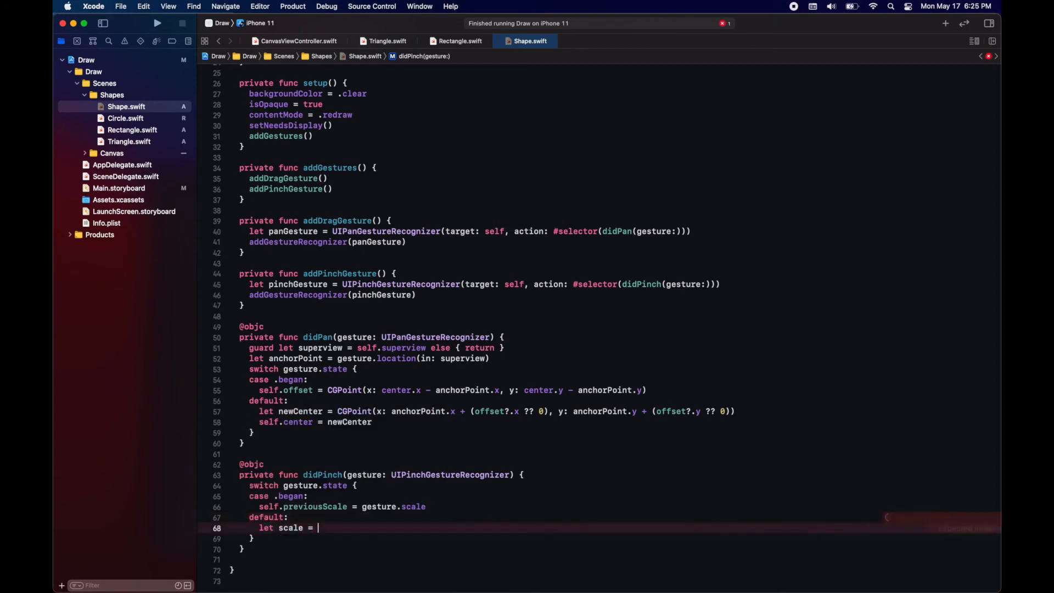
type("pre")
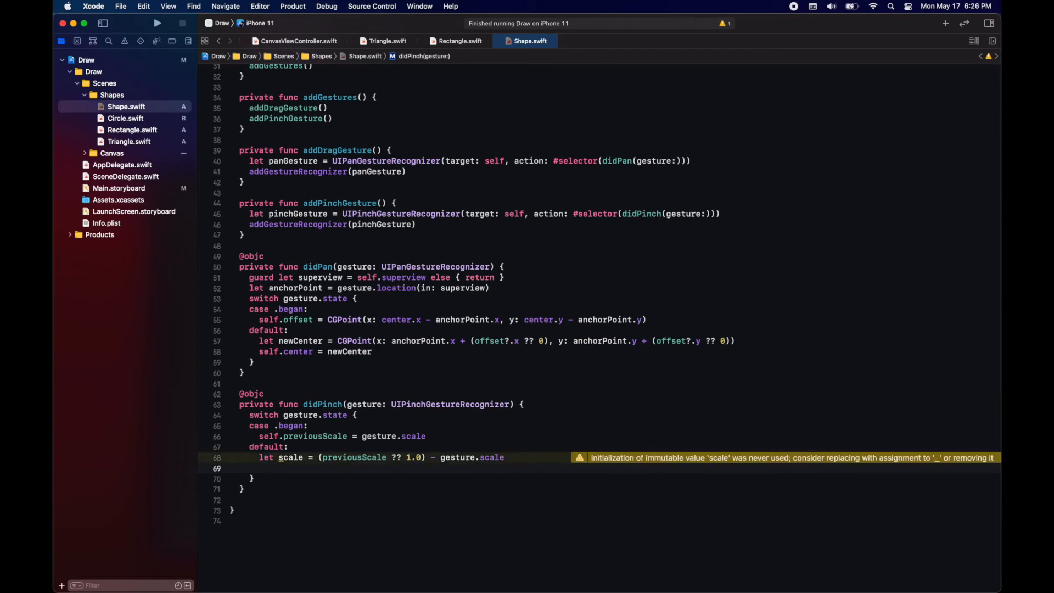
Compute newSize as bounds times (1 + scale) and set frame with frame.origin
type("var newSize =")
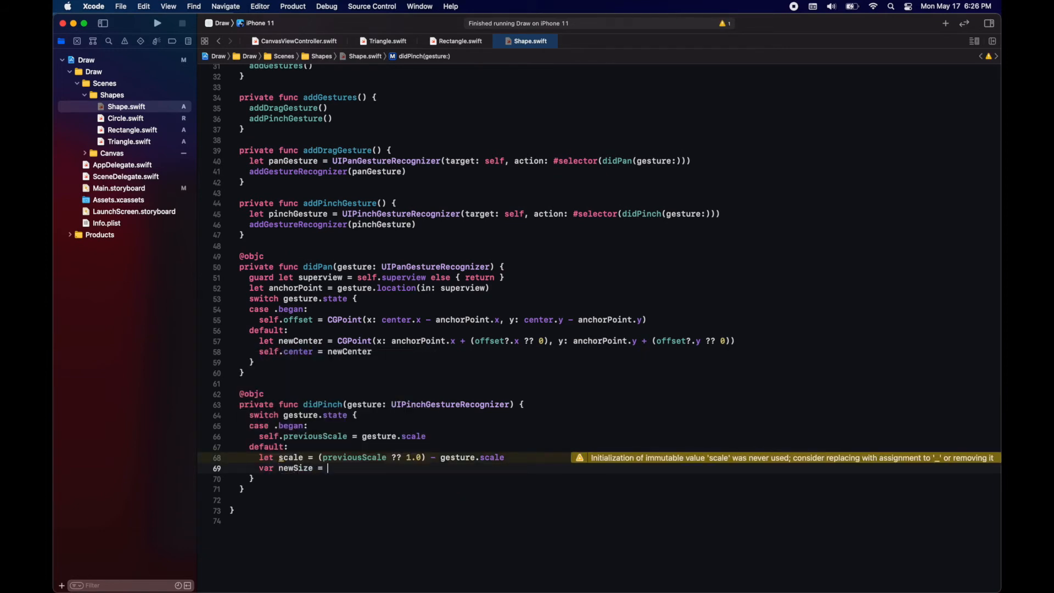
type("CGSize(")
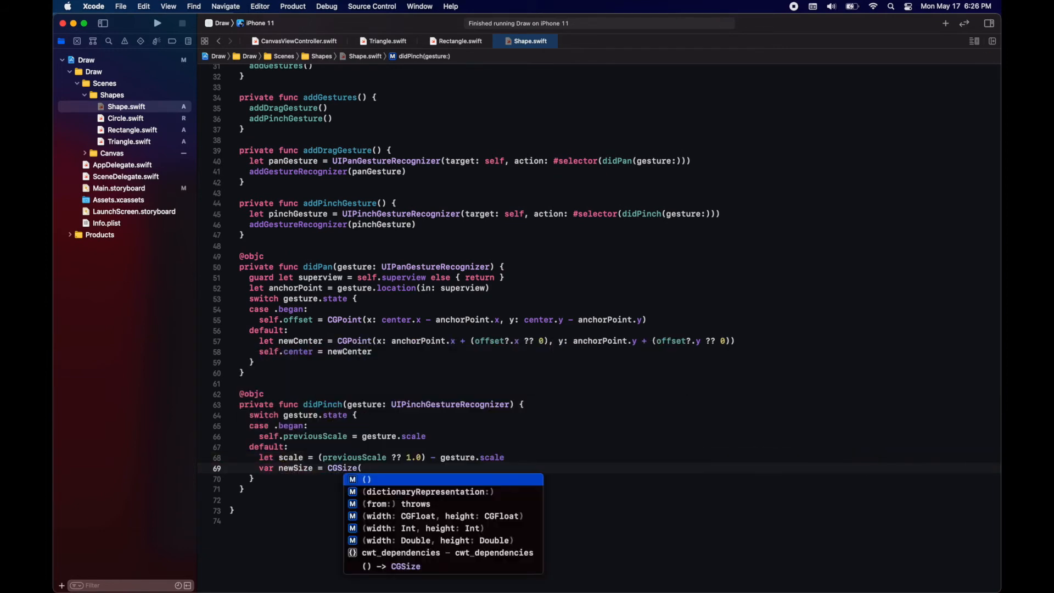
left_click(438, 517)
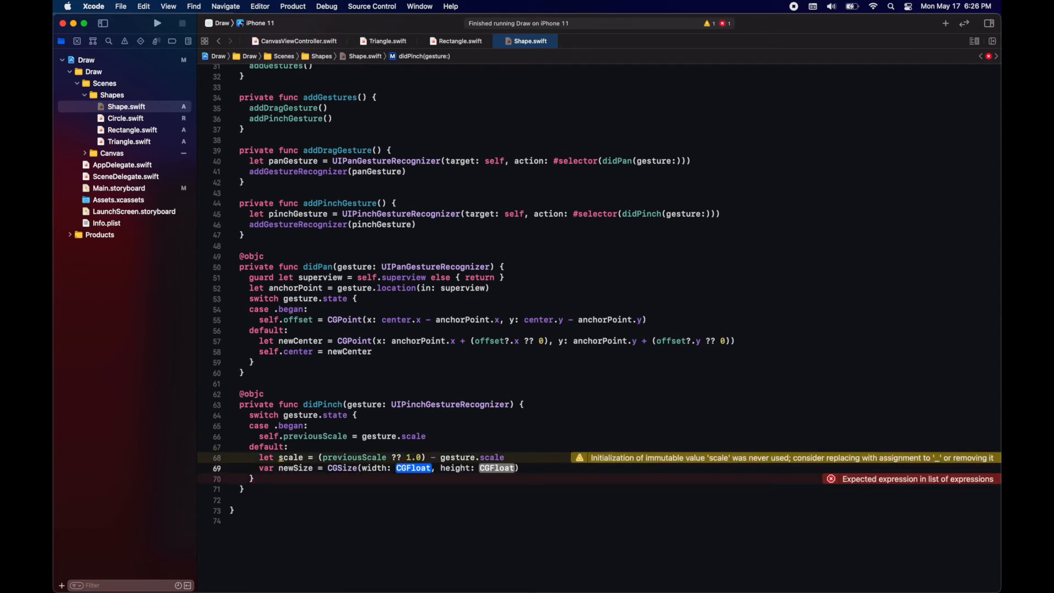
type("bounds.size.width * (1 + sc")
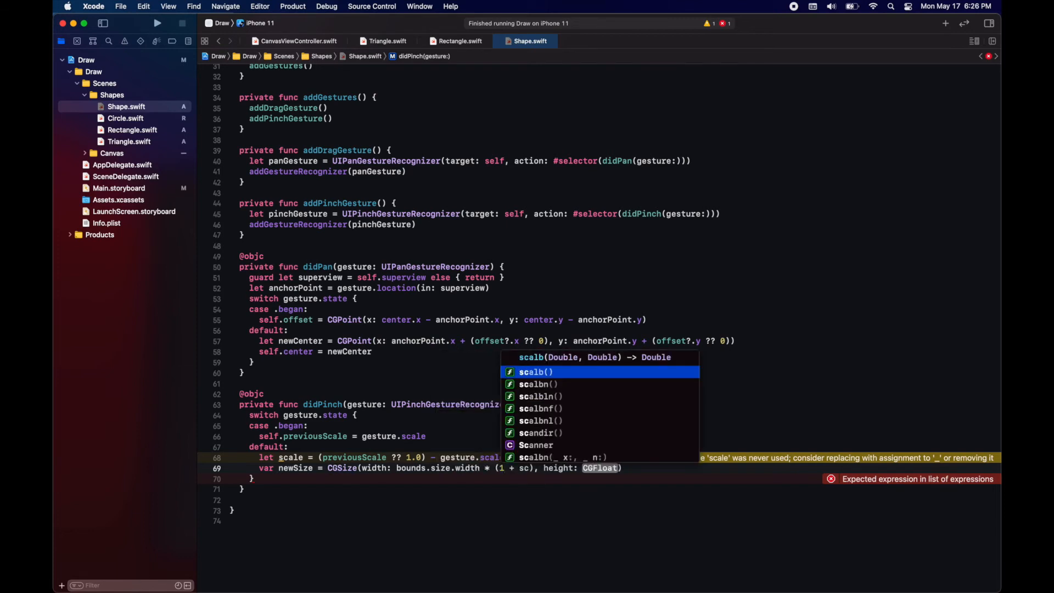
type("scale")
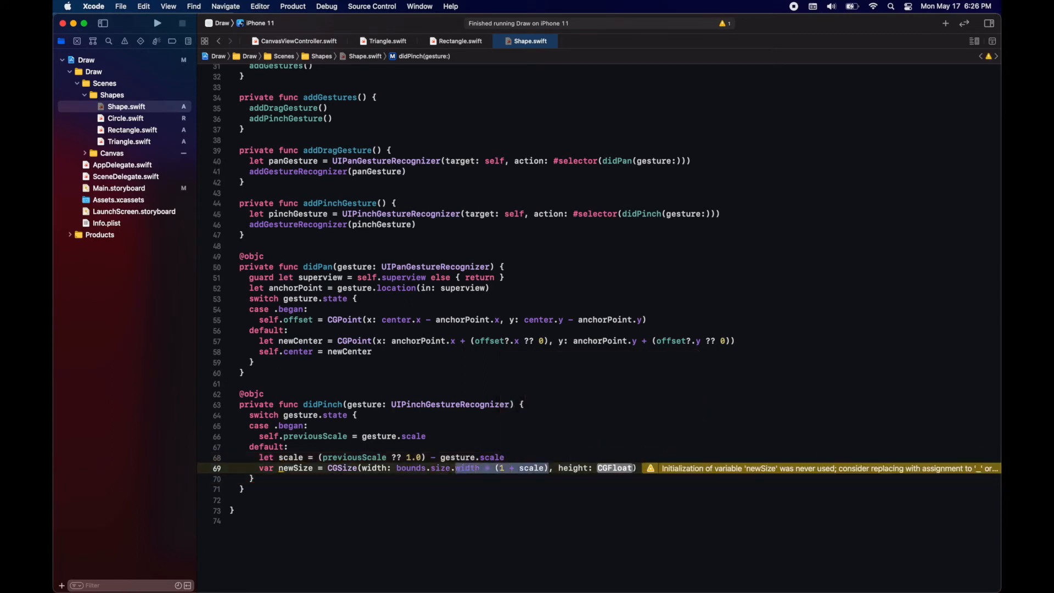
type("bounds.size.width * (1 + scale)")
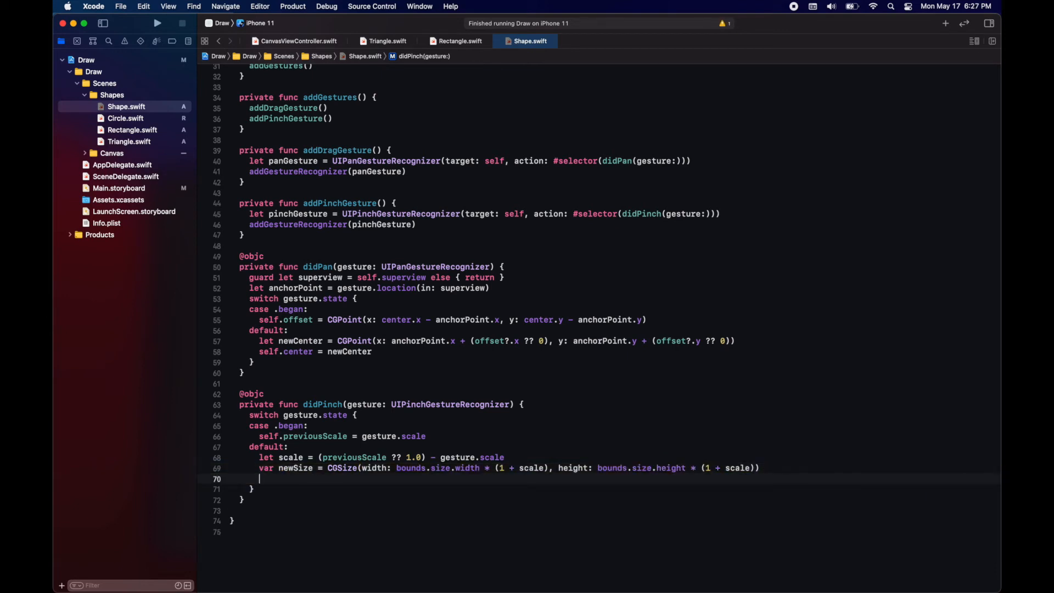
type("frame = f")
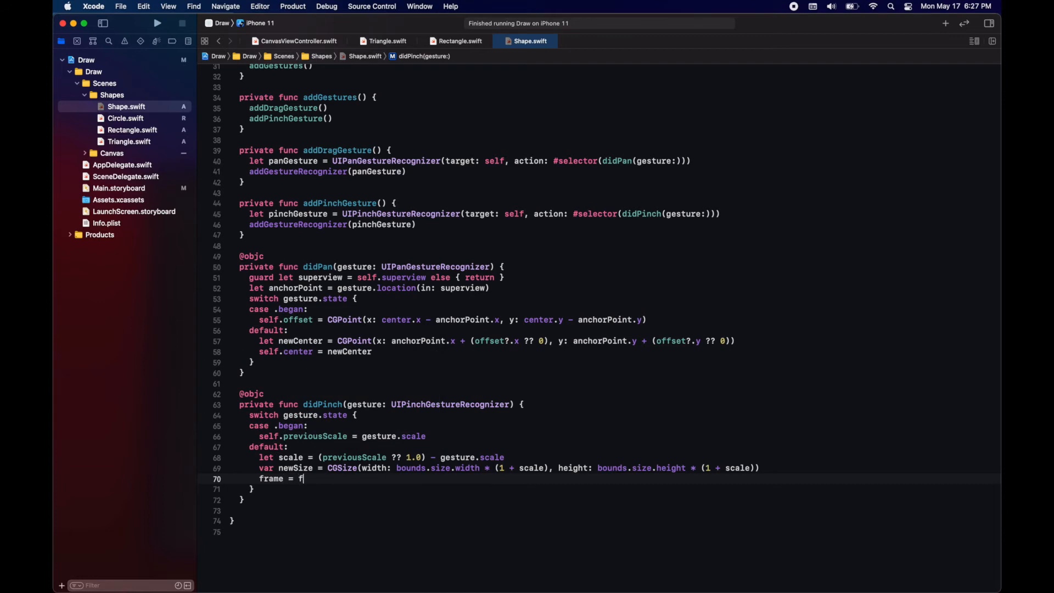
type("CG")
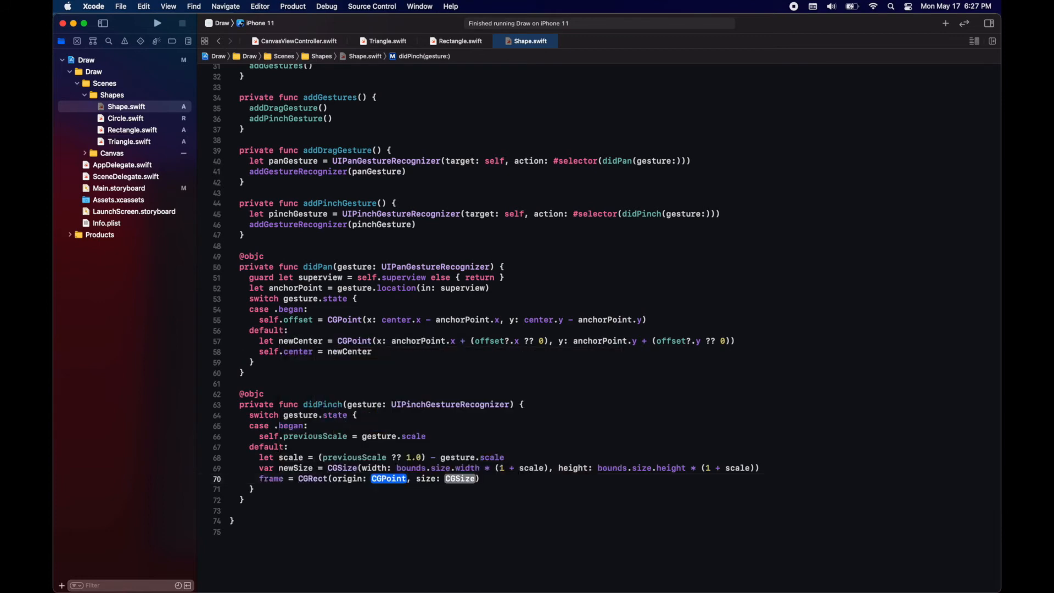
type("origi")
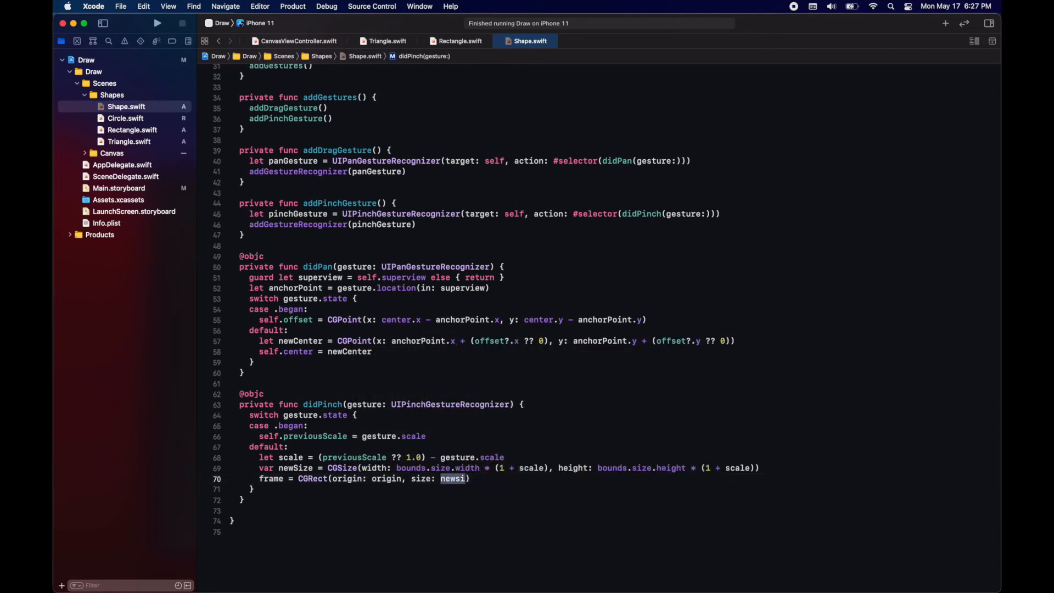
type("frame.")
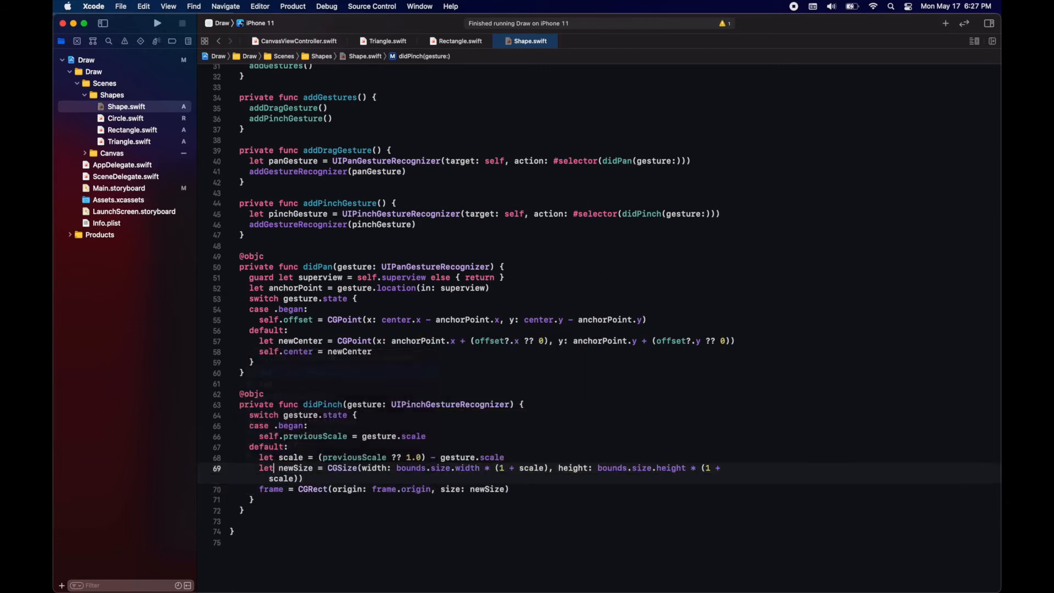
Rebuild the app and test pinch-resizing the orange circle in the Simulator
key("cmd+r")
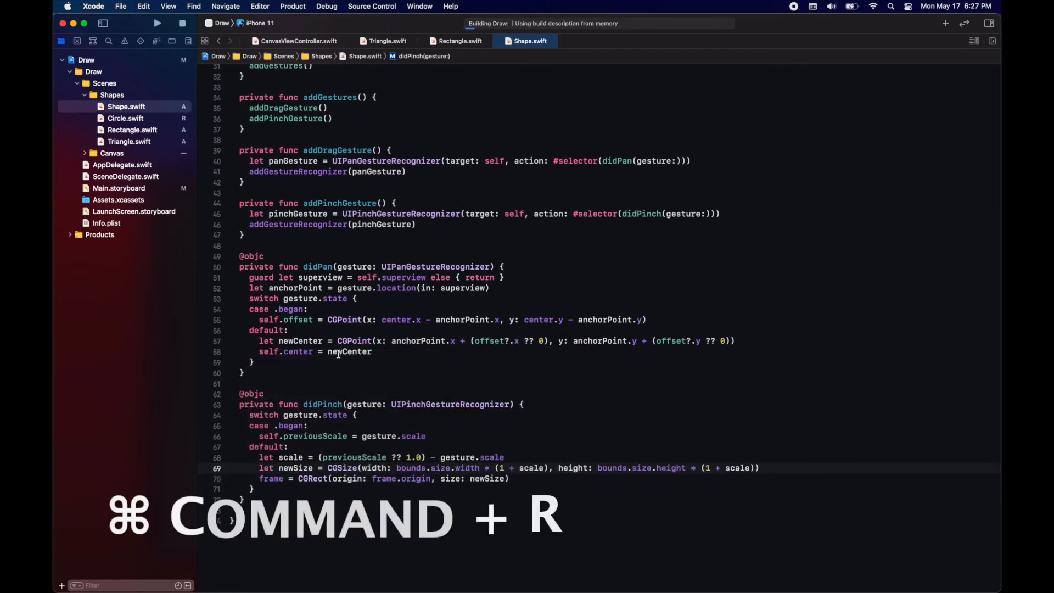
key("cmd+r")
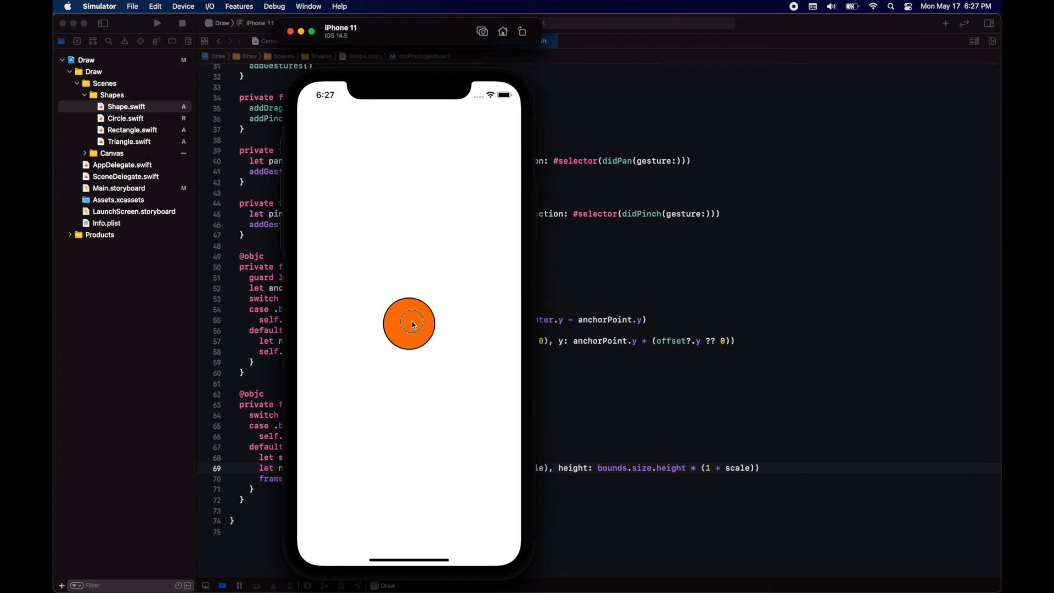
left_click_drag(408, 323, 414, 269)
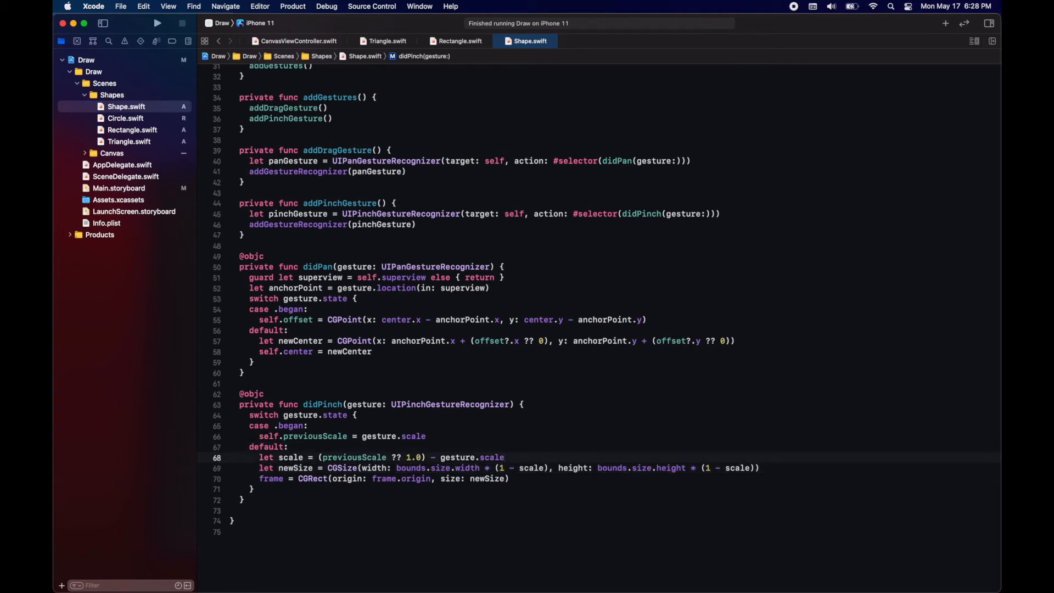
Make didPinch subtract previousScale from gesture.scale, then store gesture.scale in self.previousScale
type("se")
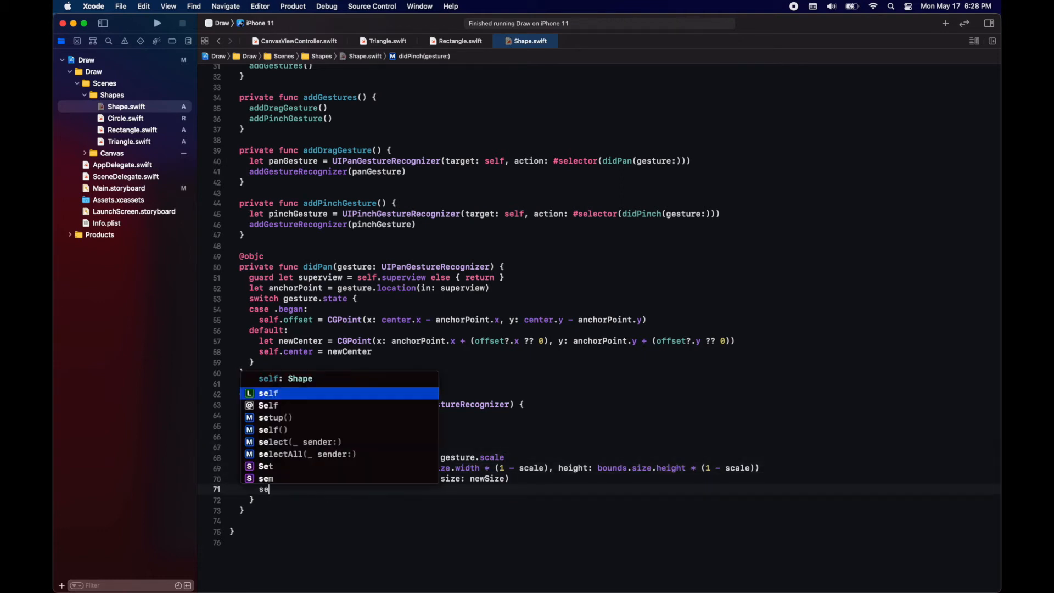
type("self.previousScale =")
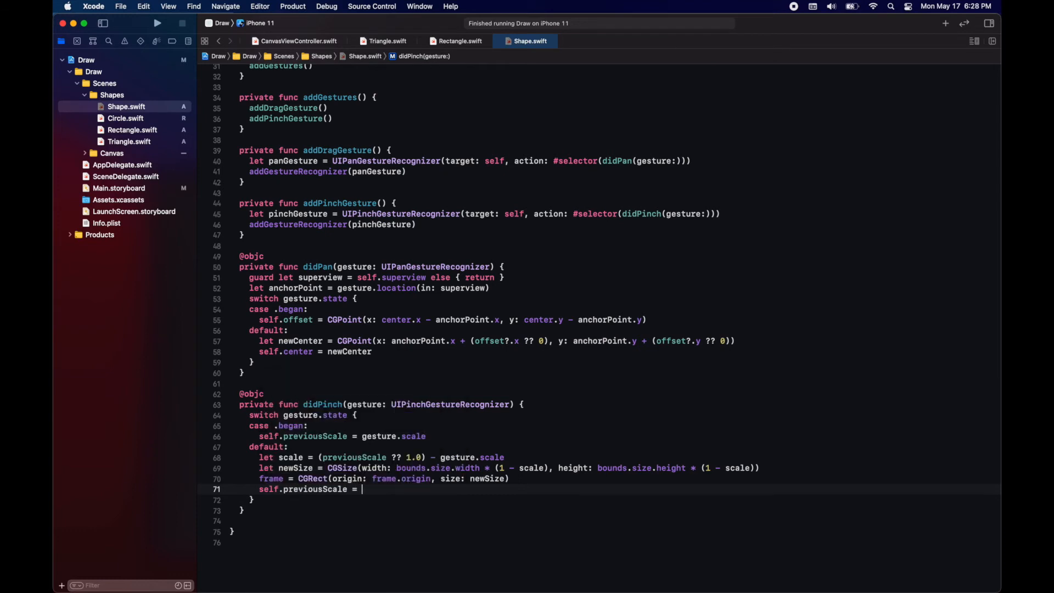
type("gesture.scale")
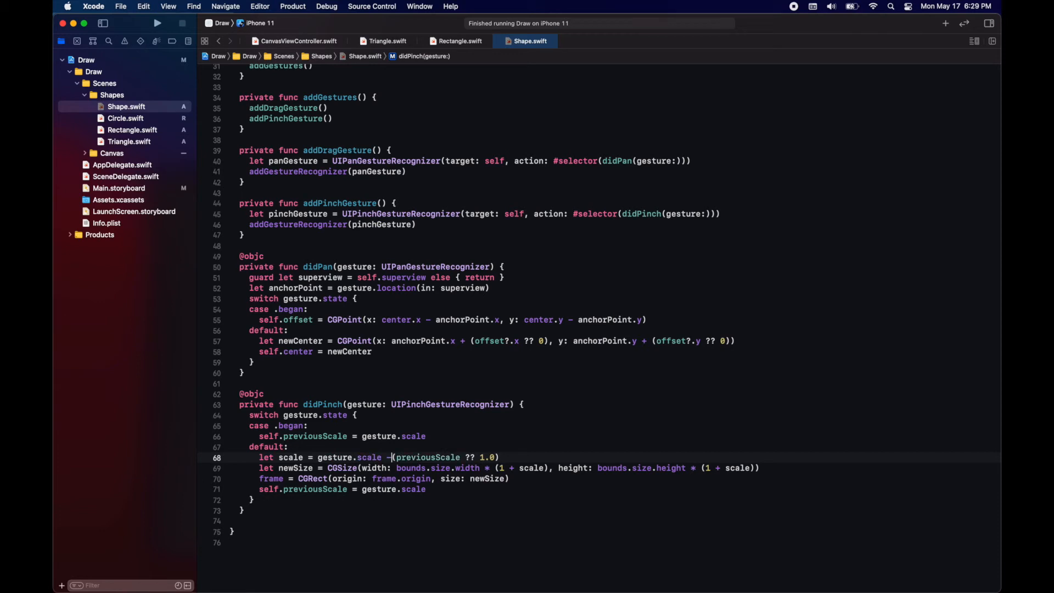
Rerun the Draw app and pinch the blue triangle to test resizing
key("cmd+r")
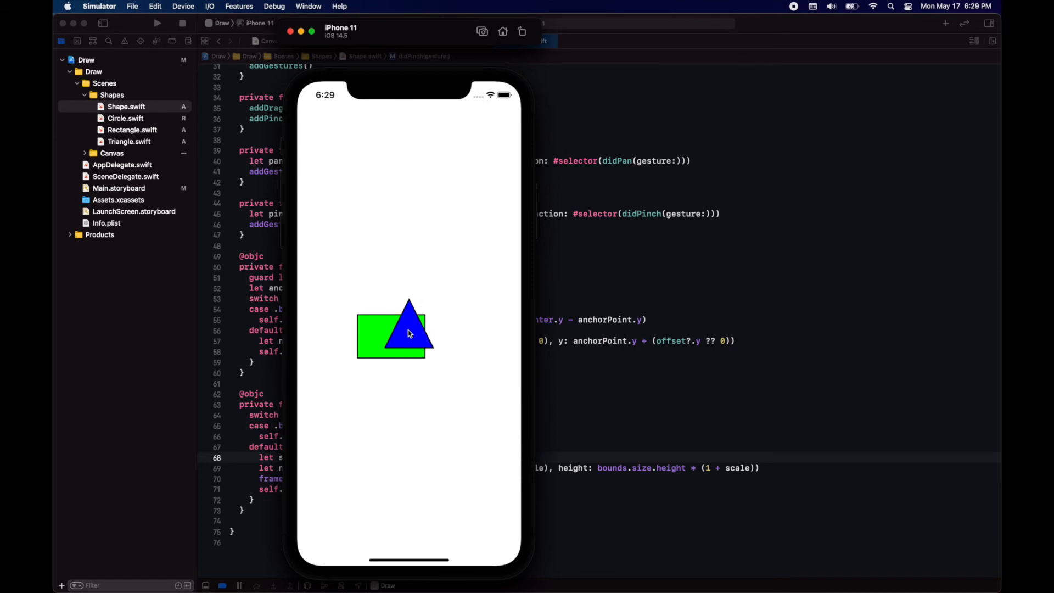
left_click_drag(408, 330, 392, 257)
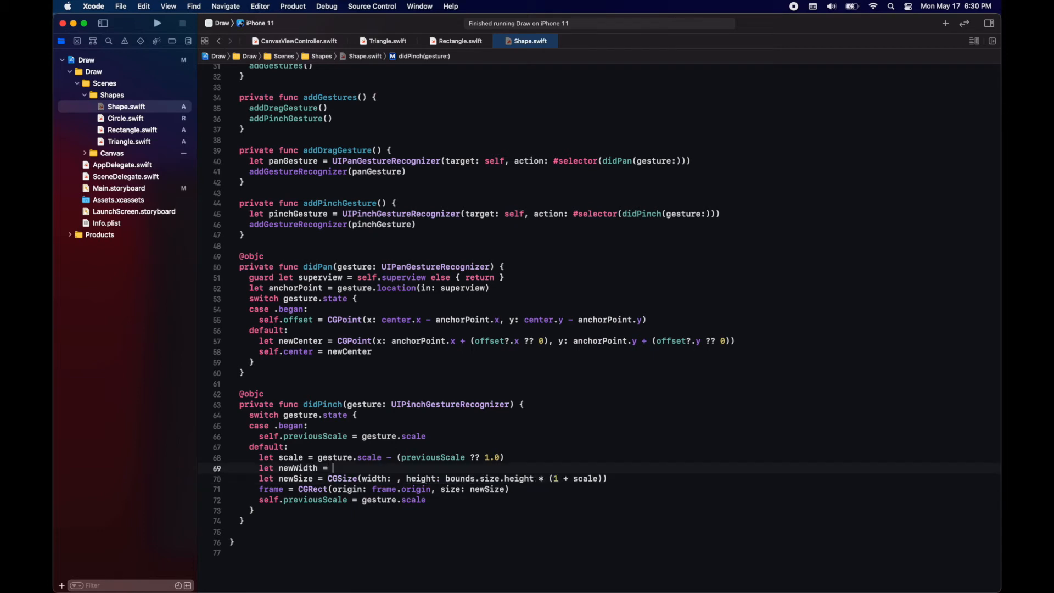
In didPinch, compute the new size and an offset CGPoint from the size change
type("bounds.size.width * (1 + scale")
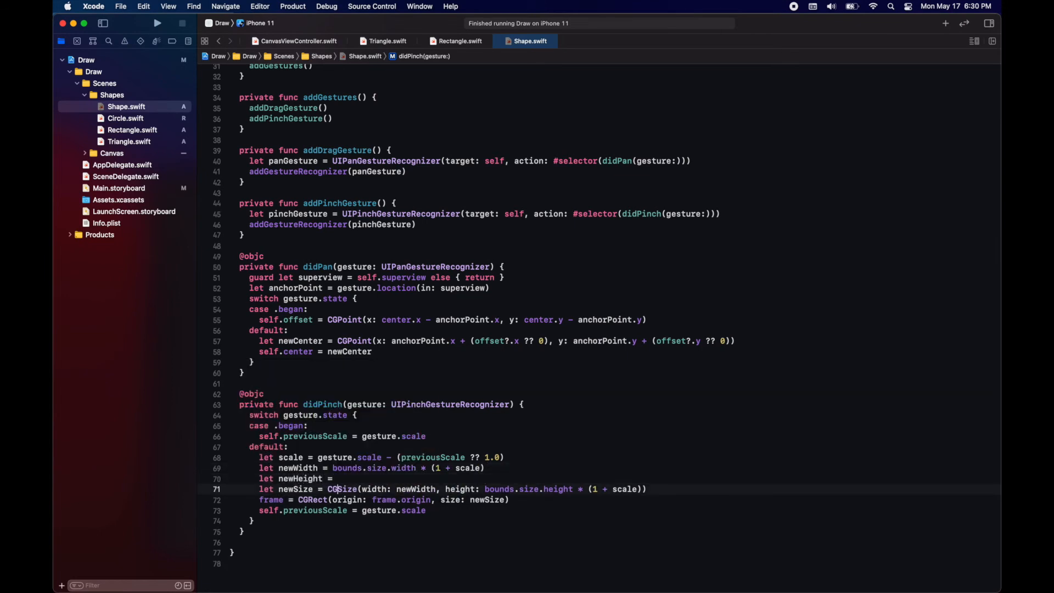
type("newH")
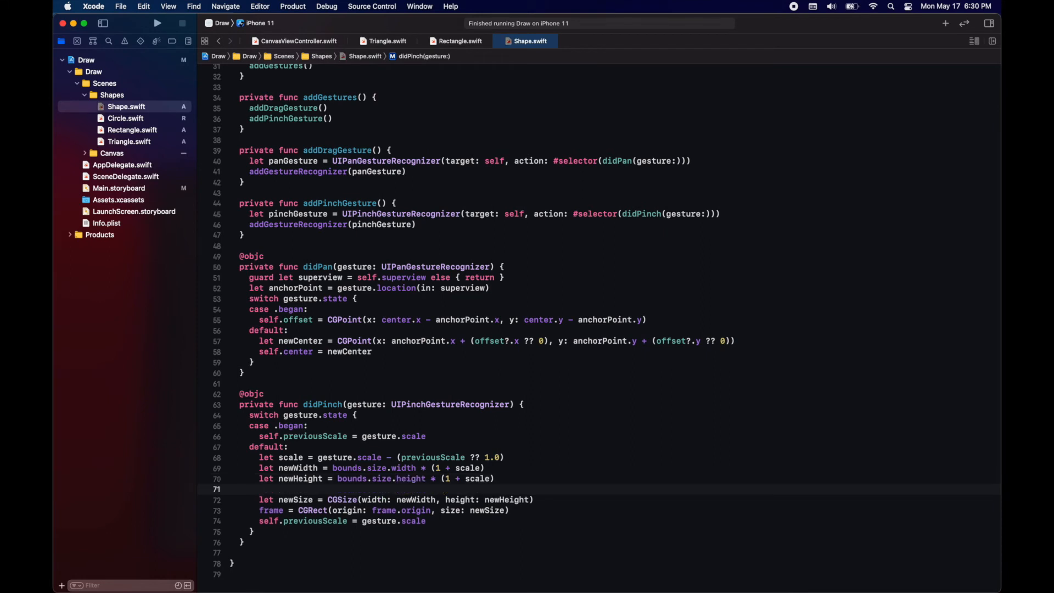
type("let newCenter =")
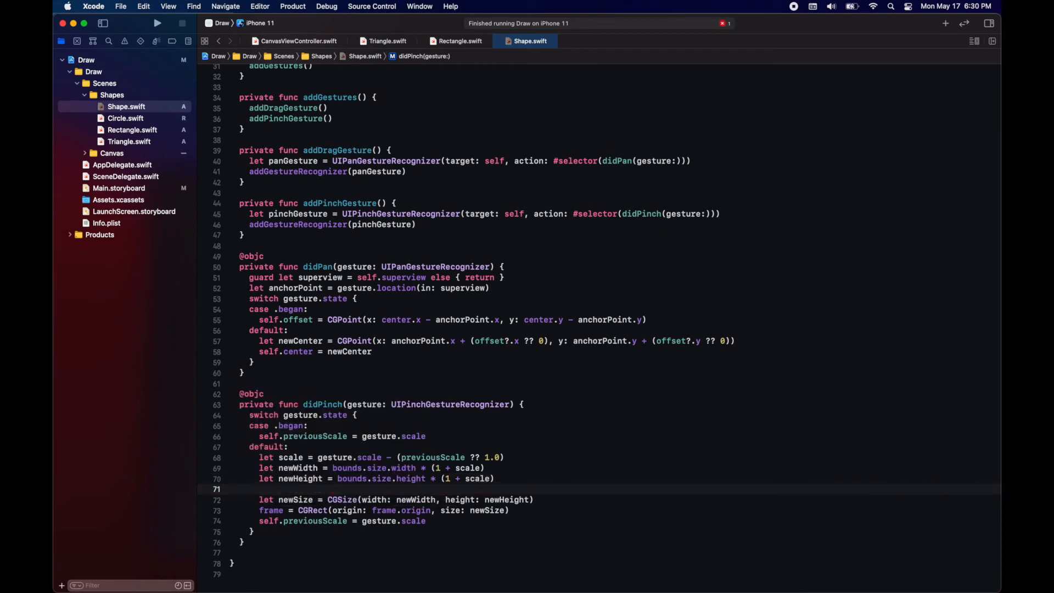
type("let offset =")
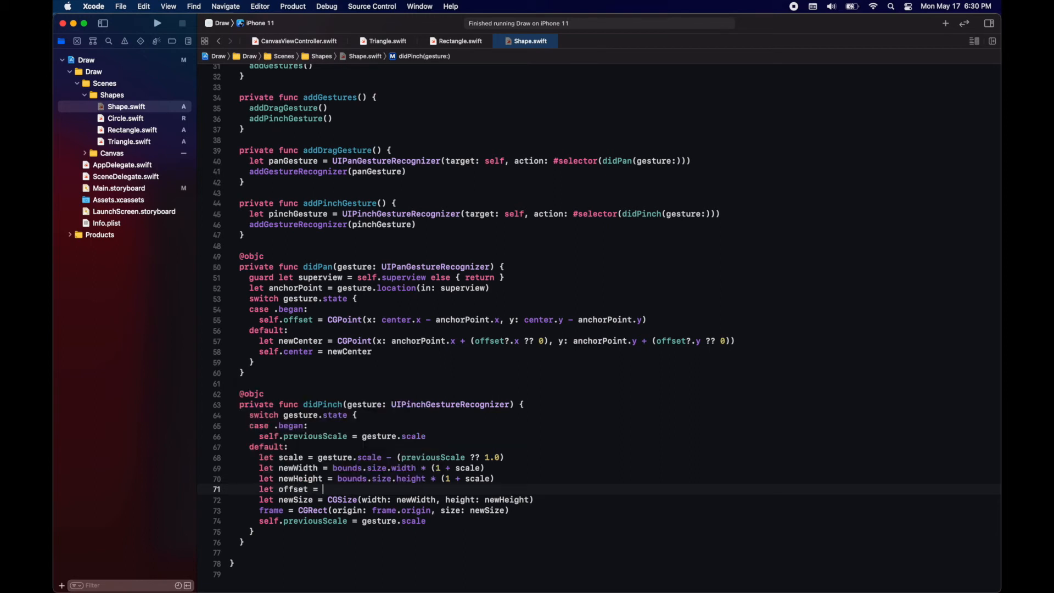
type("CGPoint(x: bounds.size.width - n, y: CGFloat")
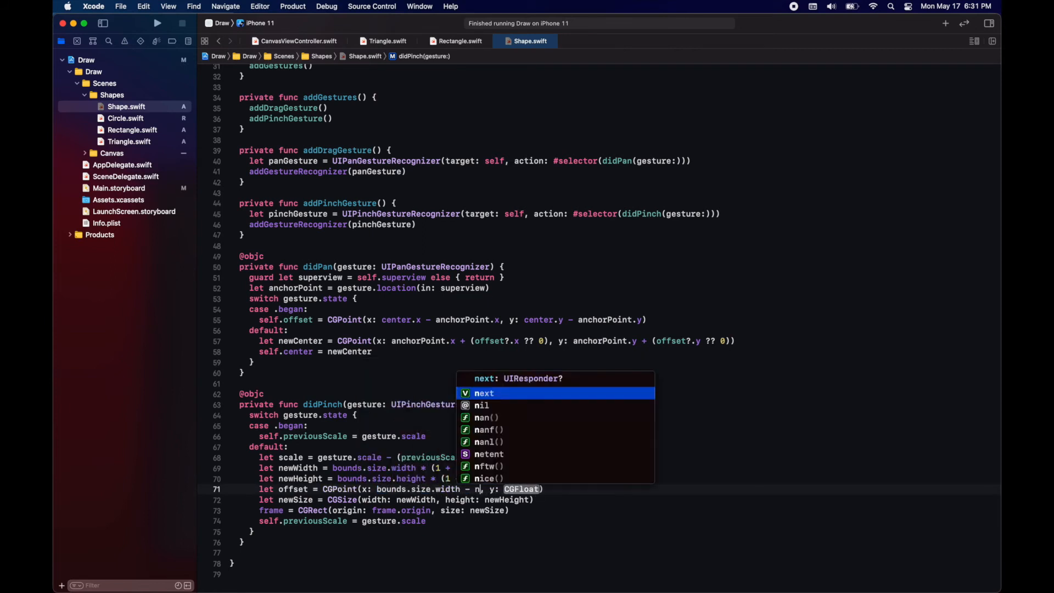
type("ewWidth")
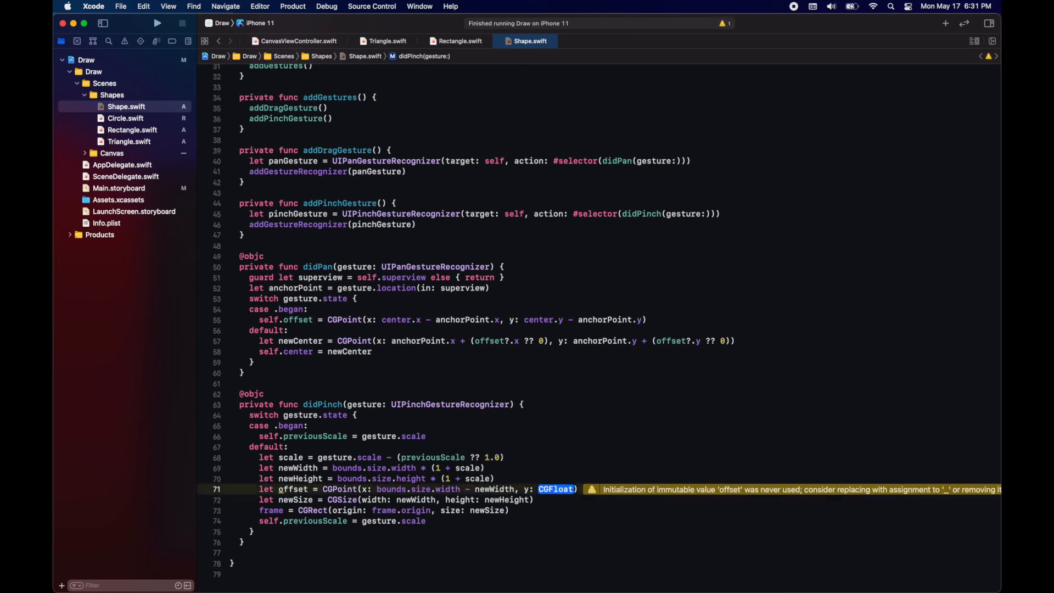
Add newOrigin shifted by half the offset and build the frame from it
type("newHeight")
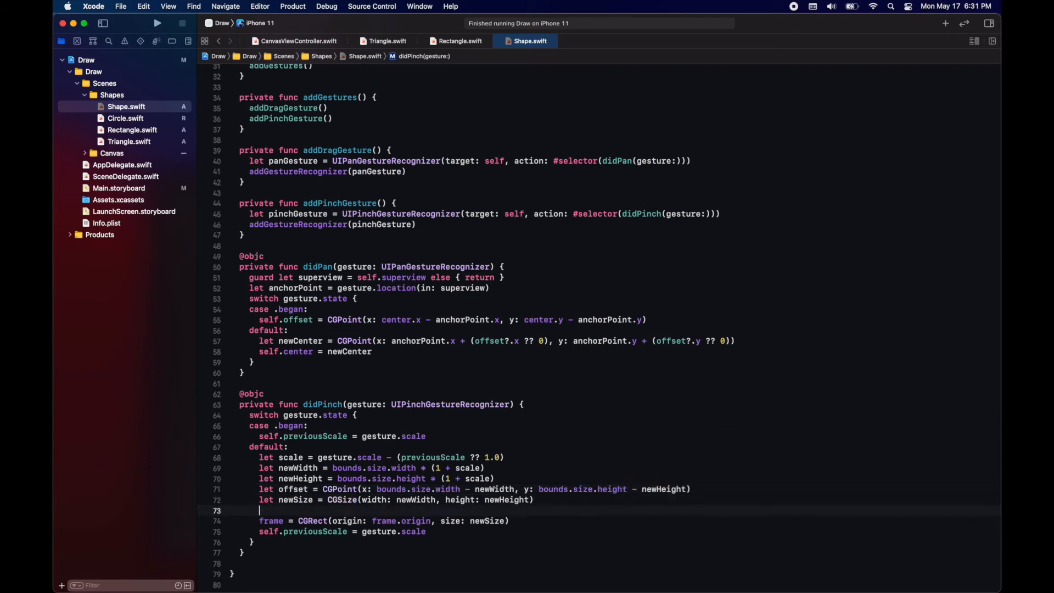
type("let newOrigin =")
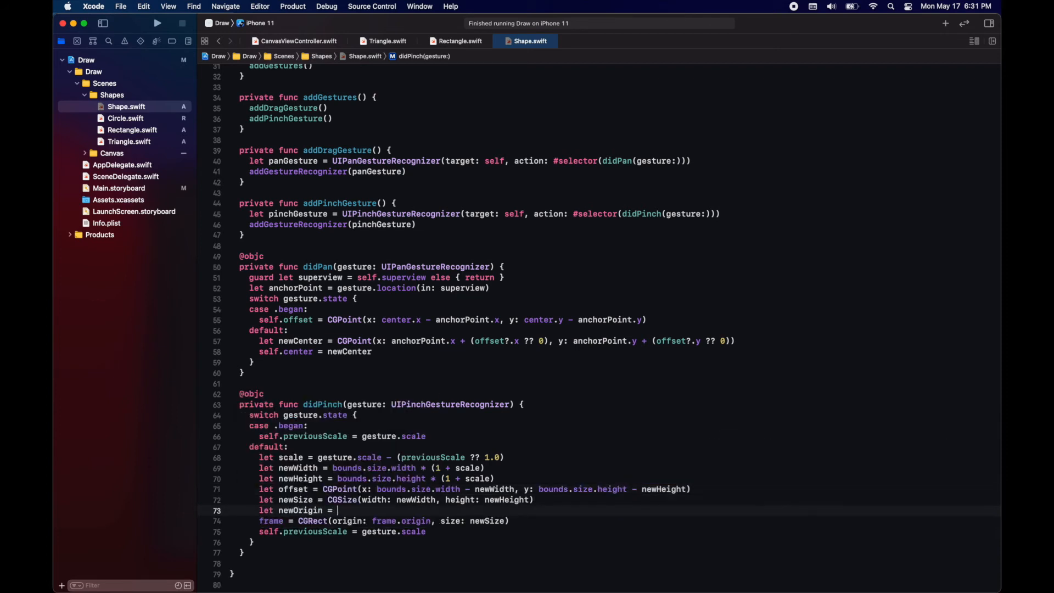
type("CGPoint(x: , y: CGFloat")
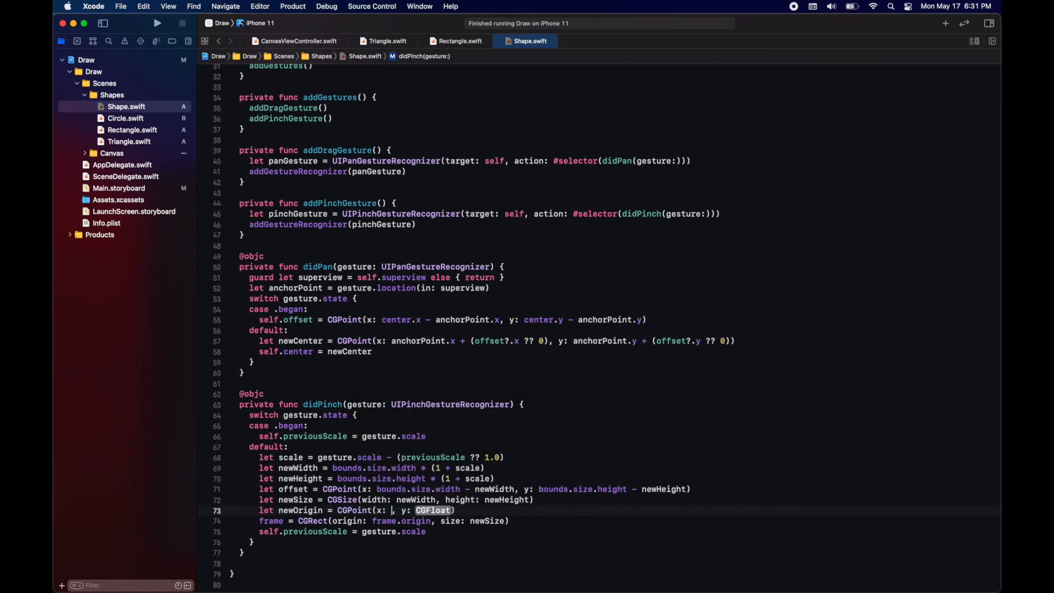
type("frame.origin.x")
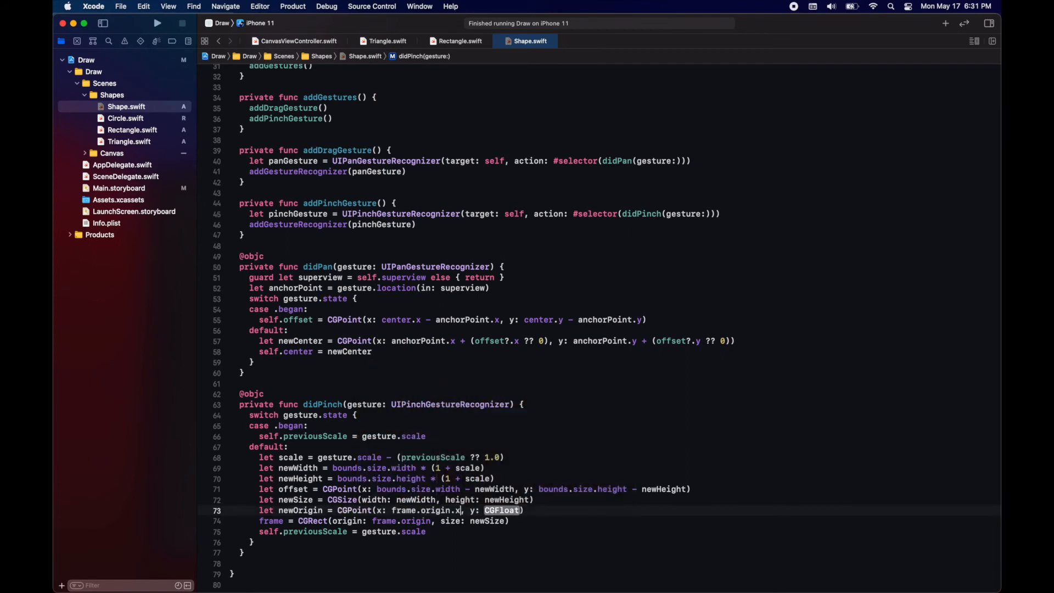
type("- offset.x / 2")
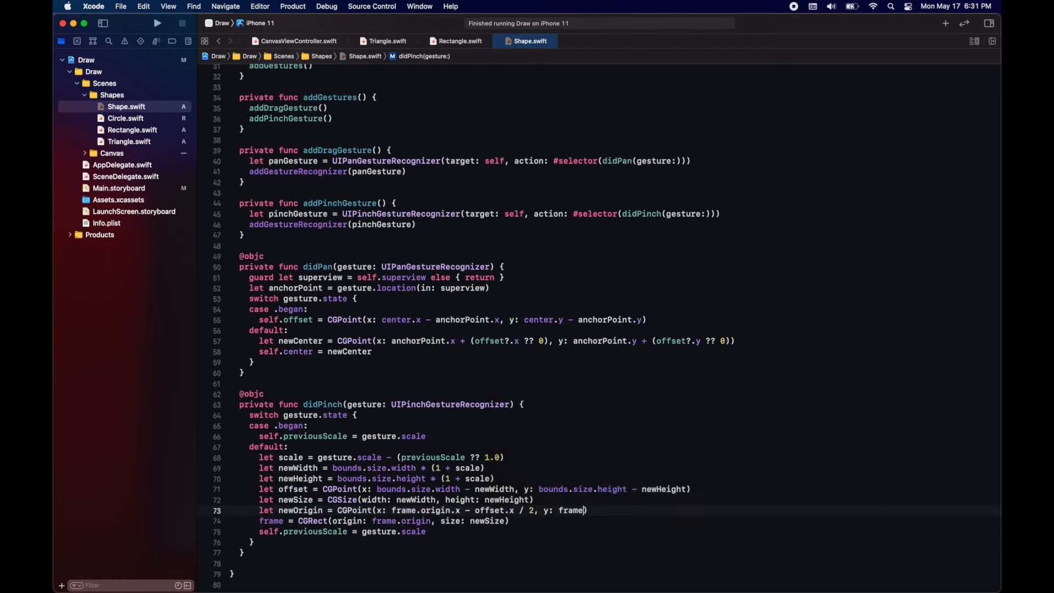
type(".origin")
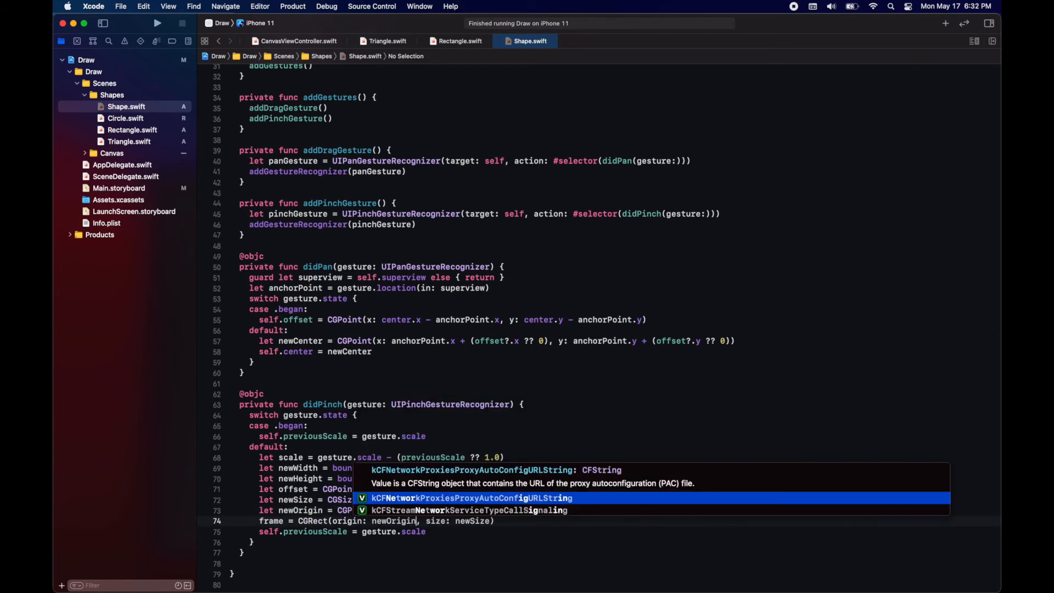
Rebuild, then pinch the red square larger and drag it into position
key("cmd+r")
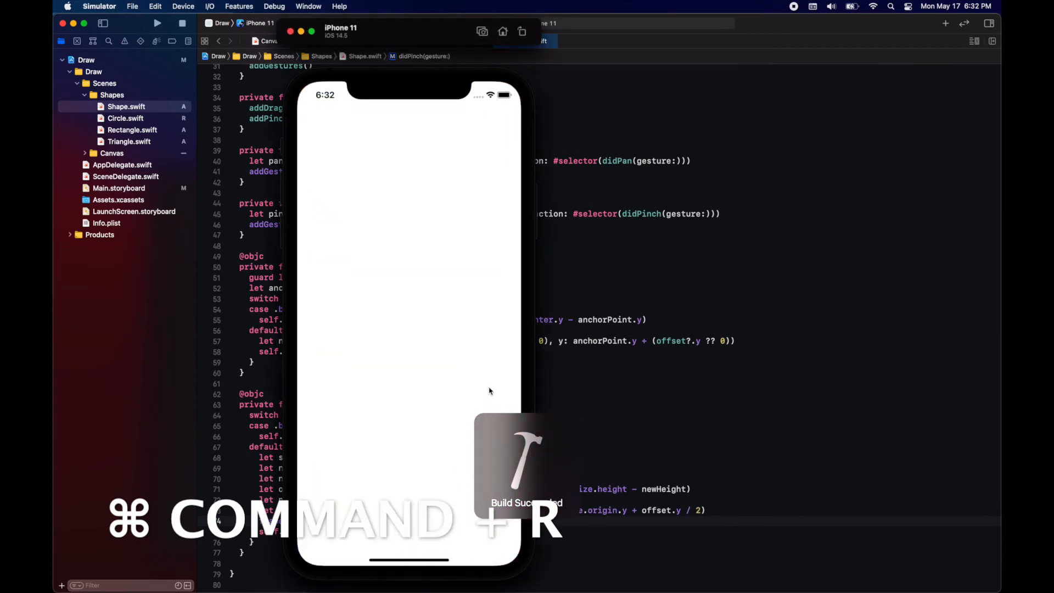
key("cmd+r")
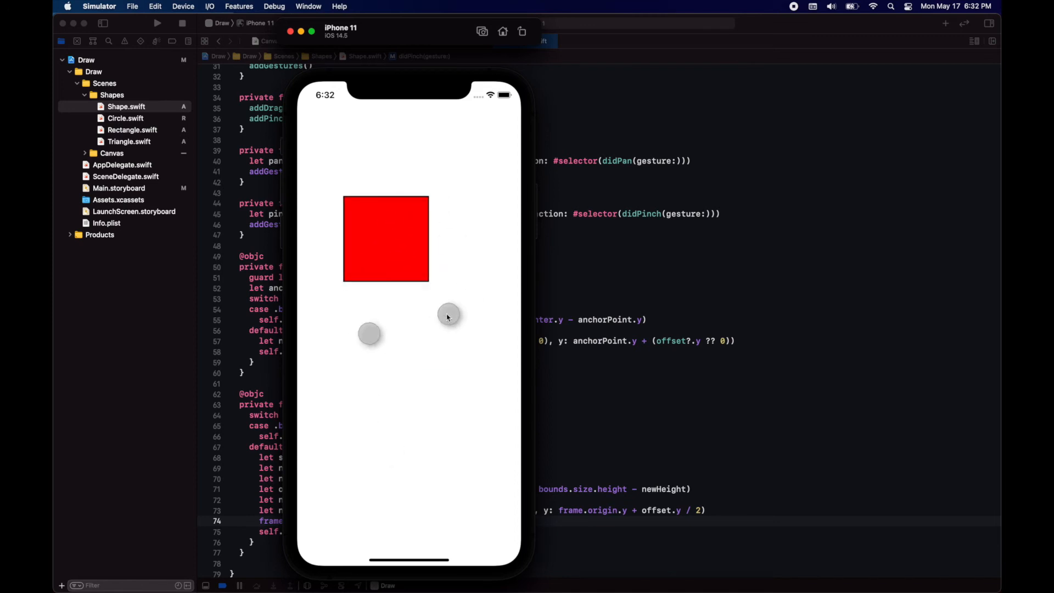
left_click_drag(449, 315, 462, 230)
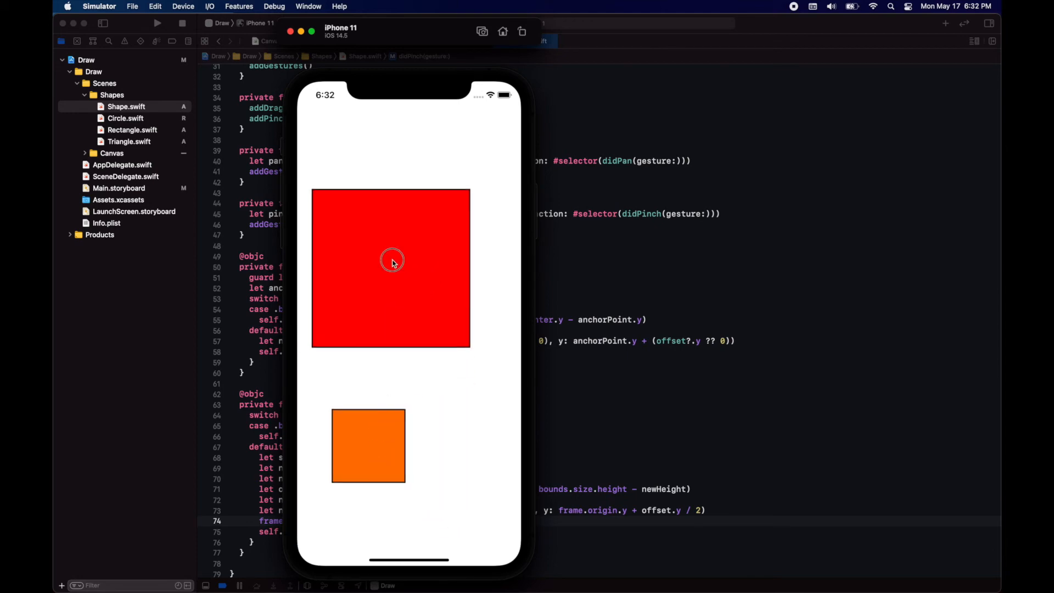
left_click_drag(393, 262, 425, 376)
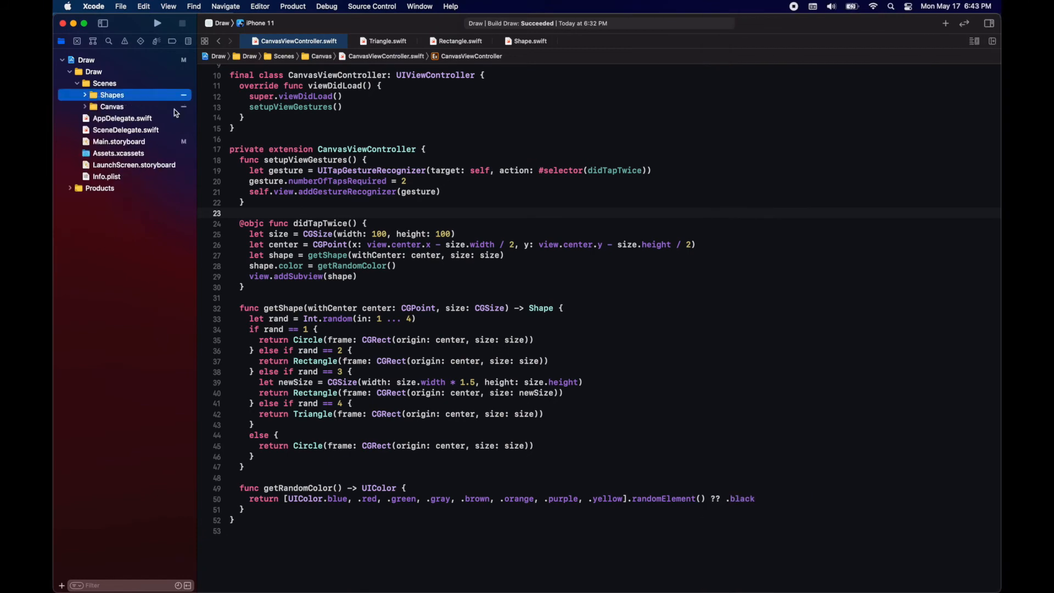
Create a Cocoa Touch Class file named Canvas in the Canvas group
key("Cmd+N")
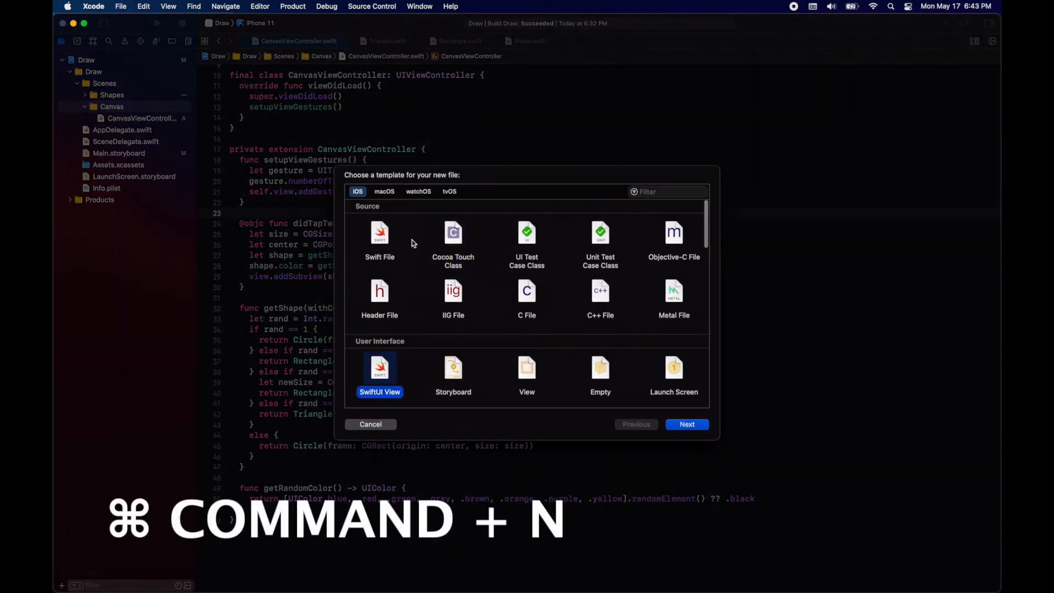
left_click(687, 424)
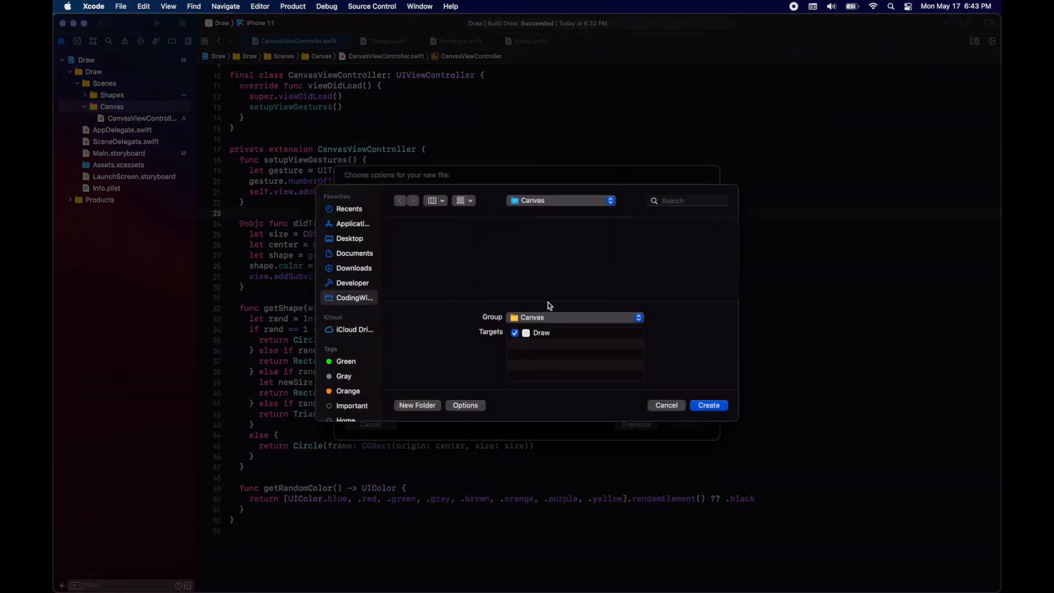
left_click(709, 406)
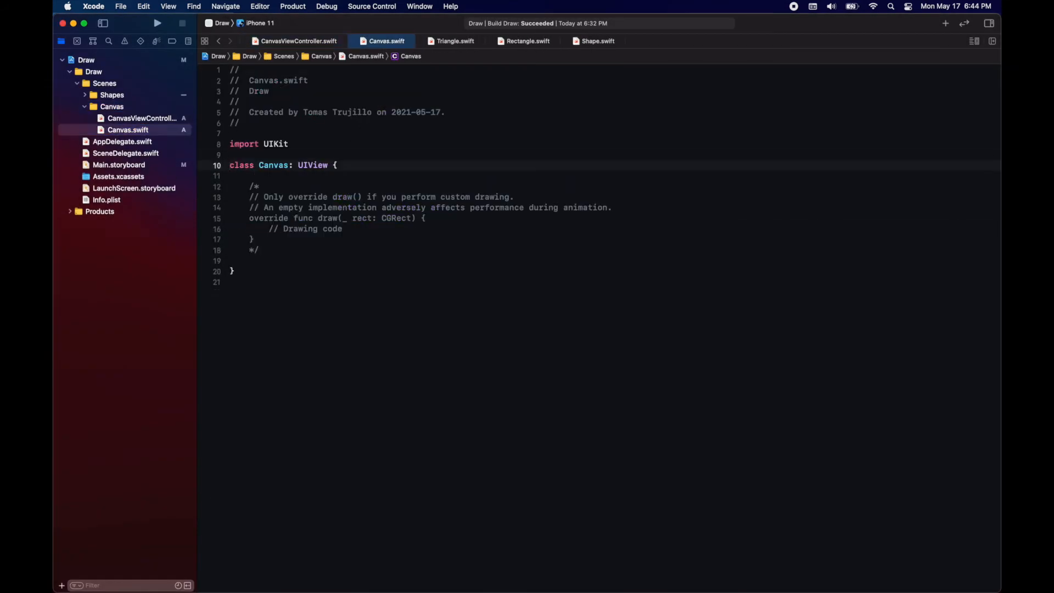
Copy Shape's init and setup code into Canvas and add an empty addGesture()
left_click(598, 41)
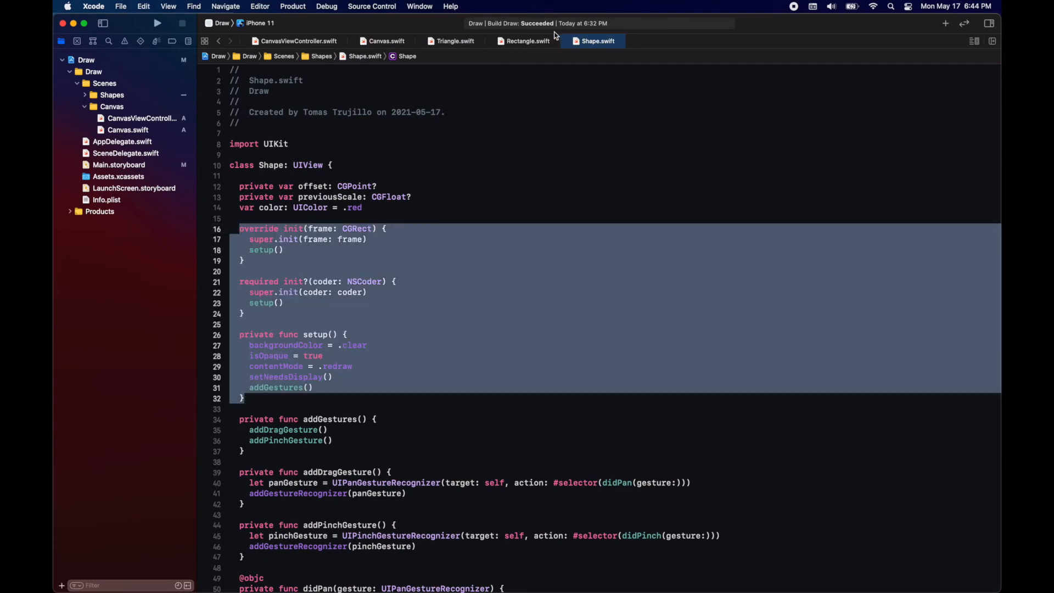
left_click(127, 130)
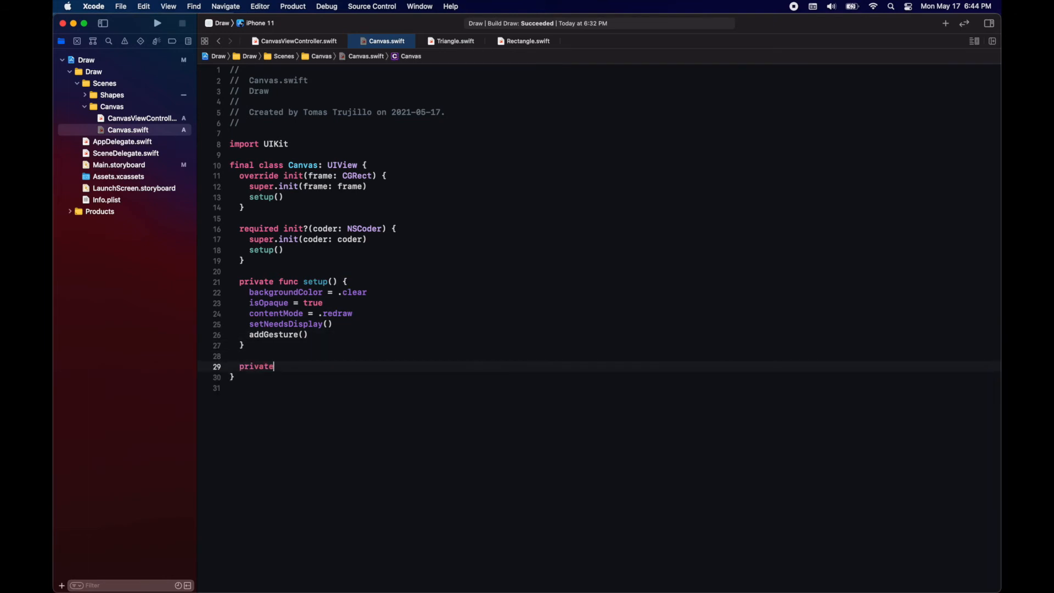
type("func addGesu")
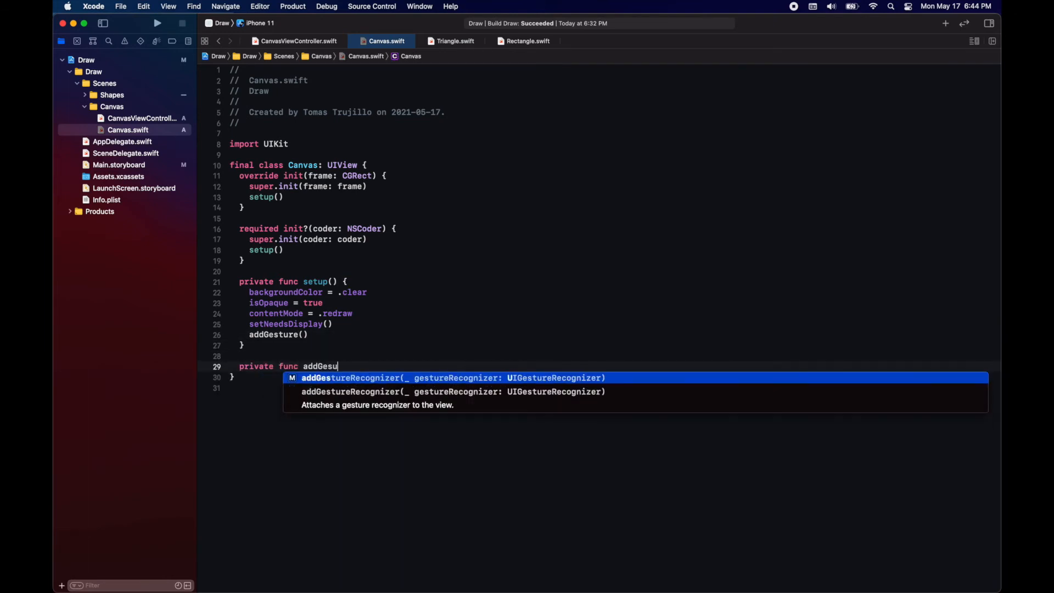
key("Return")
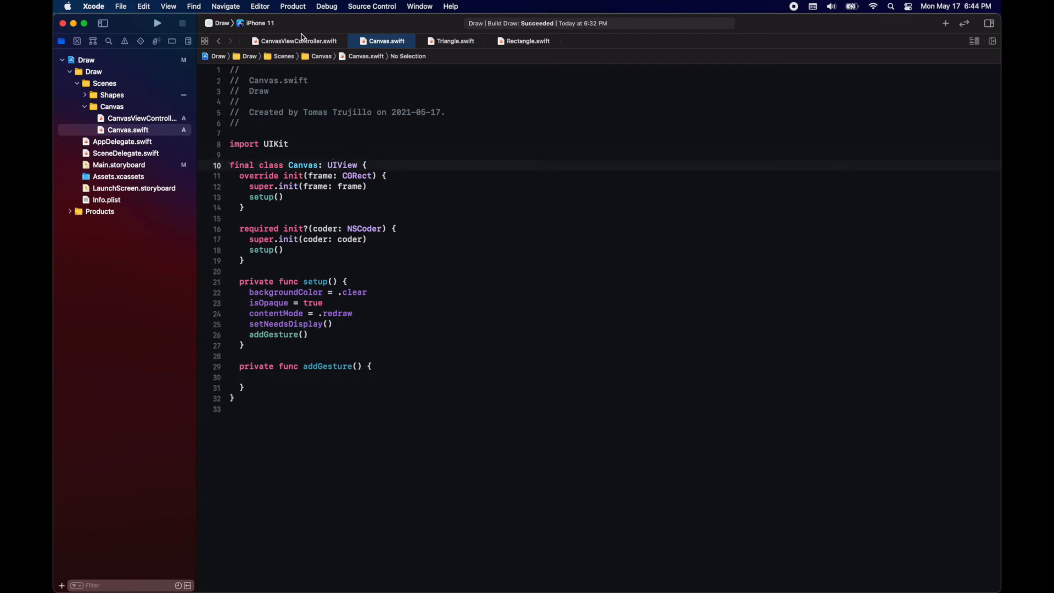
In CanvasViewController, declare a private lazy canvas property returning a new Canvas
left_click(301, 41)
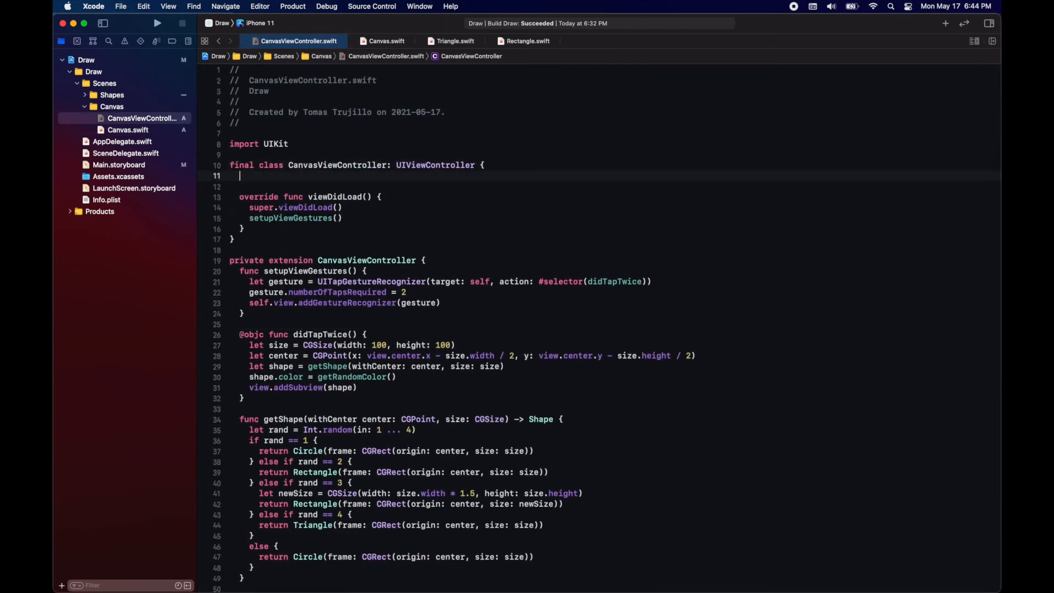
type("private var canvas")
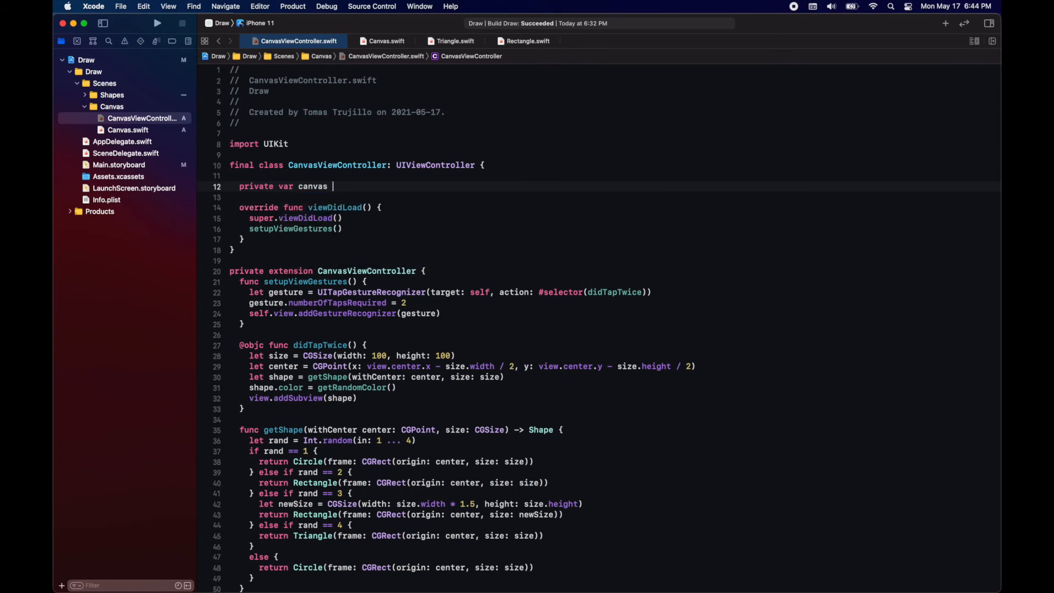
type("= Canvas")
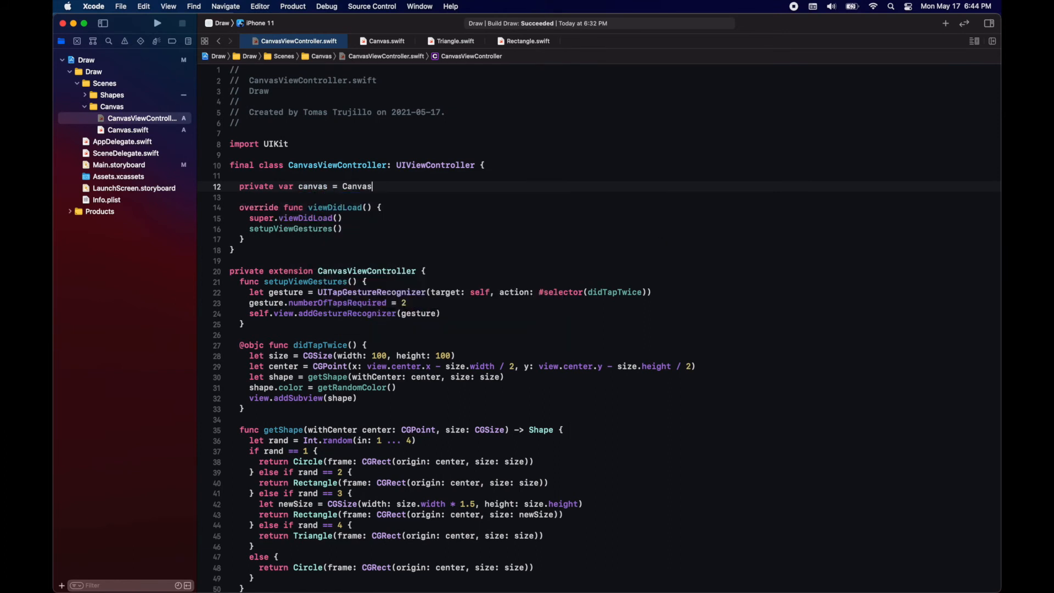
type("()")
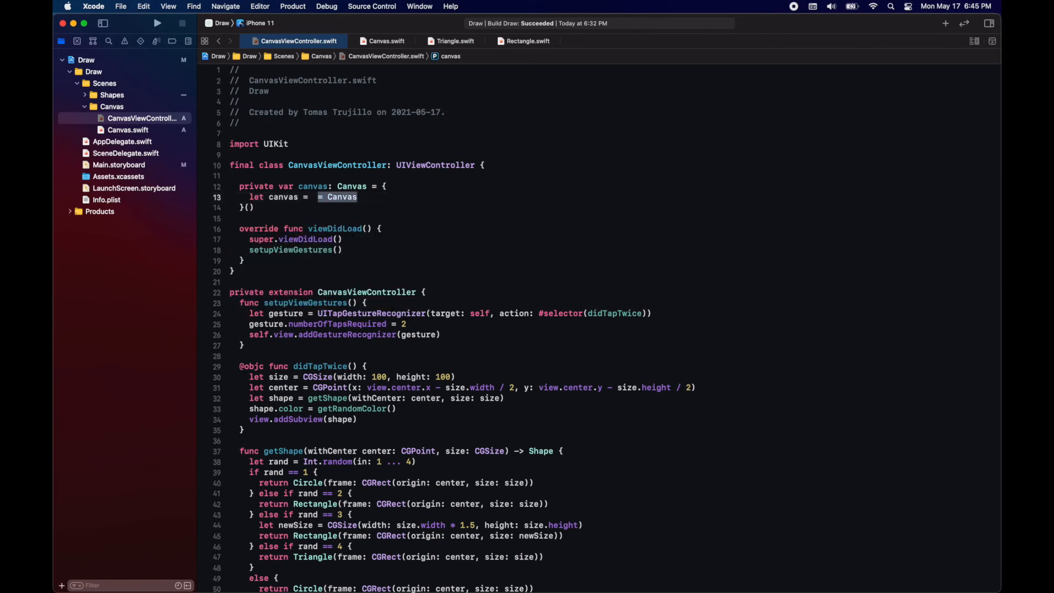
type("return")
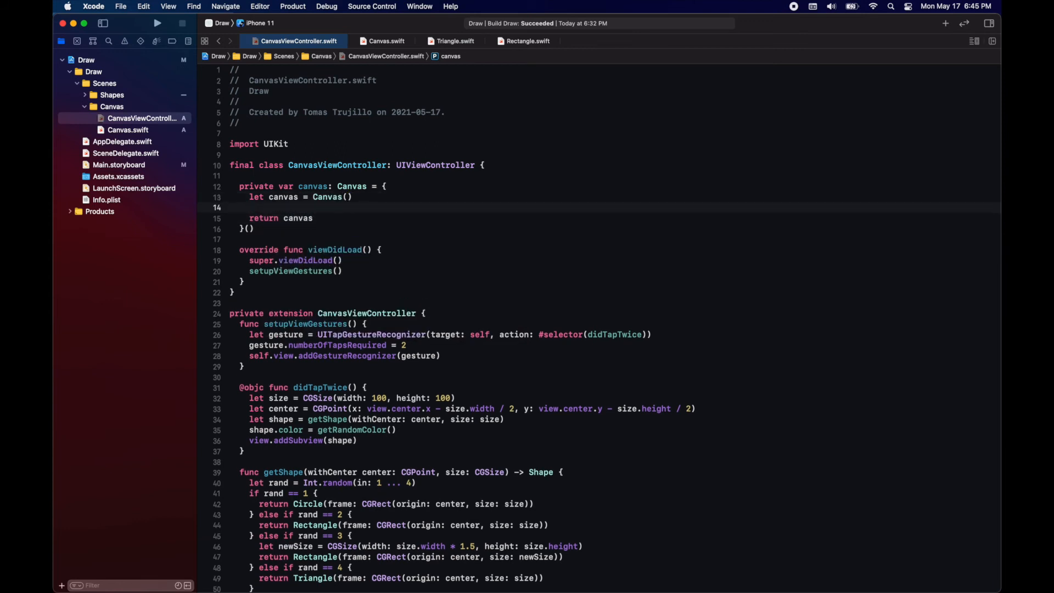
type("canvas.tra")
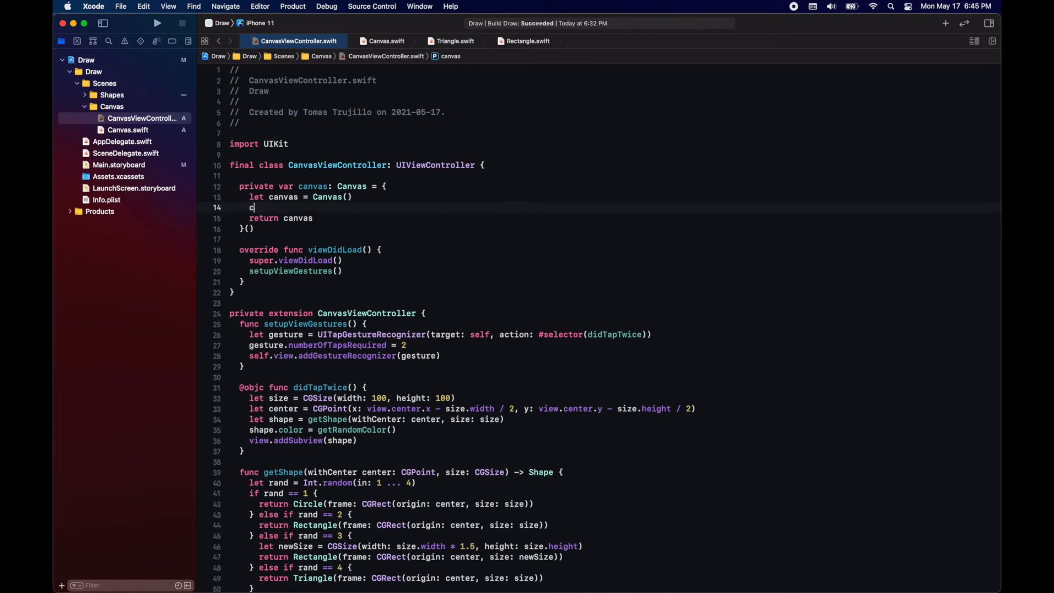
Set the canvas frame to view.bounds and add it as a subview
type("anvas.frame =")
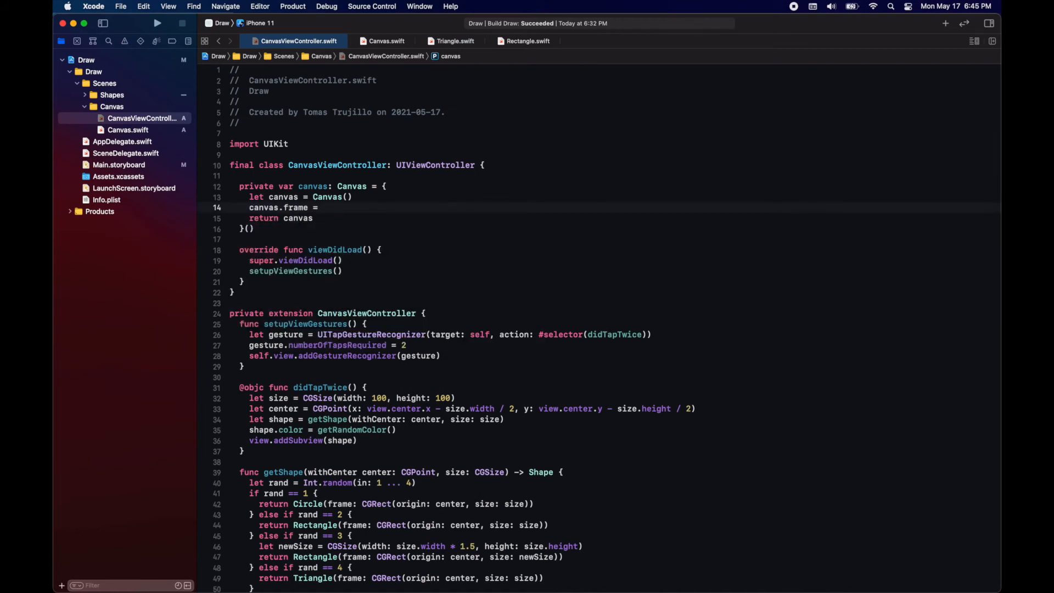
type("se")
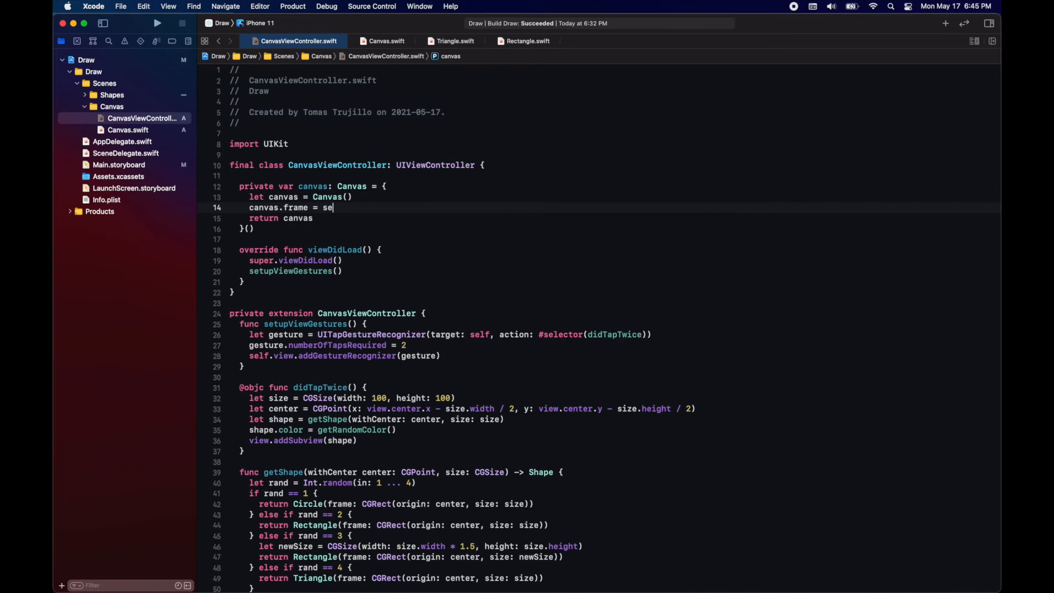
type("view.")
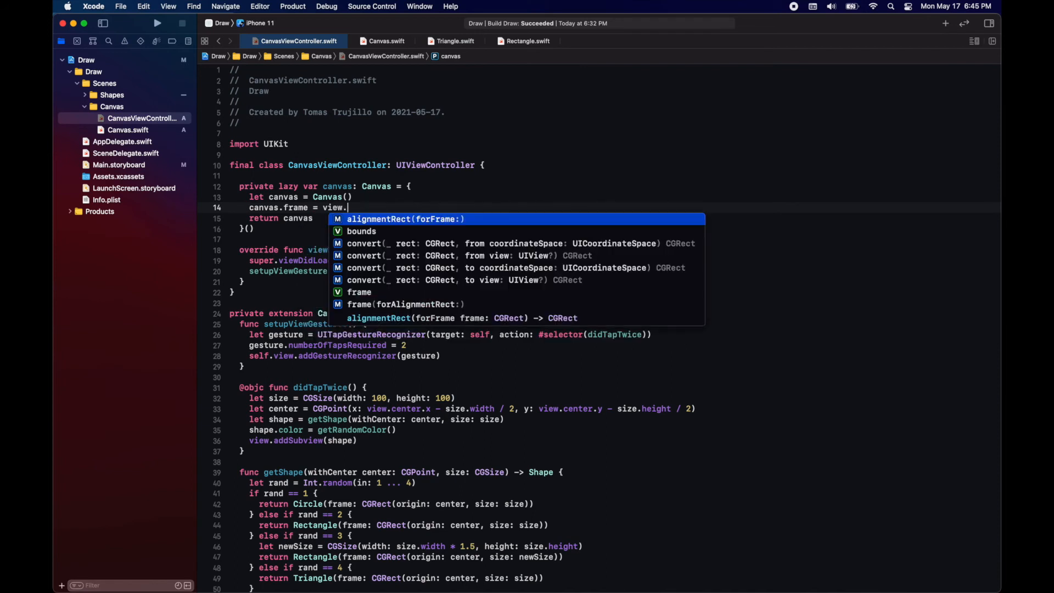
type("bounds")
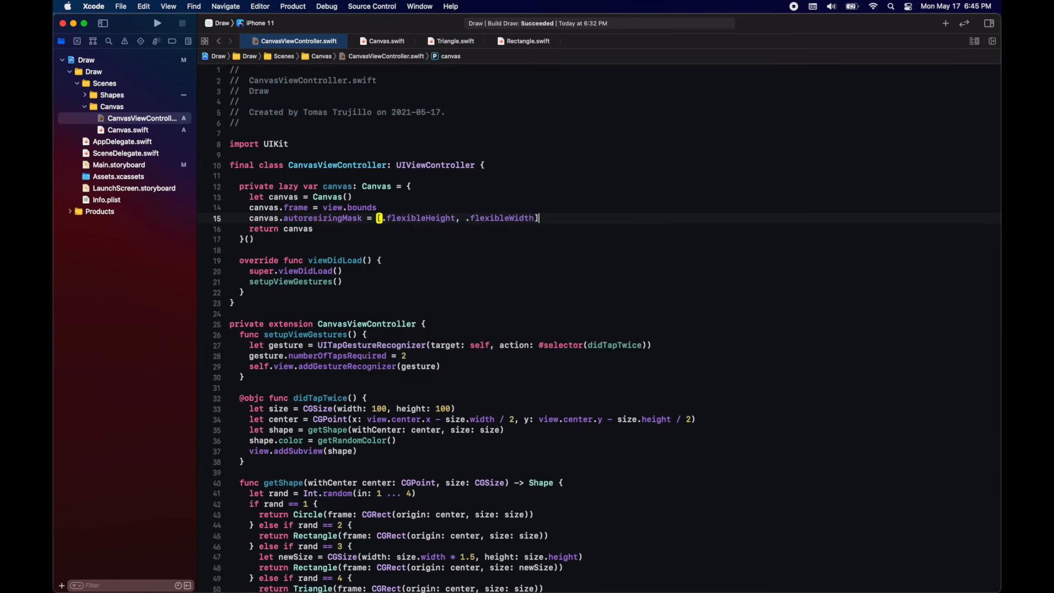
type("add")
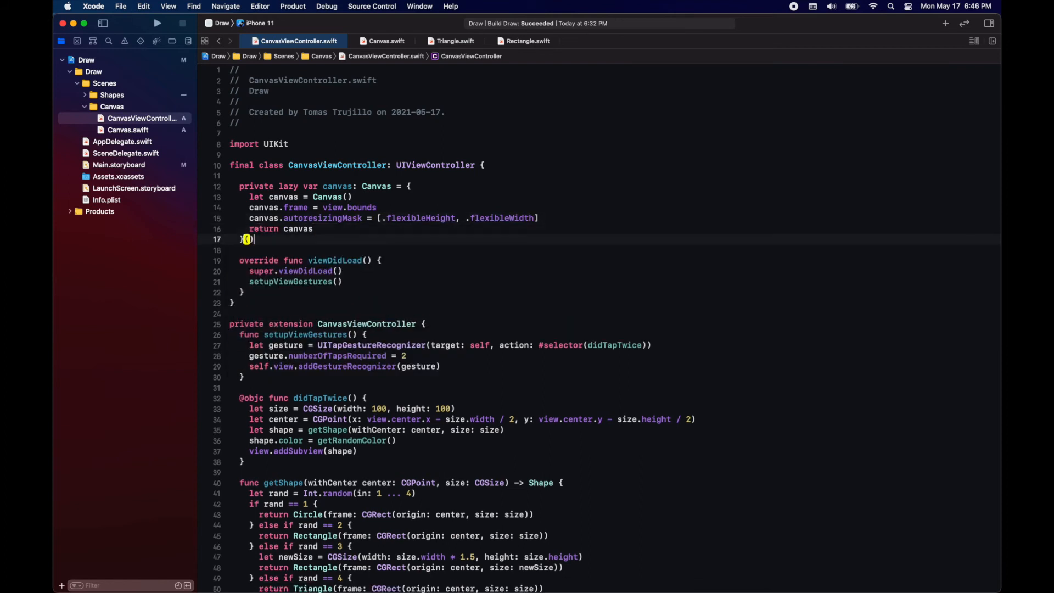
type("view.addSubview(canvas")
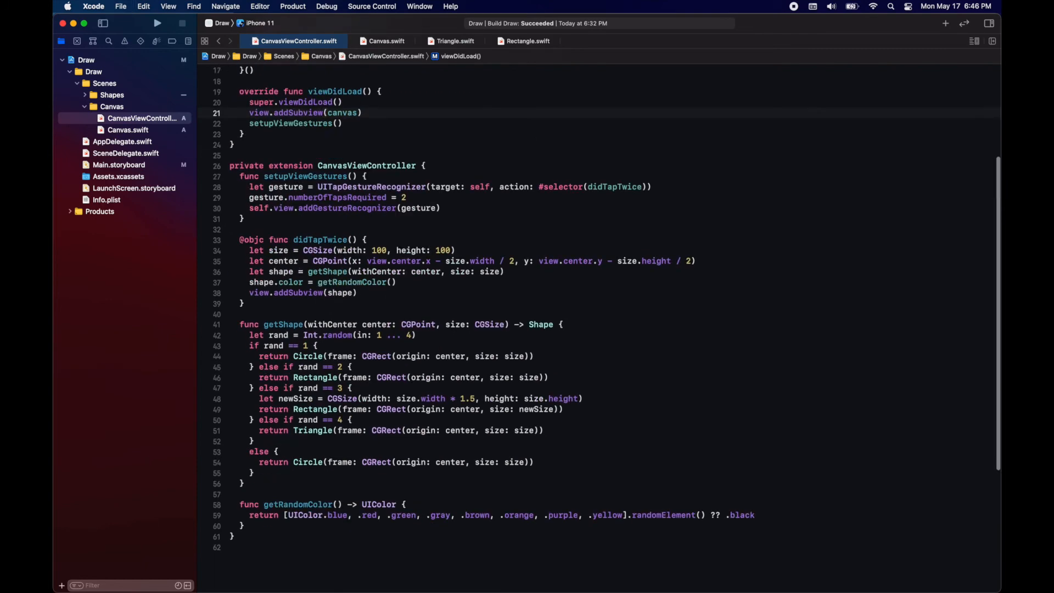
Set canvas.translatesAutoresizingMaskIntoConstraints to false
scroll("down", 3)
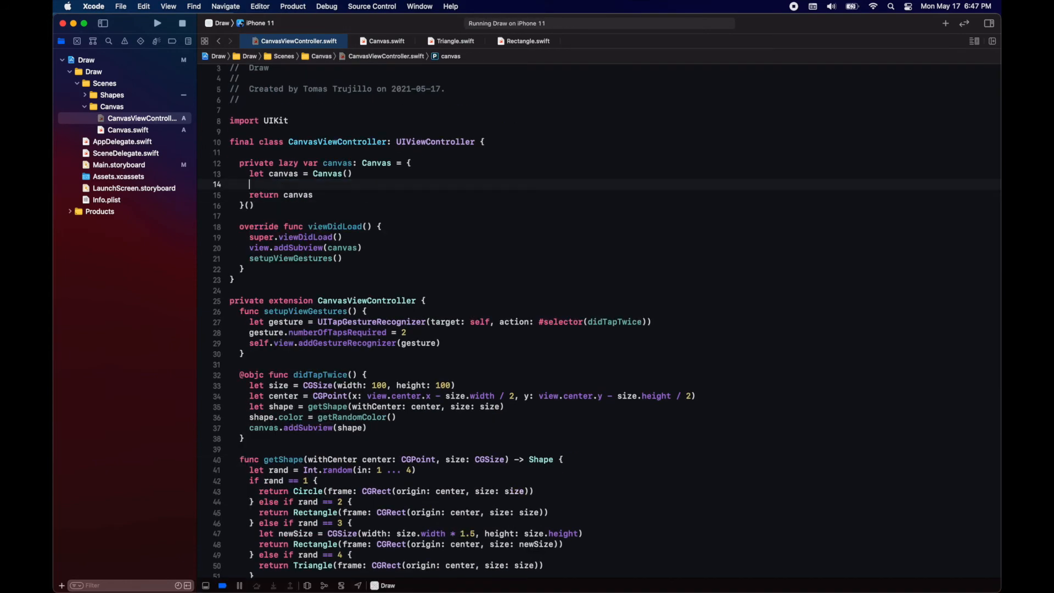
type("canvas.tras")
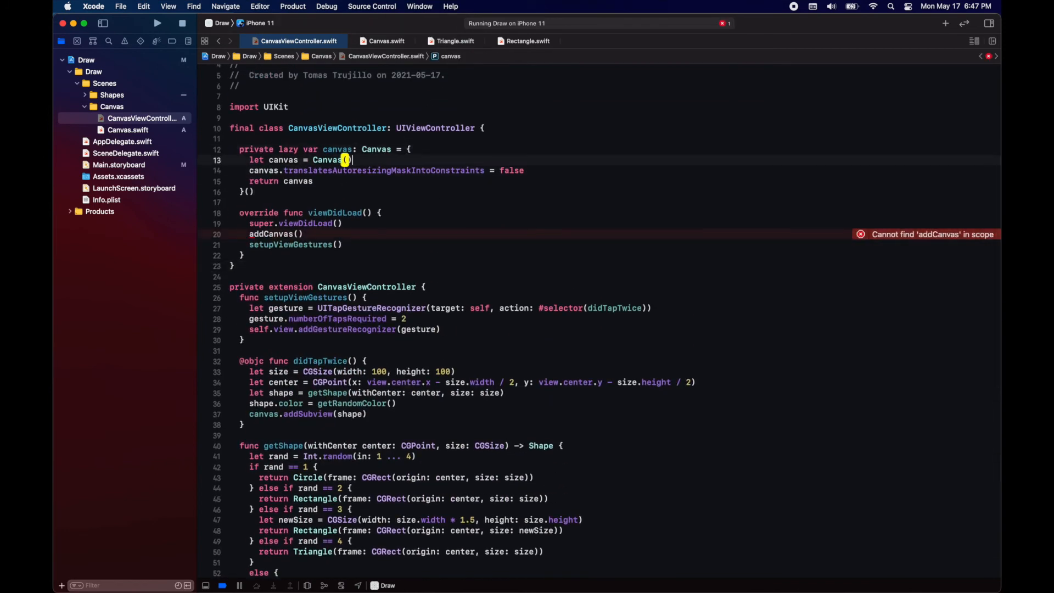
scroll("down", 3)
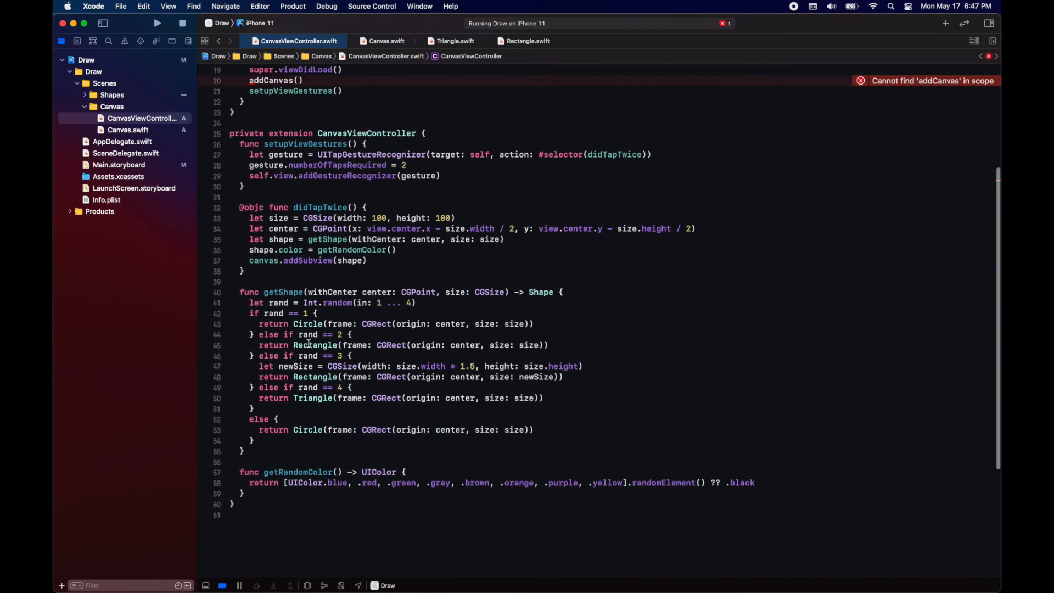
scroll("down", 3)
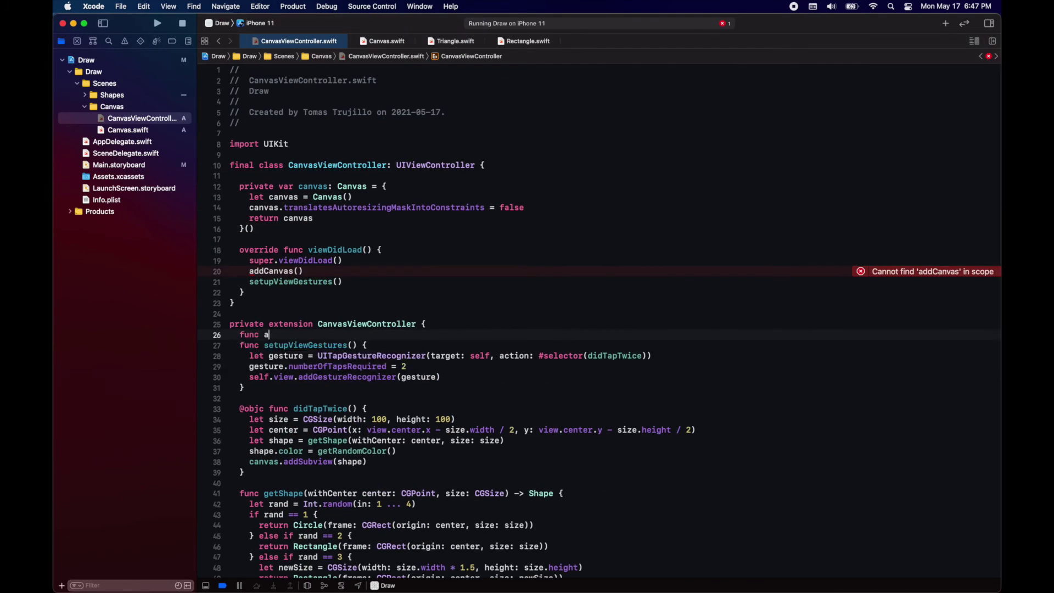
Write addCanvas() adding the canvas as a subview and pinning its leading anchor
type("ddCanvas() {")
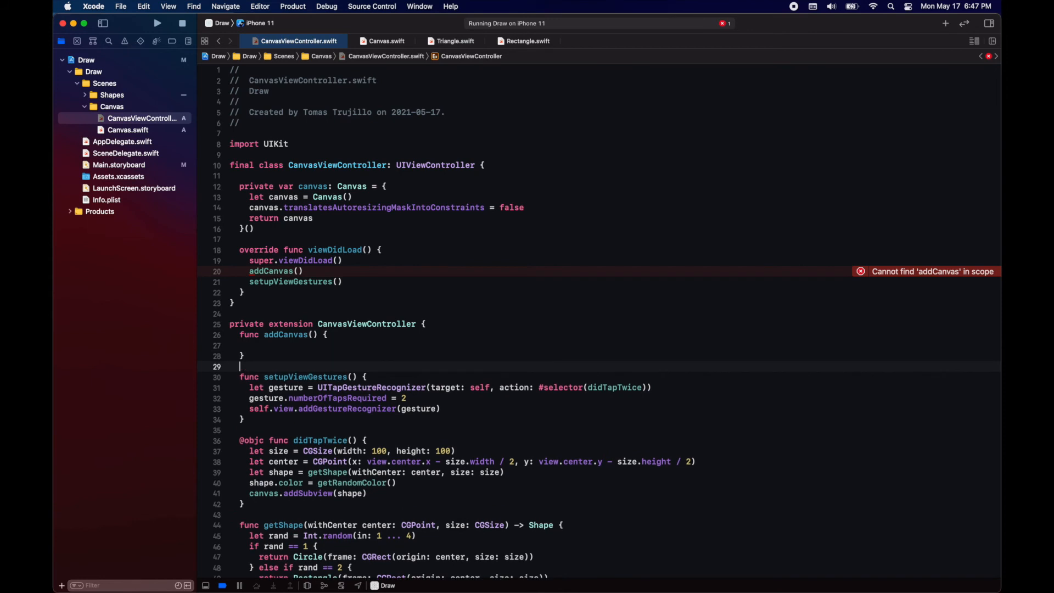
type("view.addSubview(canvas)")
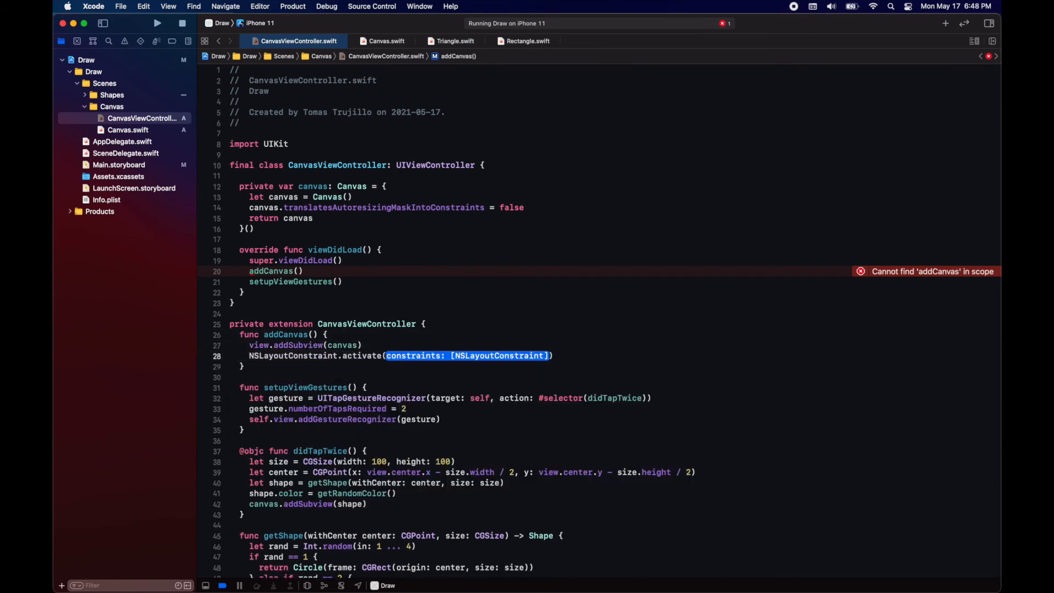
type("canvas.")
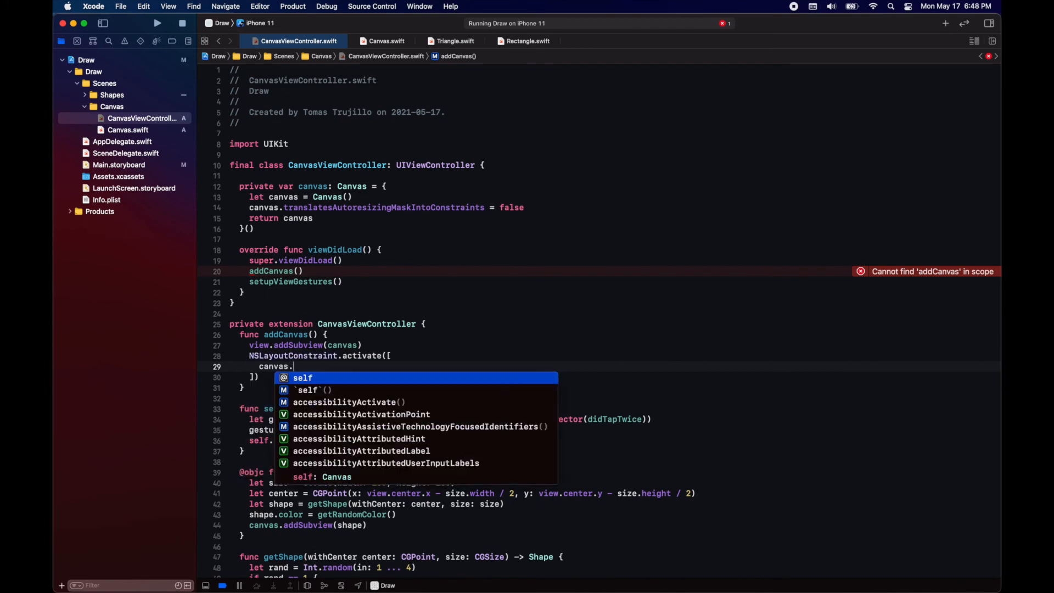
type("leadingAnchor.con")
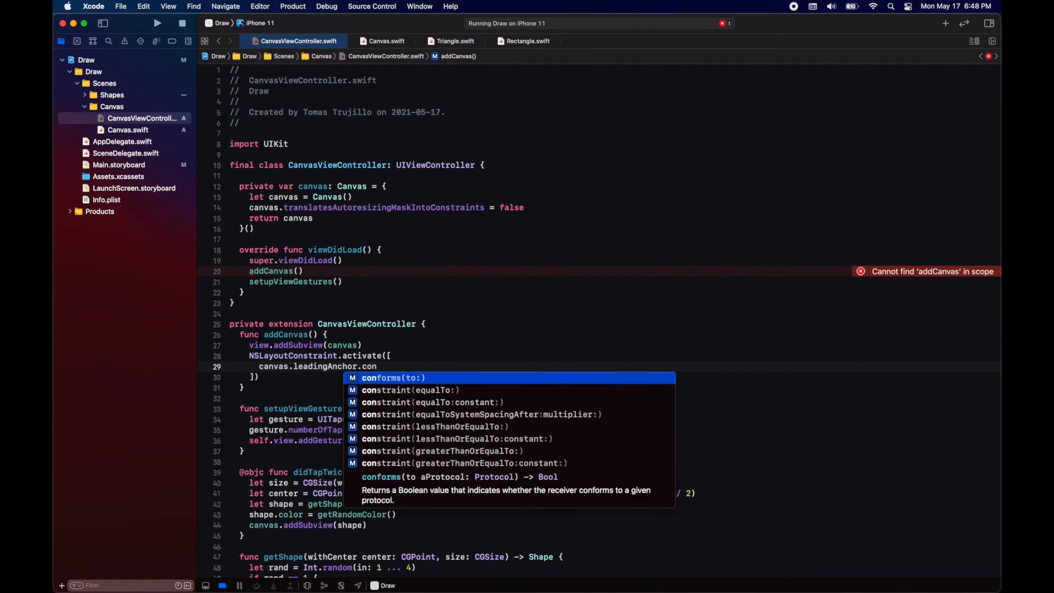
left_click(409, 390)
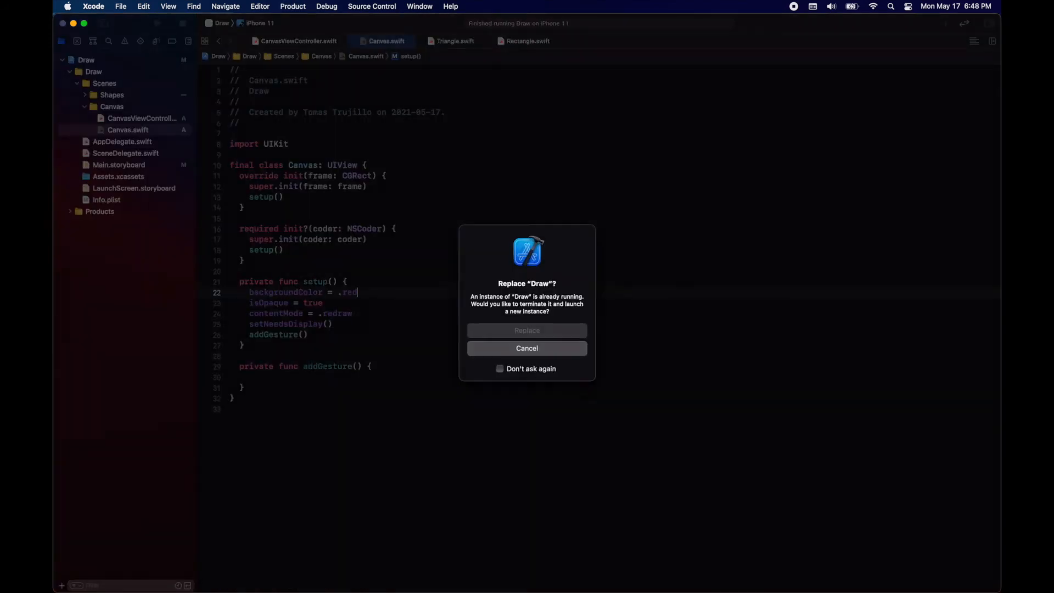
Dismiss the Replace "Draw"? prompt and return to CanvasViewController.swift
left_click(527, 331)
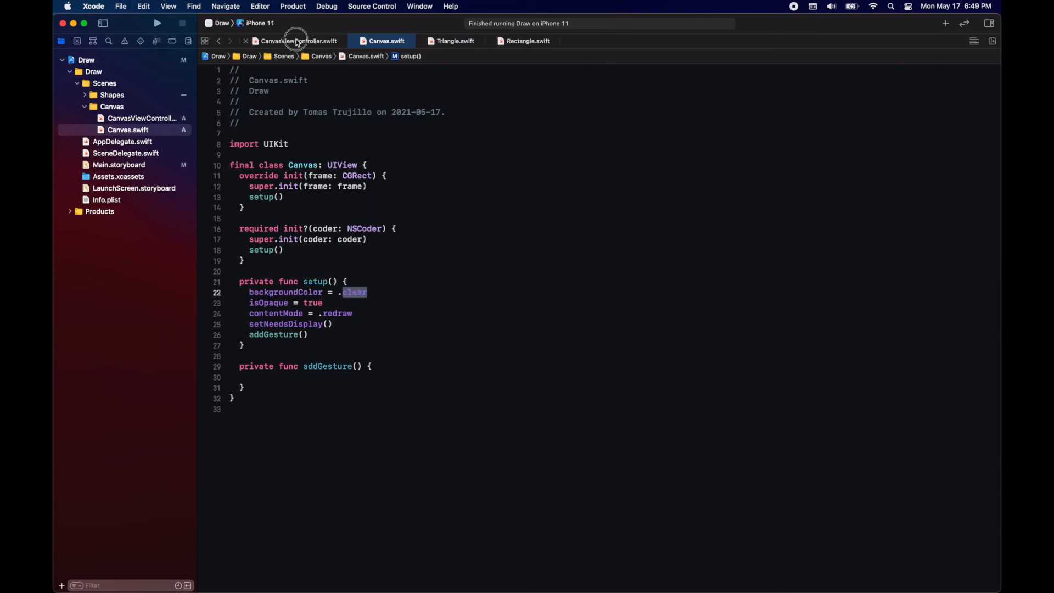
left_click(298, 40)
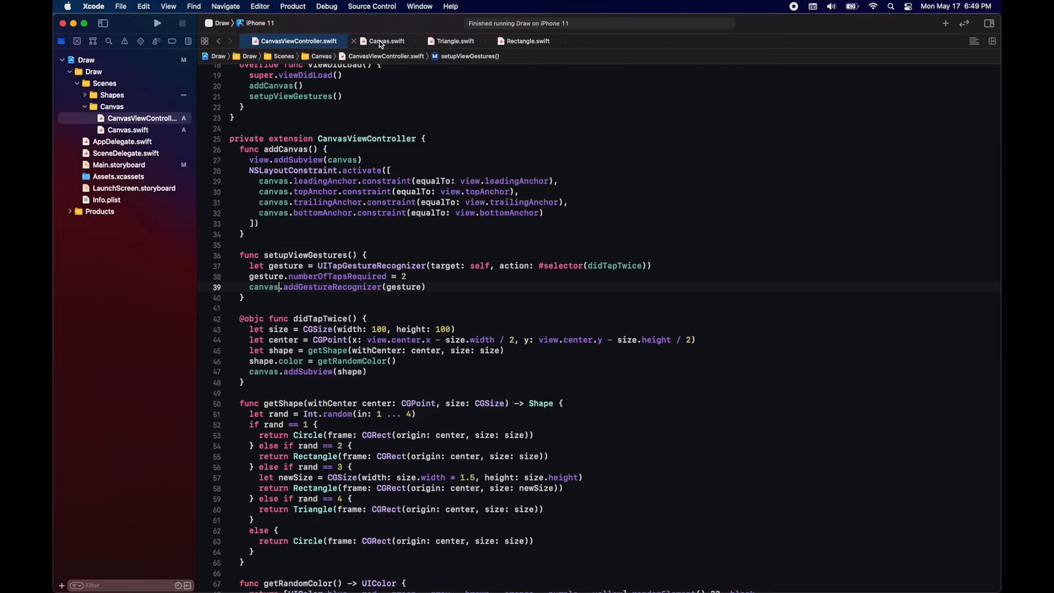
Set the double-tap gesture's numberOfTouchesRequired to 1, then return to Canvas.swift
type("gesture.num")
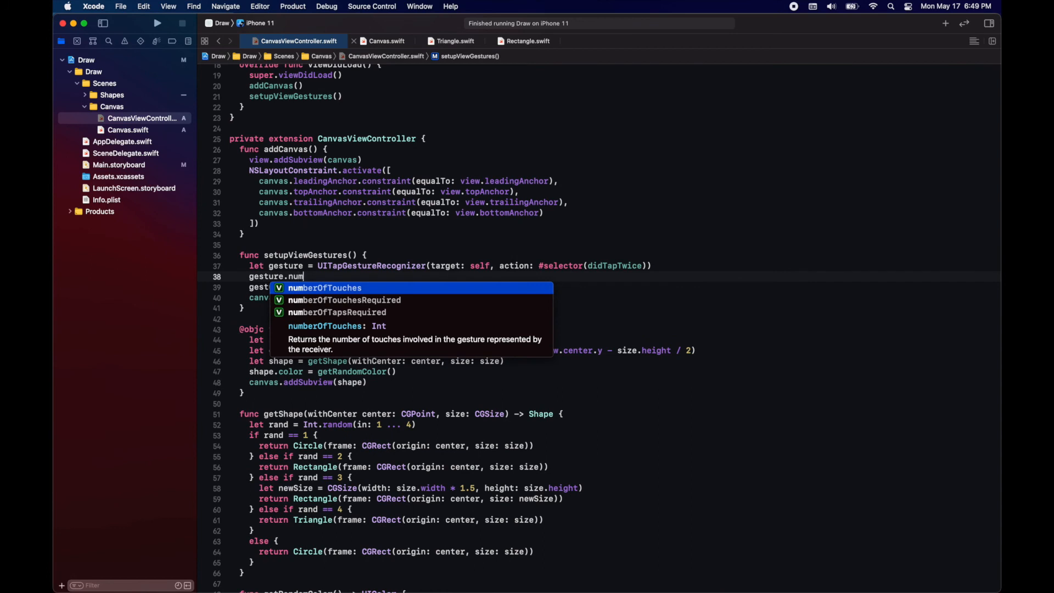
type("numberOfTouchesRequired = 1")
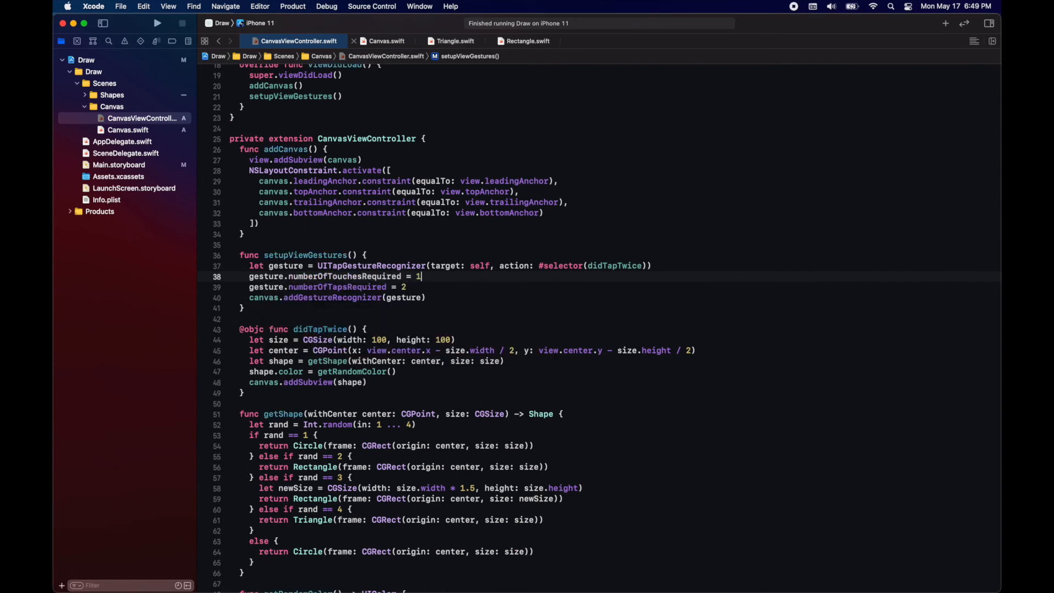
left_click(386, 40)
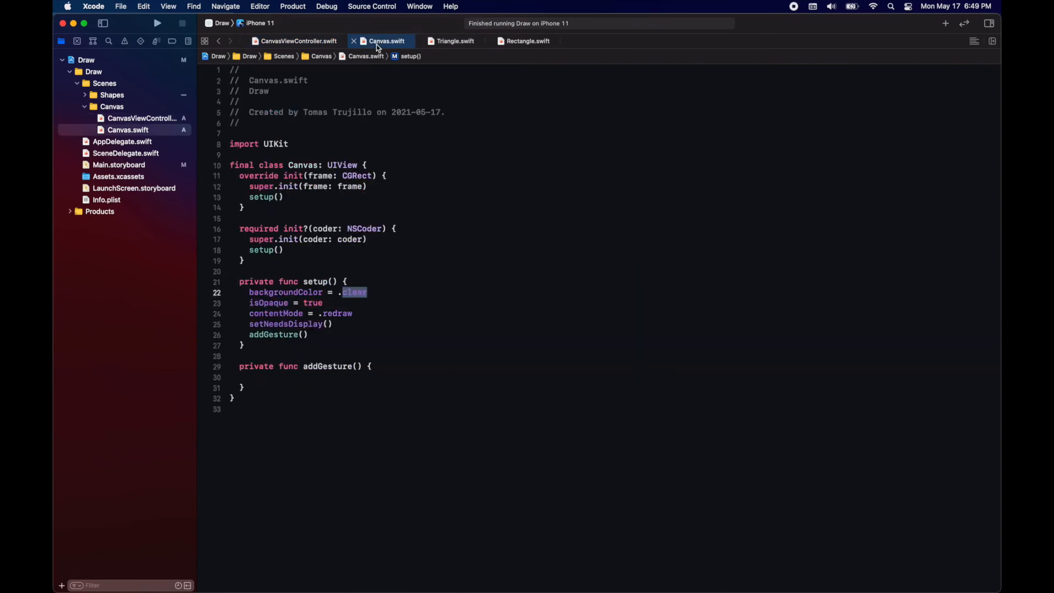
left_click(255, 377)
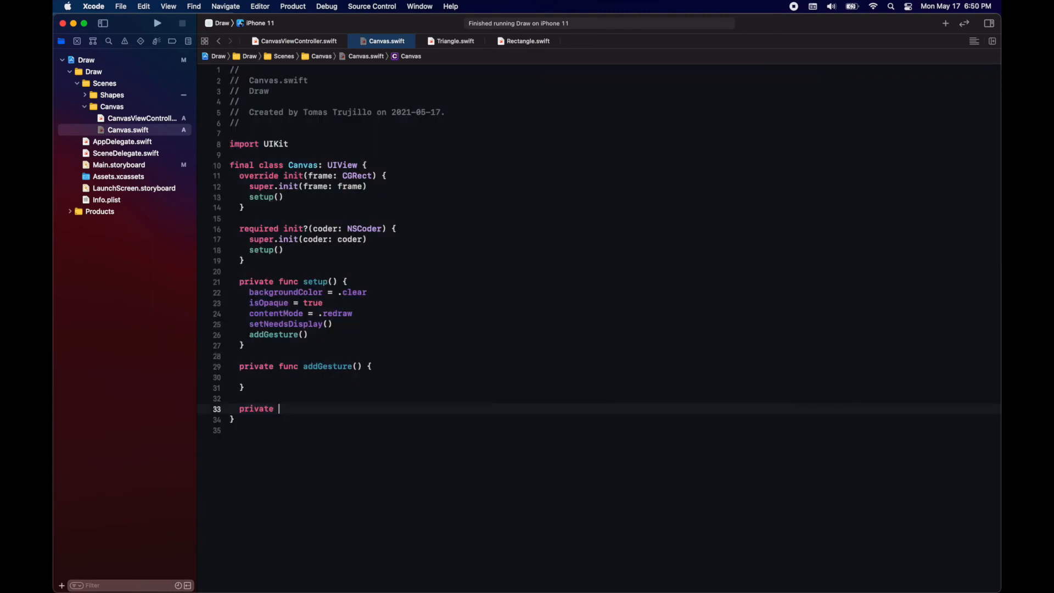
Write addClearGesture() creating a UITapGestureRecognizer targeting didTapTwiceWithTwoFingers
type("func clearGesture() {")
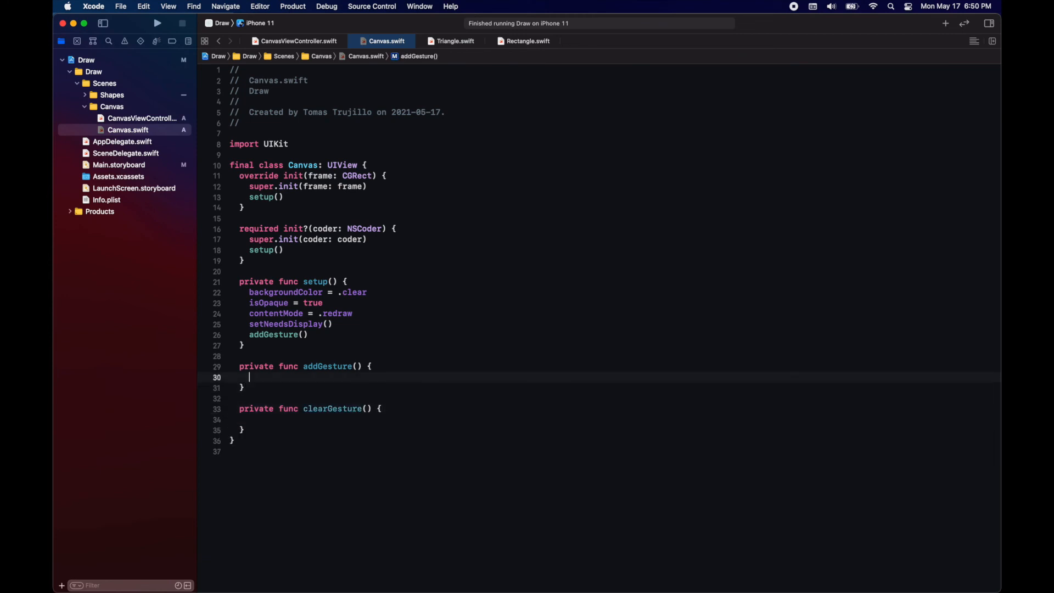
type("clearGesture()")
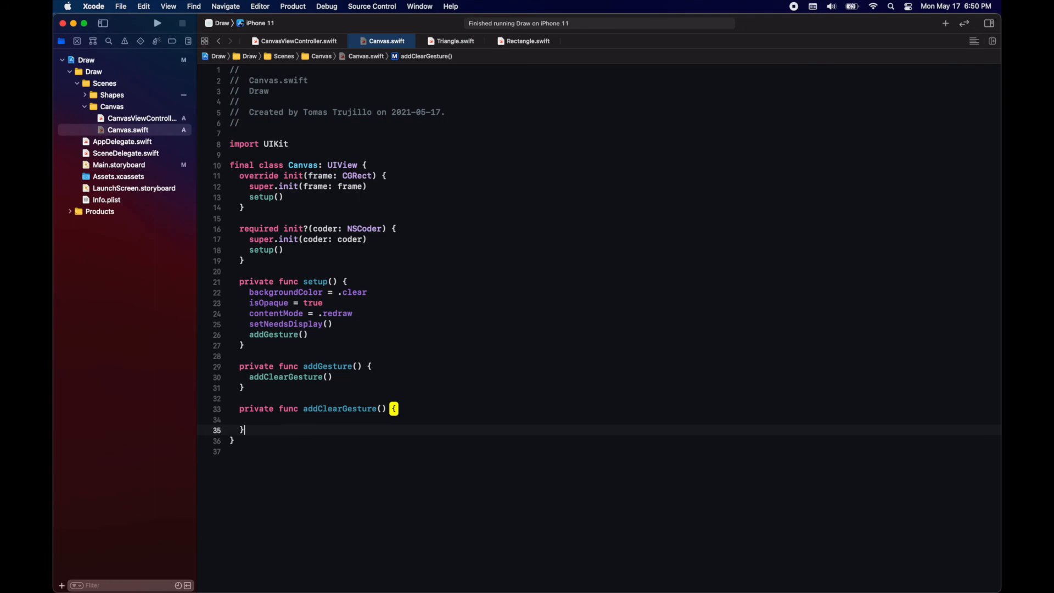
type("@objc oru")
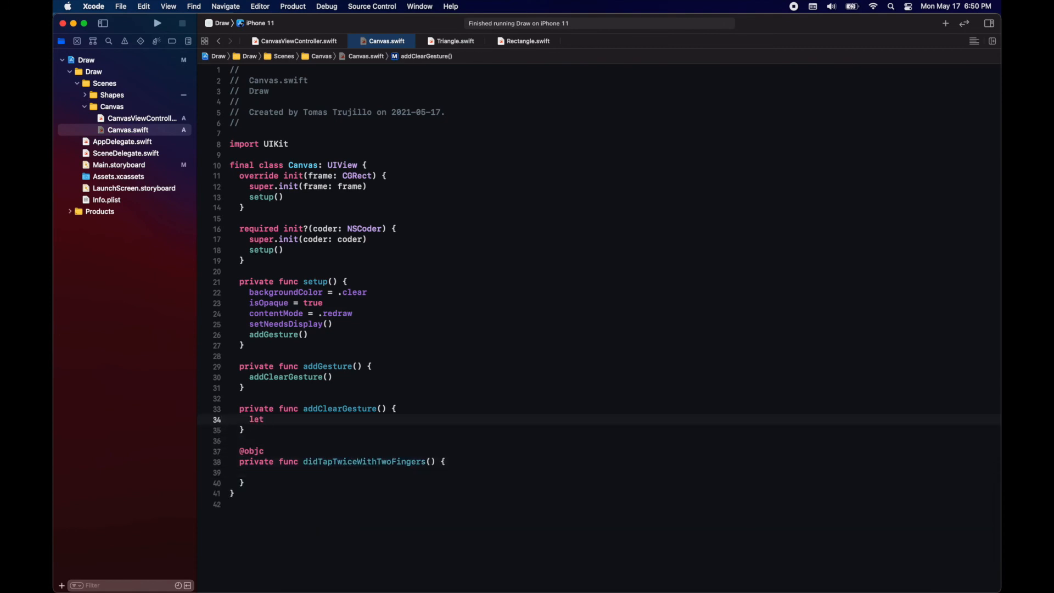
type("doubleTap = uitap")
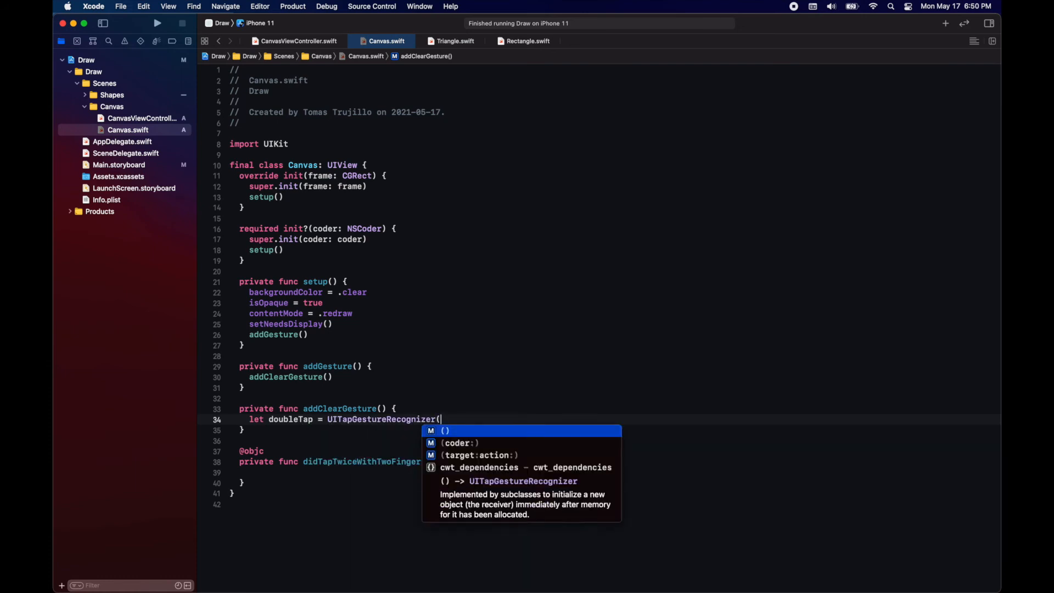
left_click(478, 455)
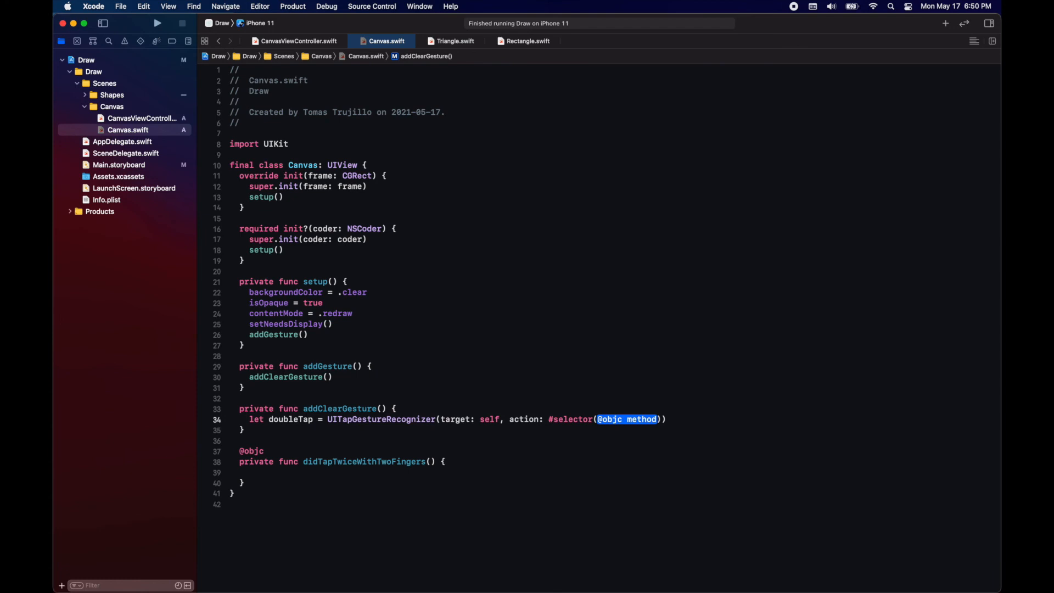
type("didTapTwiceWithTwoFingers")
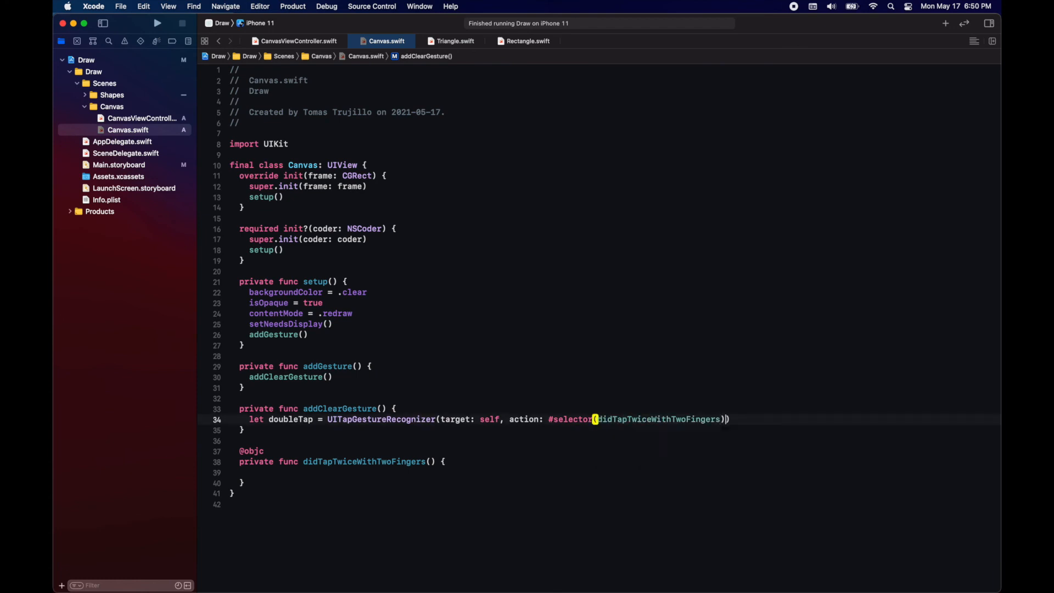
Require two touches, attach the recognizer, and have the handler remove all subviews
type("doubleTap.numberOfTapsRequired = 2")
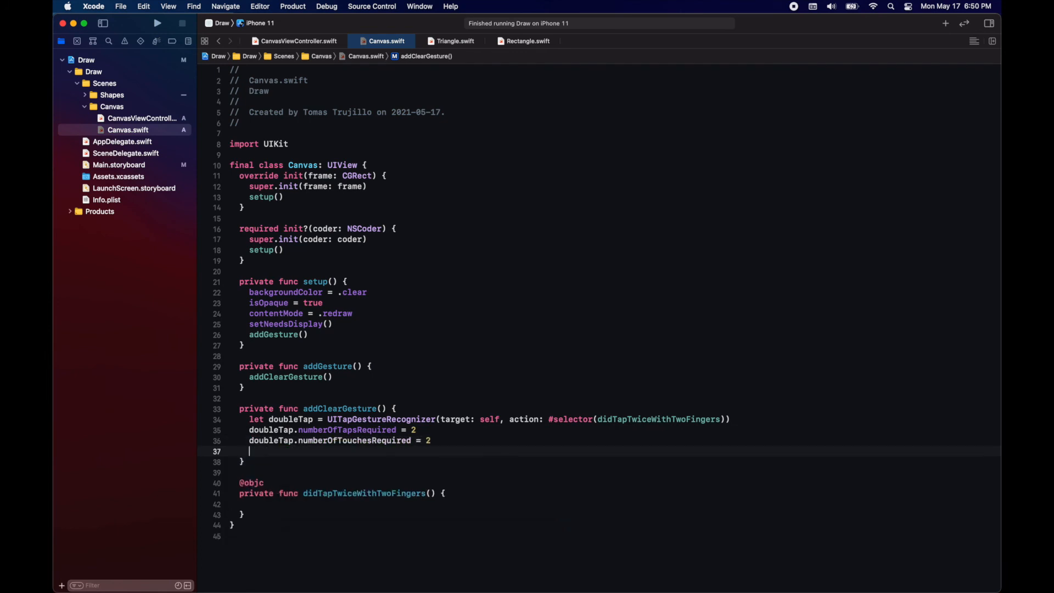
type("addGestureRecognizer(doubleTap")
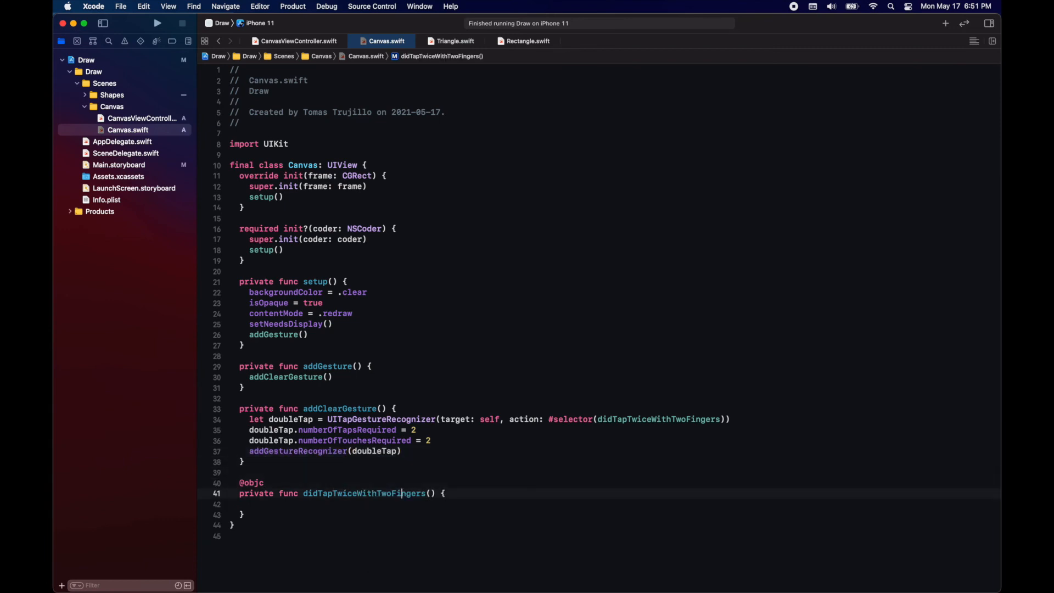
type("subviews.forEach(body: (UIView) throws -> Void")
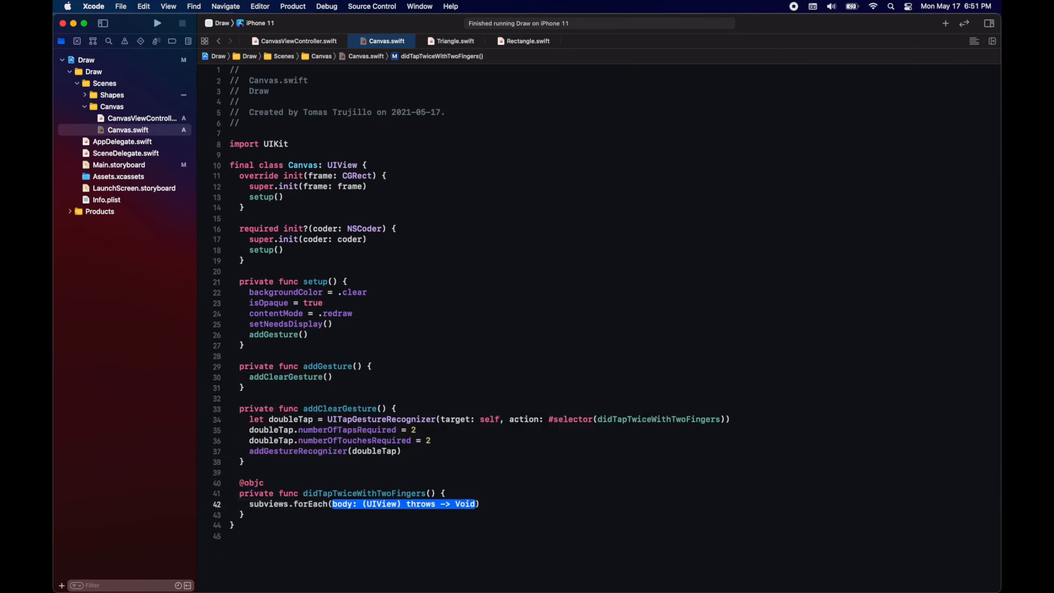
type("$0.remo")
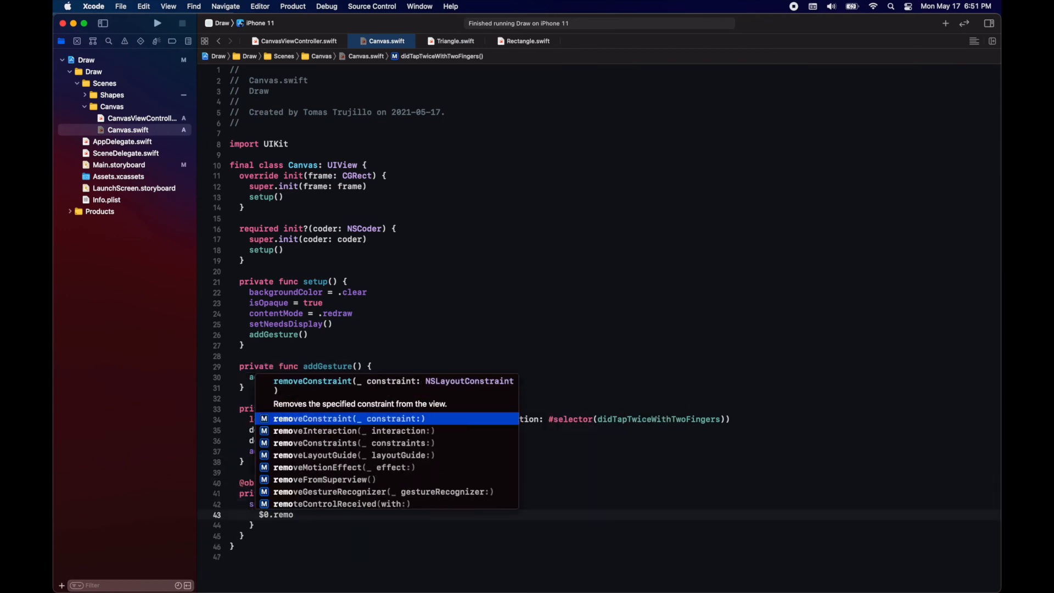
left_click(332, 479)
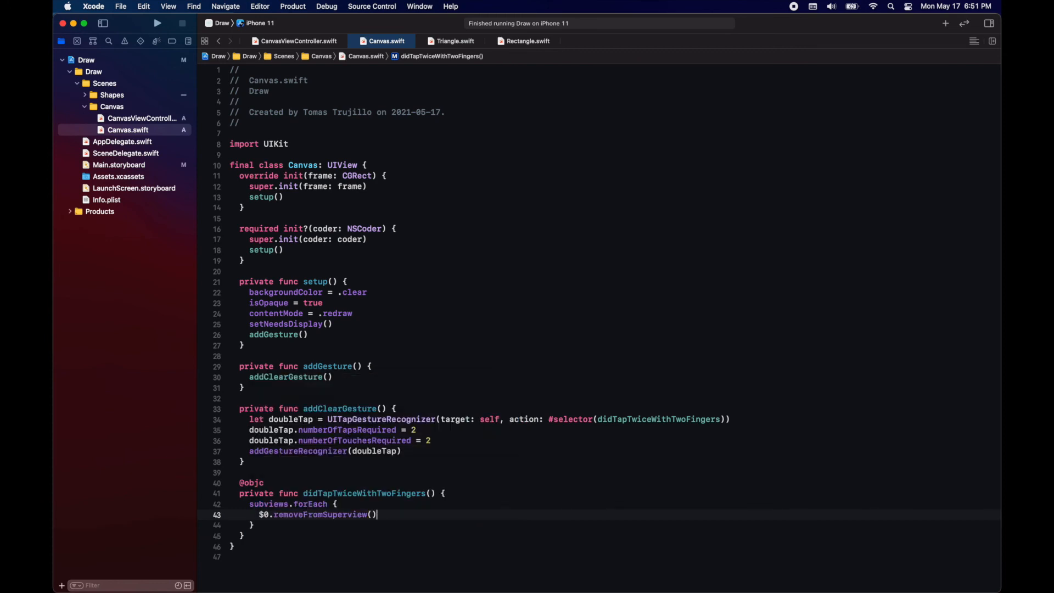
left_click(158, 23)
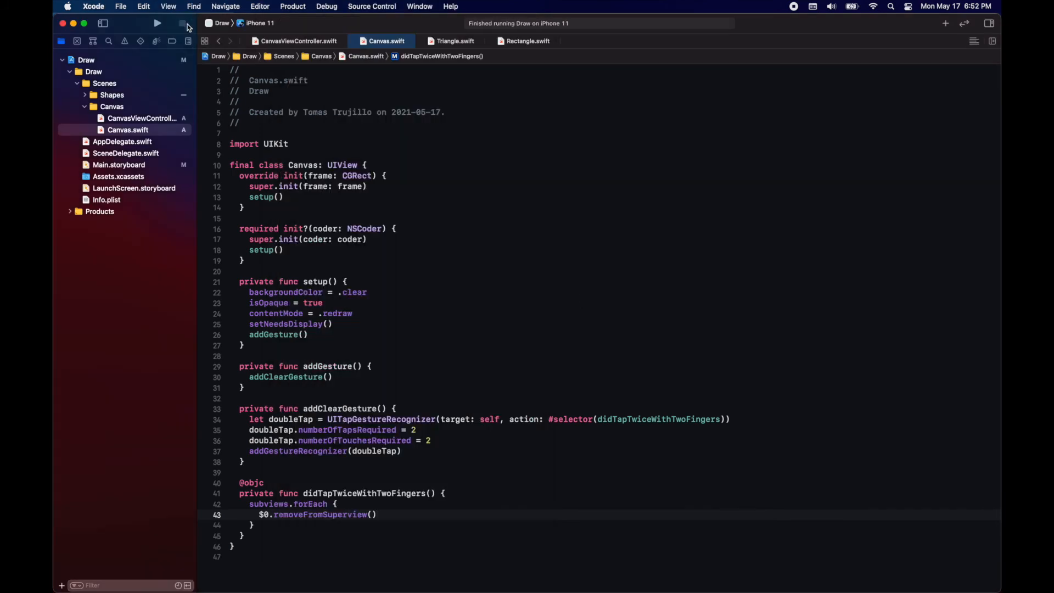
Add removeAnimated(view:) computing centerOfView from the canvas bounds
scroll("down", 3)
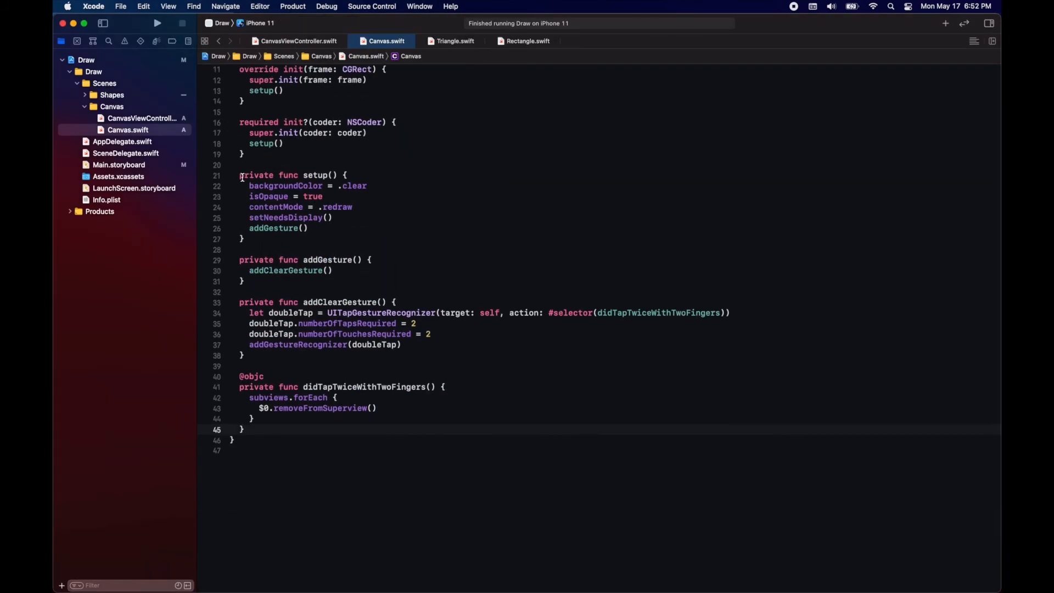
type("private func r")
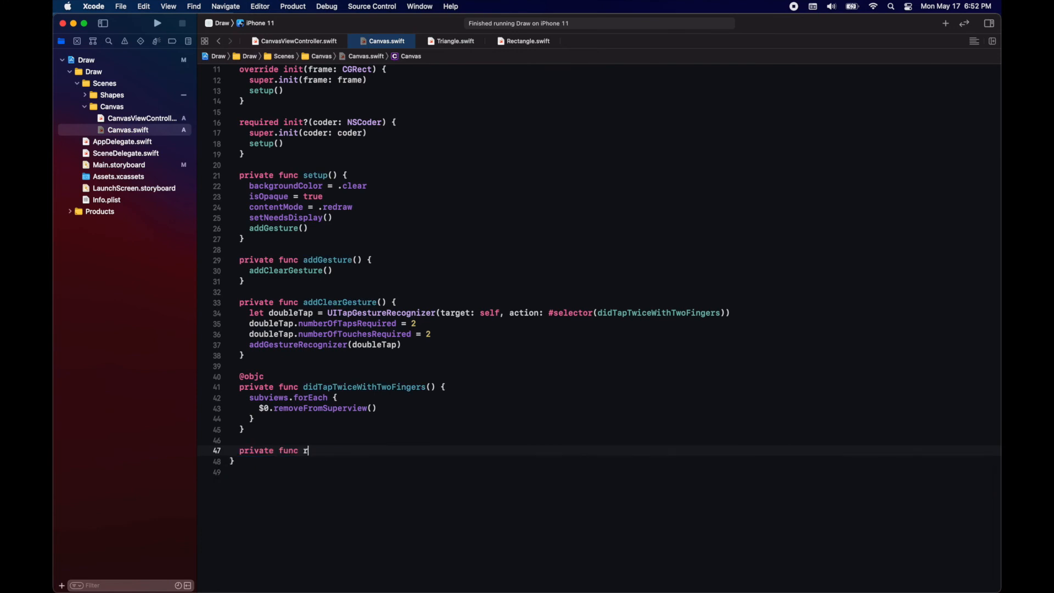
type("emoveAnimated() {")
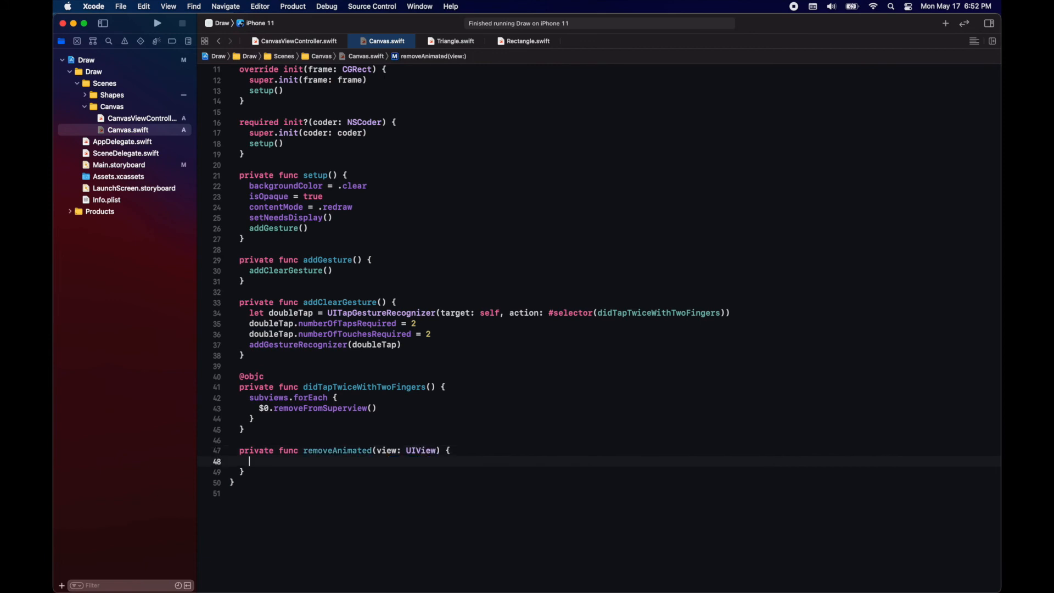
type("let centerOfView")
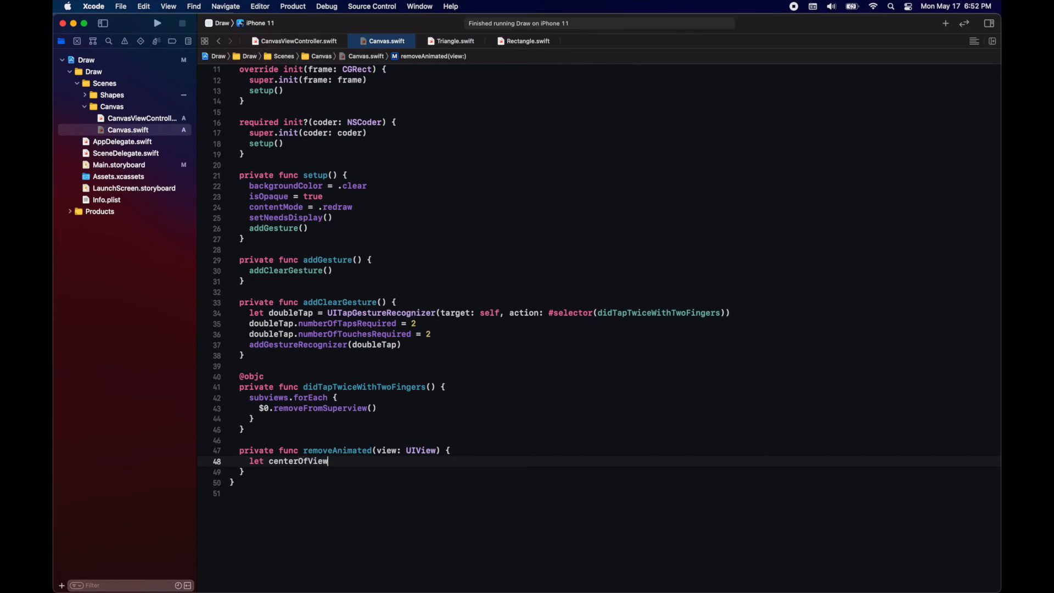
type("= bounds.")
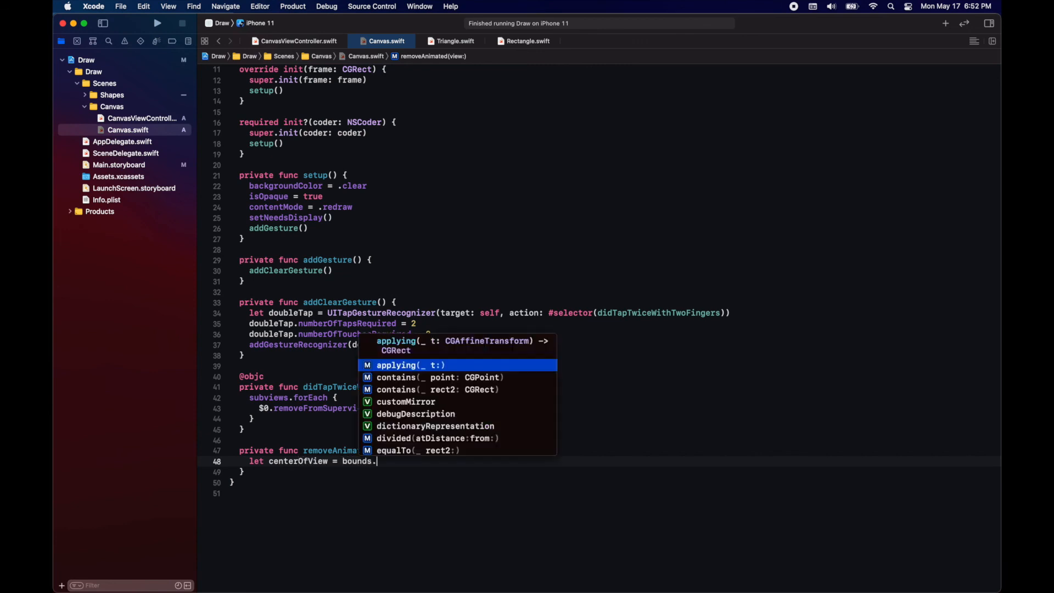
type("CGPoint(x:")
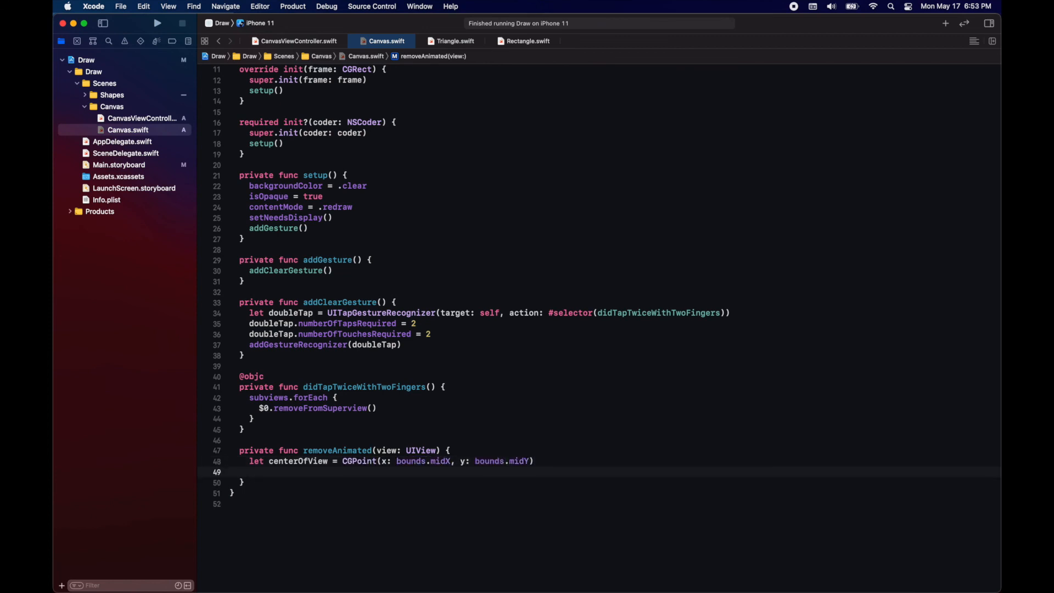
Compute originOfView and the offset between it and the canvas centre
type("let offset")
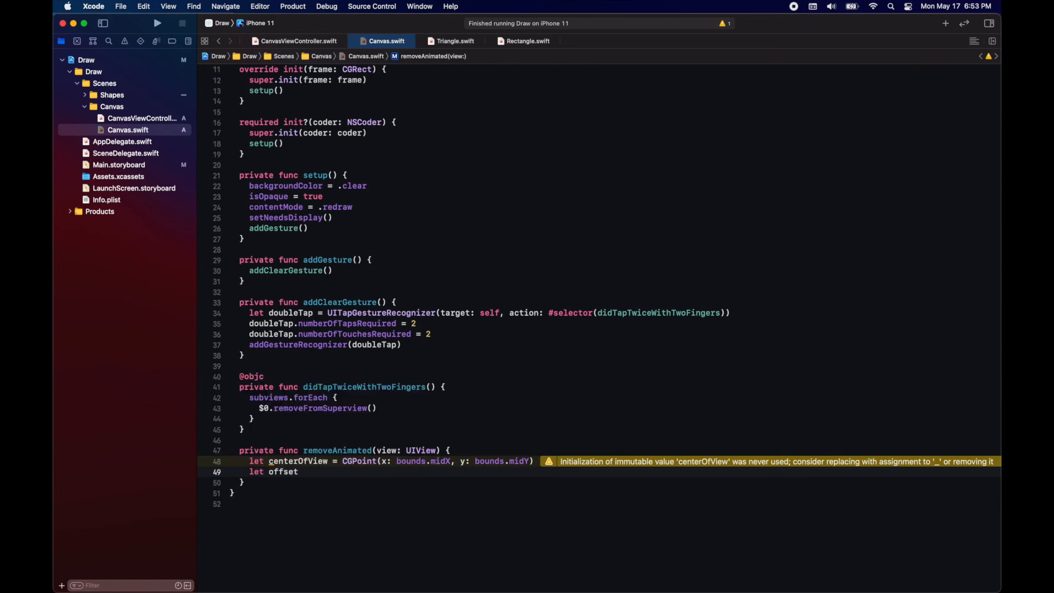
type("view.frame.origin")
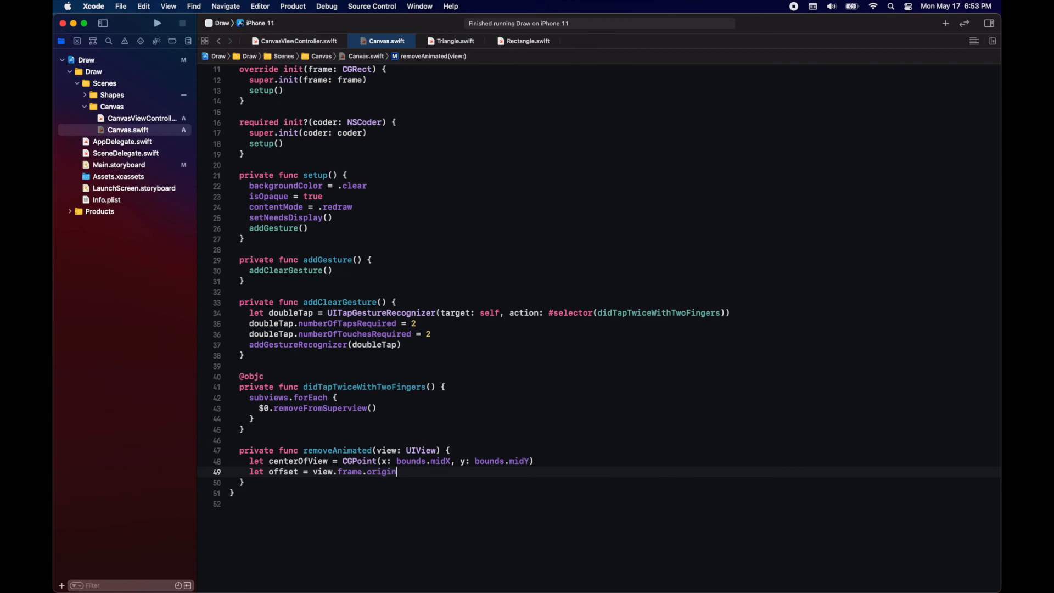
type("let offset =")
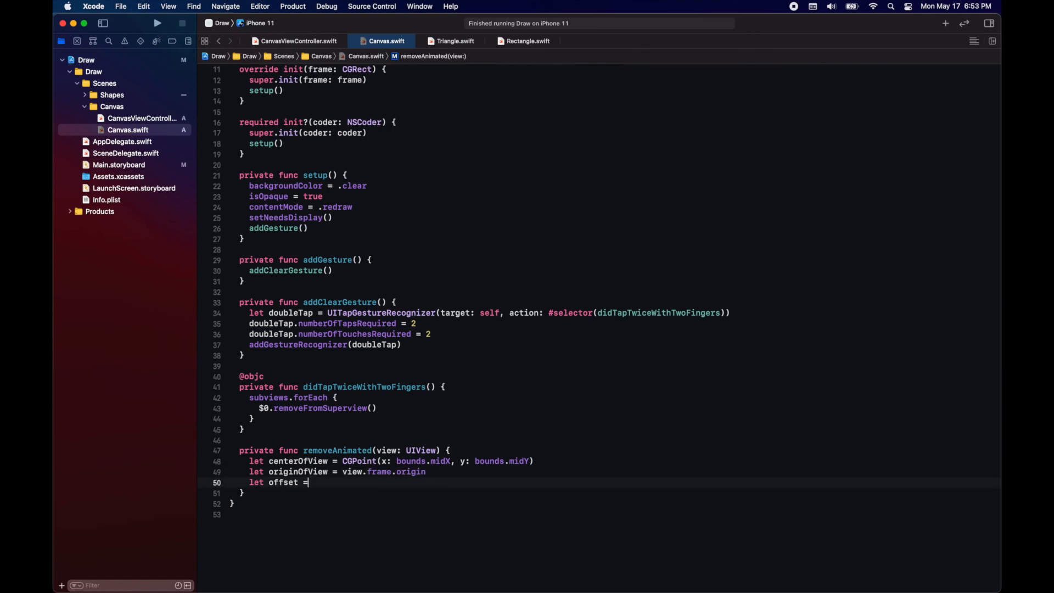
type("CGPoint(x: o, y: CGFloat)")
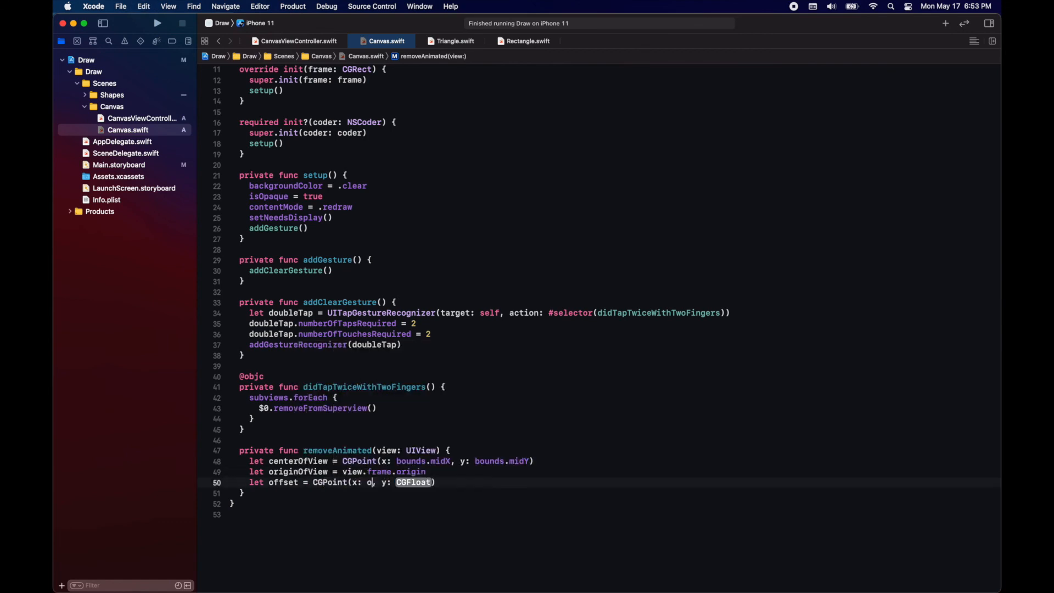
type("riginOfView.x - centerOfView.x")
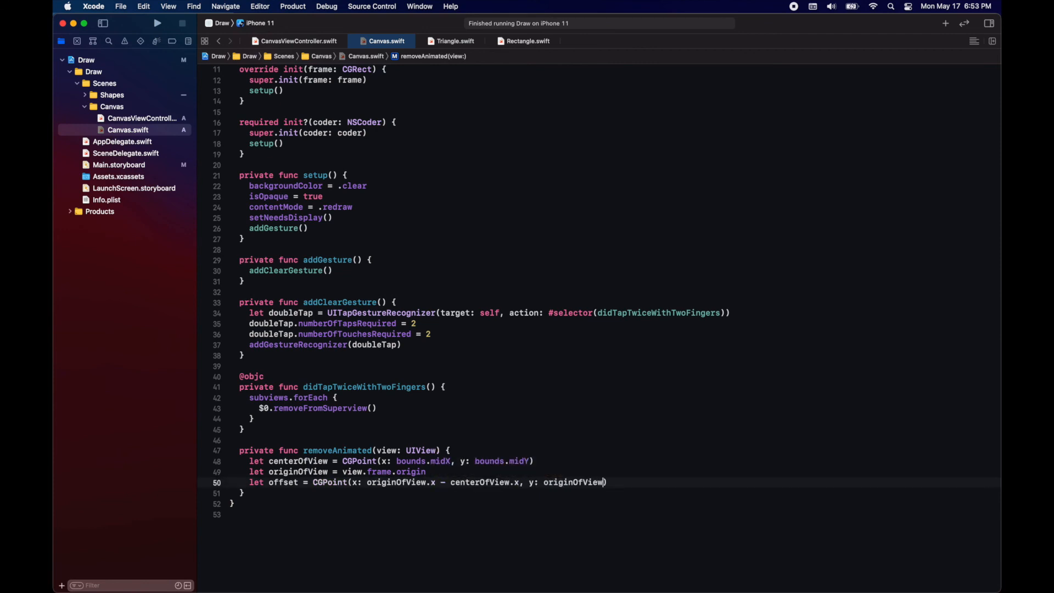
type("centerOfView.y)")
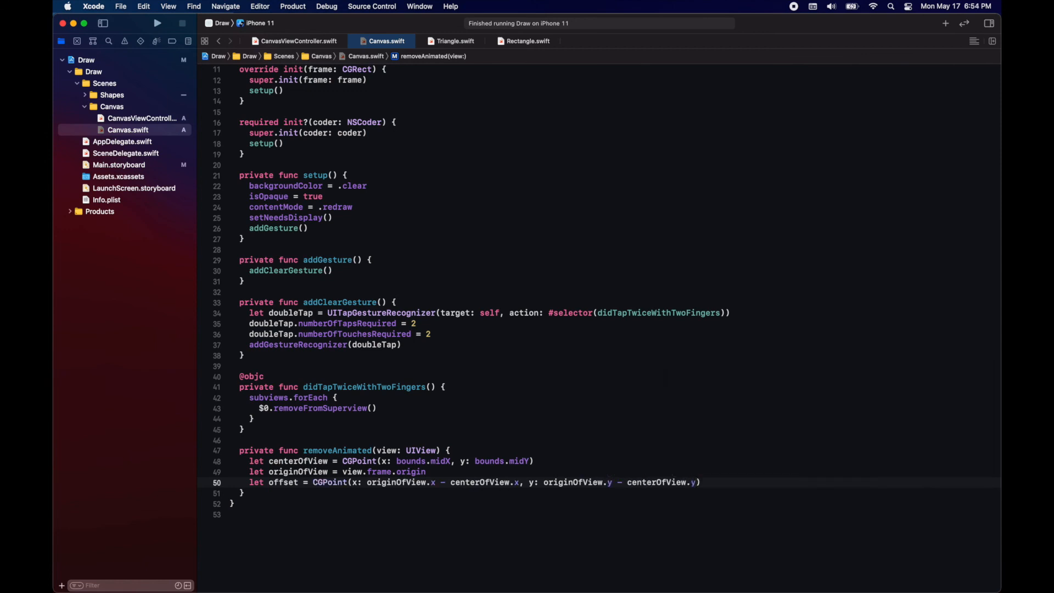
Translate the view's transform by offset.x * 20 and offset.y * 20
type("view.transform")
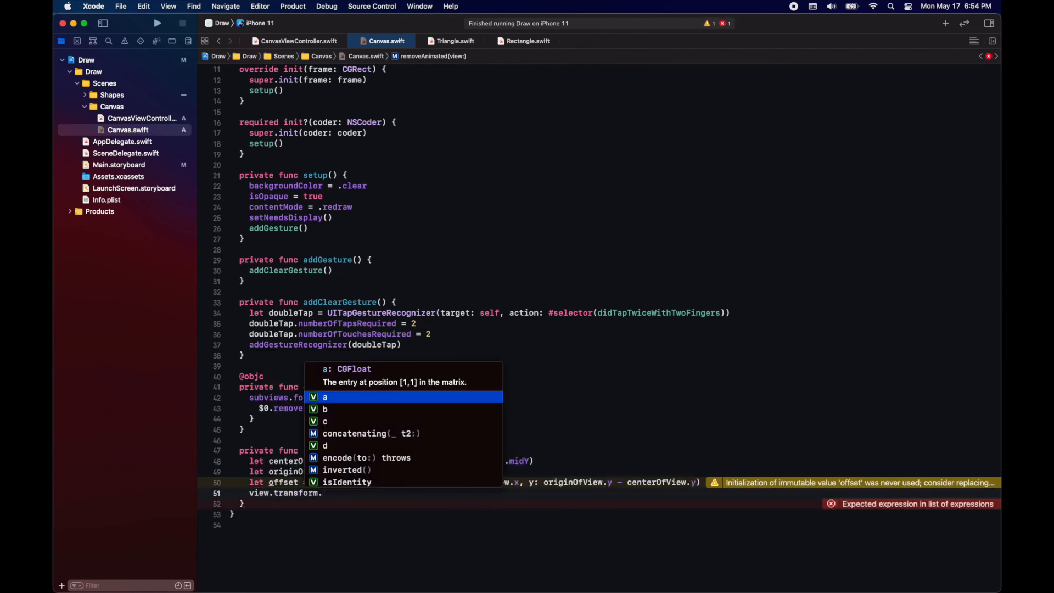
type(".transform =")
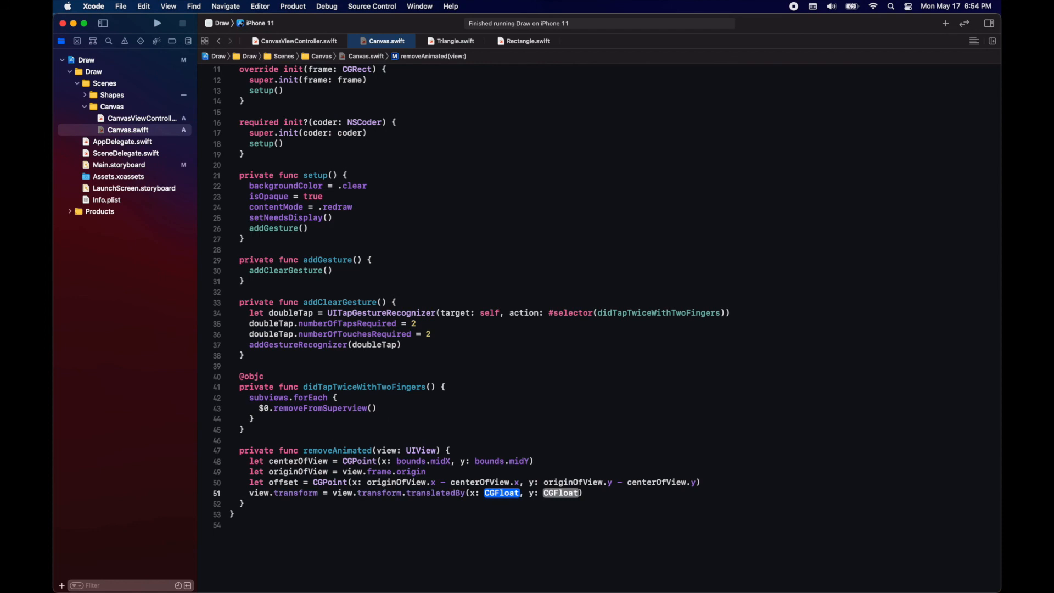
type("offset *")
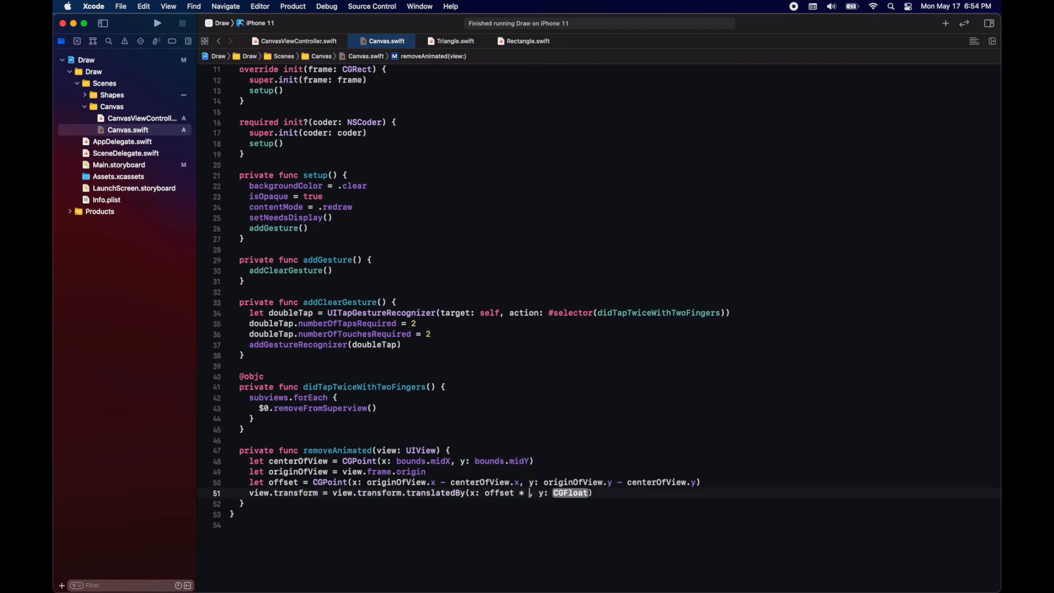
type("20")
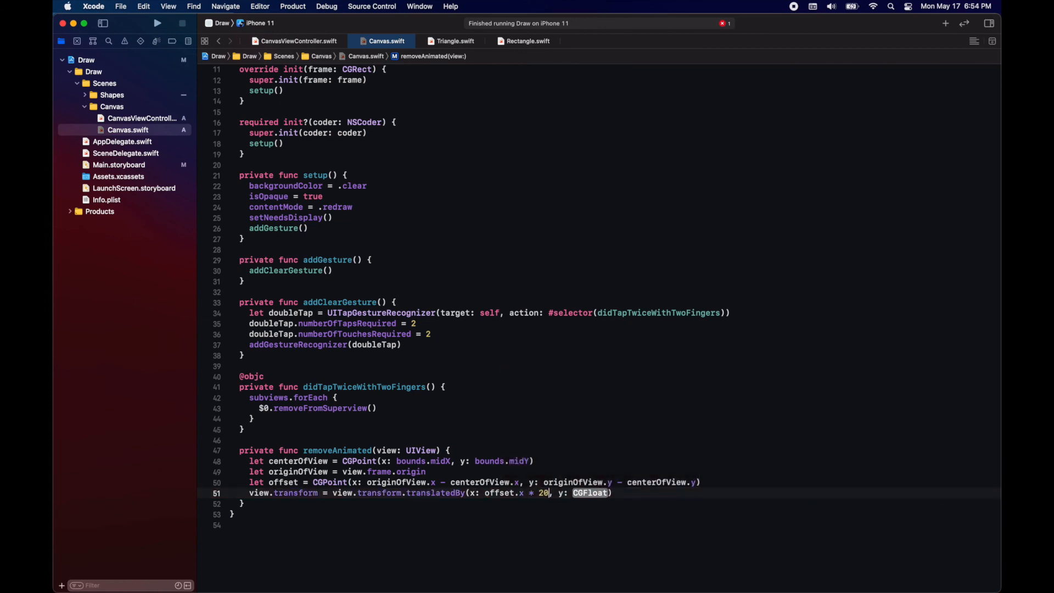
type("offset.y * 20")
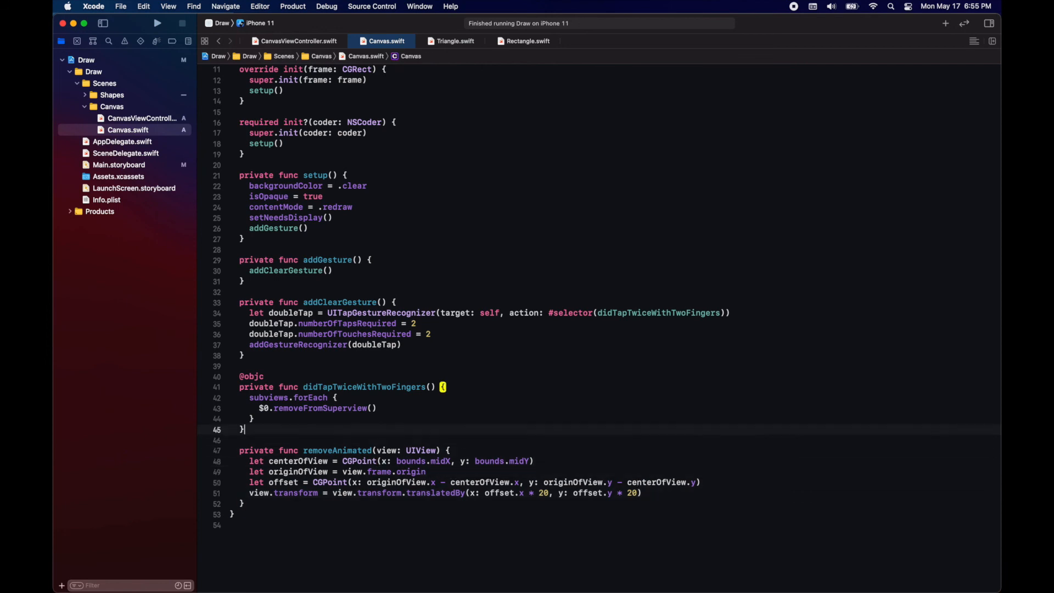
Wrap the two-finger handler in a 0.5-second UIView.animate calling removeAnimated, removing subviews on completion
type("UIView.ani")
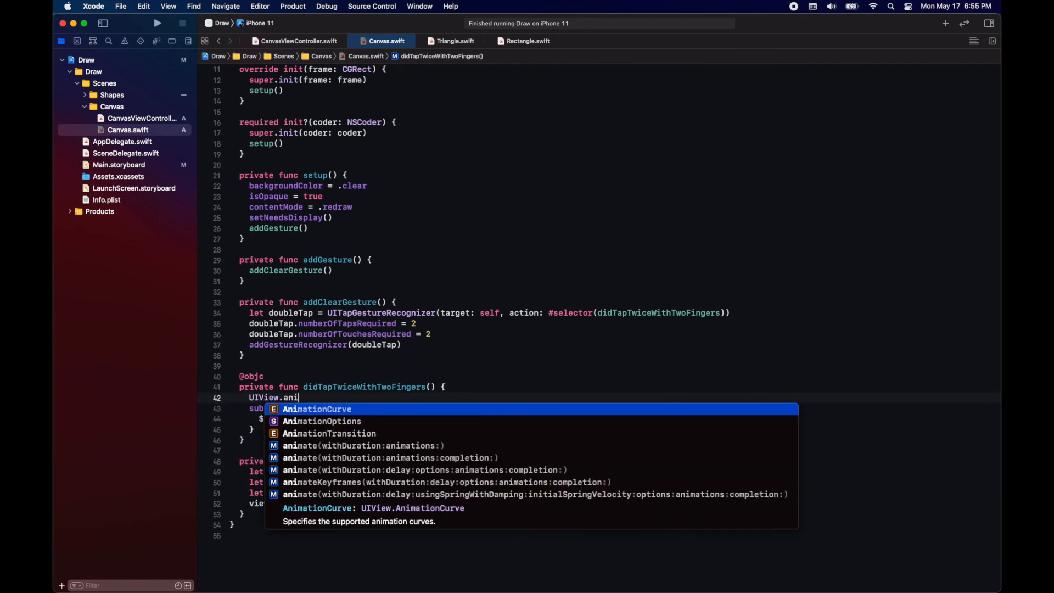
left_click(384, 458)
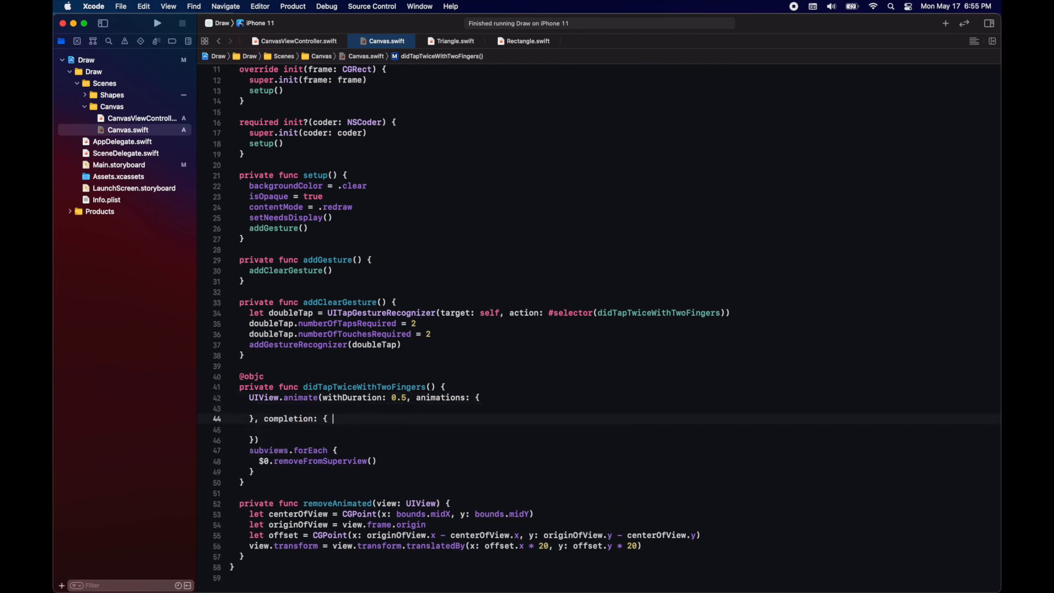
type("_ in")
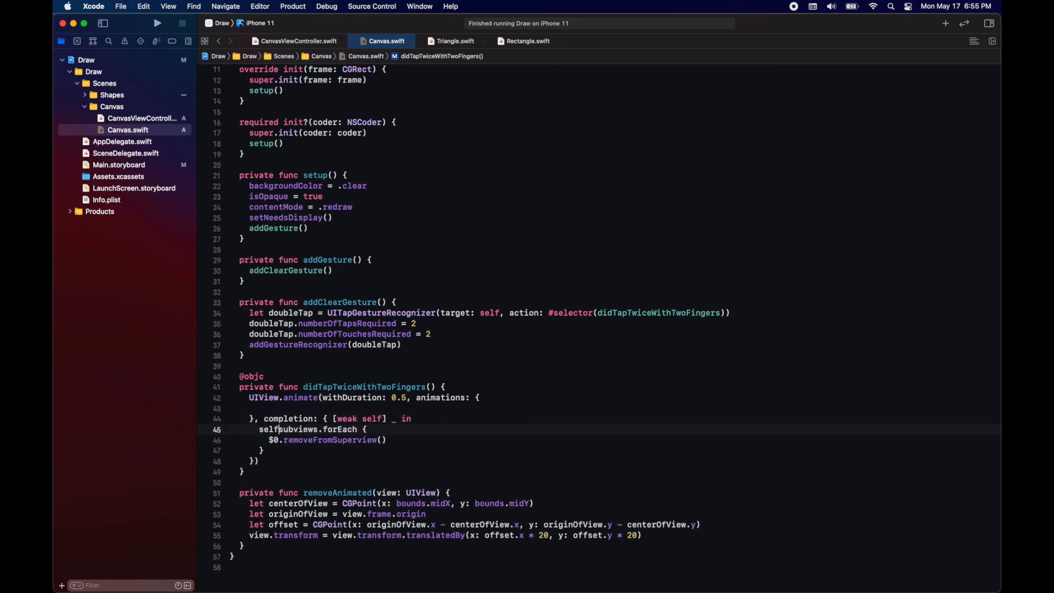
type("?.")
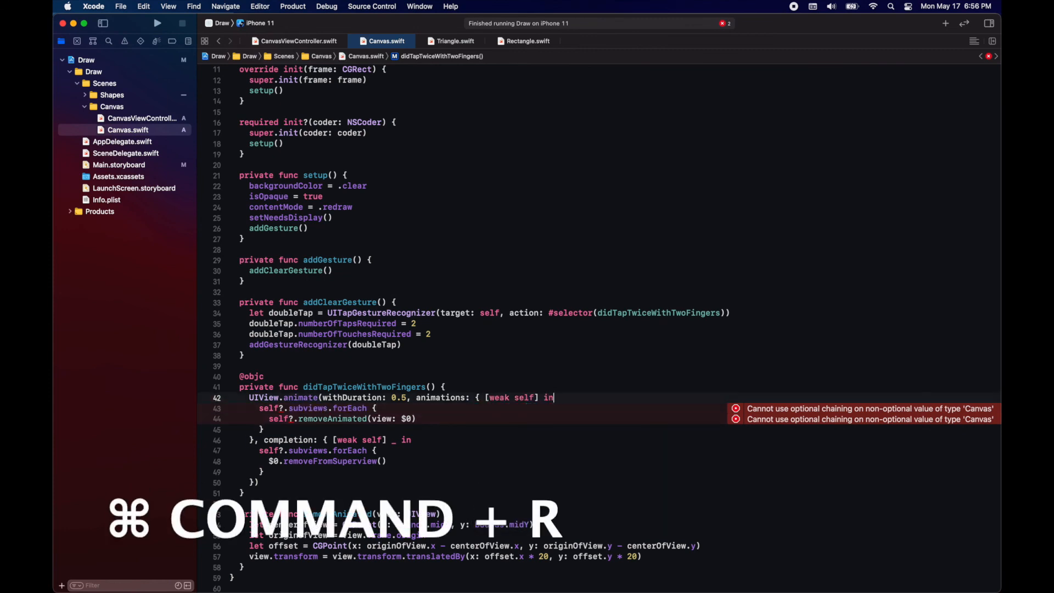
Run Draw on the iPad Simulator, add circles, a square and a triangle, then try clearing
key("cmd+r")
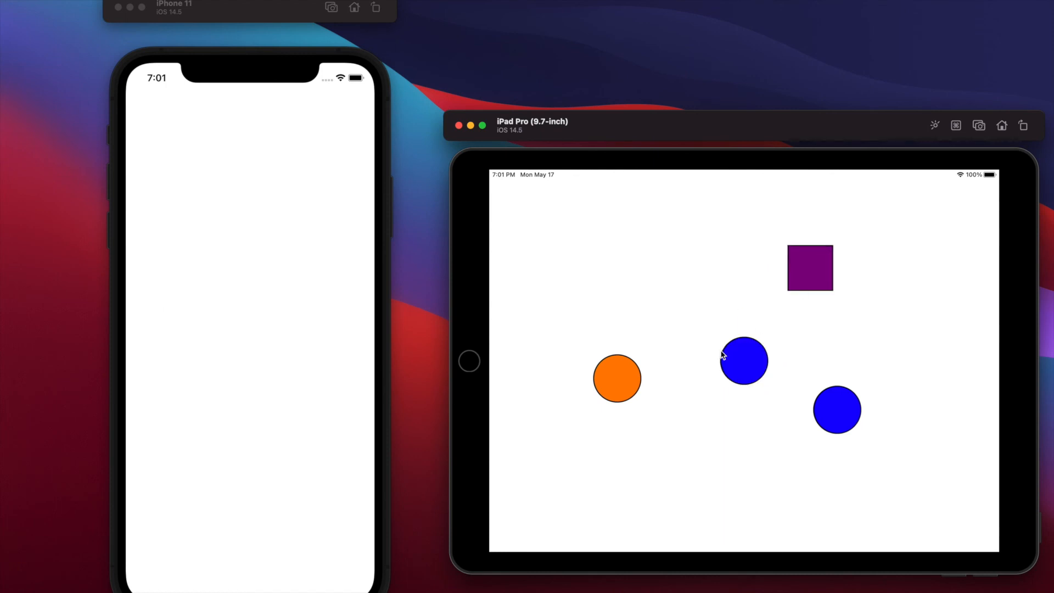
left_click(639, 427)
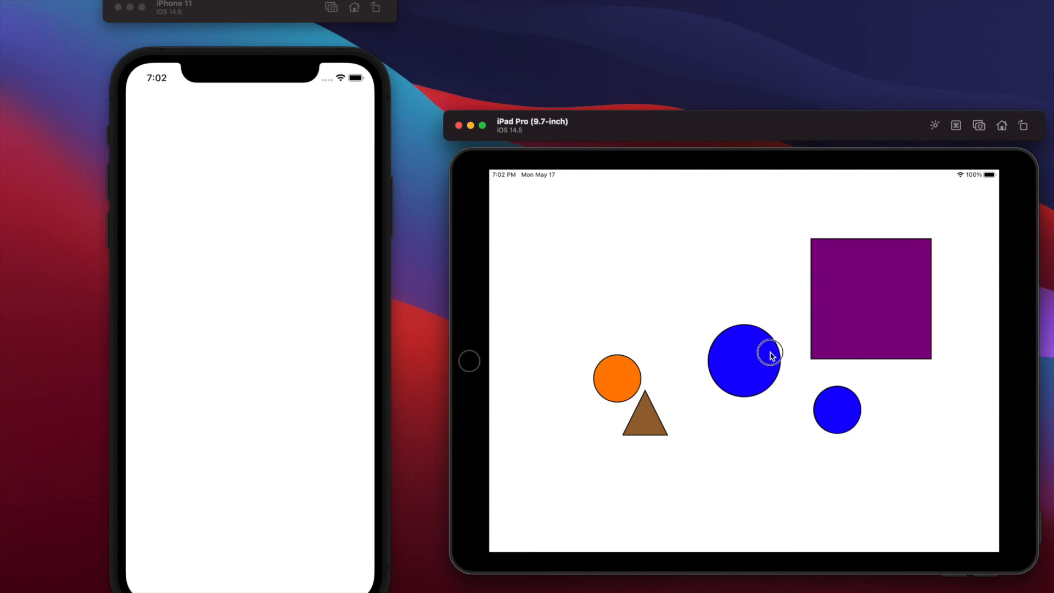
left_click_drag(743, 360, 596, 265)
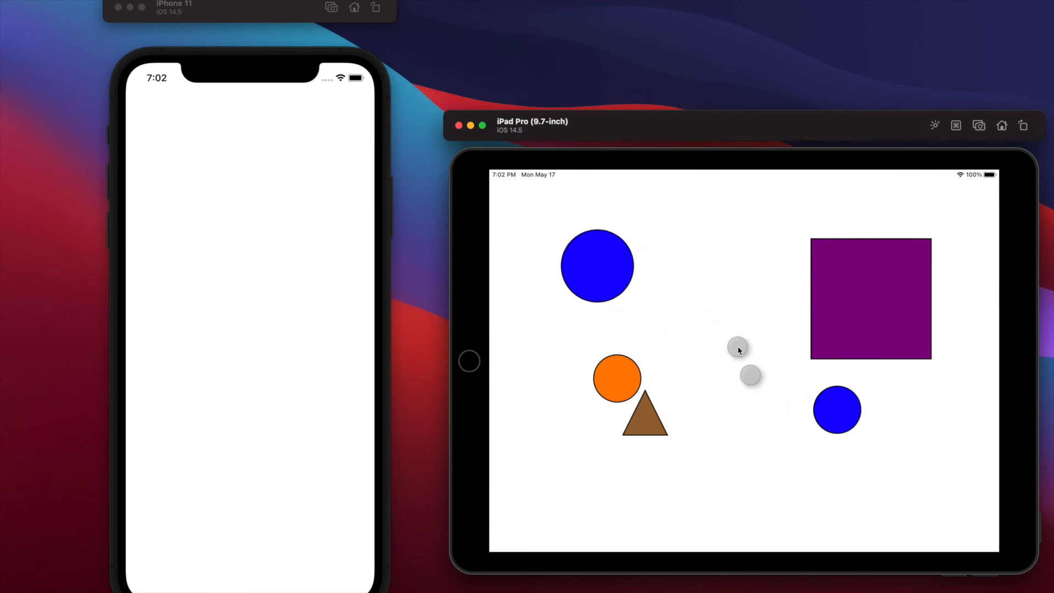